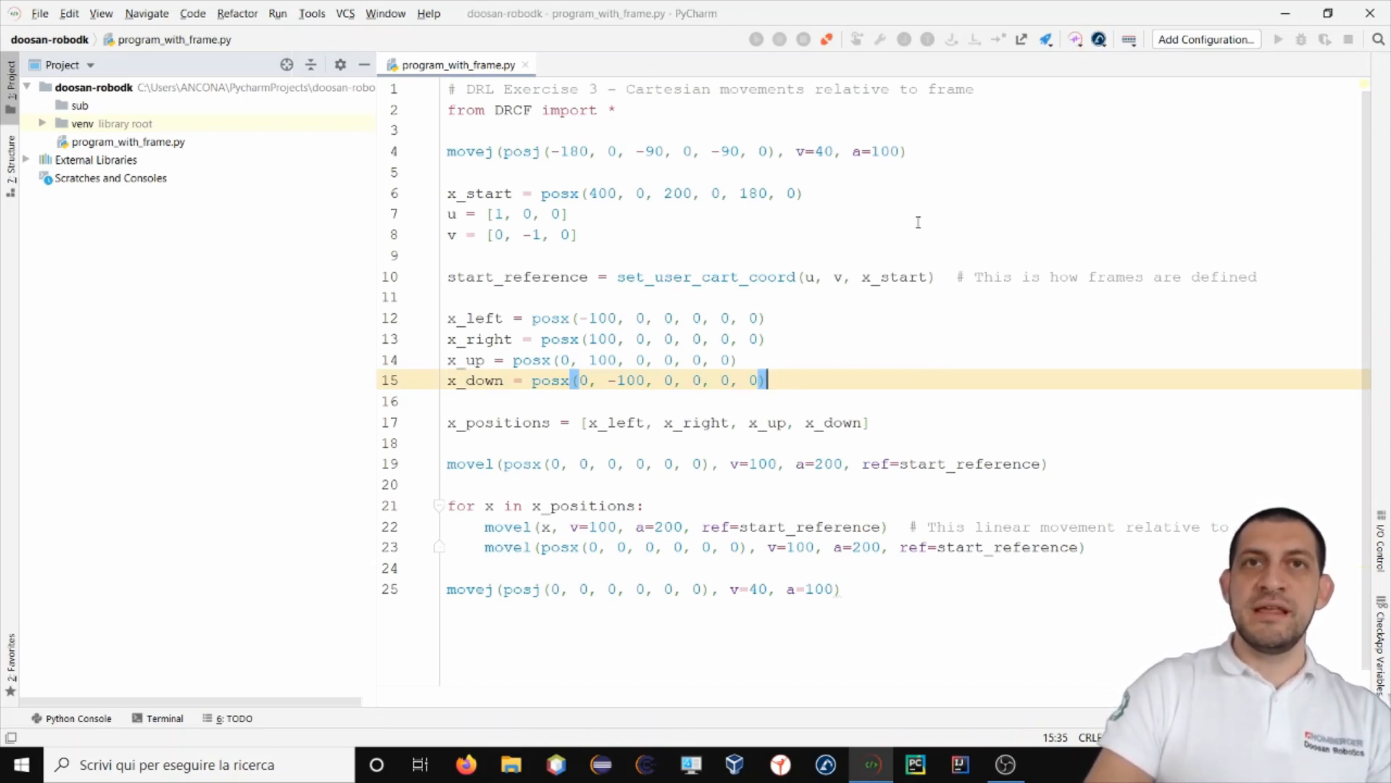
mouse_move(681, 286)
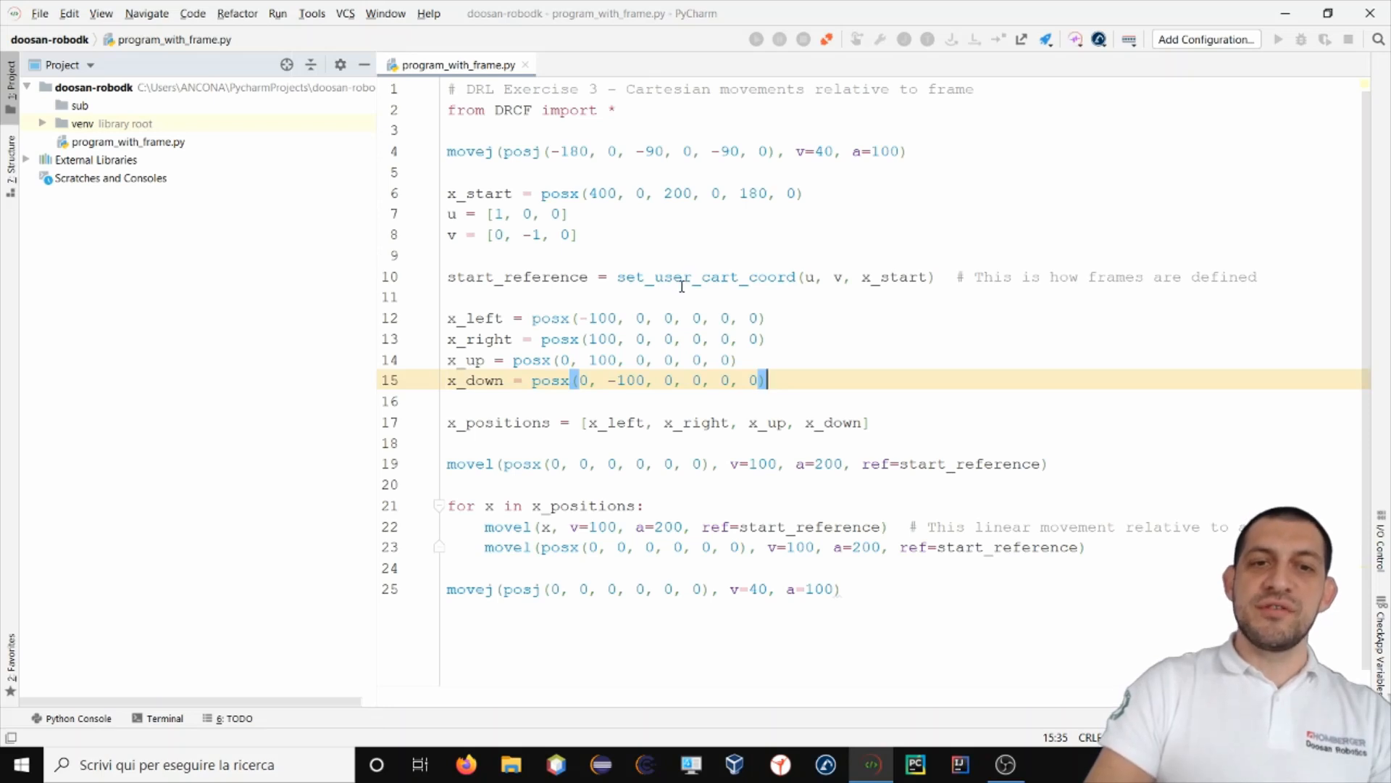
mouse_move(611, 130)
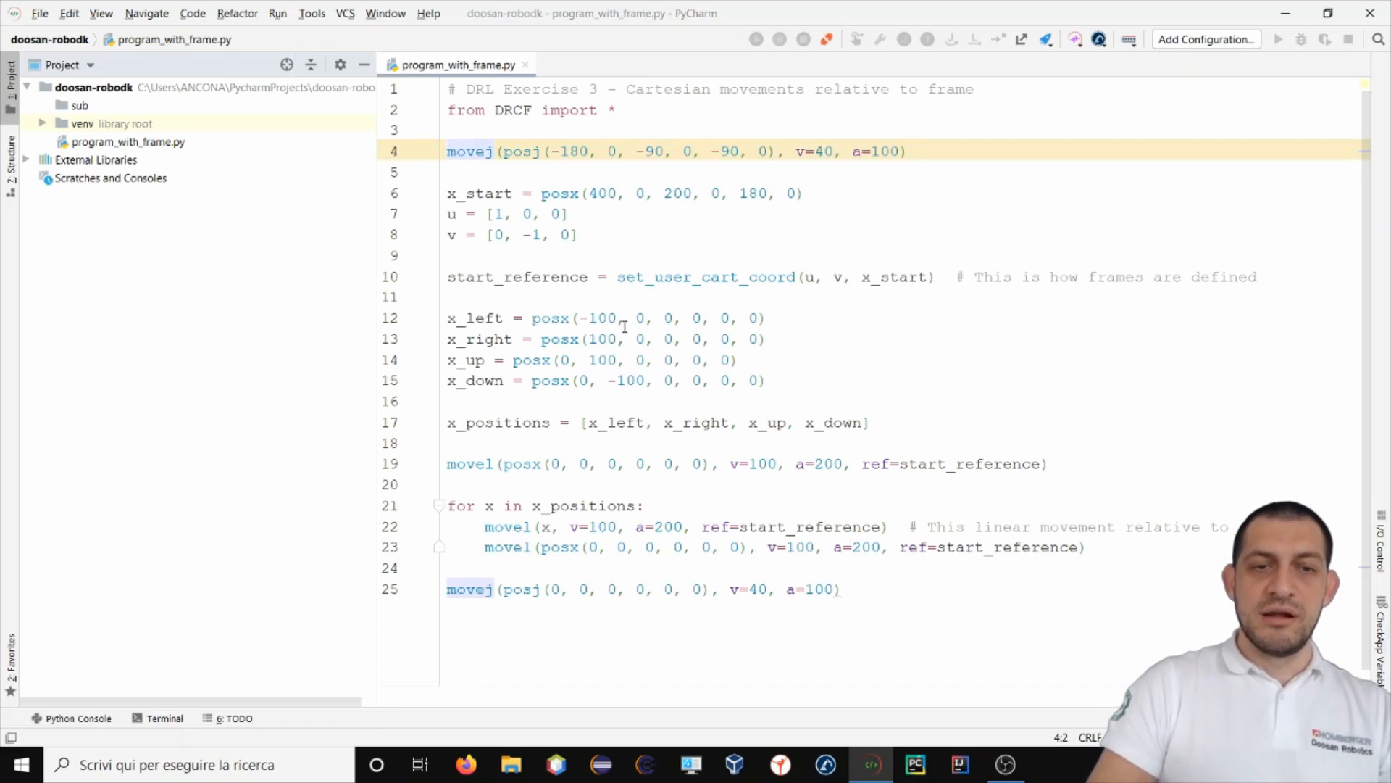
mouse_move(582, 463)
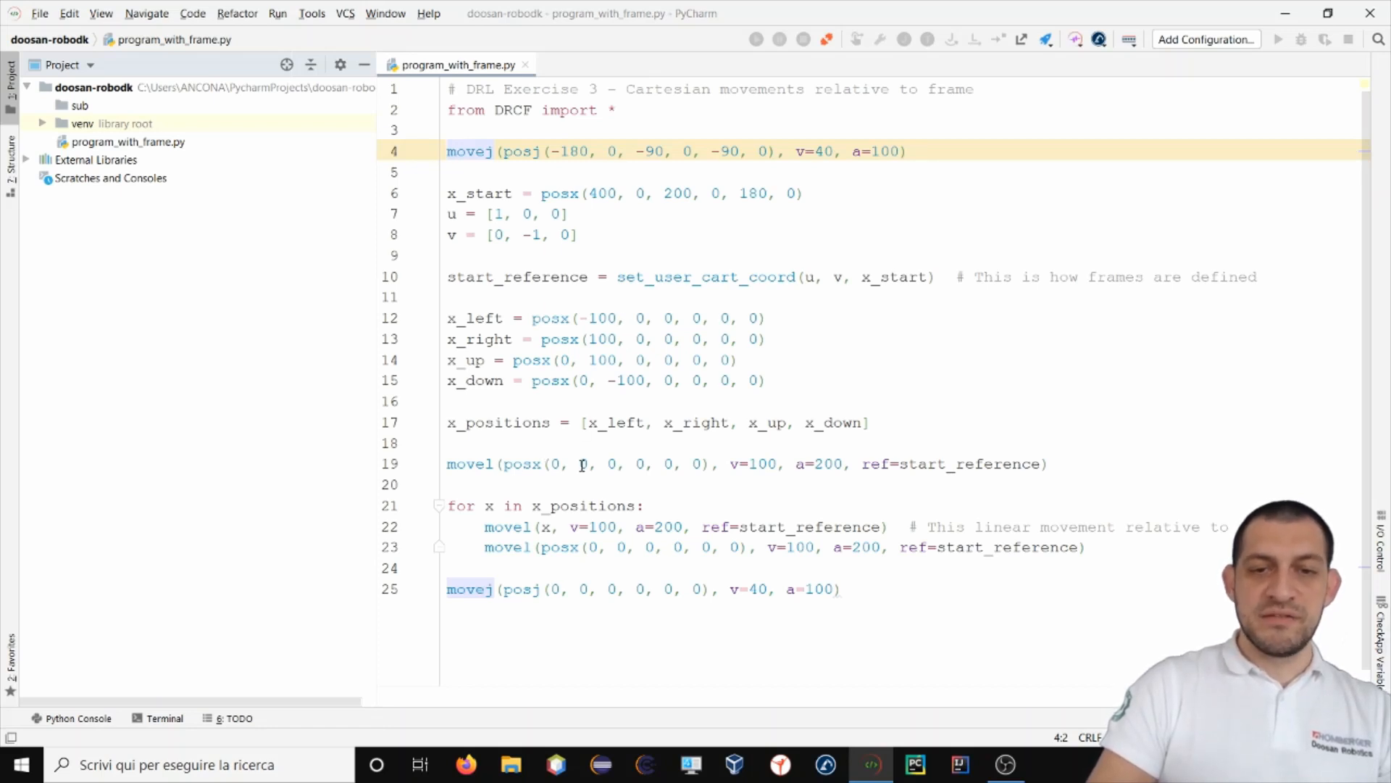
mouse_move(772, 518)
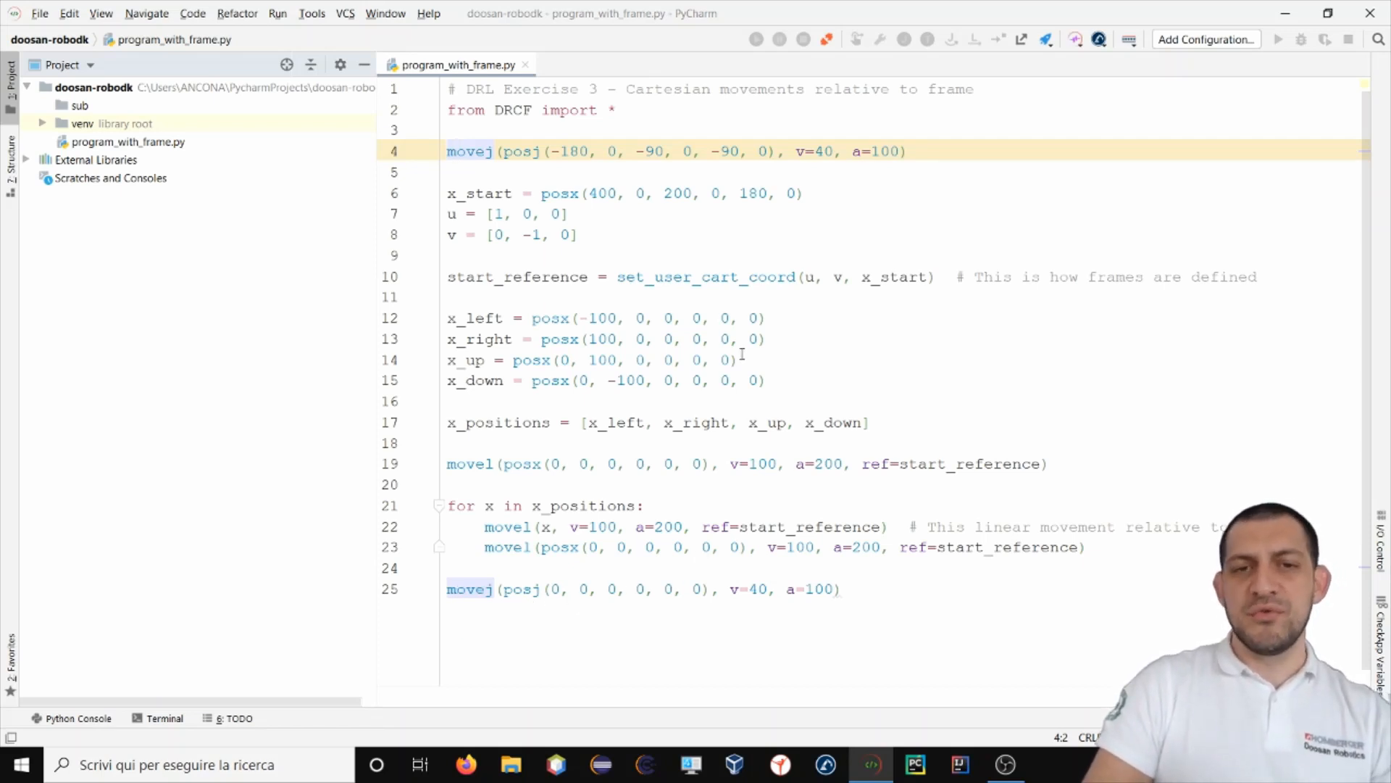
mouse_move(985, 548)
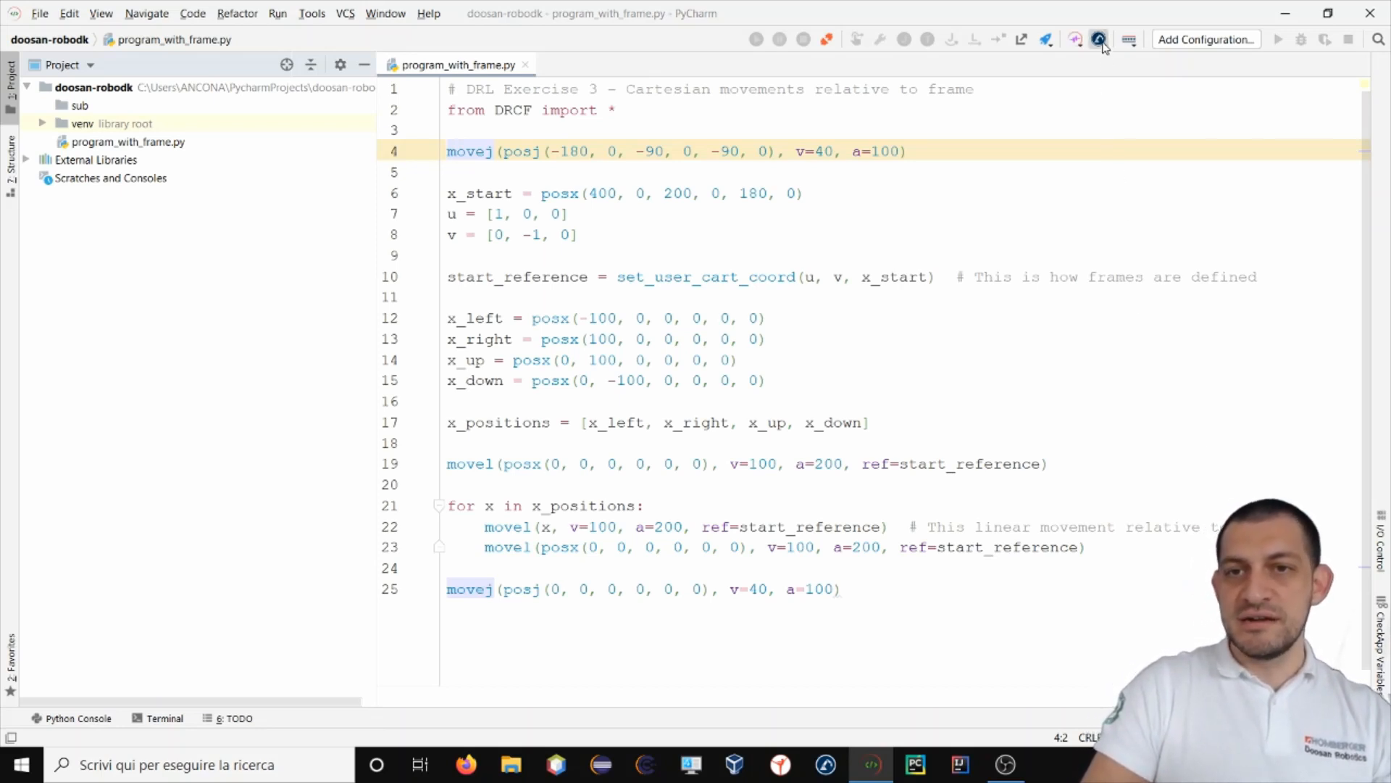
Run the frame script in RoboDK with DRL Studio's Run DRL, choosing the M1013 model.
click(1098, 39)
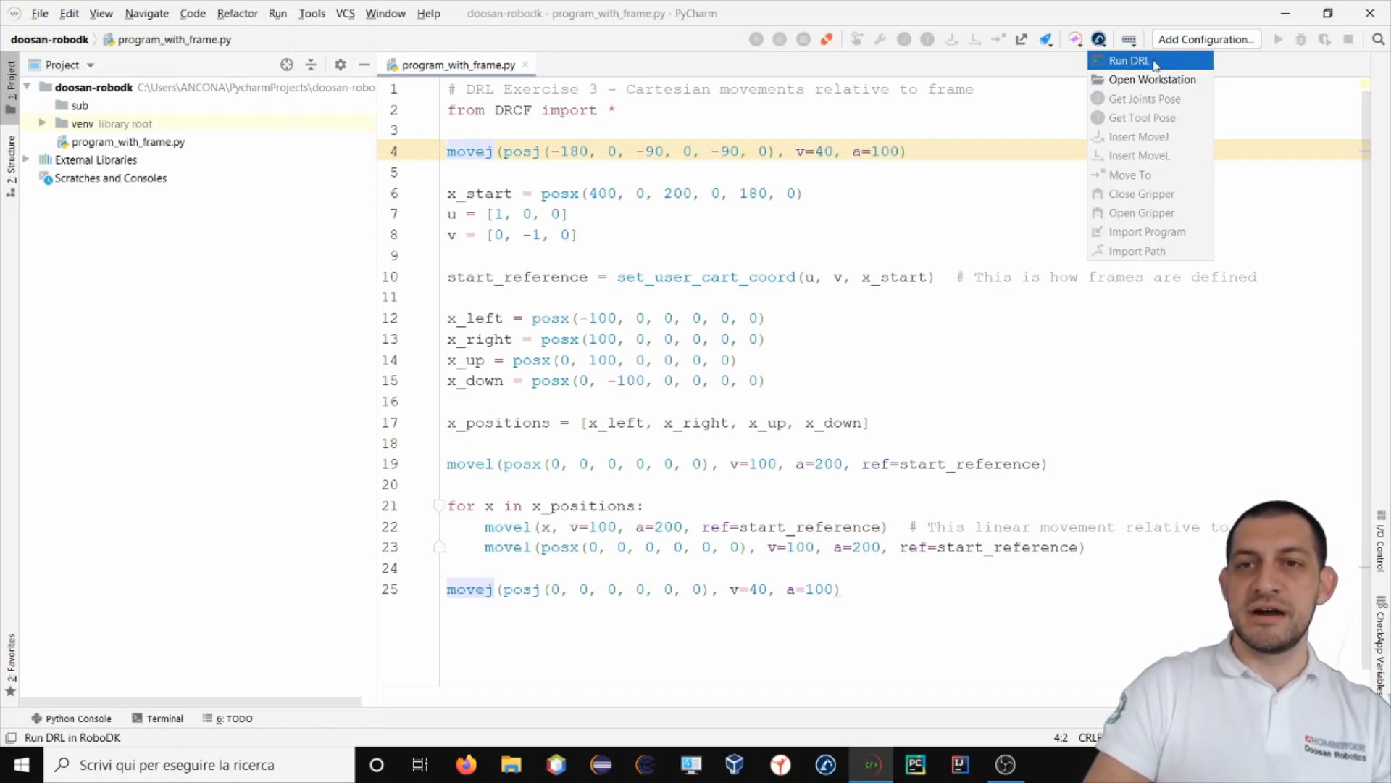
click(1127, 60)
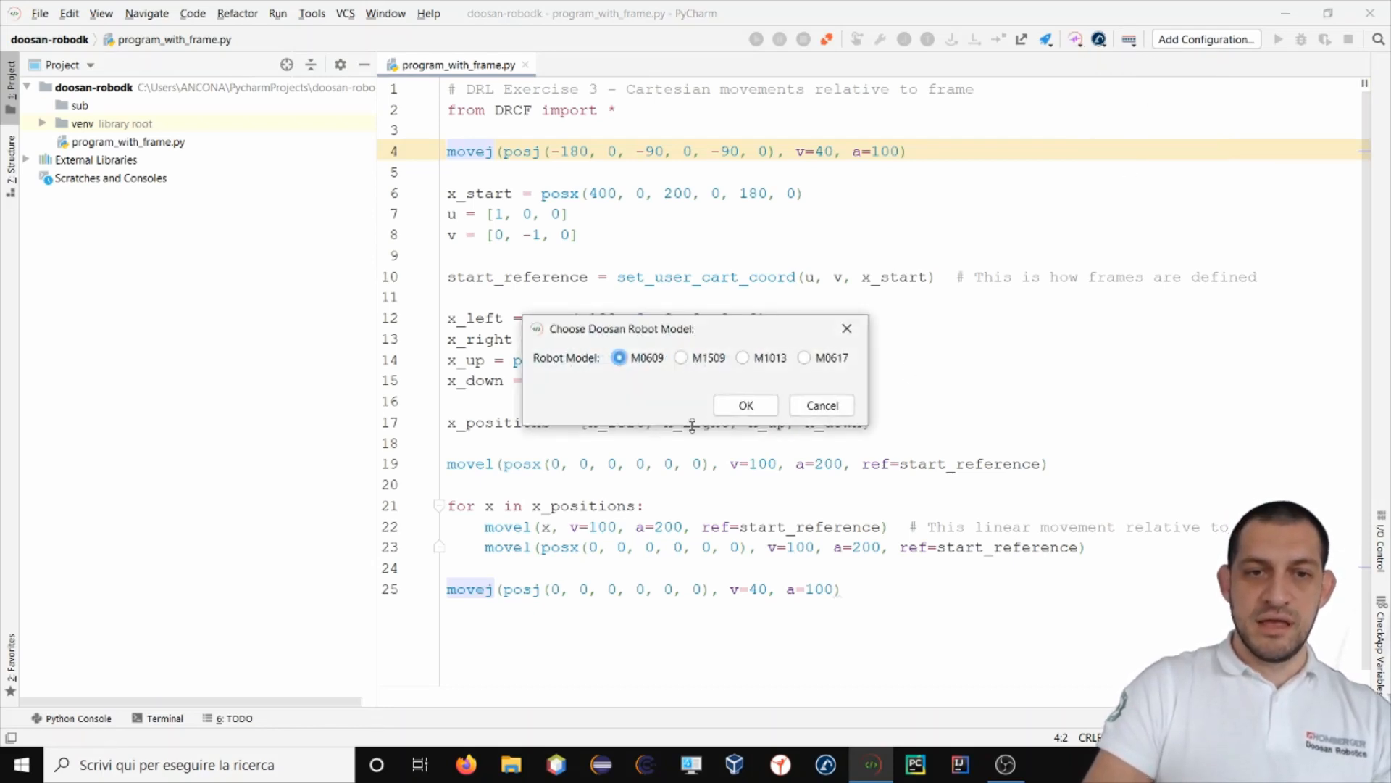
mouse_move(683, 374)
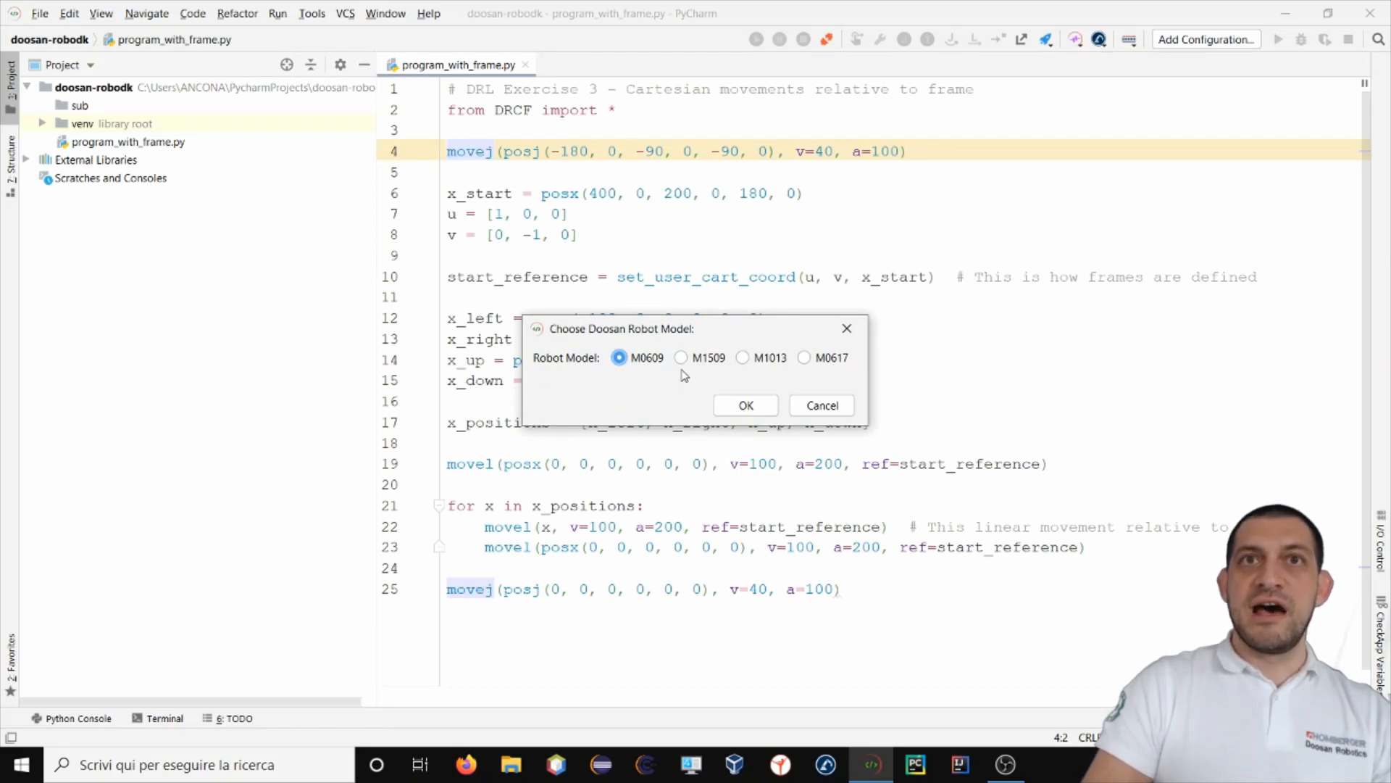
mouse_move(735, 379)
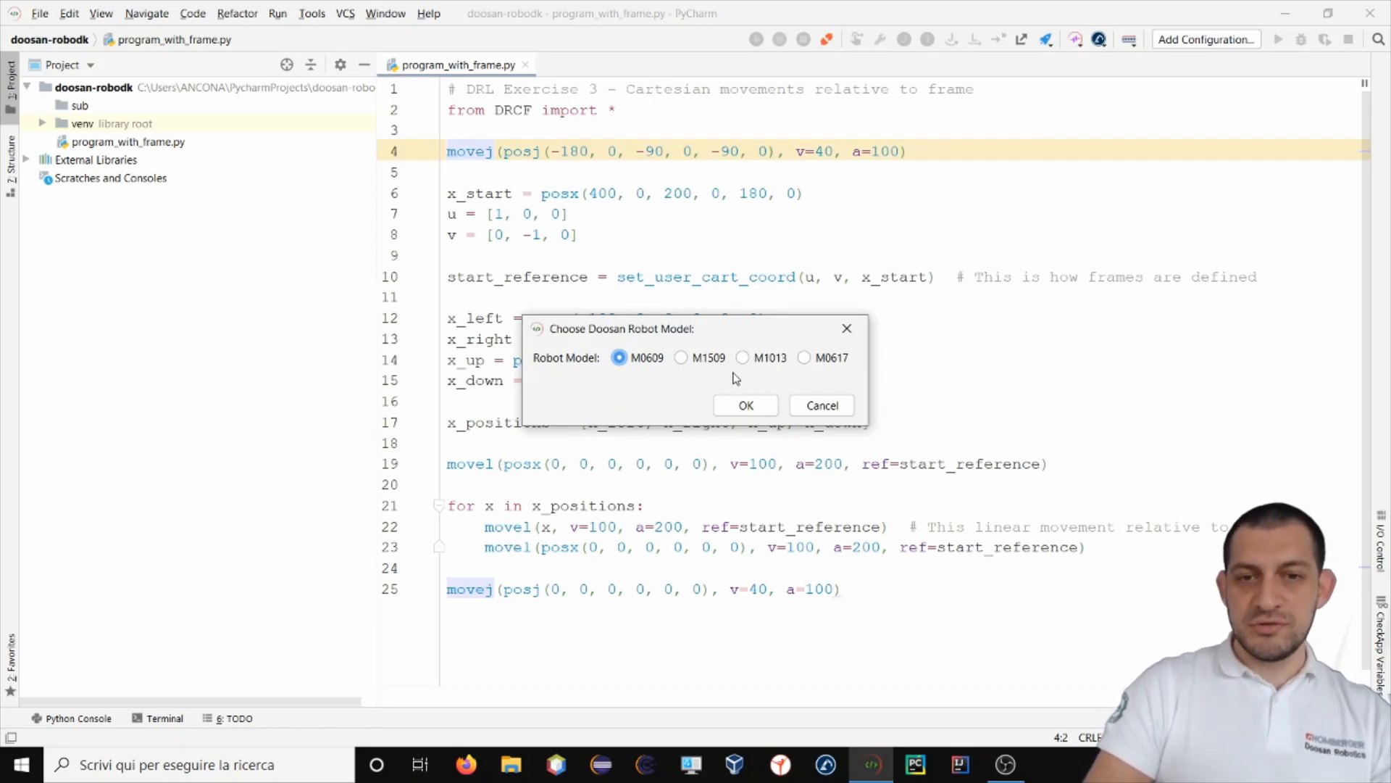
click(743, 356)
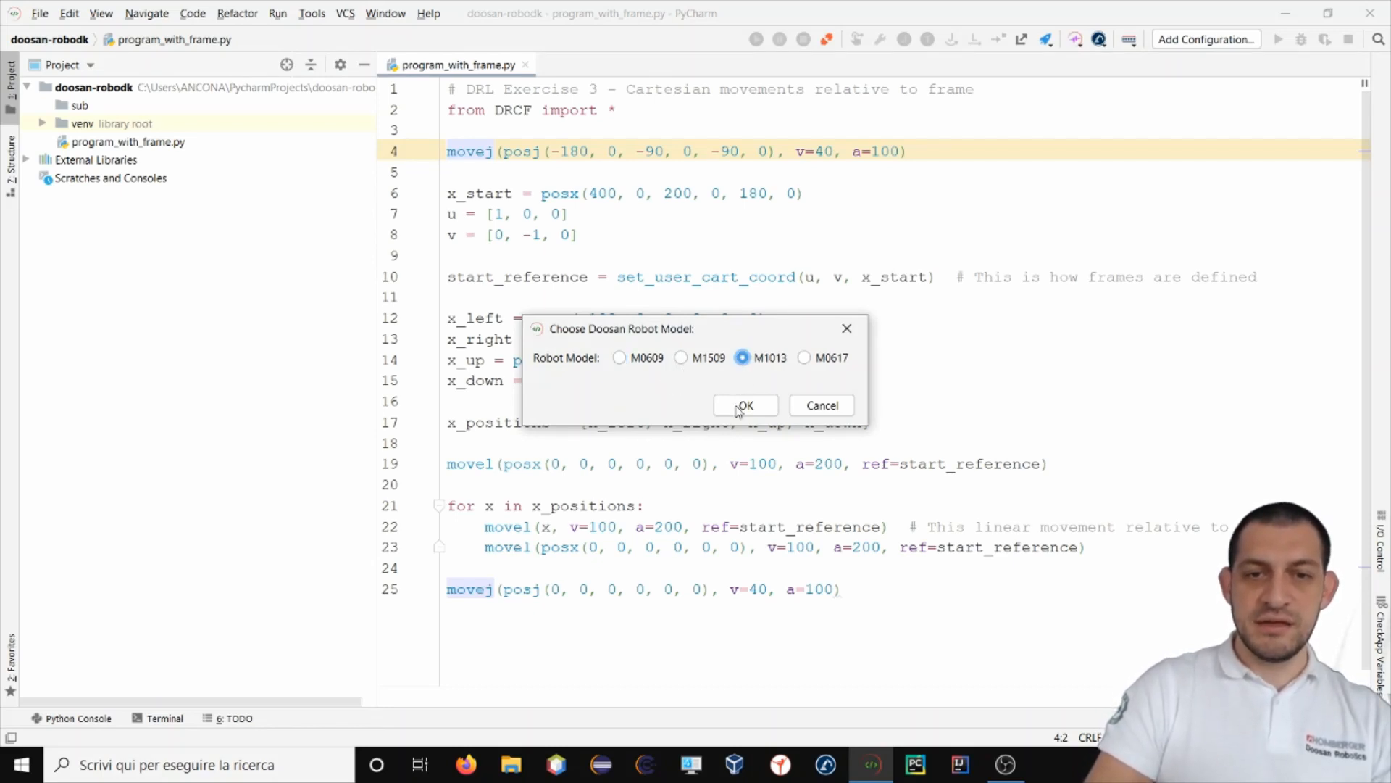
click(746, 406)
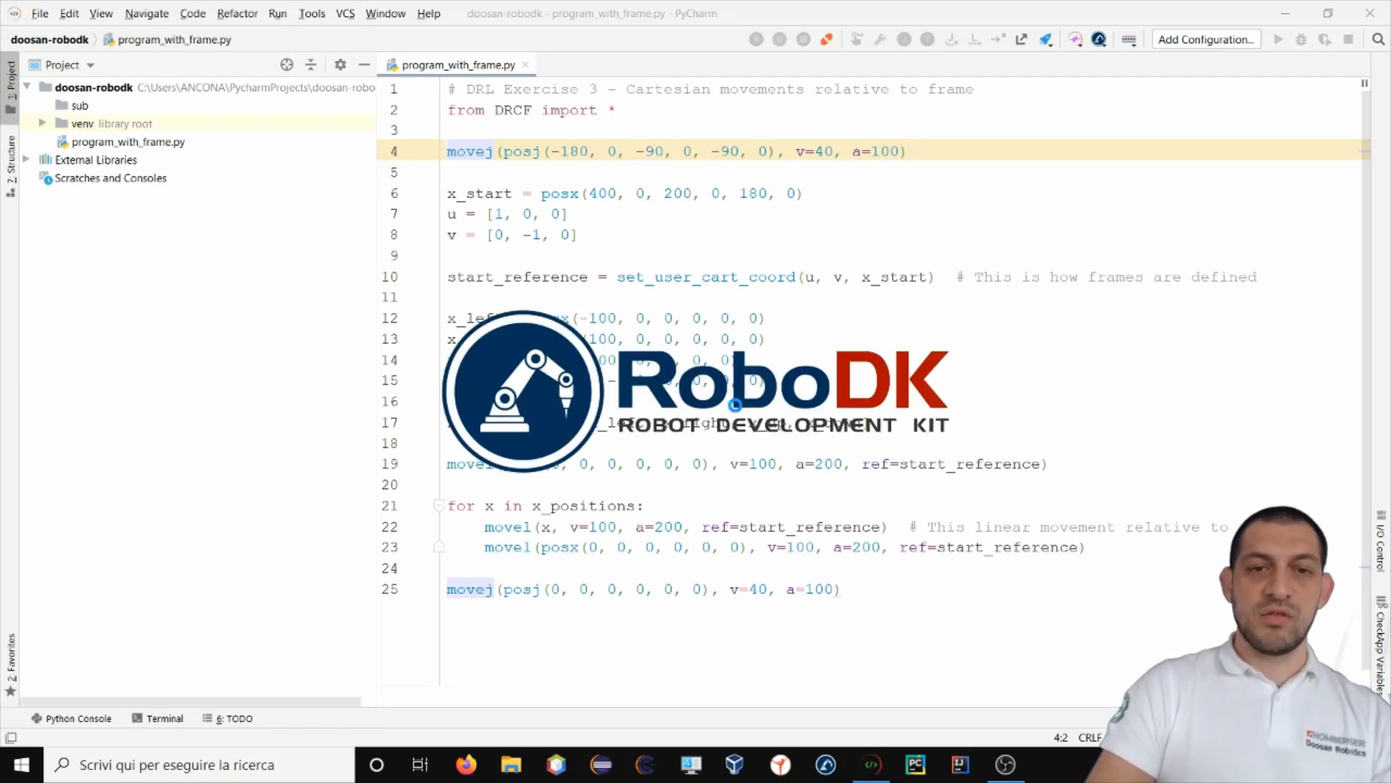
Switch to RoboDK as it builds the new station with the Doosan robot and DR_FRAME_1.
click(825, 764)
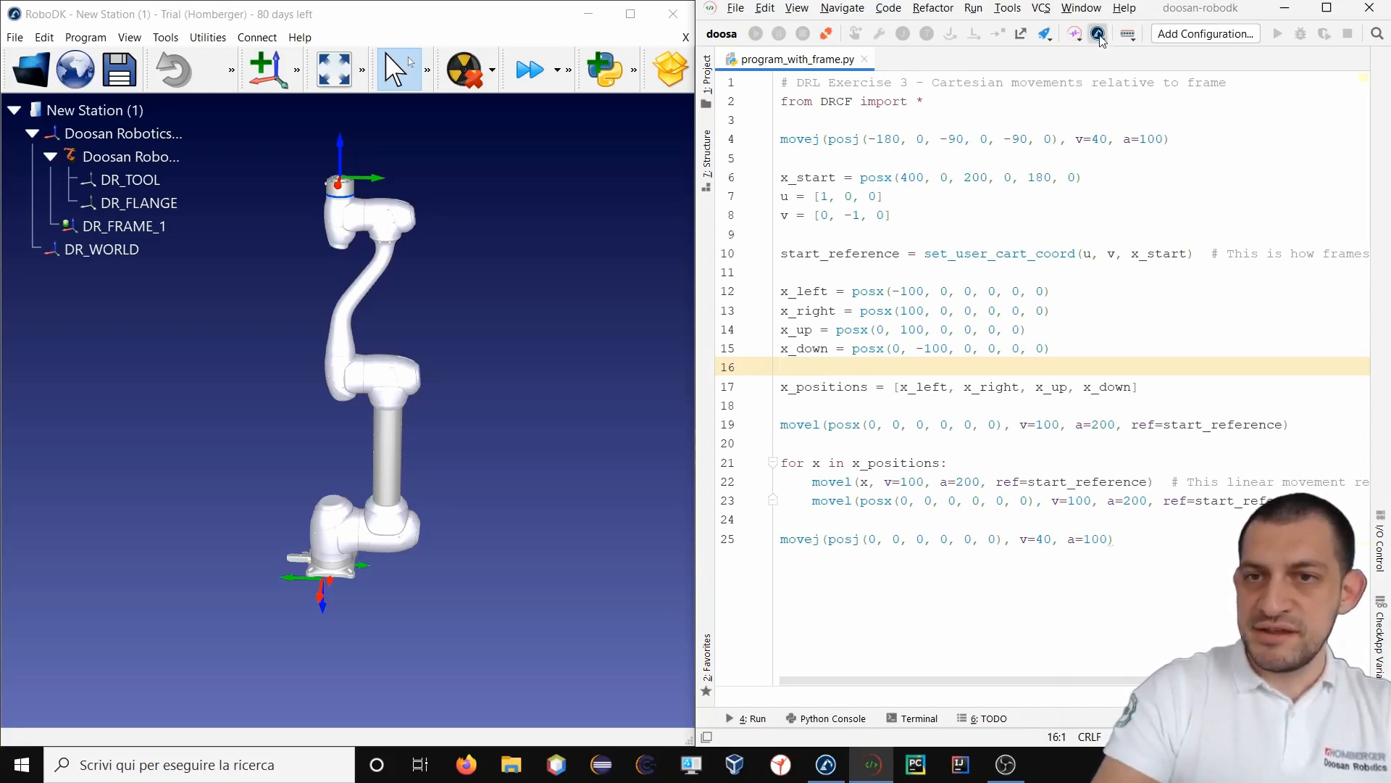
Open the robodk_pick_and_place.rdk workstation through DRL Studio's Open Workstation.
click(1098, 35)
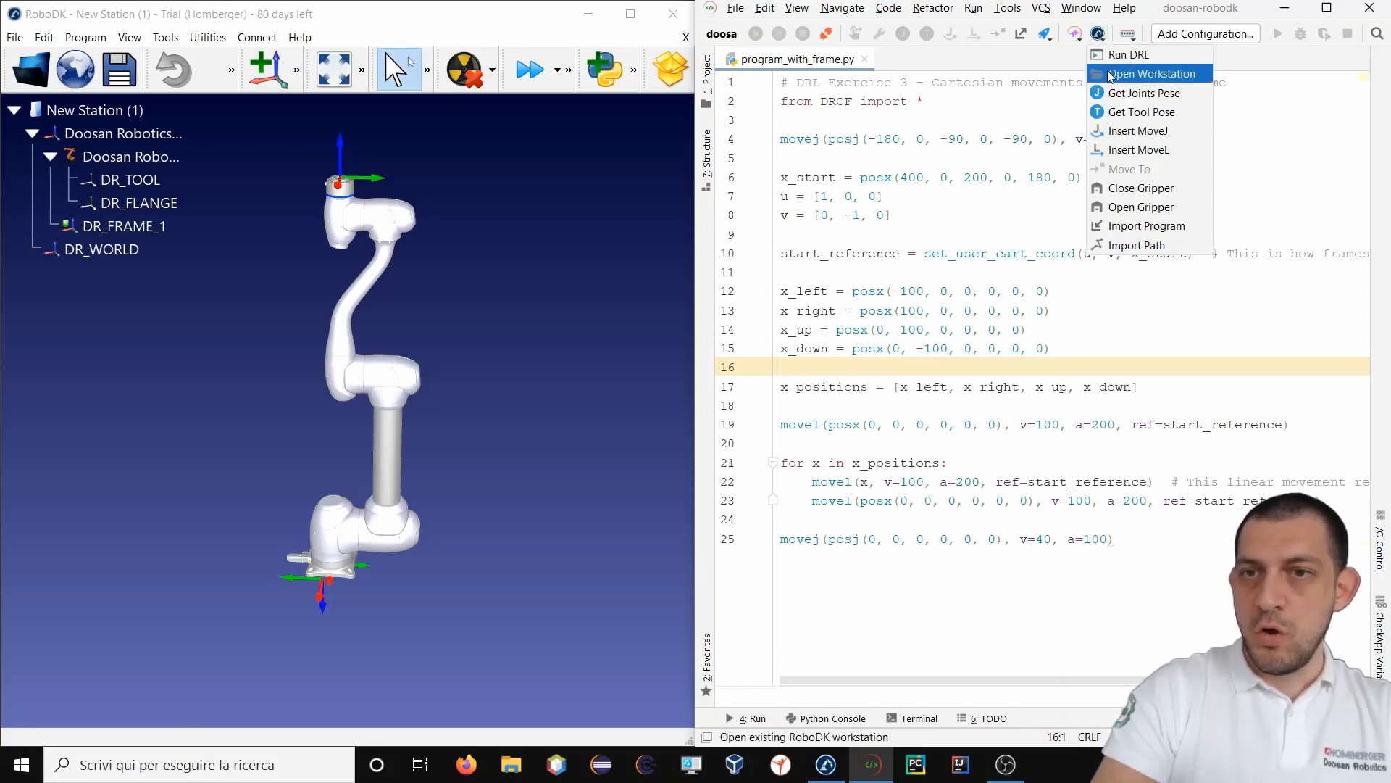
click(1151, 72)
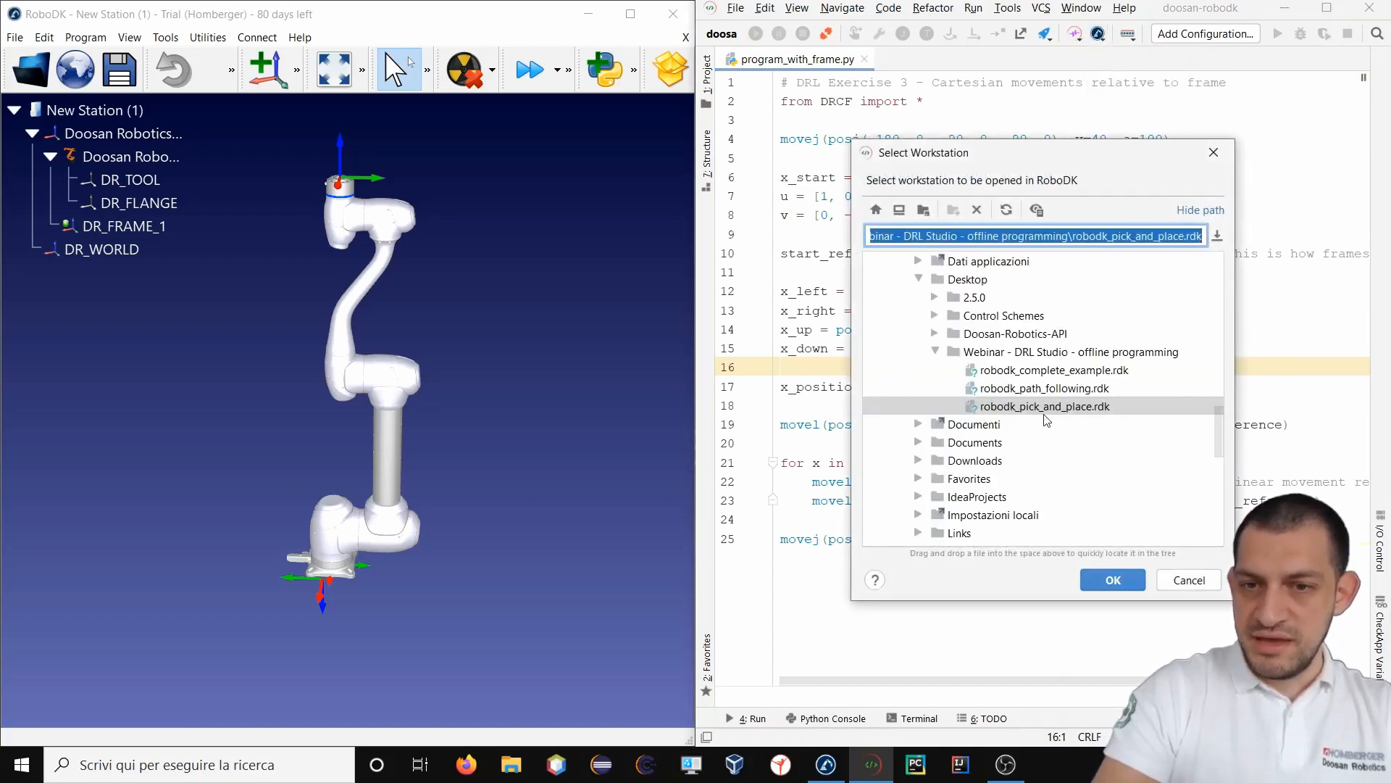
click(1112, 580)
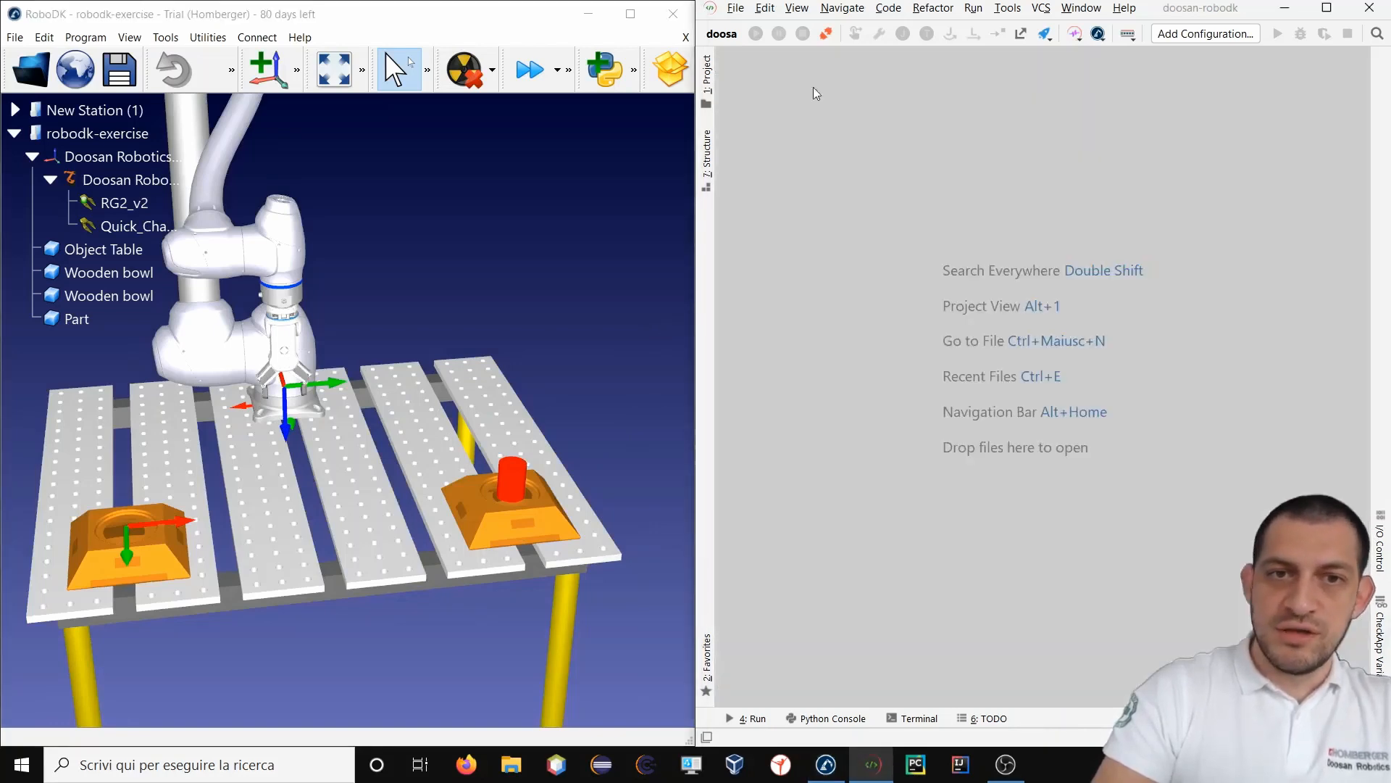
Create pick_and_place.py from the Project panel, then hide the panel.
click(706, 78)
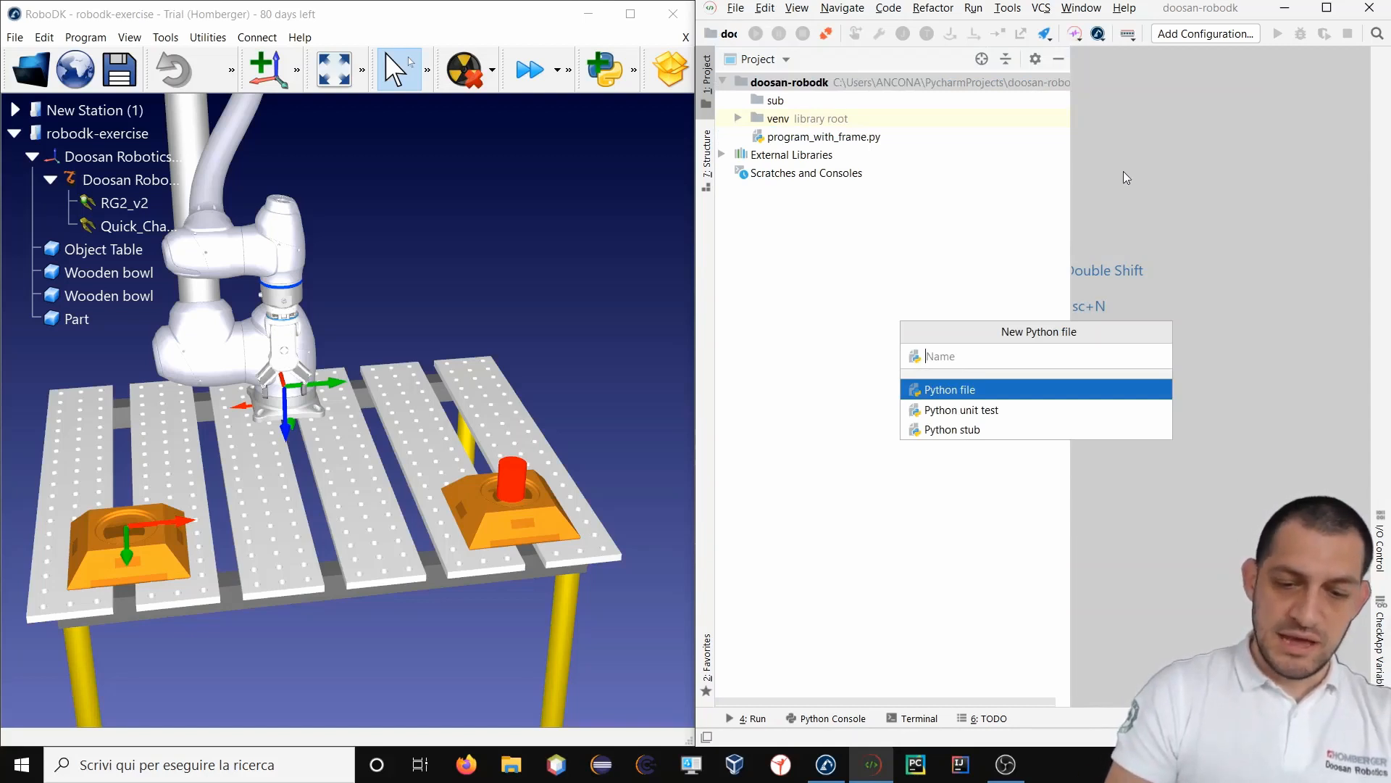
text(pick_and)
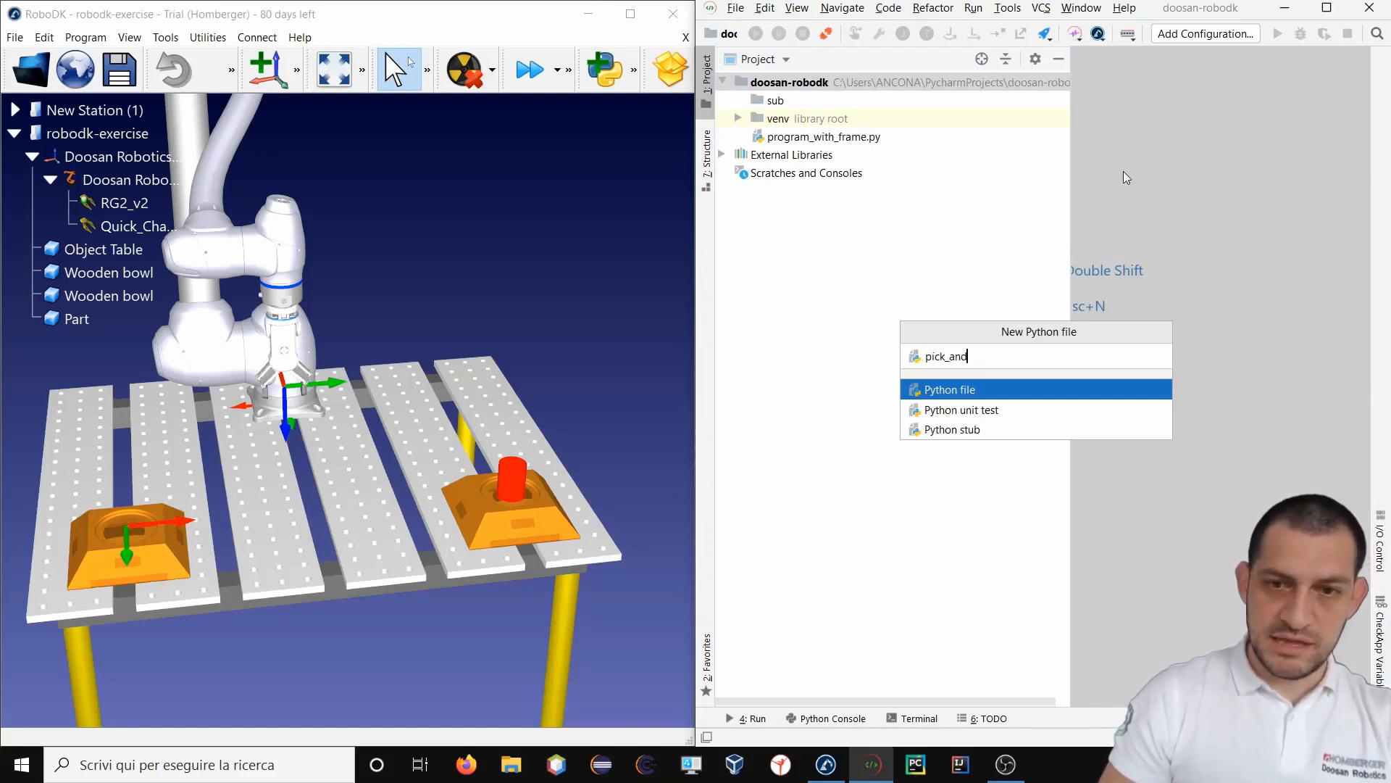
text(_pl)
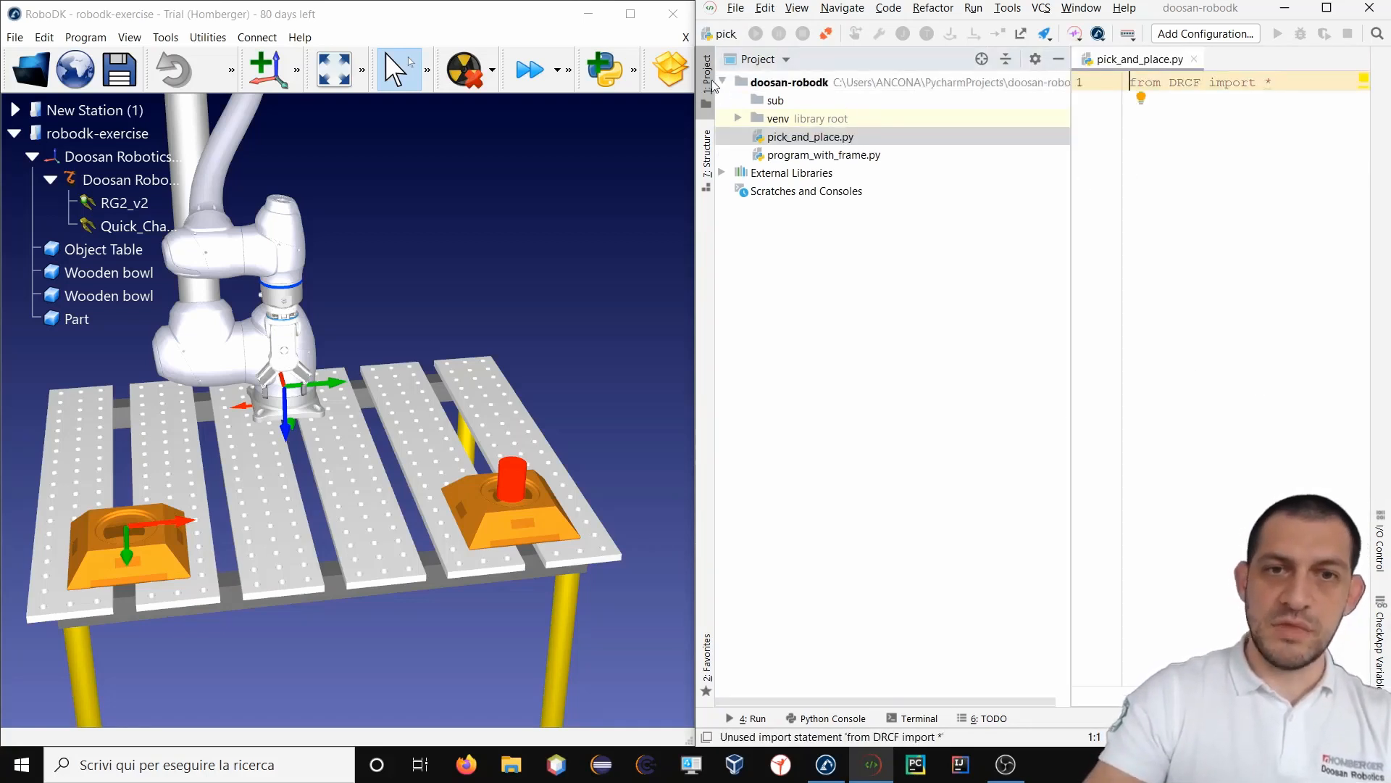
click(706, 71)
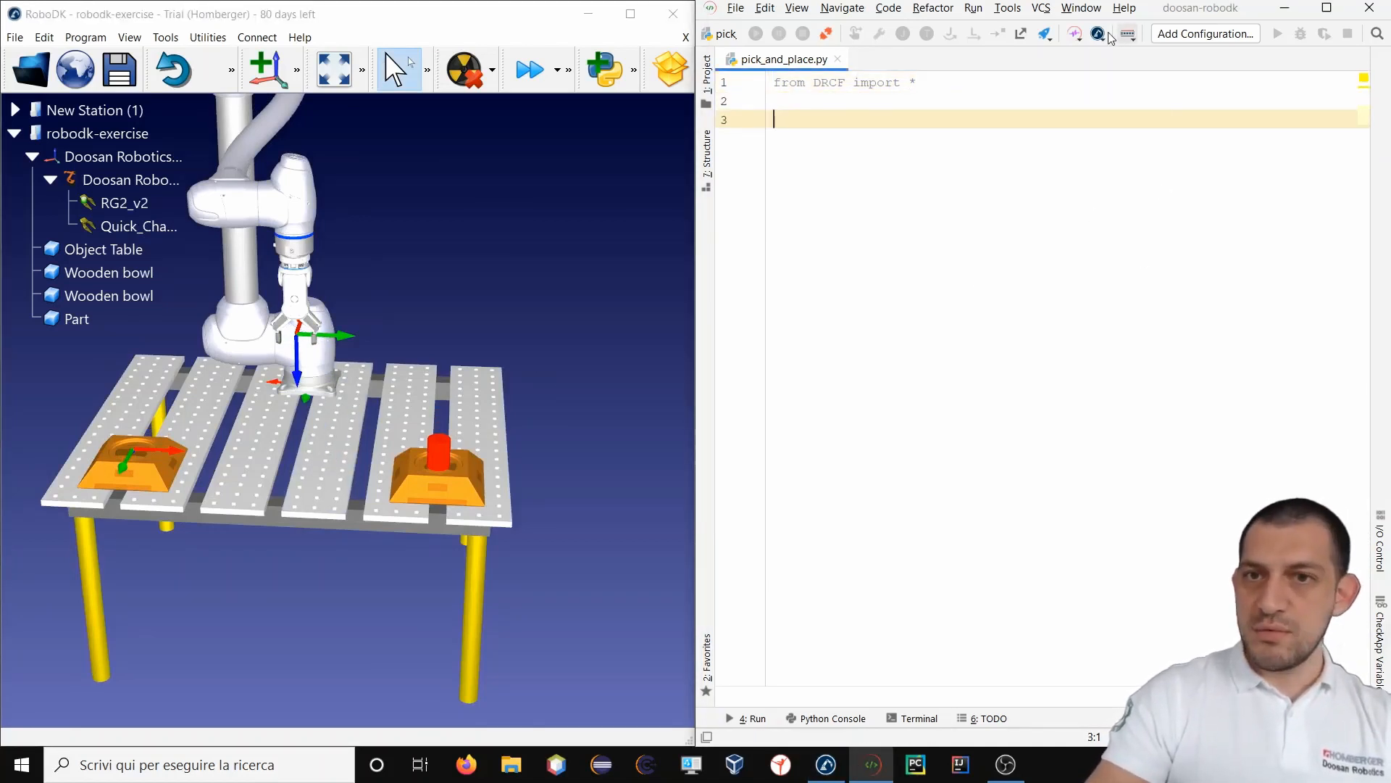
Insert a movej at the robot's current joint pose and start a new line below it.
click(1098, 34)
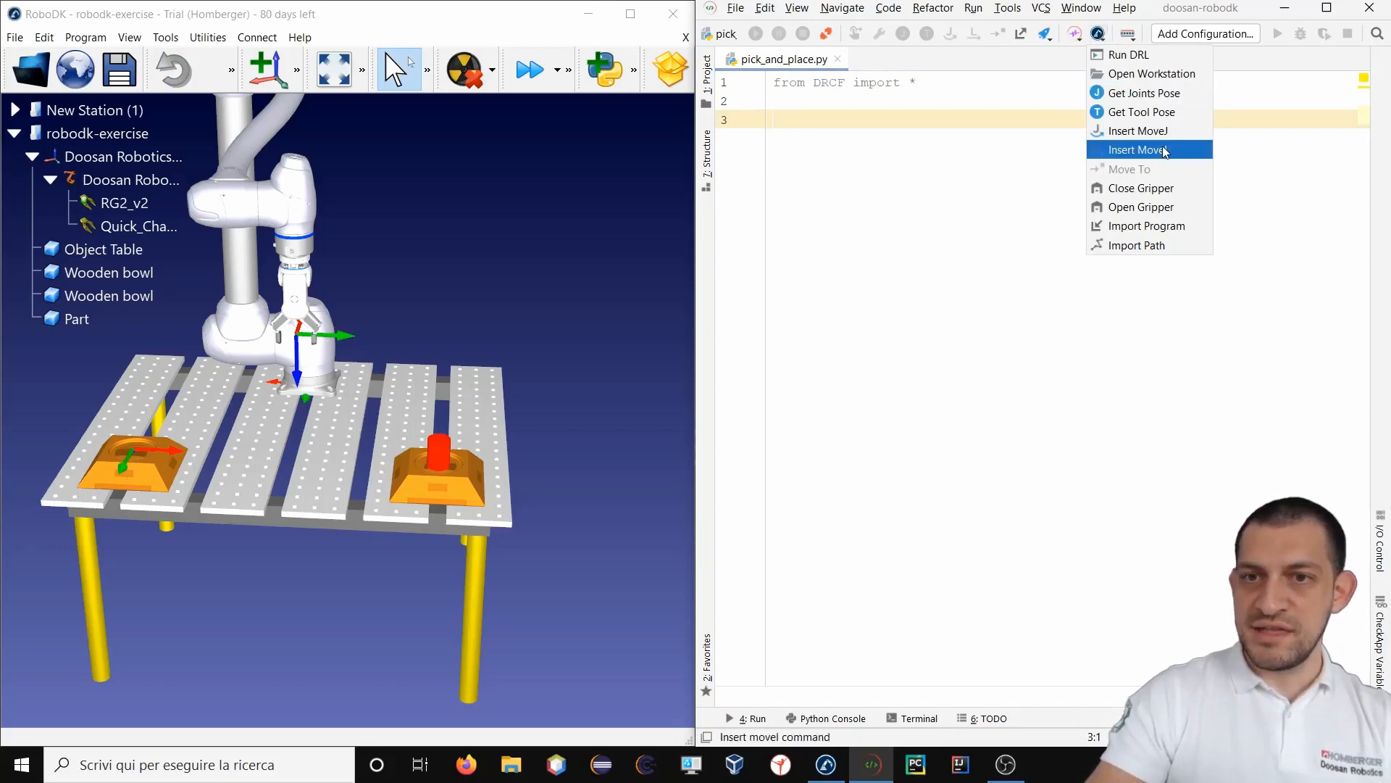
click(1137, 150)
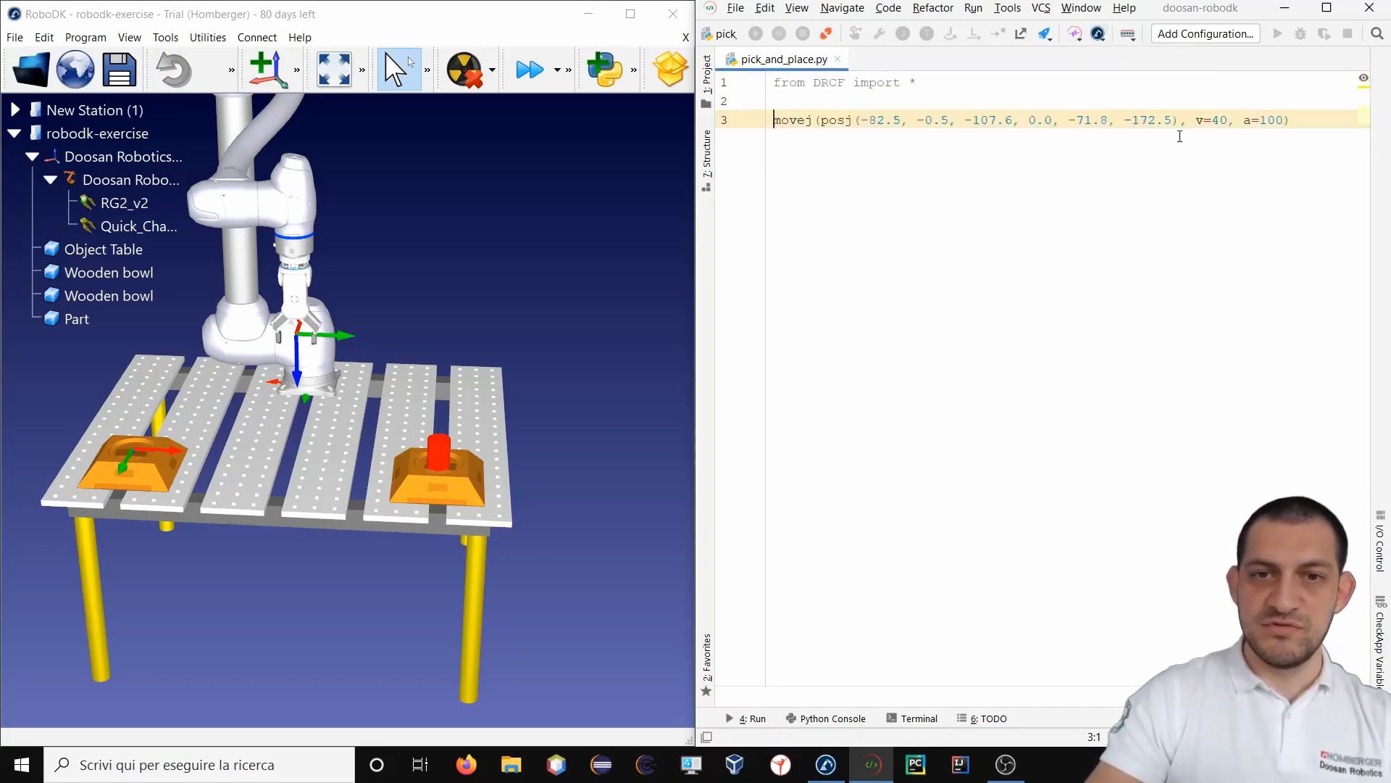
click(1294, 120)
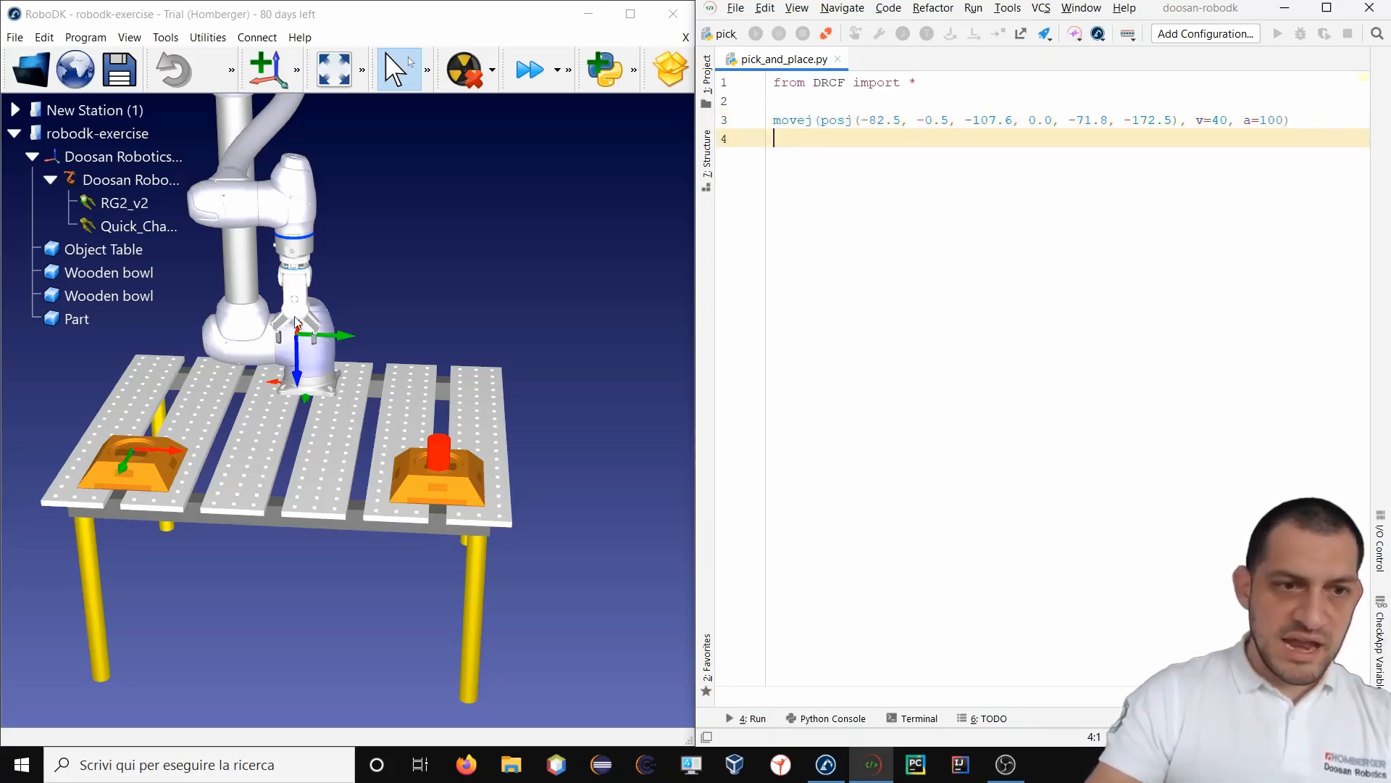
mouse_move(332, 319)
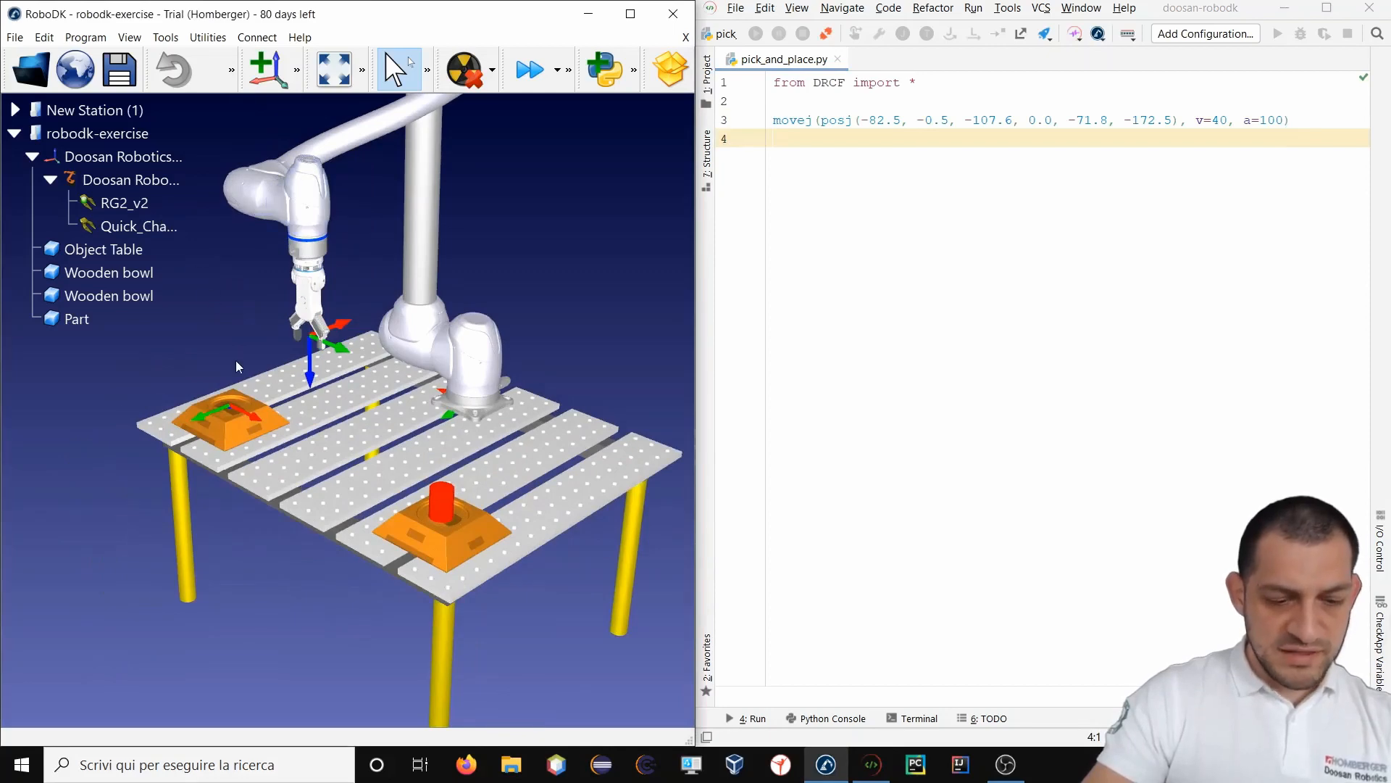
click(333, 355)
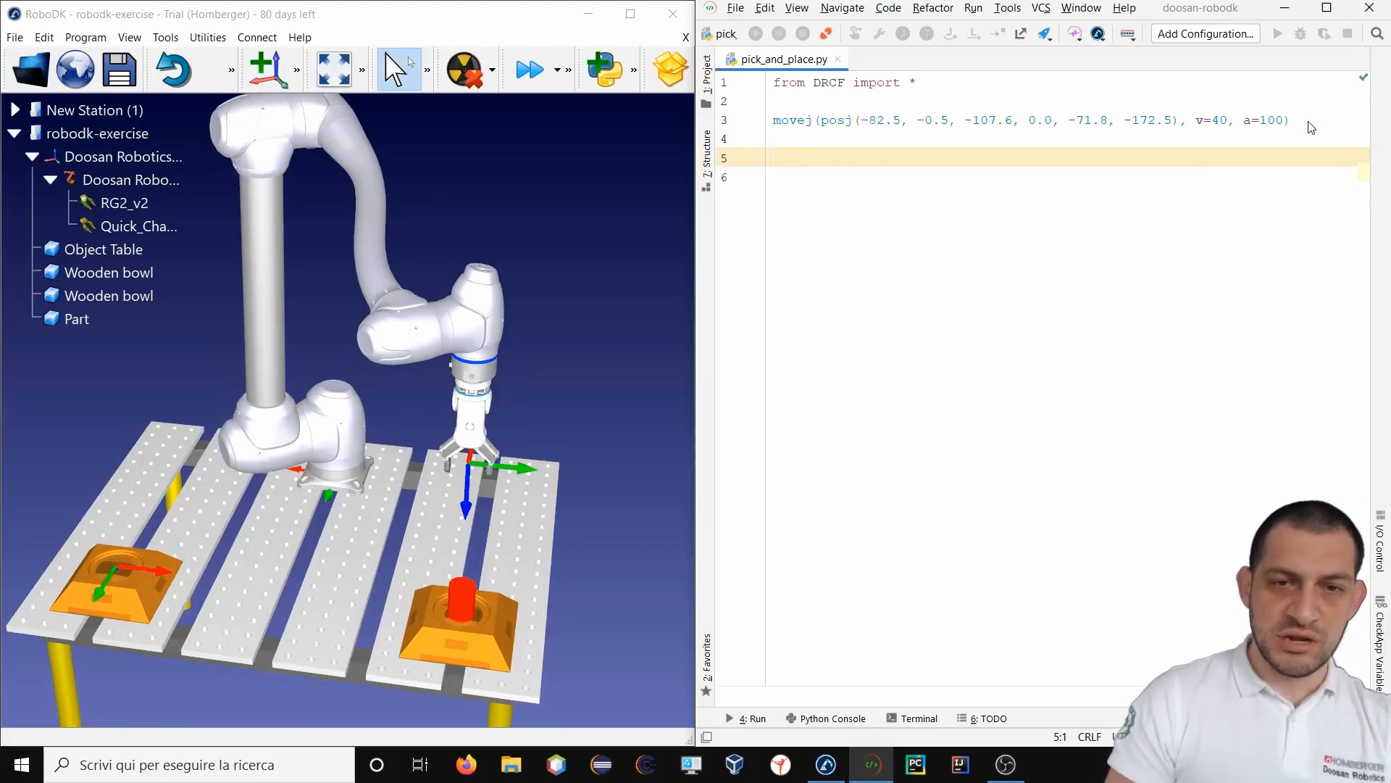
Define approach = posx(-407.1, 606.4, 443.7, 0.0, 180.0, -90.0) from the current tool pose.
text(a)
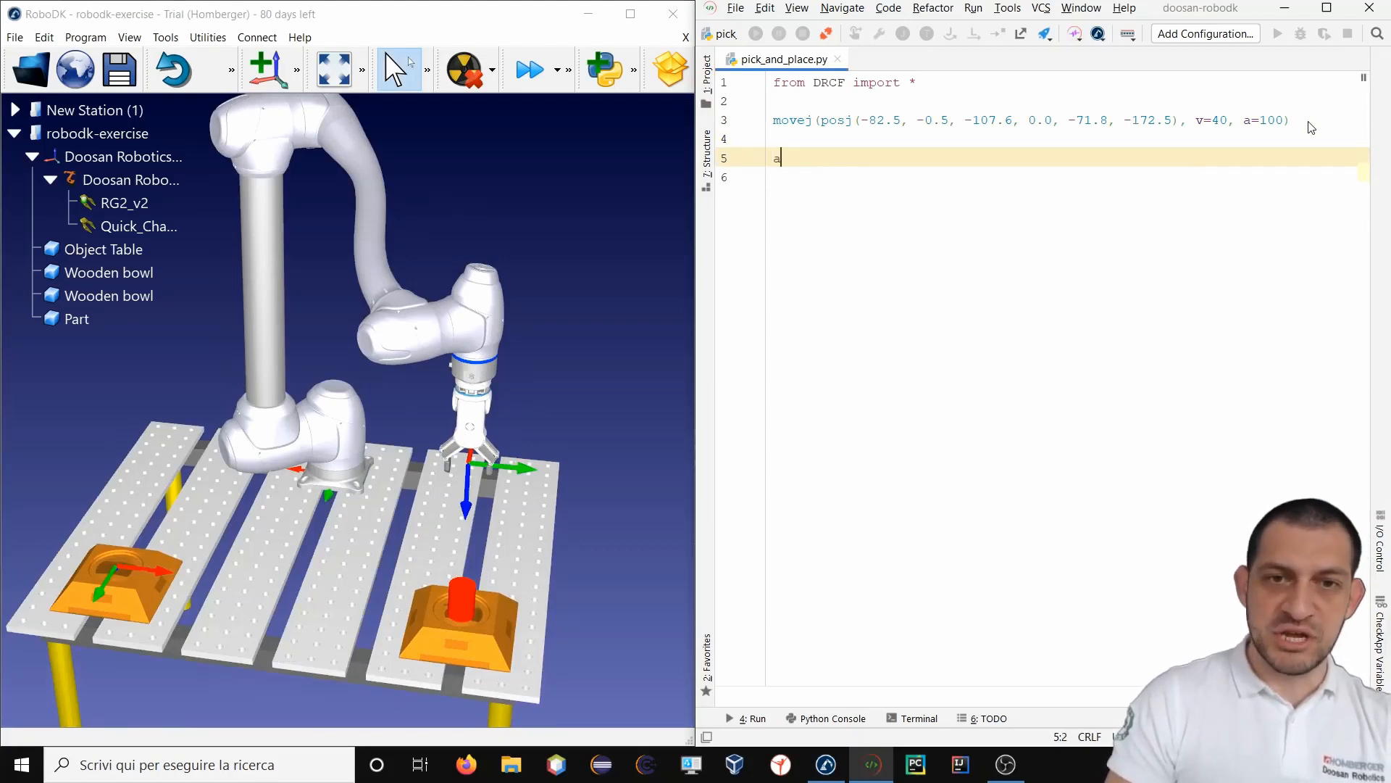
text(a)
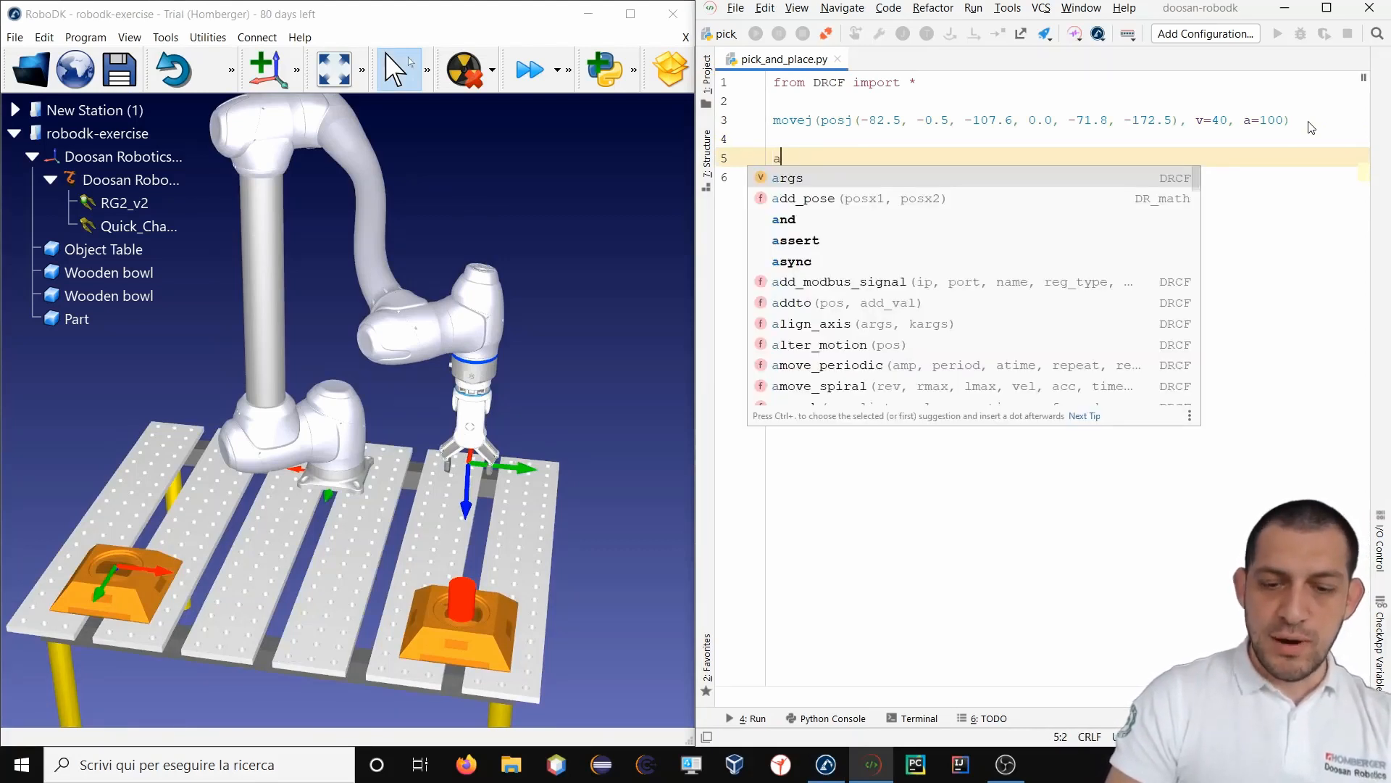
text(ppro)
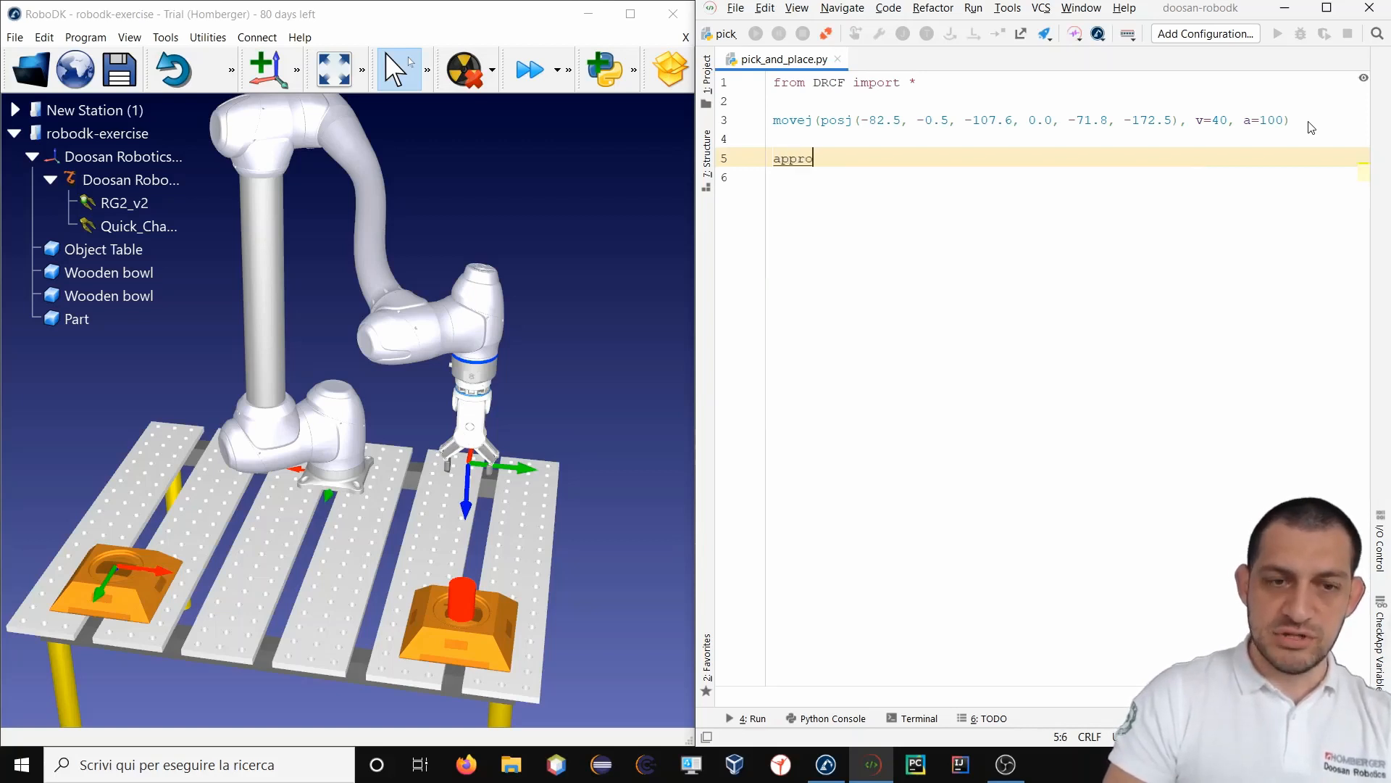
text(ach =)
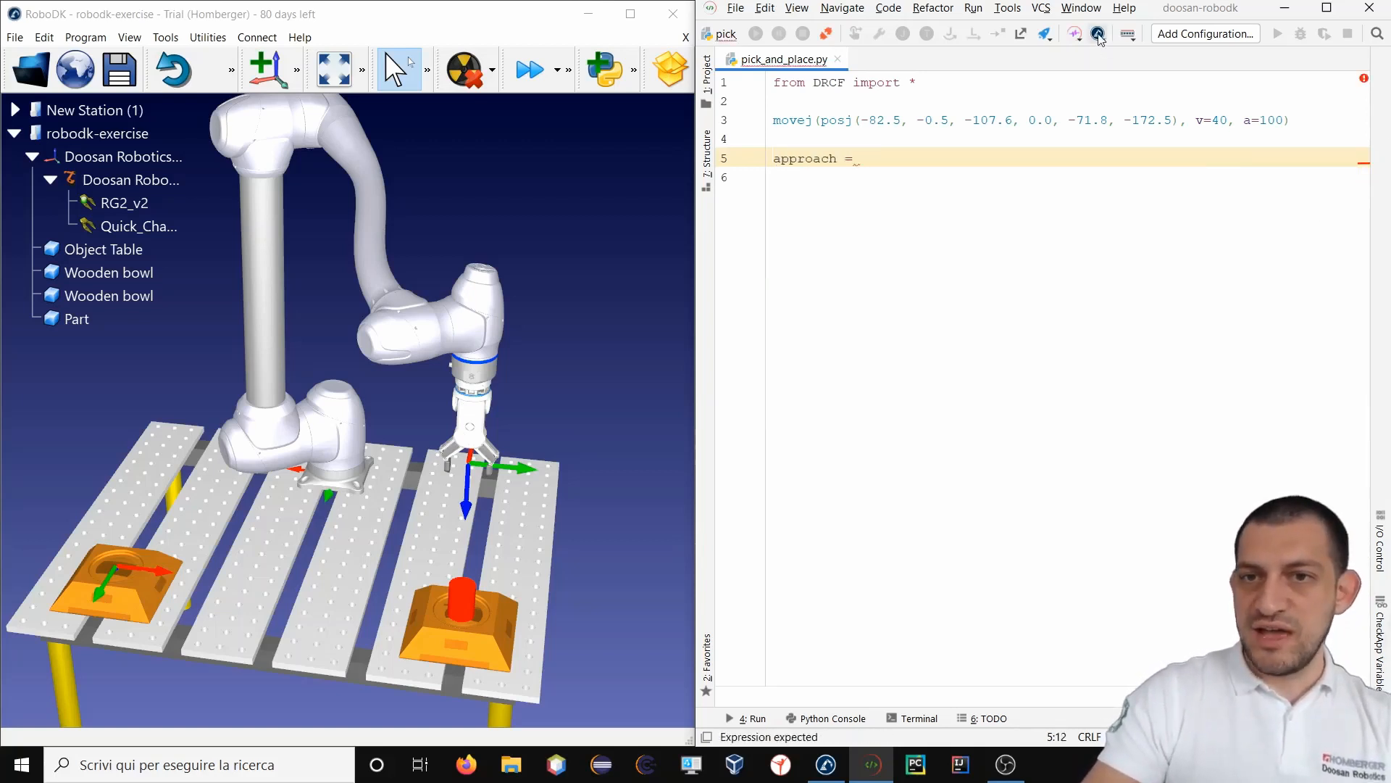
click(1098, 34)
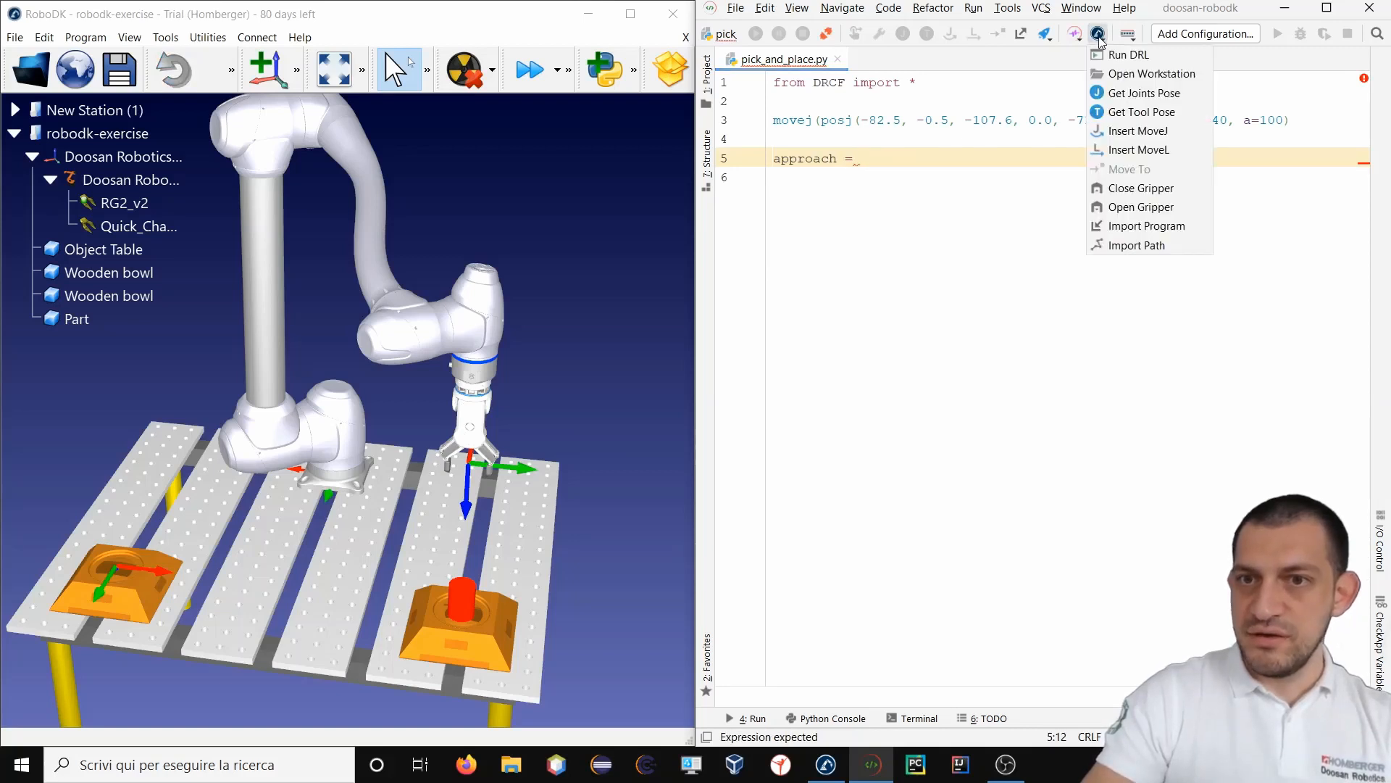
mouse_move(1140, 112)
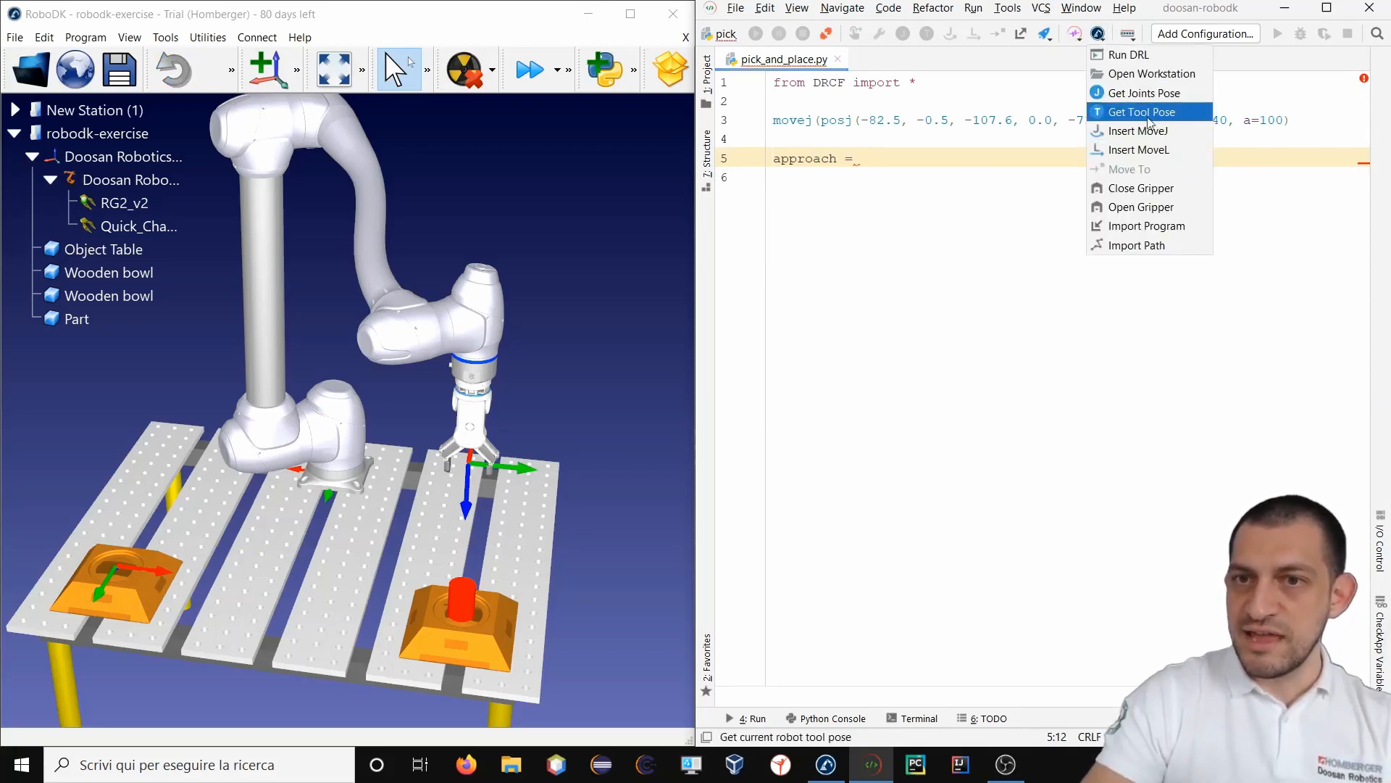
click(1144, 111)
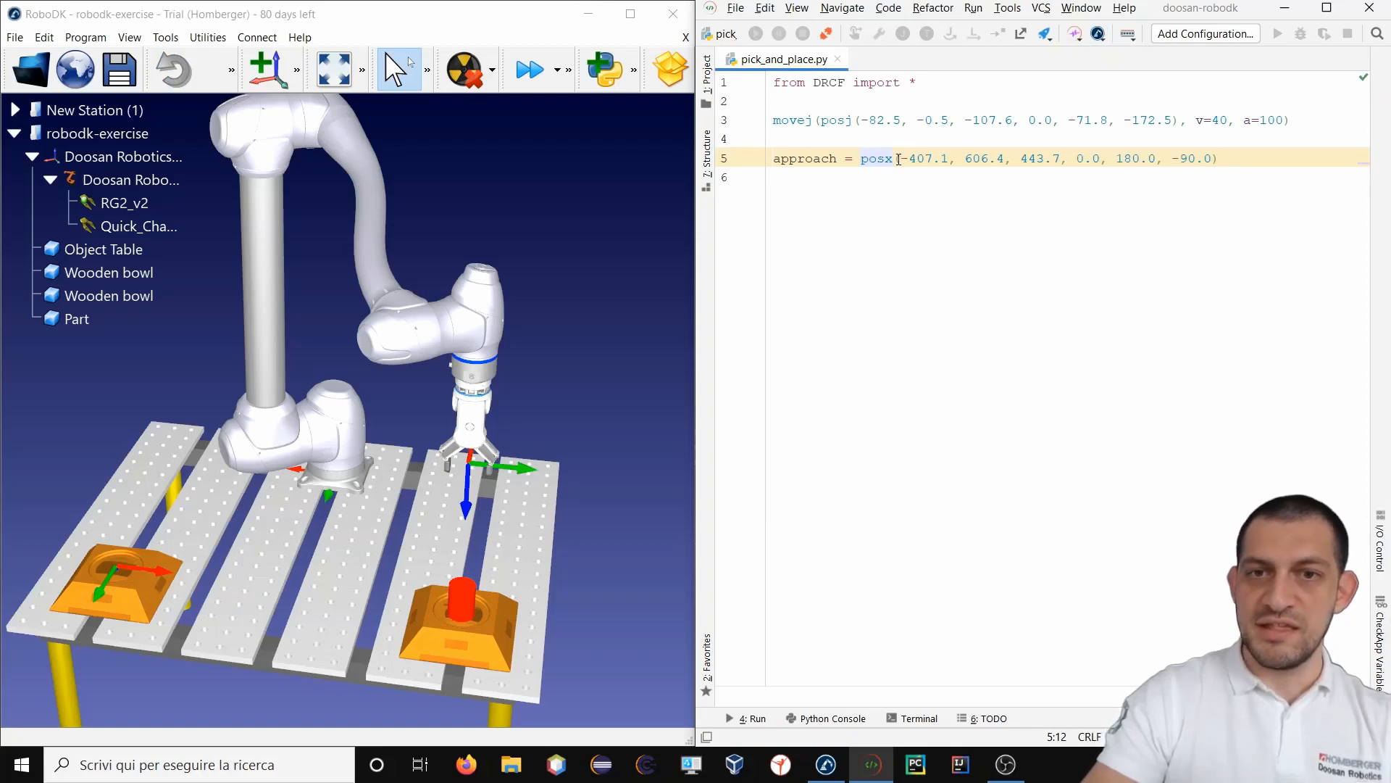
click(1220, 158)
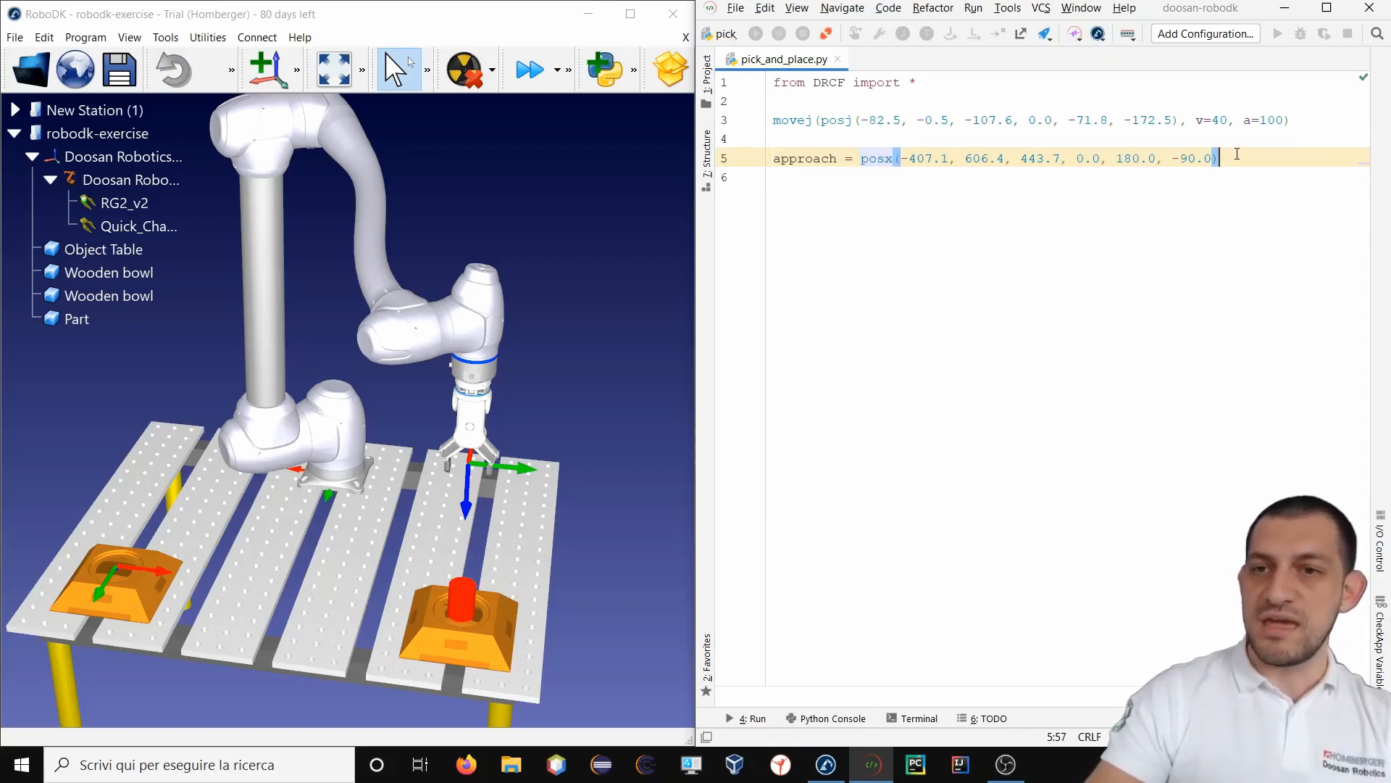
key(Return)
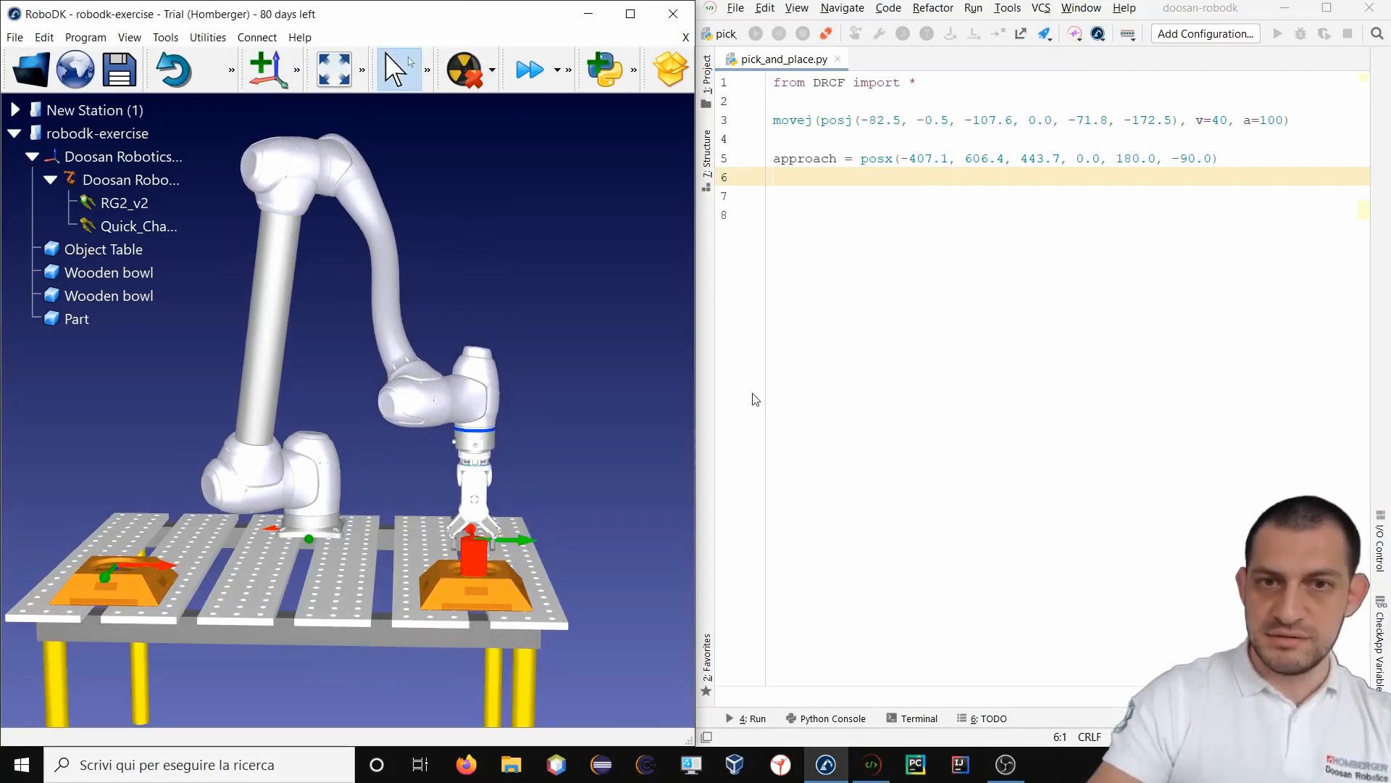
Assign pick_pose the lowered tool pose at height 130.7 and begin typing place_position.
text(pick_pose =)
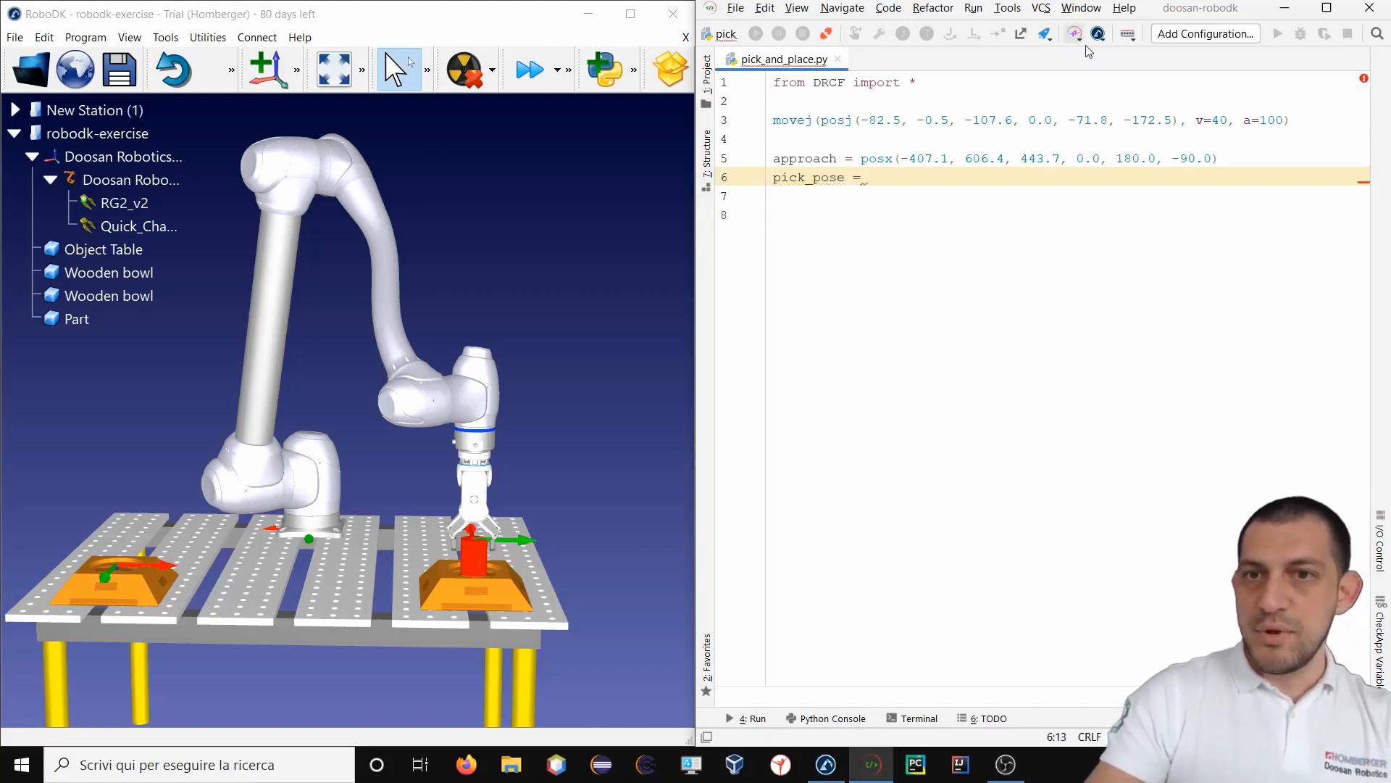
click(1098, 34)
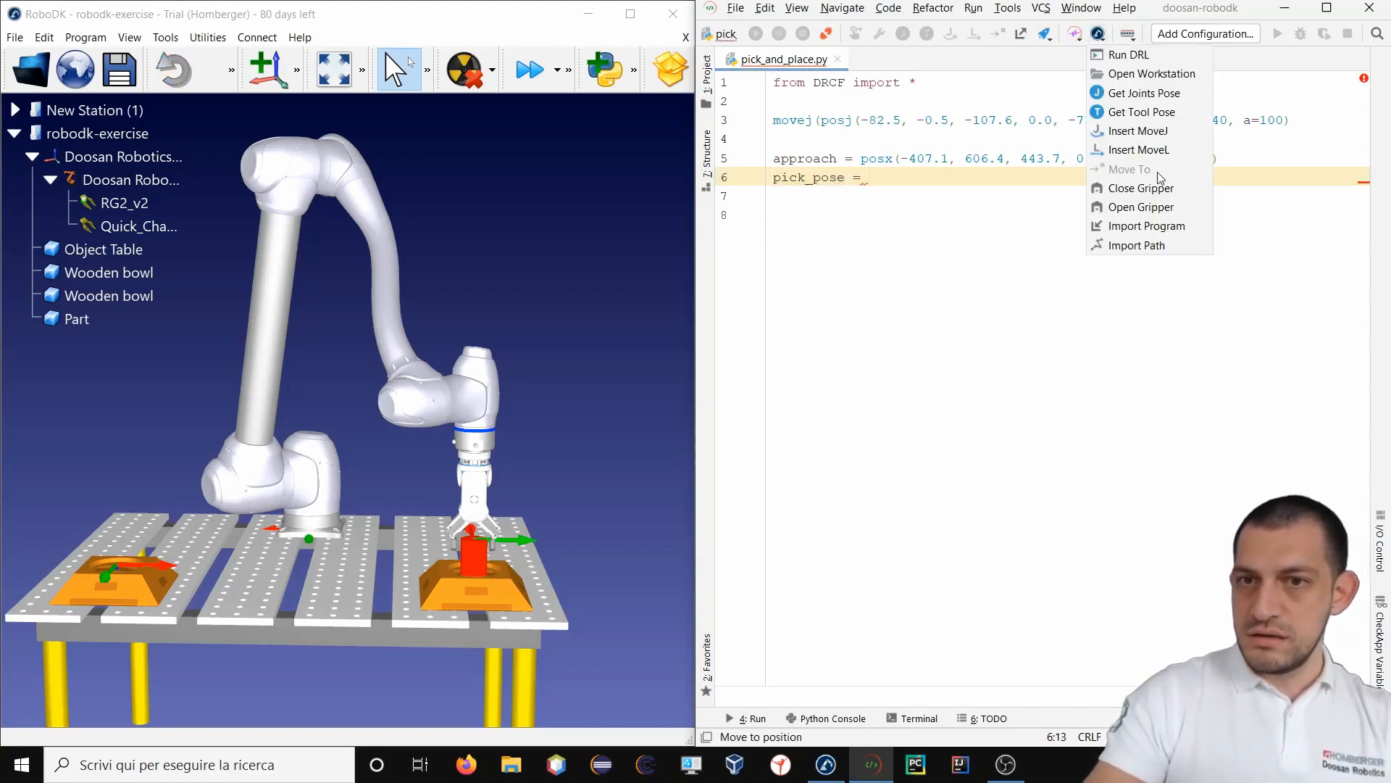
mouse_move(1142, 111)
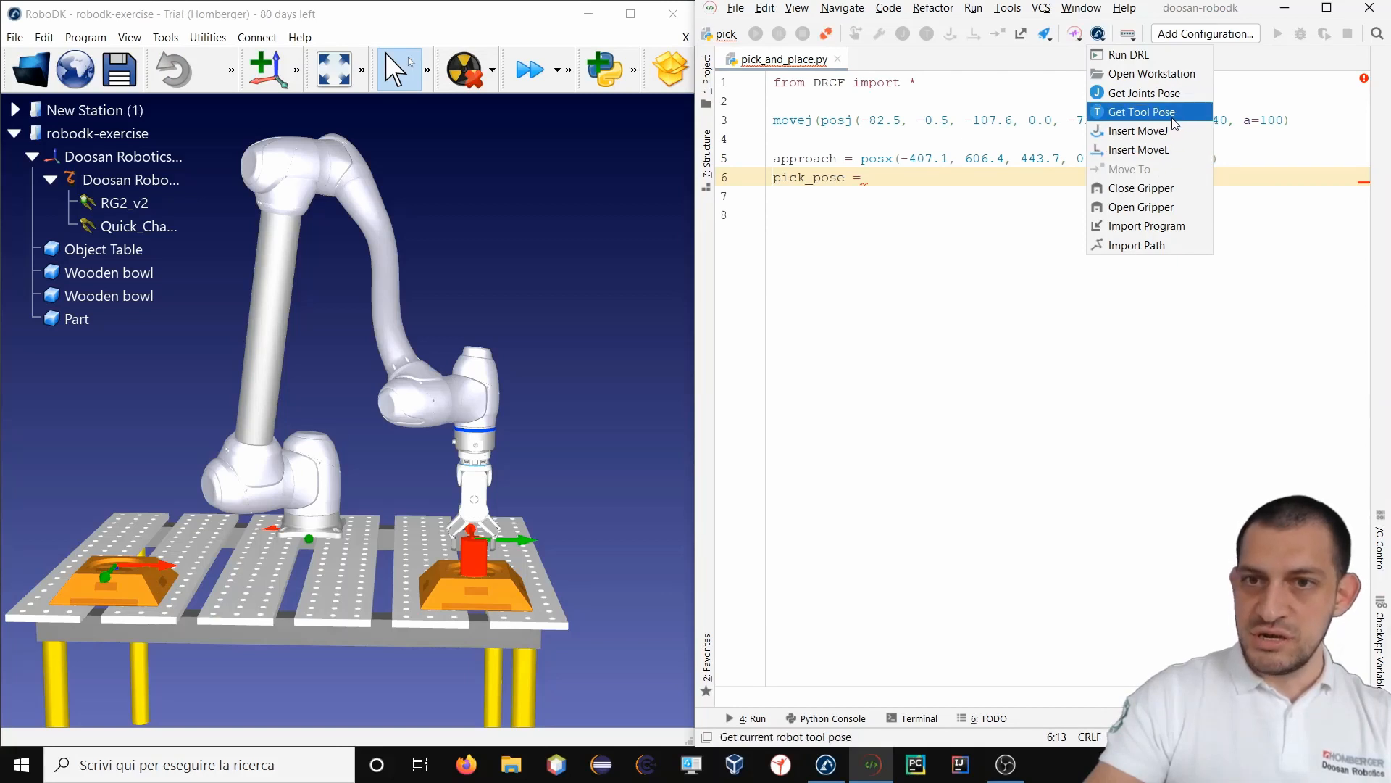
click(1141, 112)
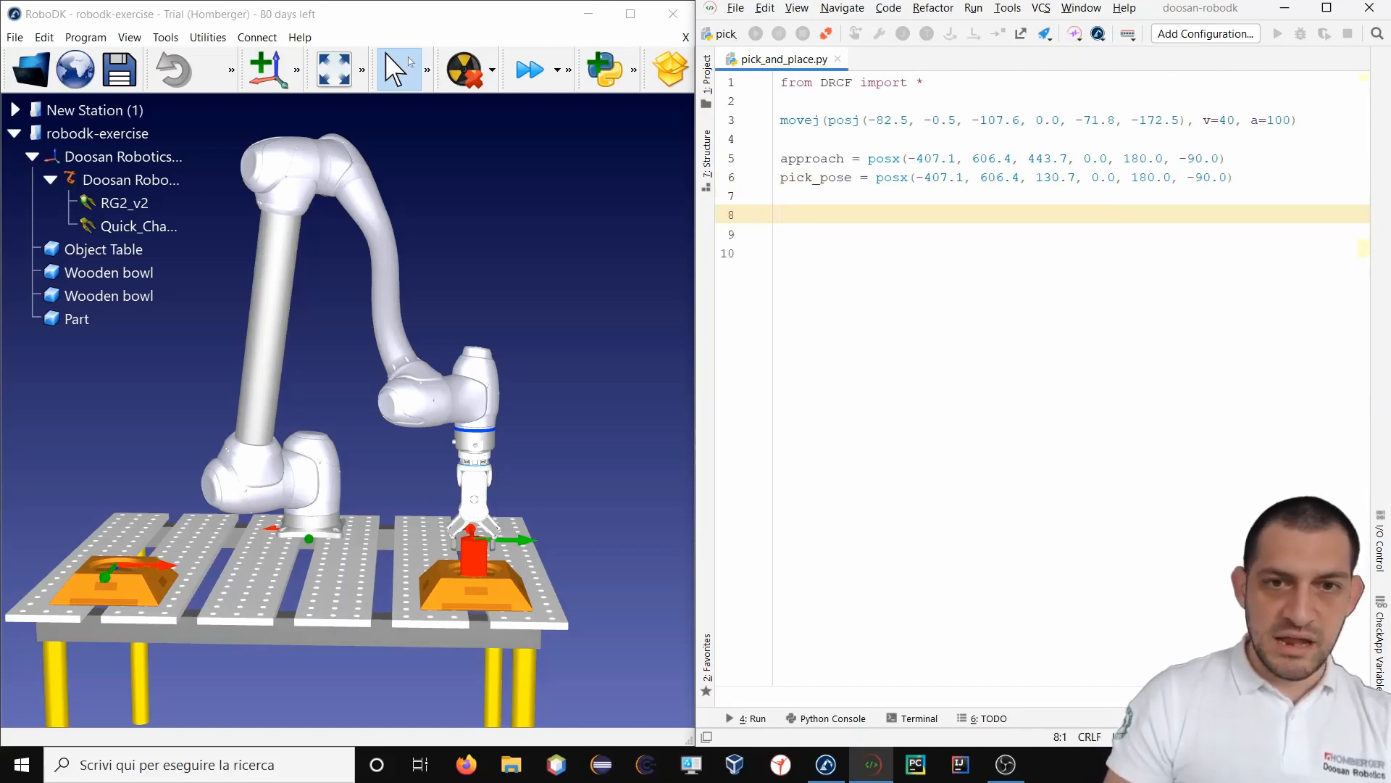
text(P)
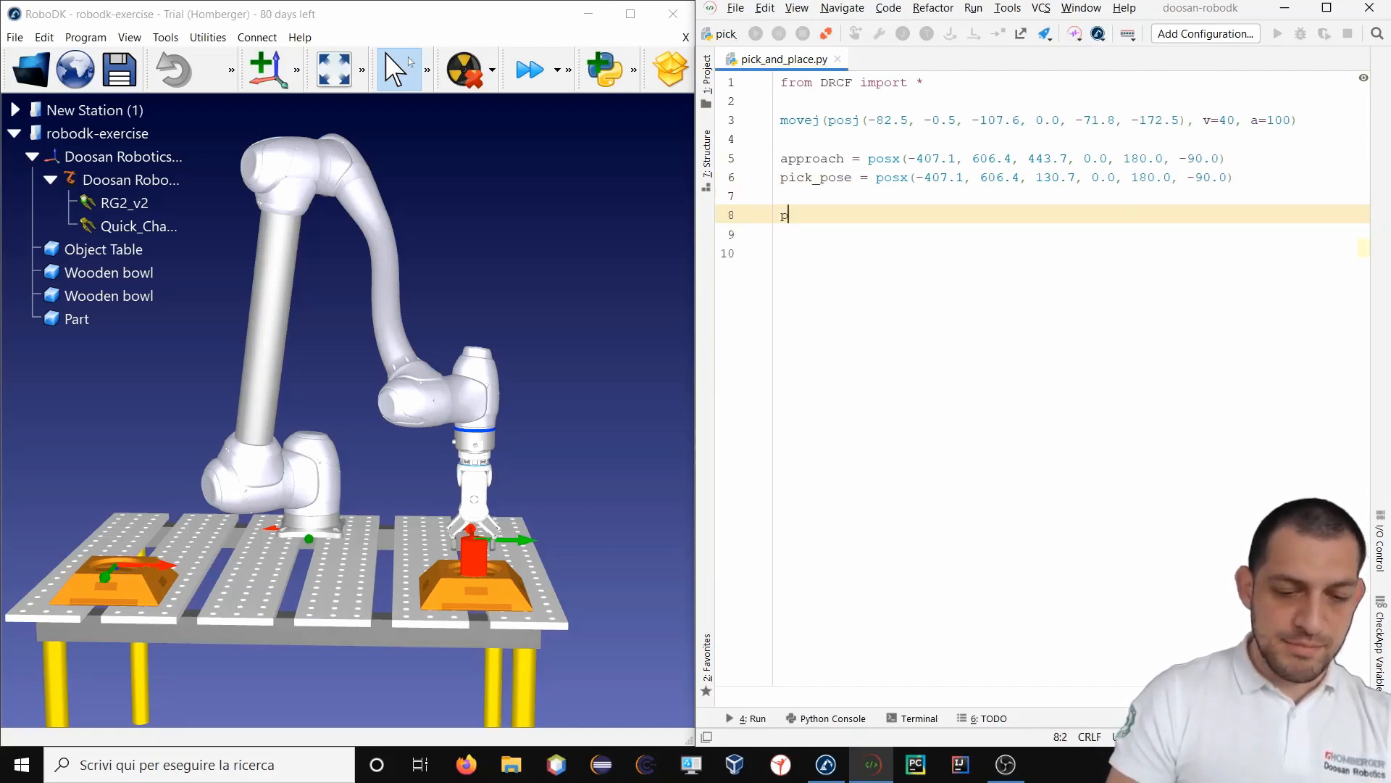
text(place_po)
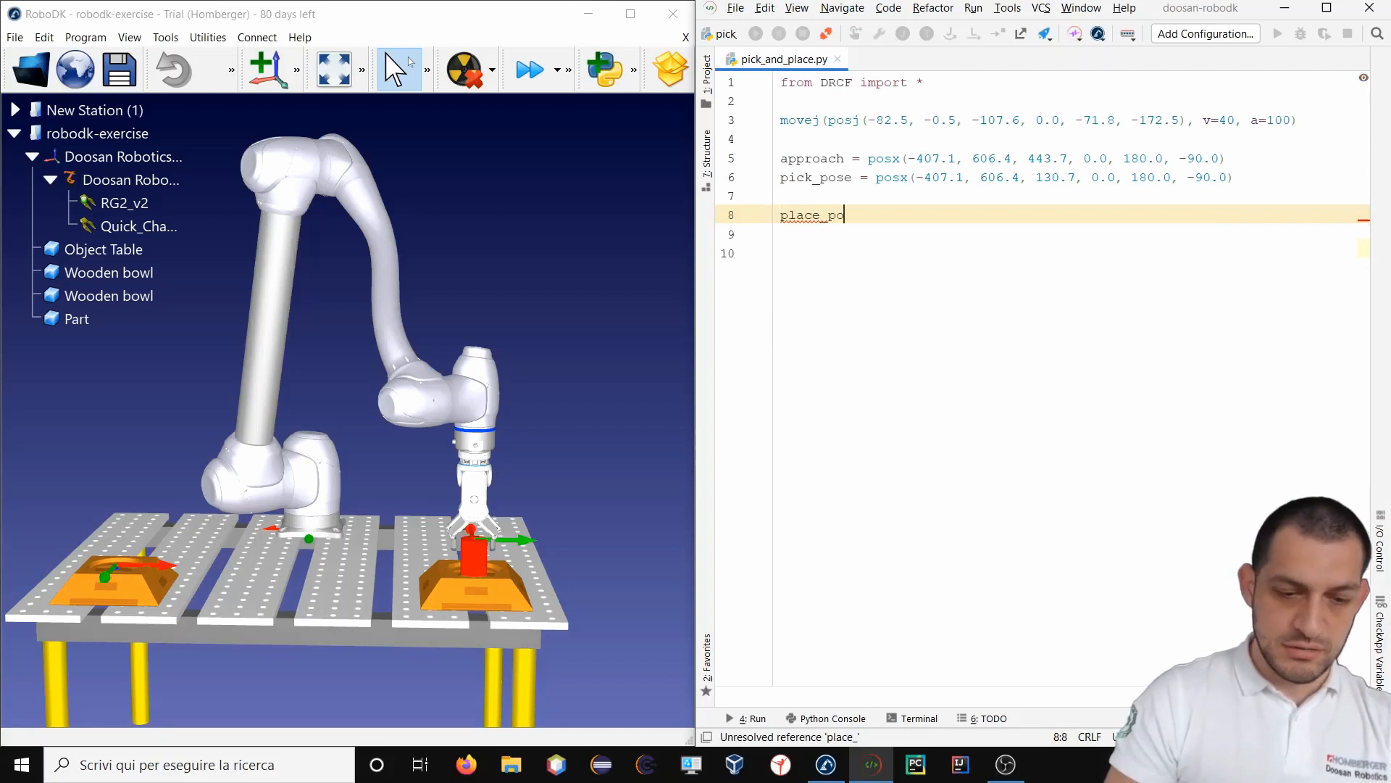
Set place_position to the tool pose over the fixture, posx(402.3, 606.4, 130.7…).
text(sition)
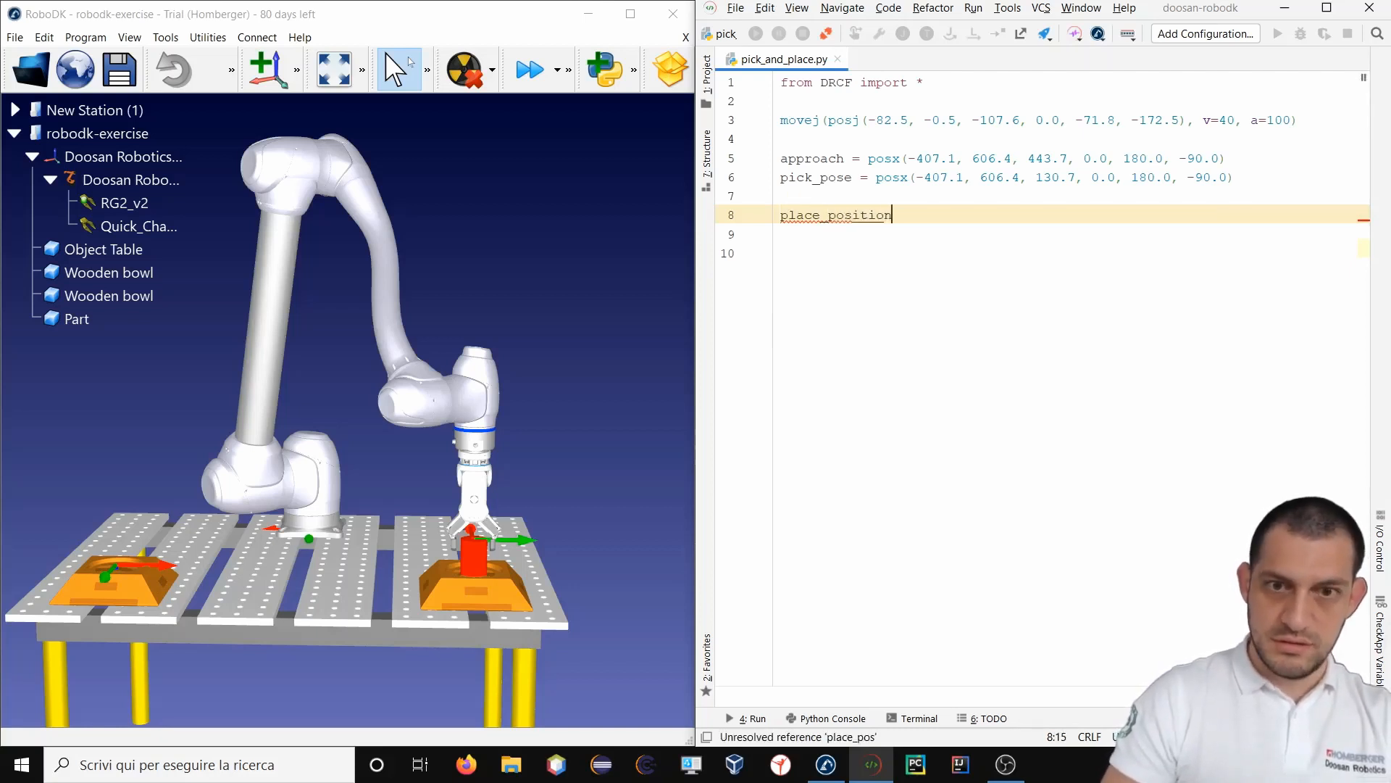
text(=)
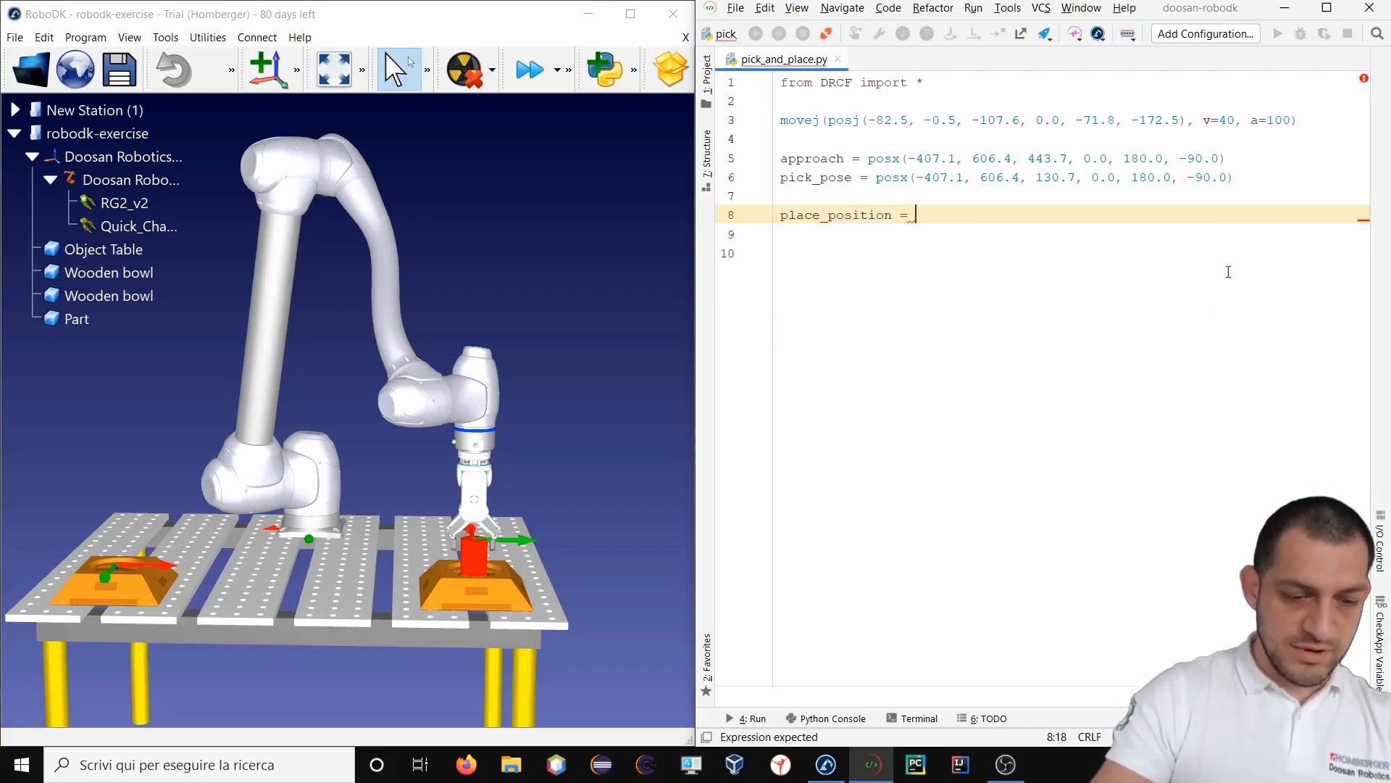
mouse_move(523, 546)
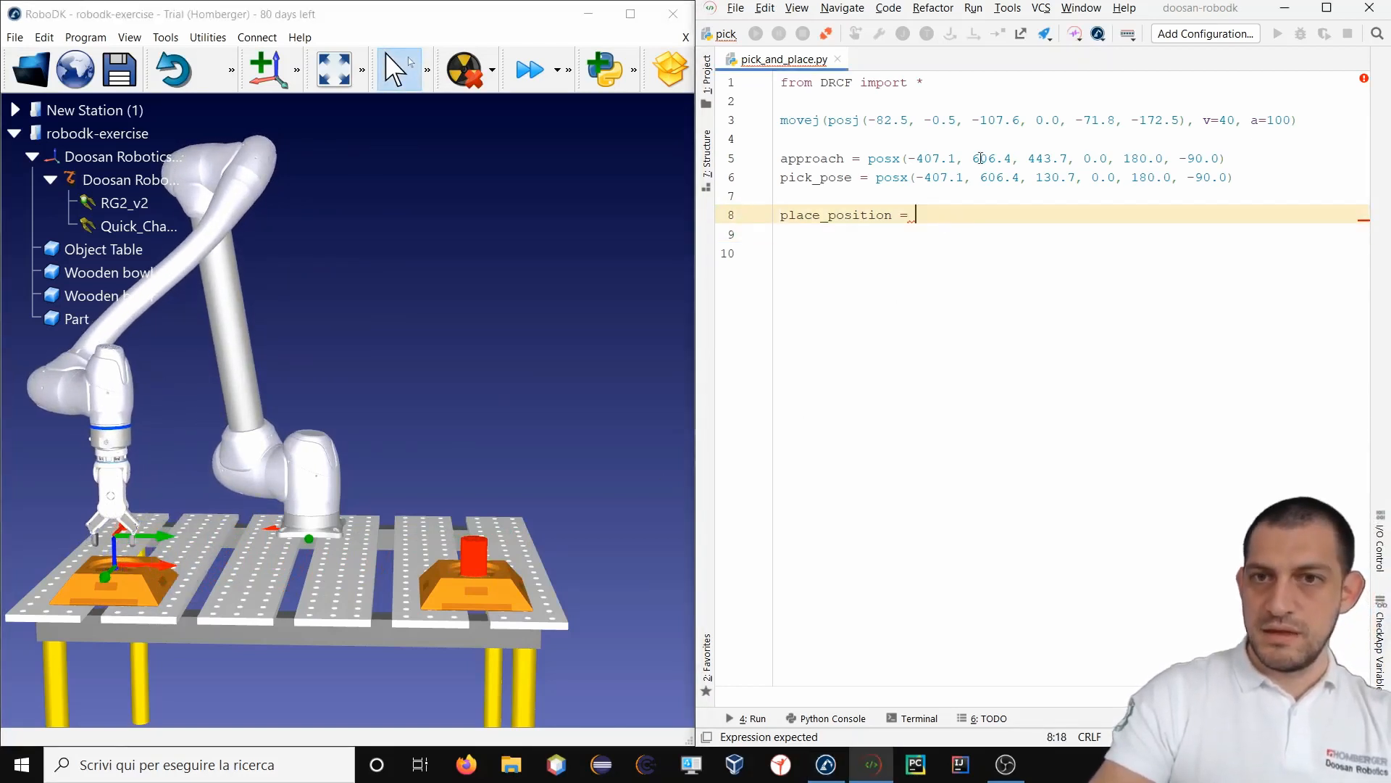
click(1074, 34)
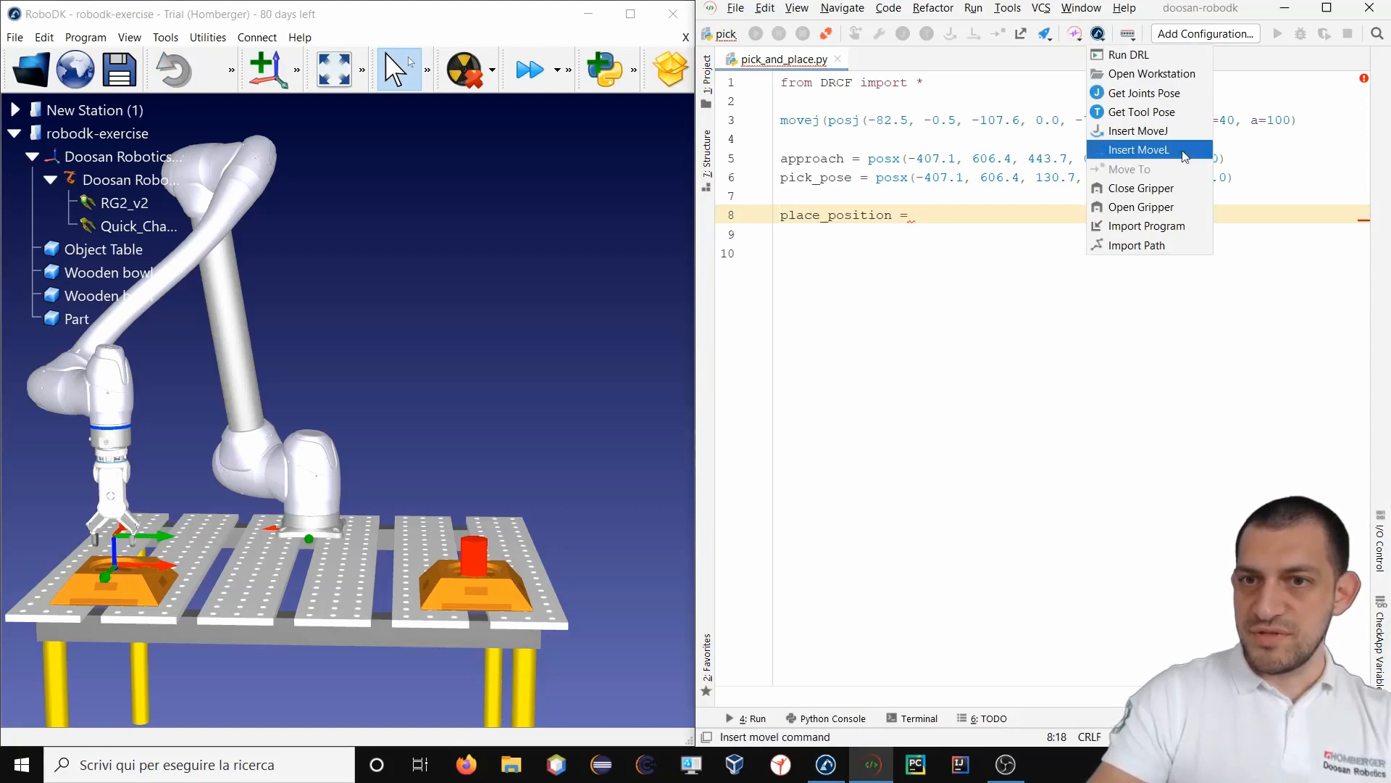
mouse_move(1143, 112)
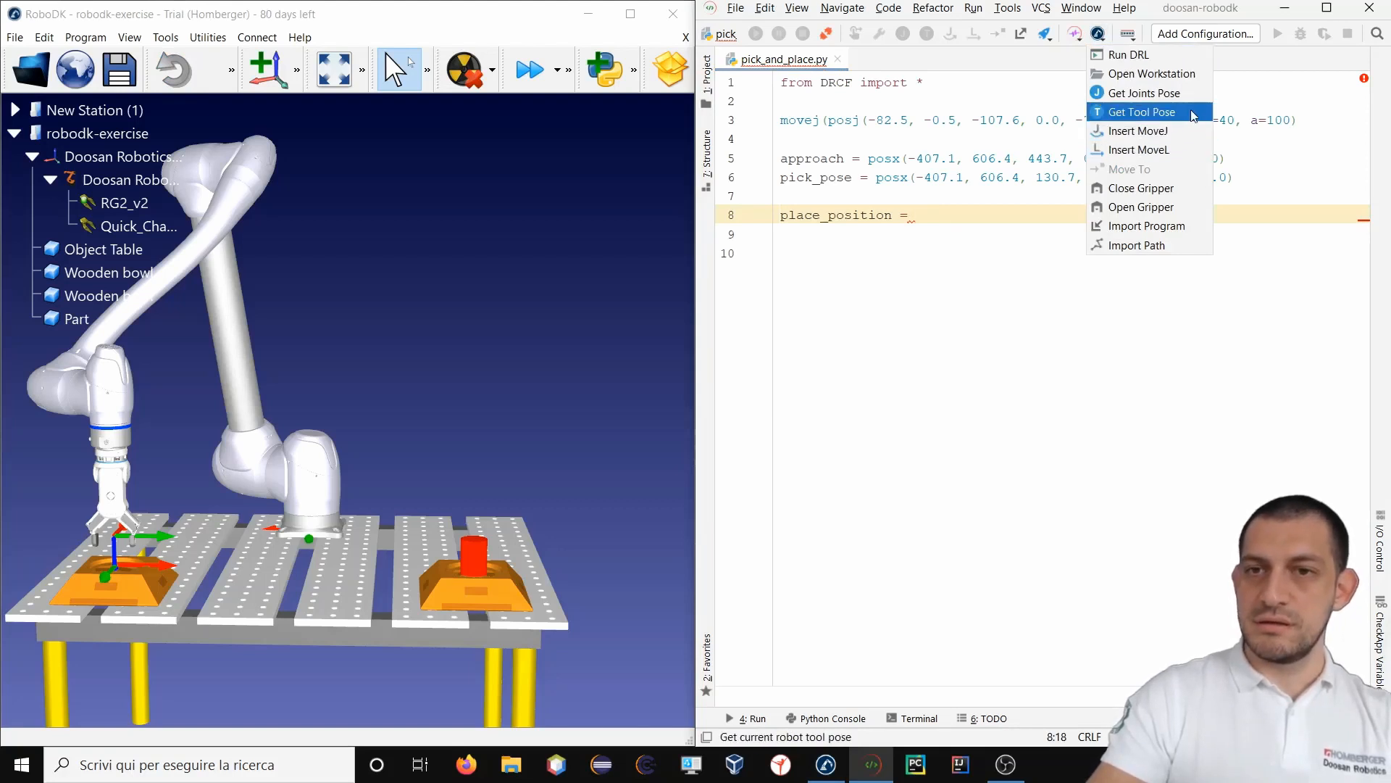
click(1144, 111)
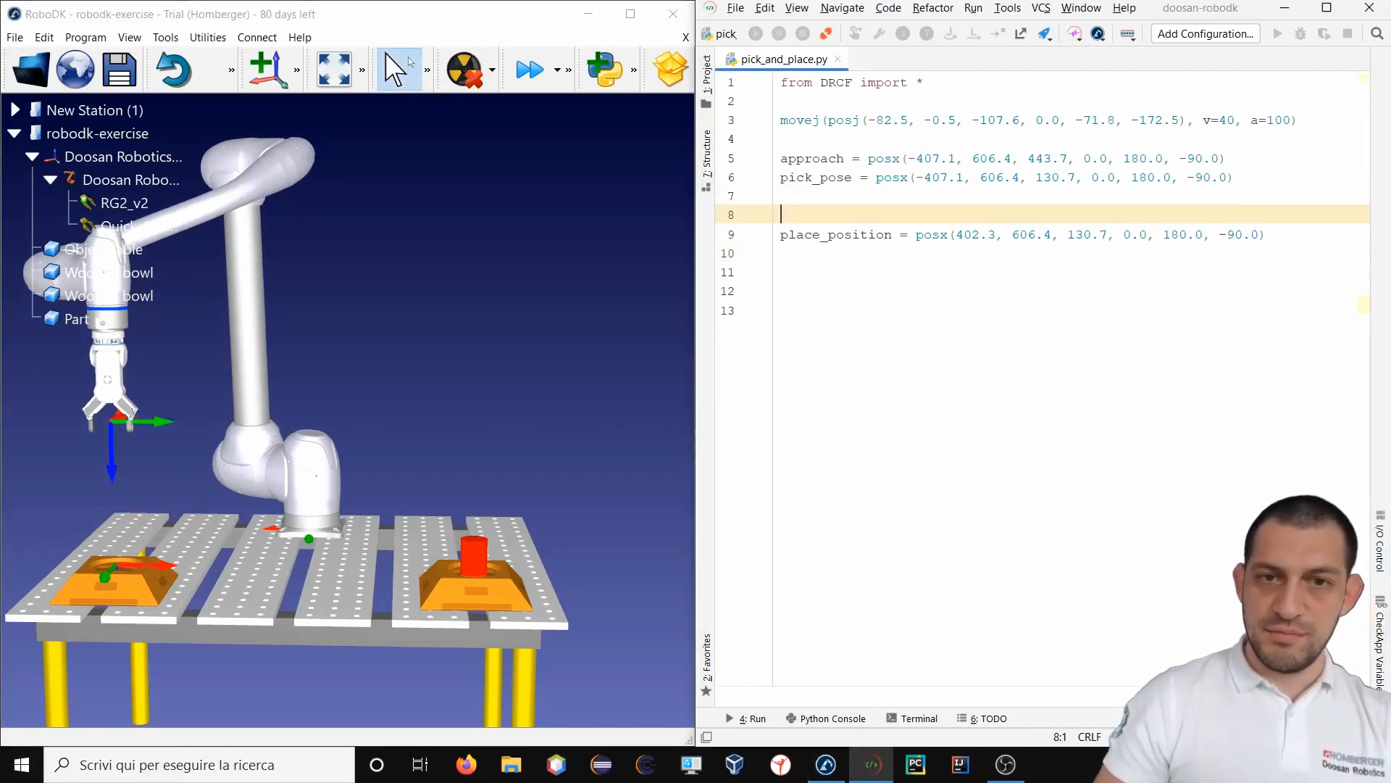
Set approach_2 to the raised tool pose, posx(402.3, 606.4, 392.0…).
text(approach_2)
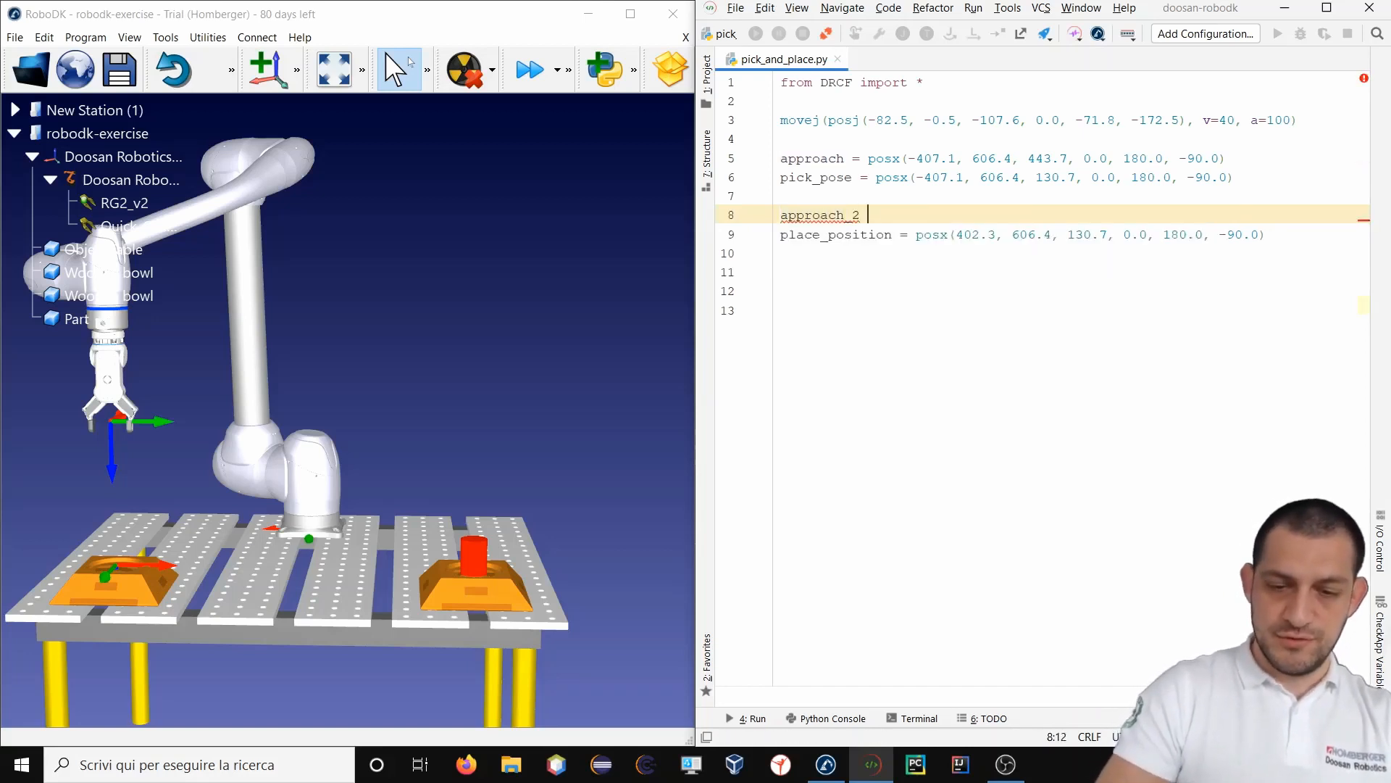
text(=)
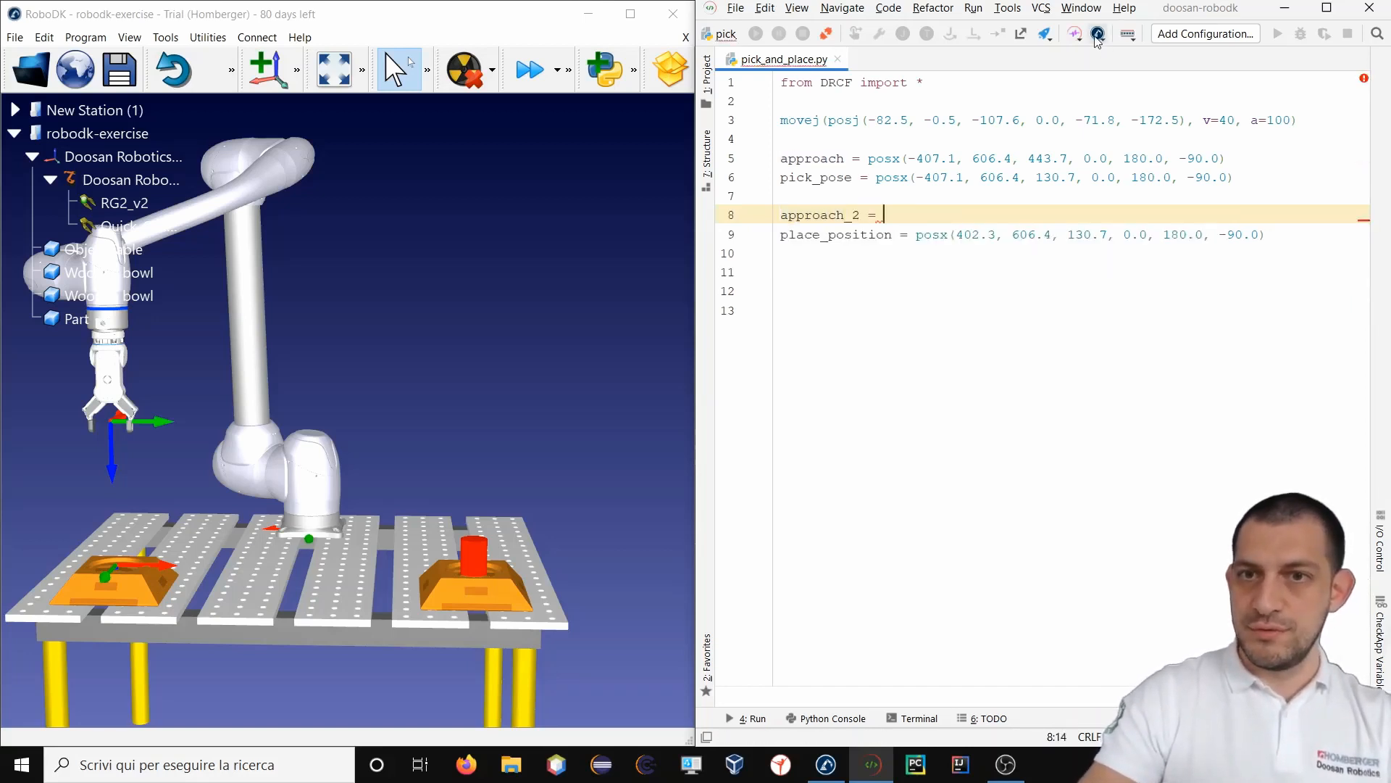
click(1096, 34)
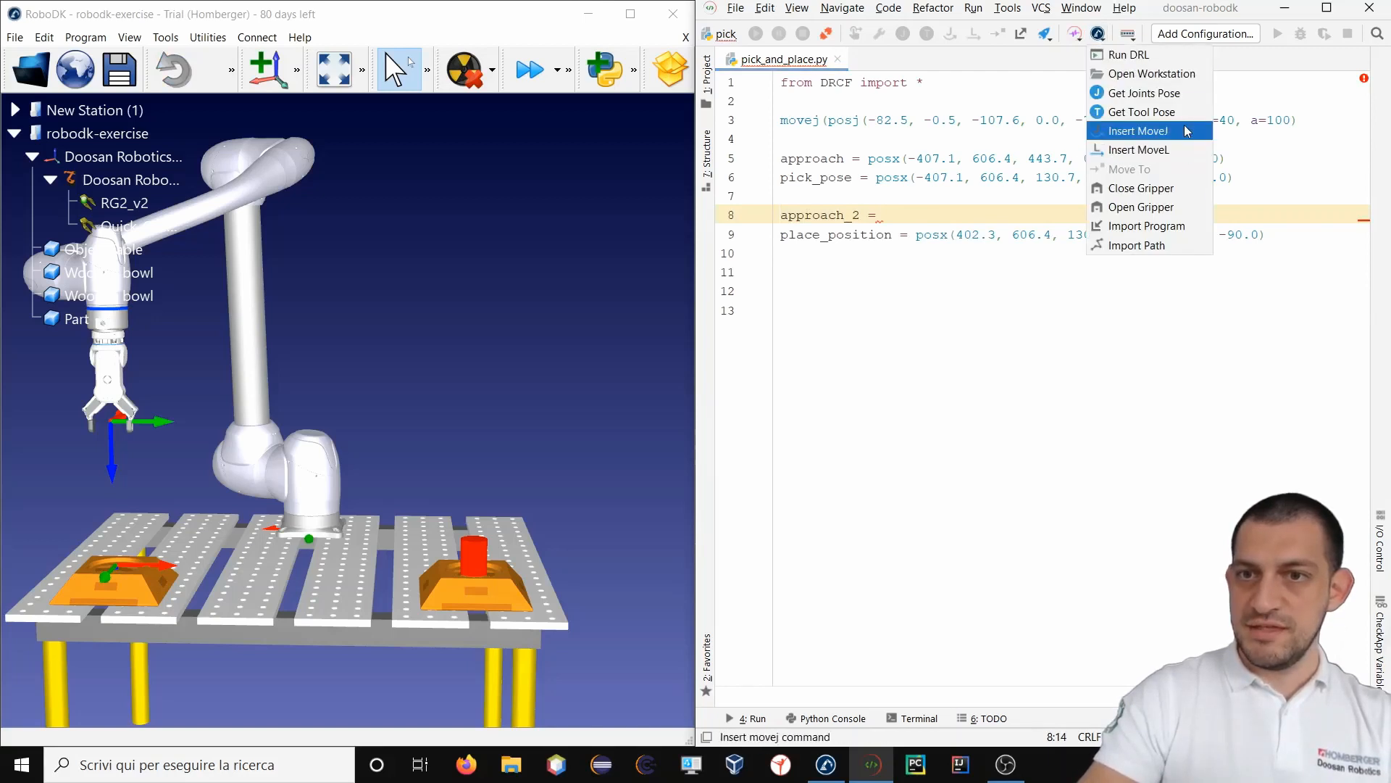
click(1137, 130)
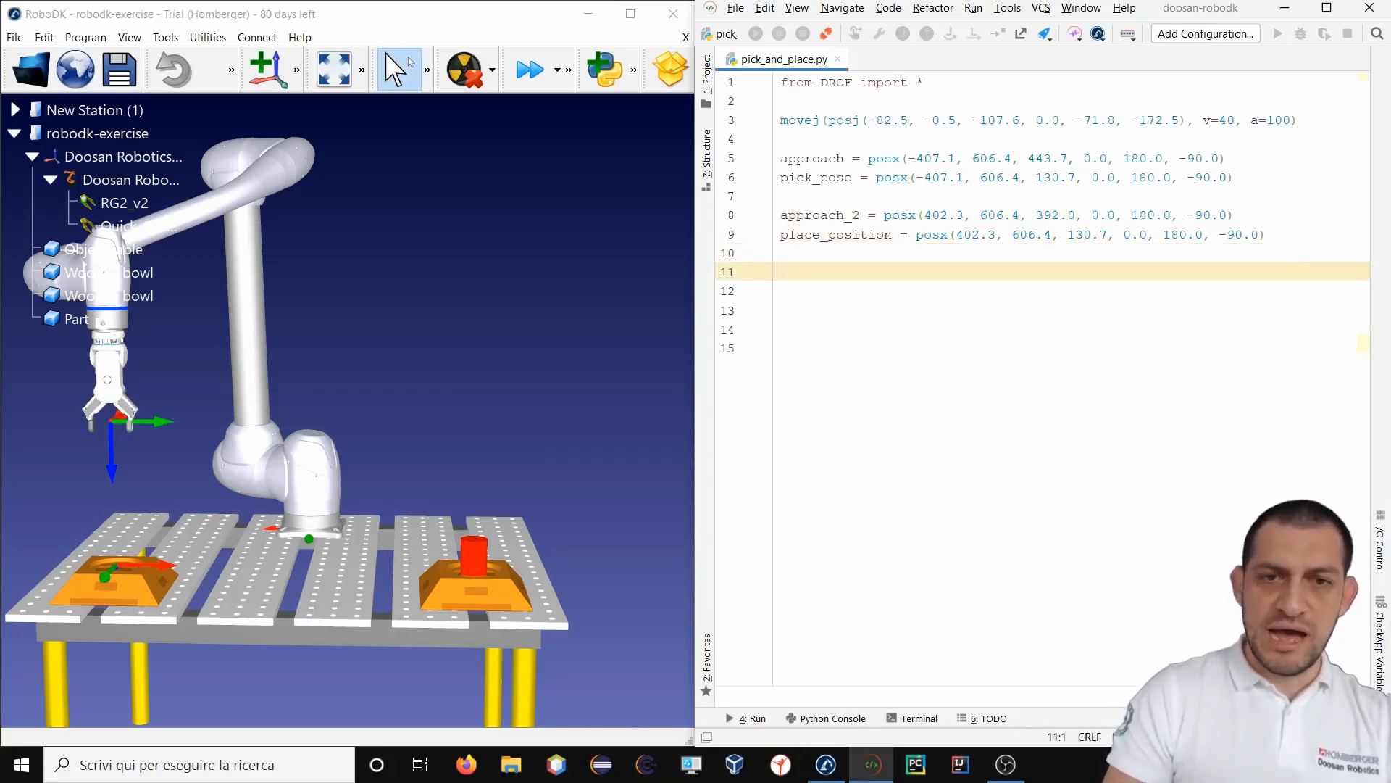
Set v = 200 and a = 100, then add movel(approach, v = v, a = a).
text(v)
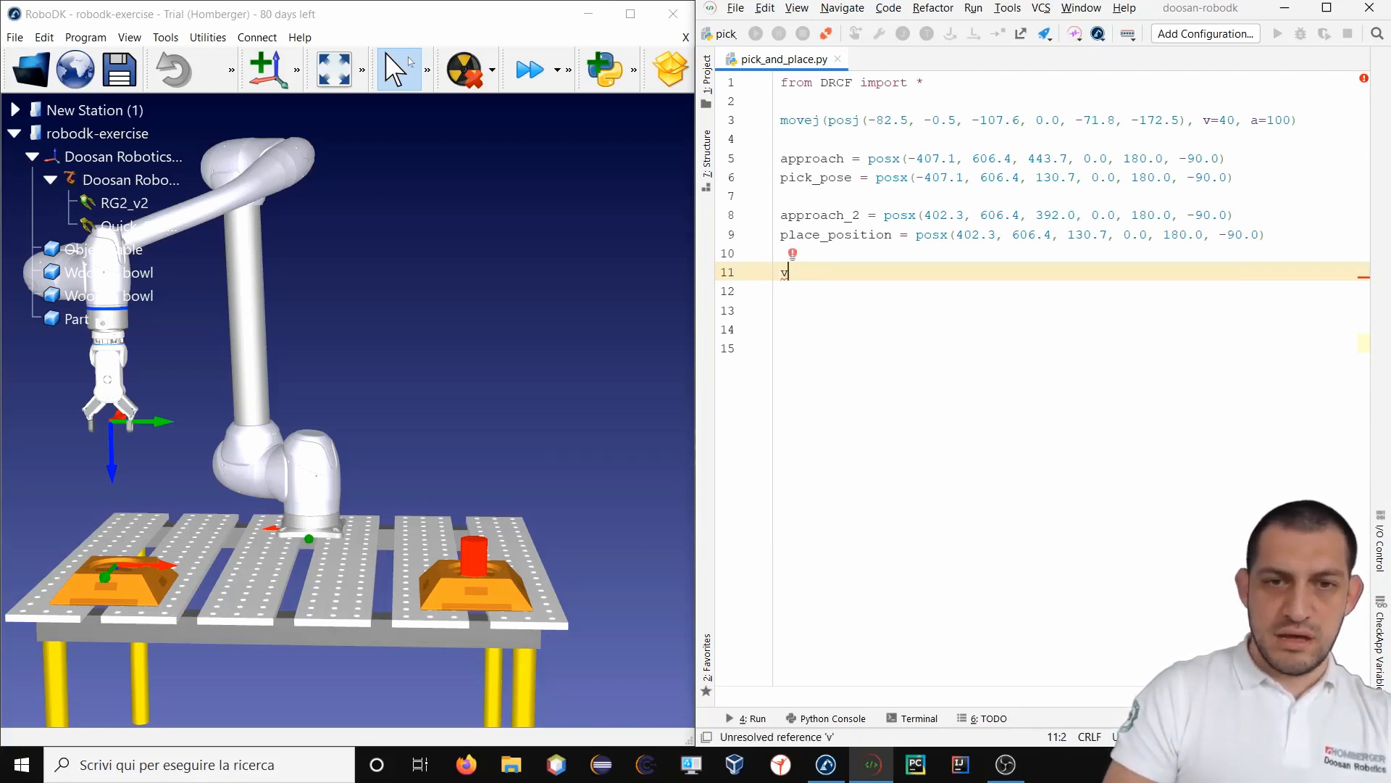
text(= 200)
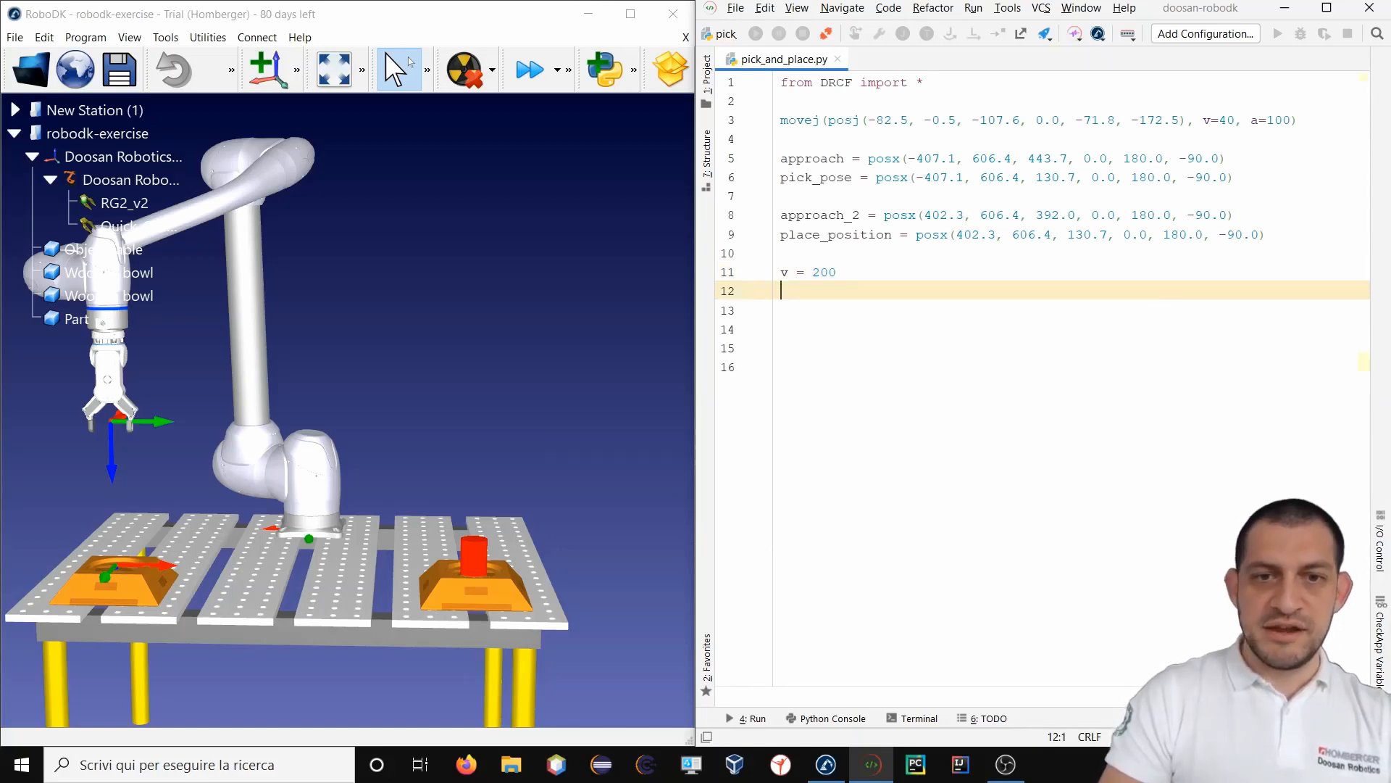
text(a = 100)
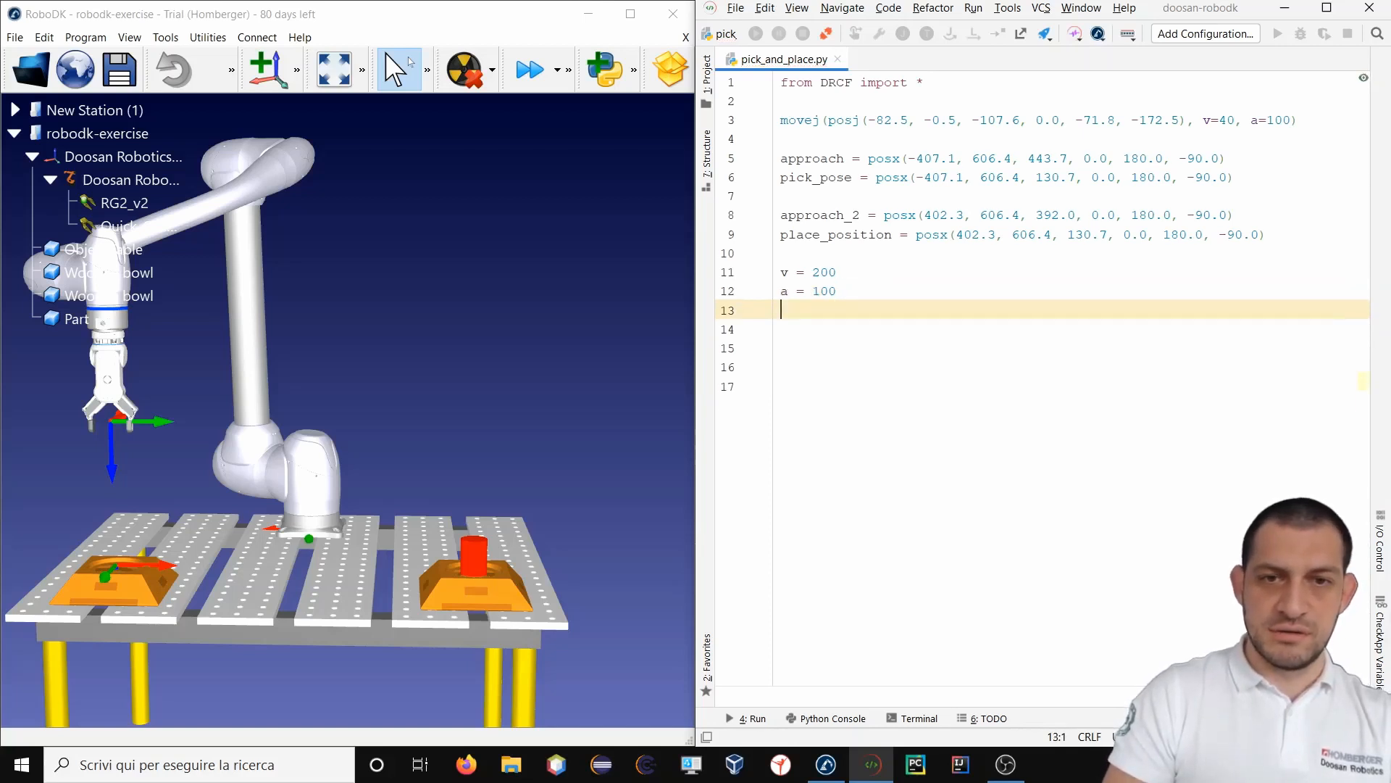
text(movel()
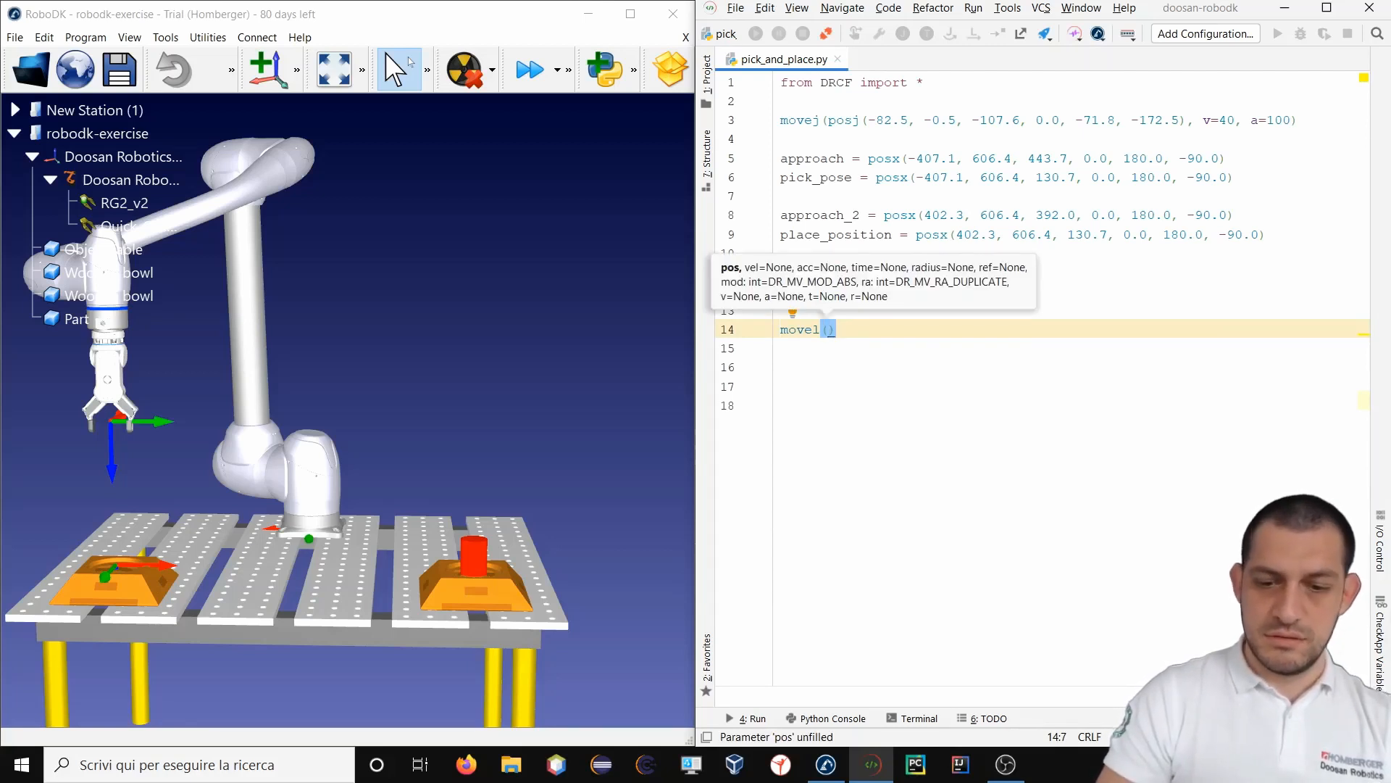
text(approach)
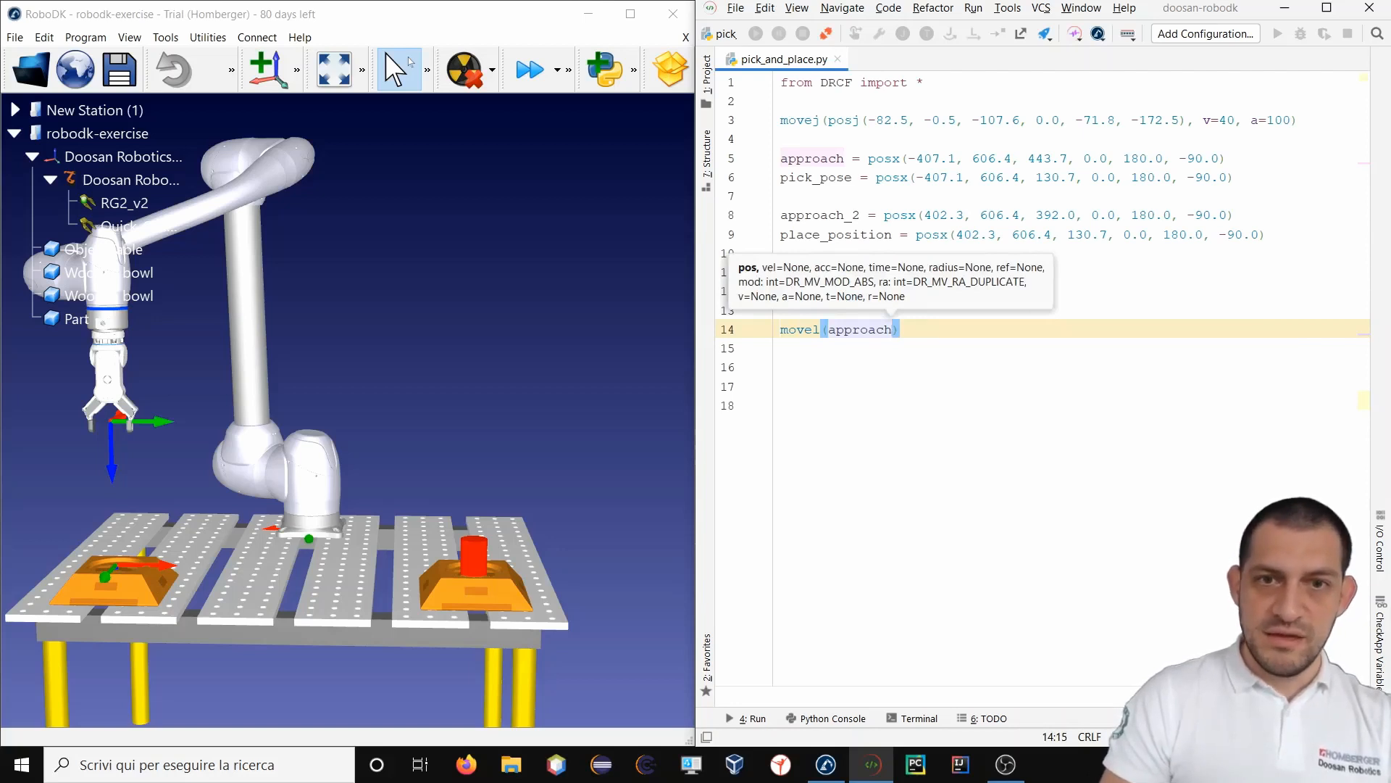
text(", ")
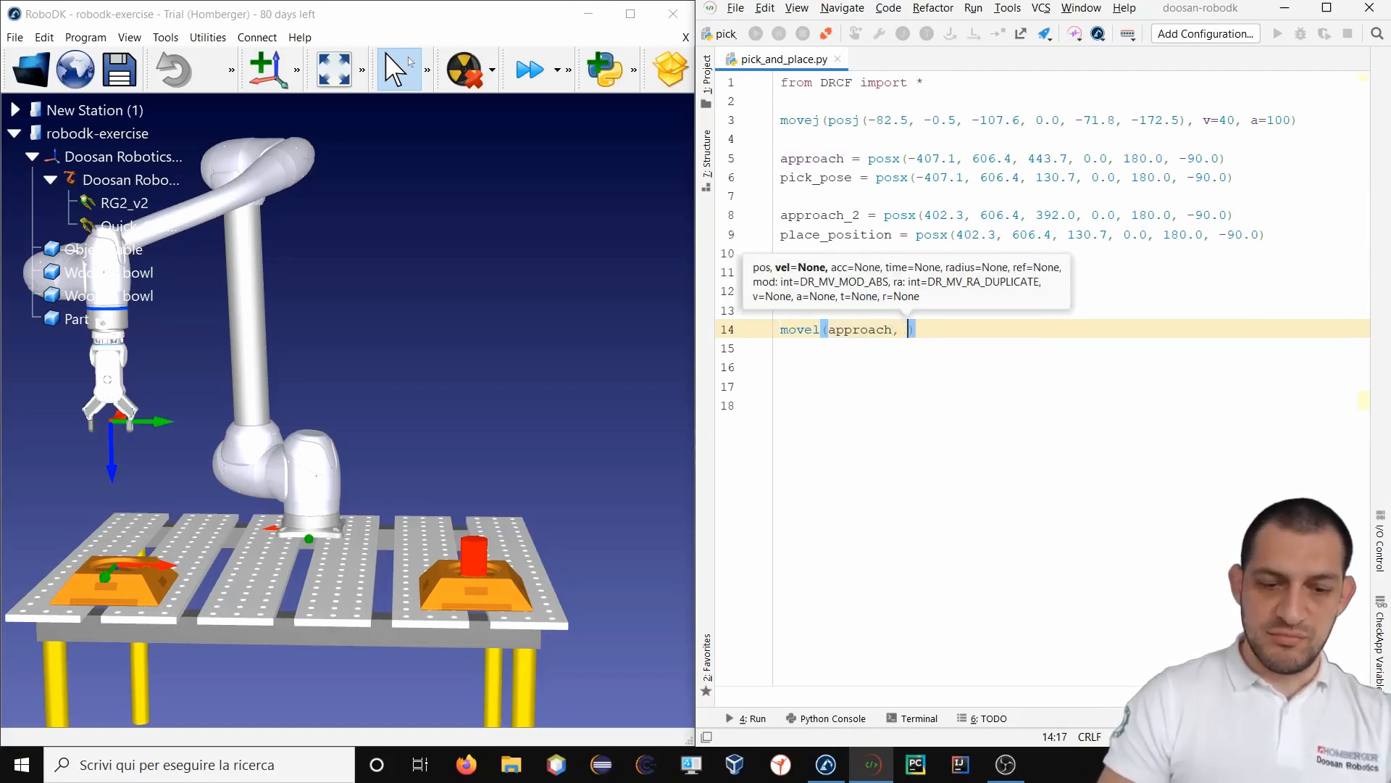
text(v =)
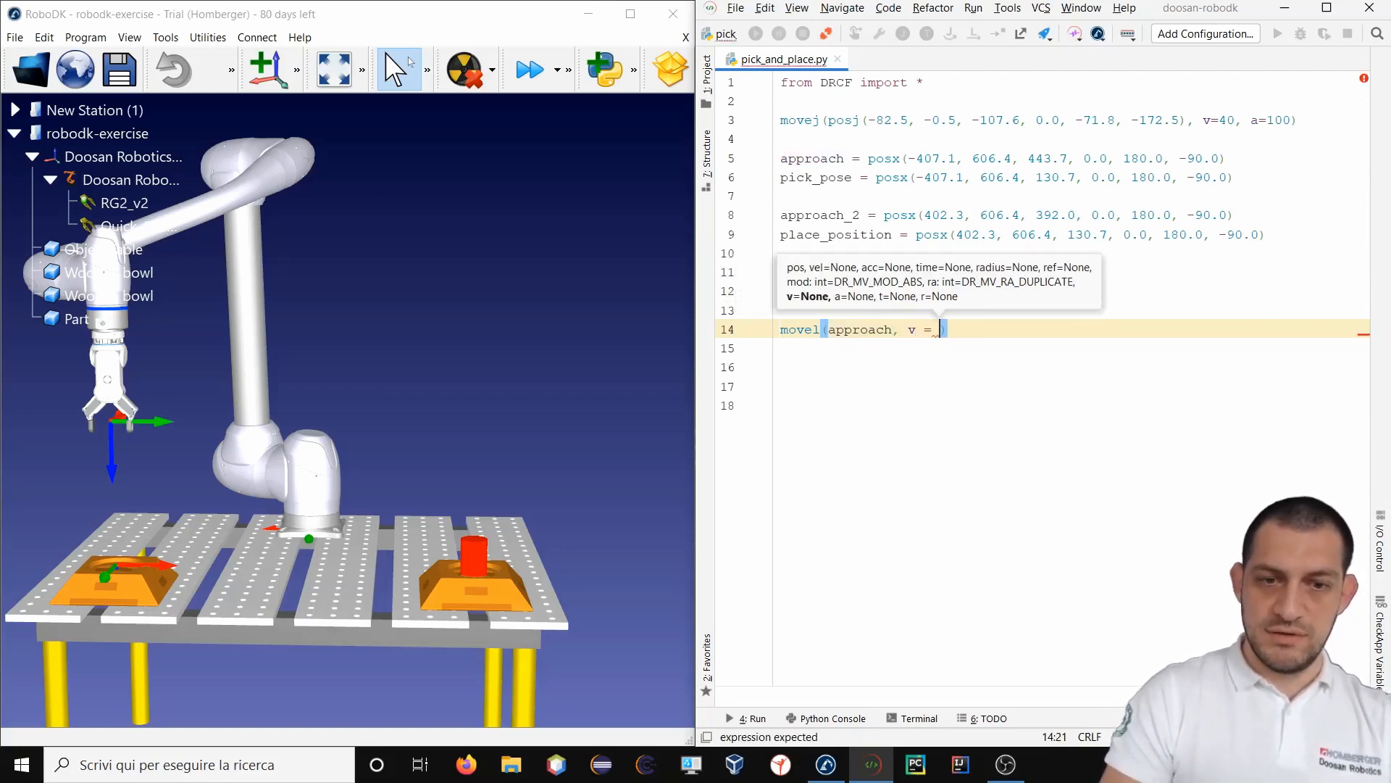
text(v, a =)
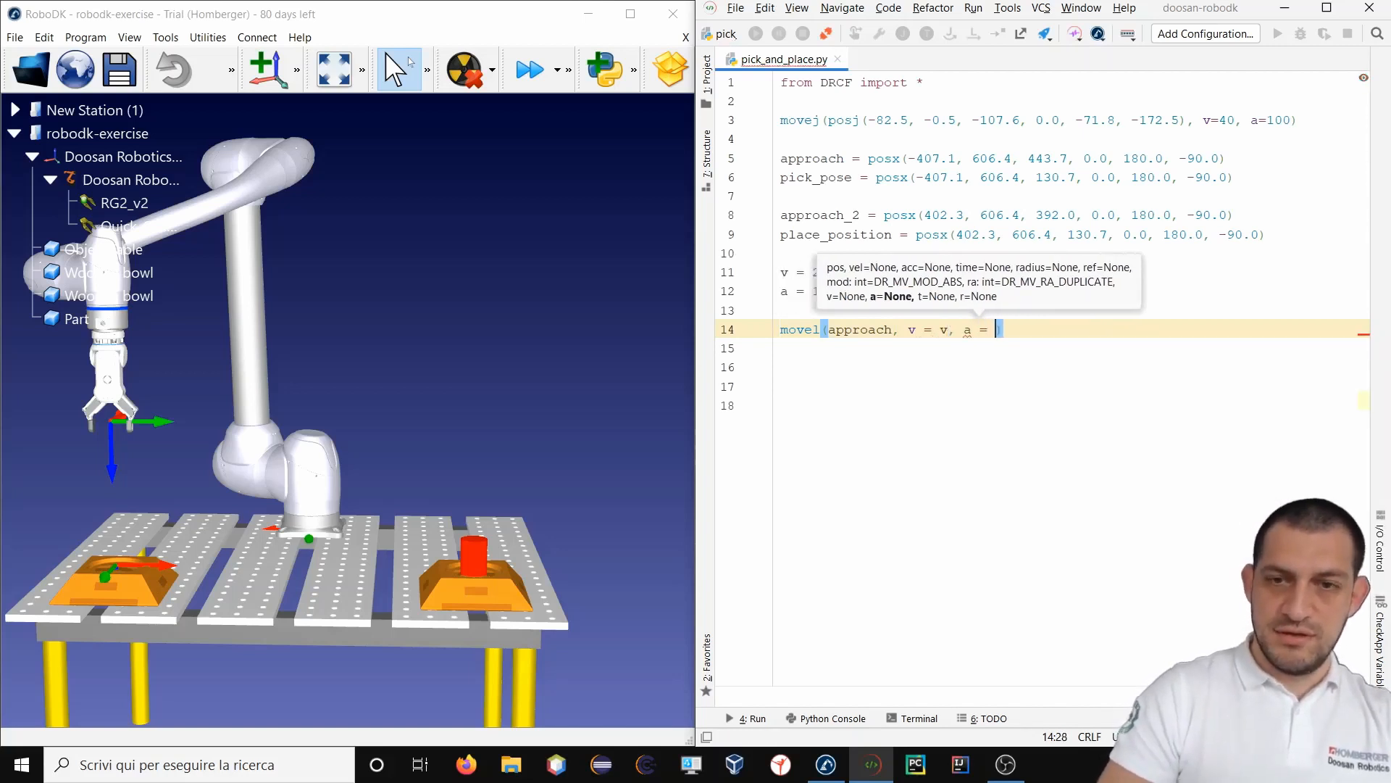
text(a)
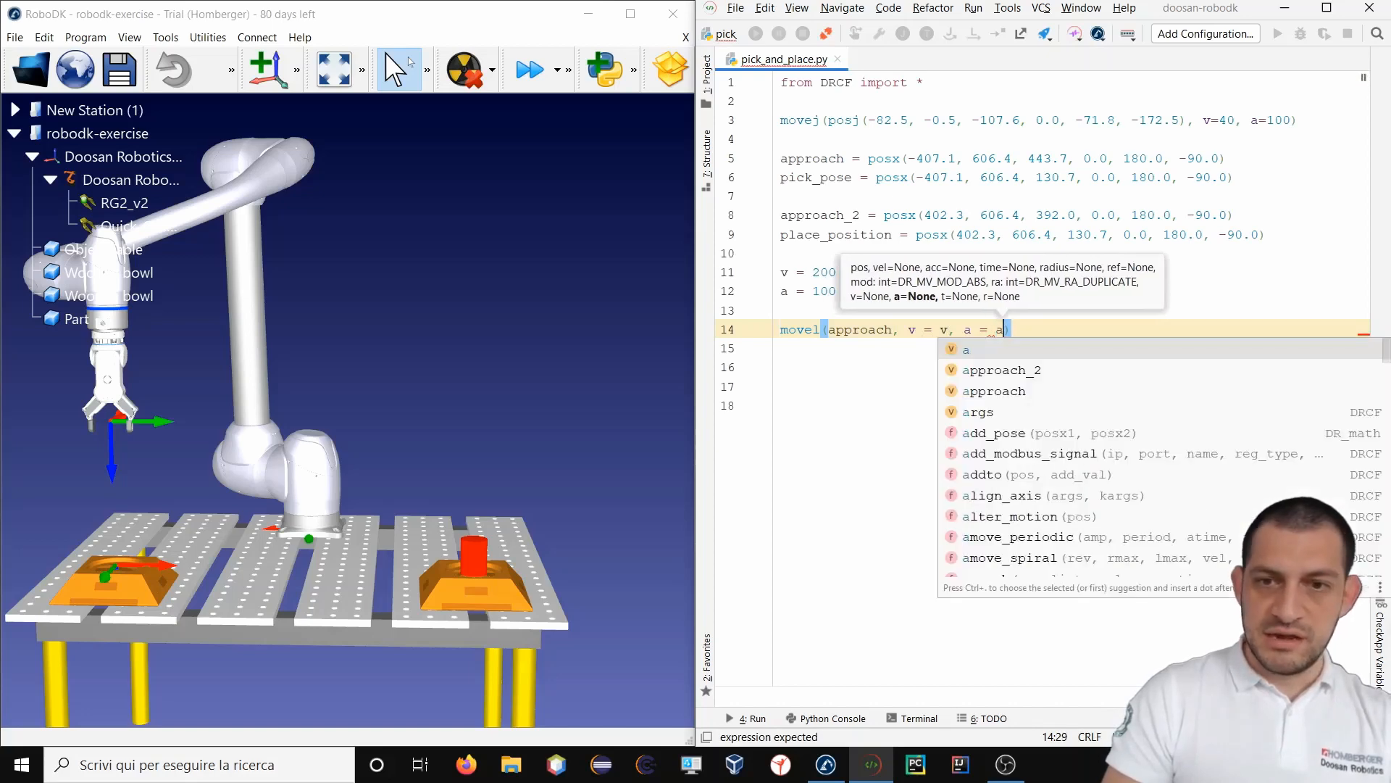
key(Return)
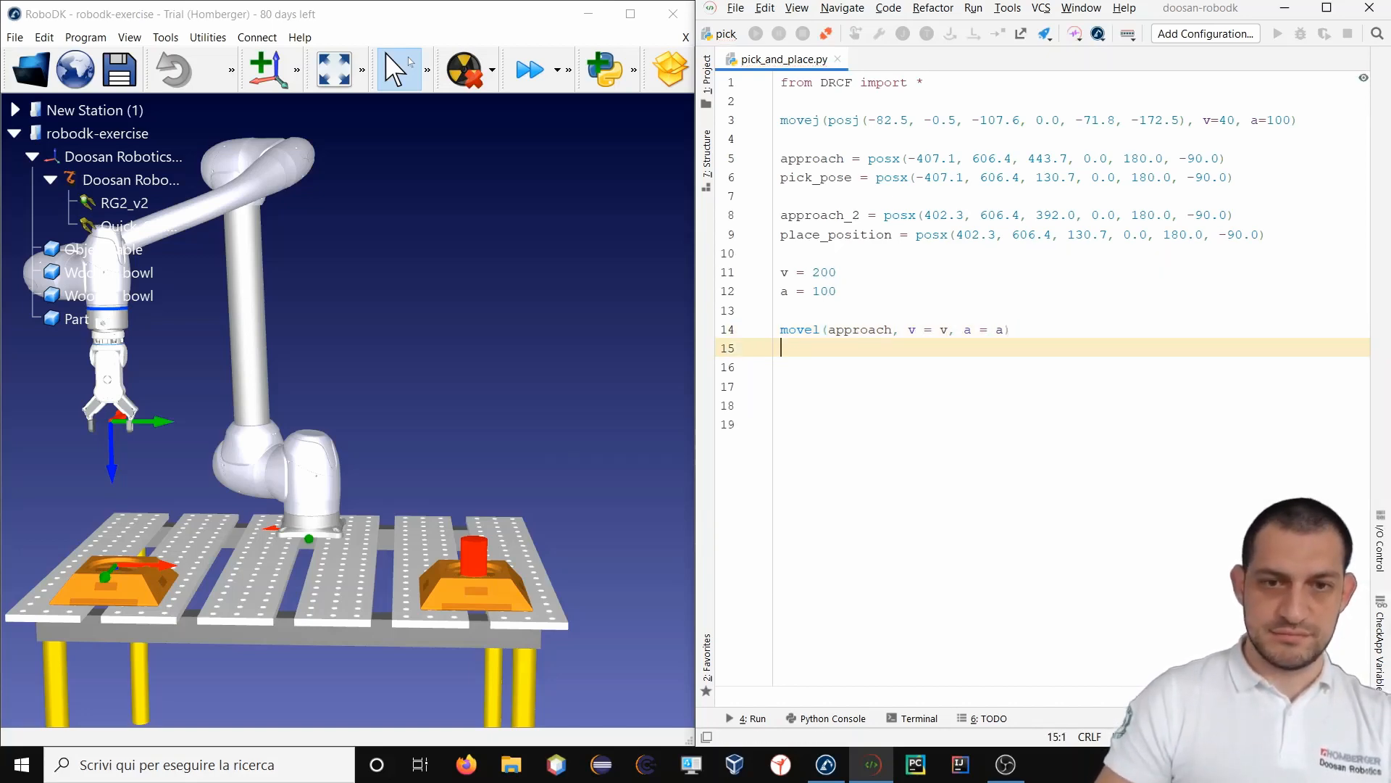
Add movel(pick_pose, v = v, a = a).
text(movel()
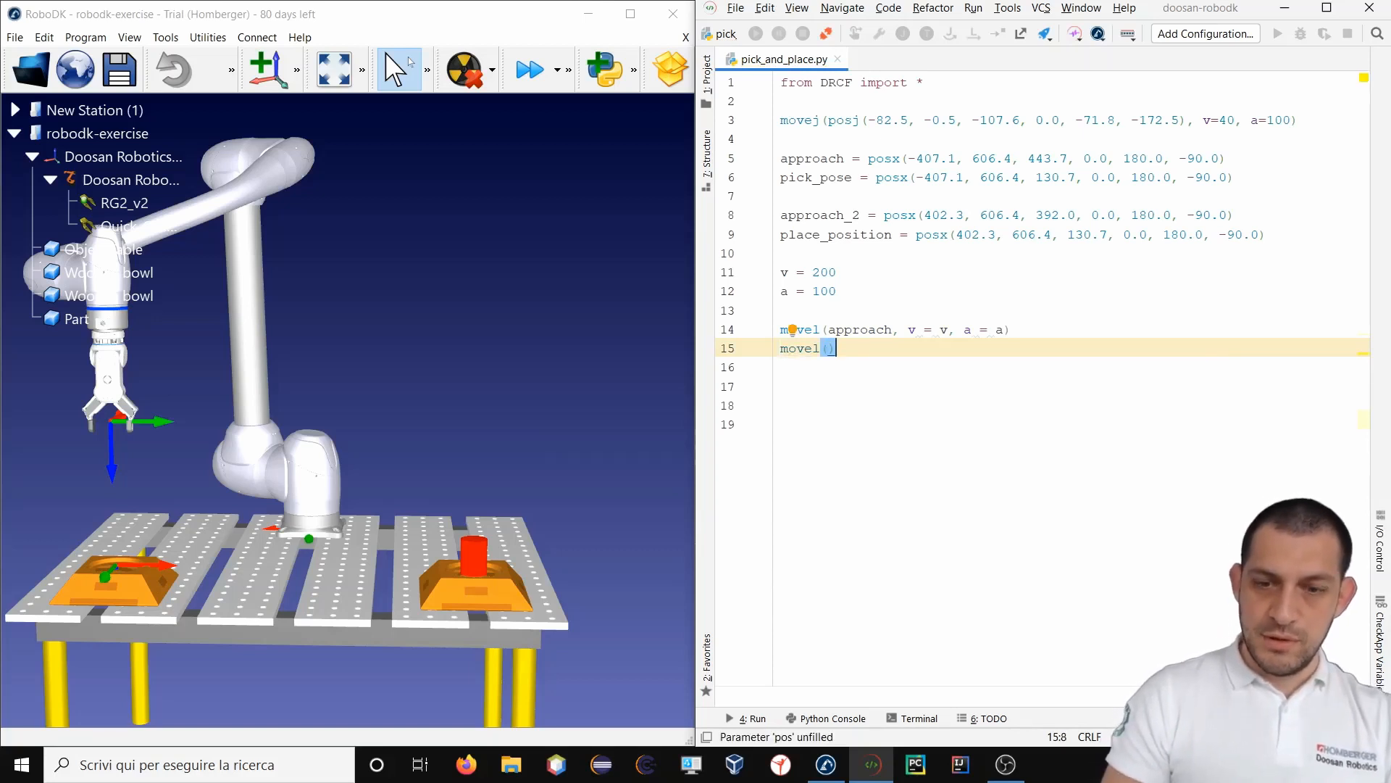
text(pick_pose)
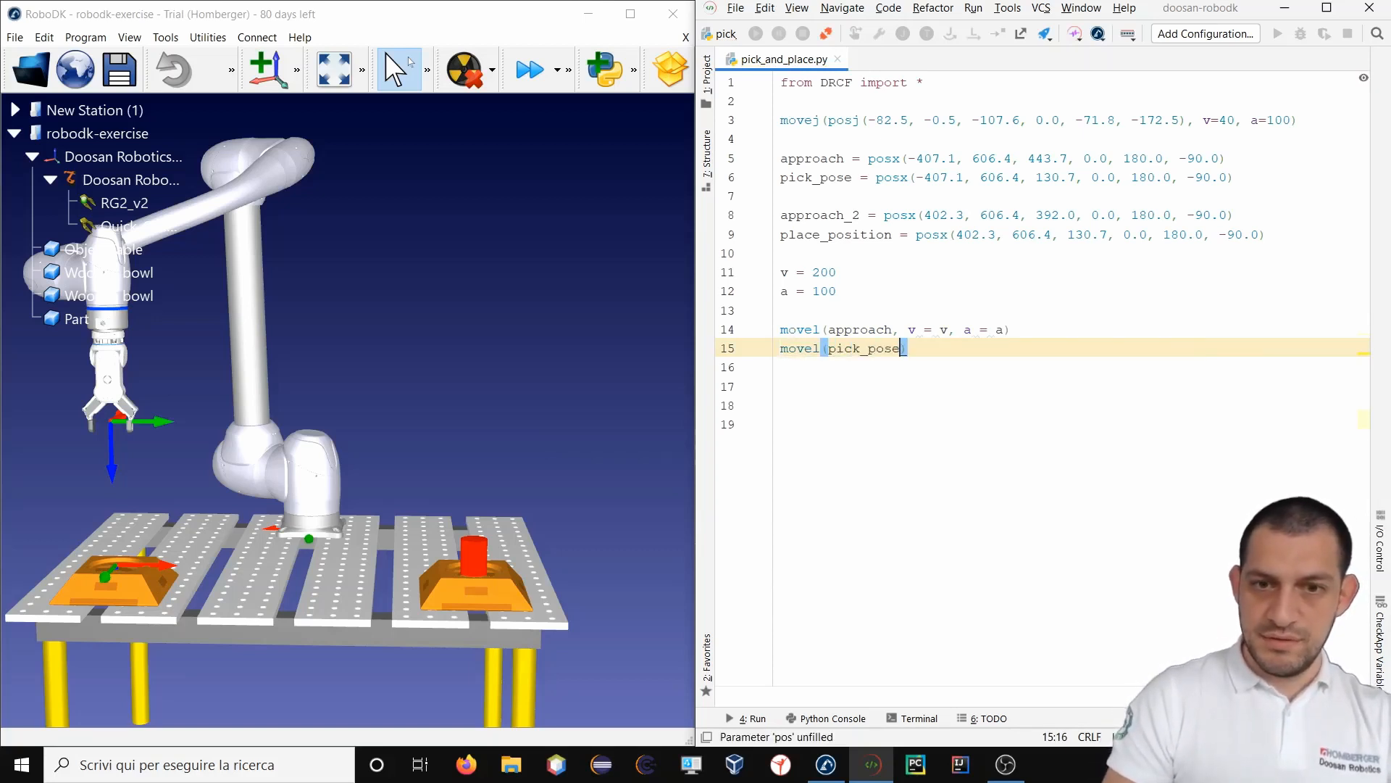
text(,)
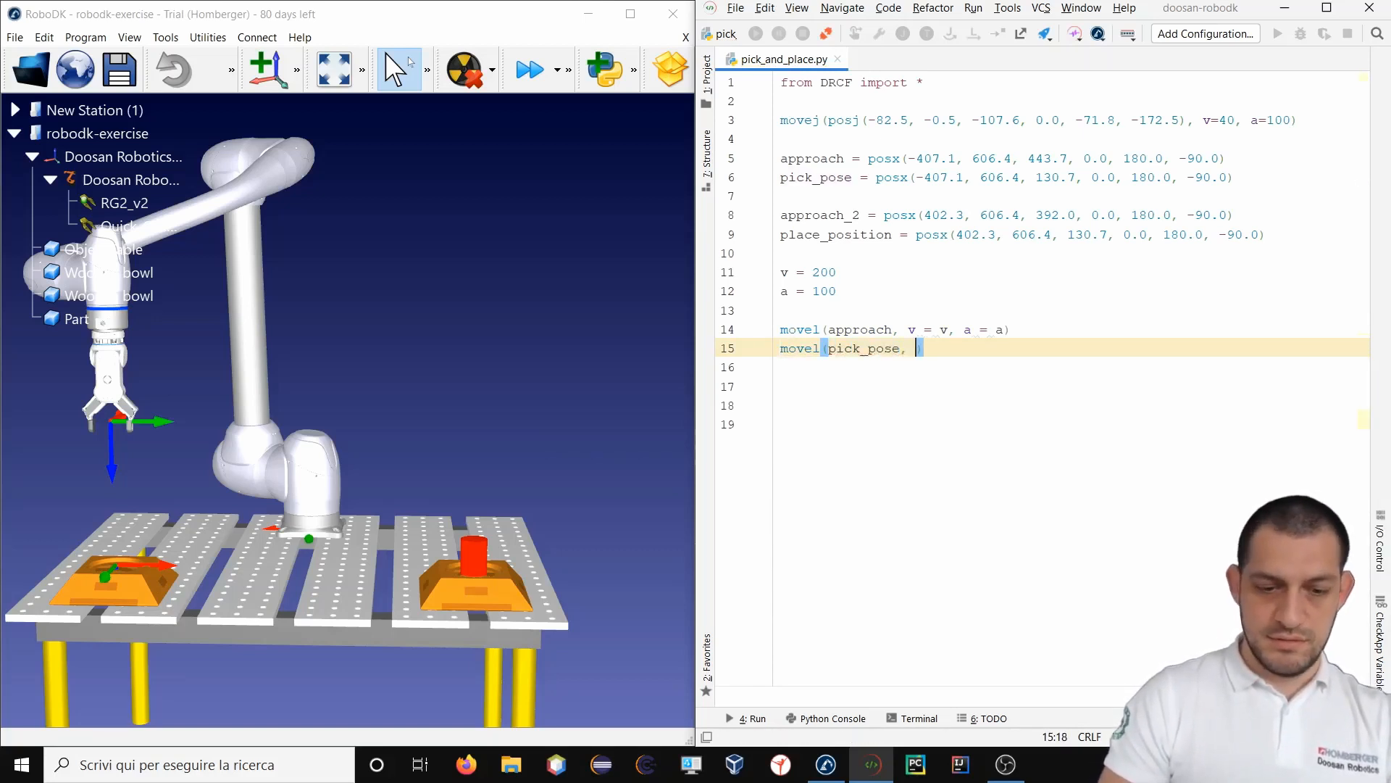
text(v = v)
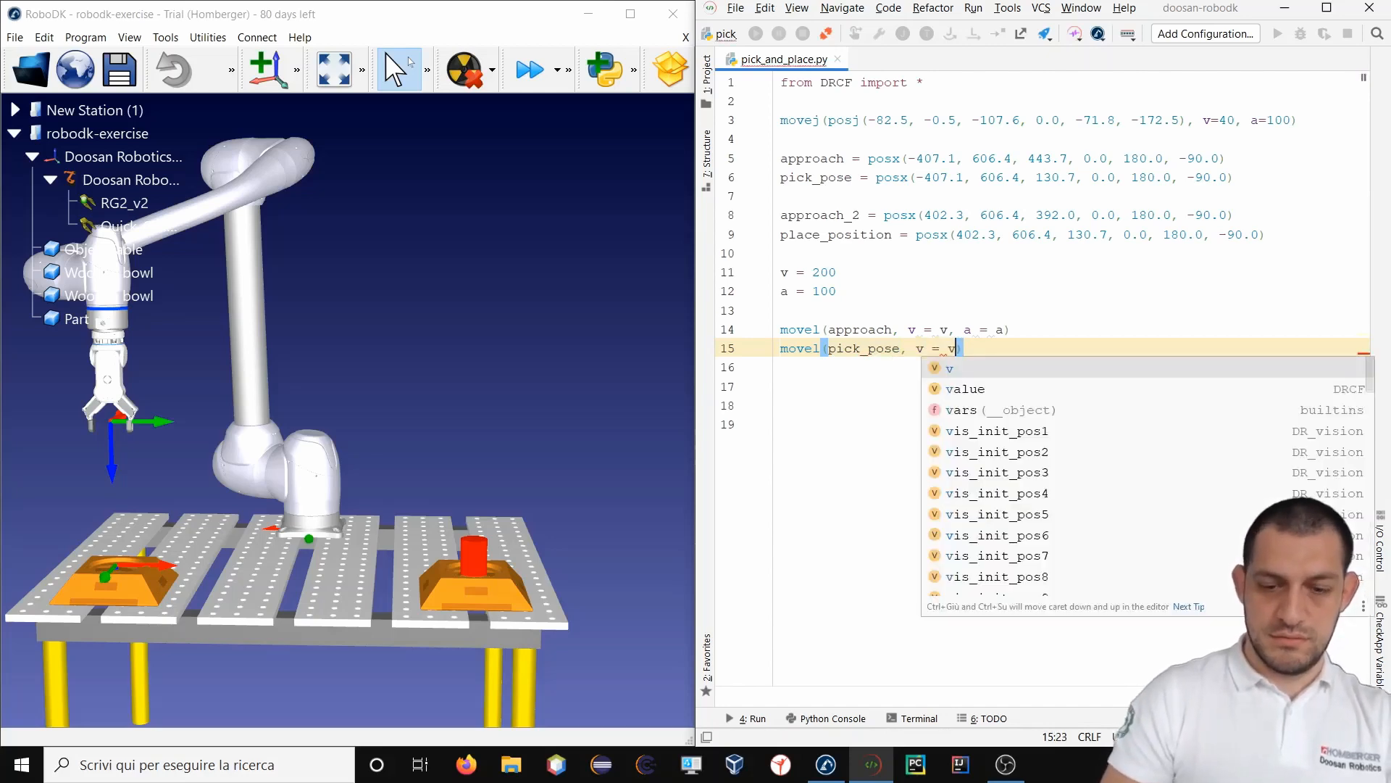
text(, a = a)
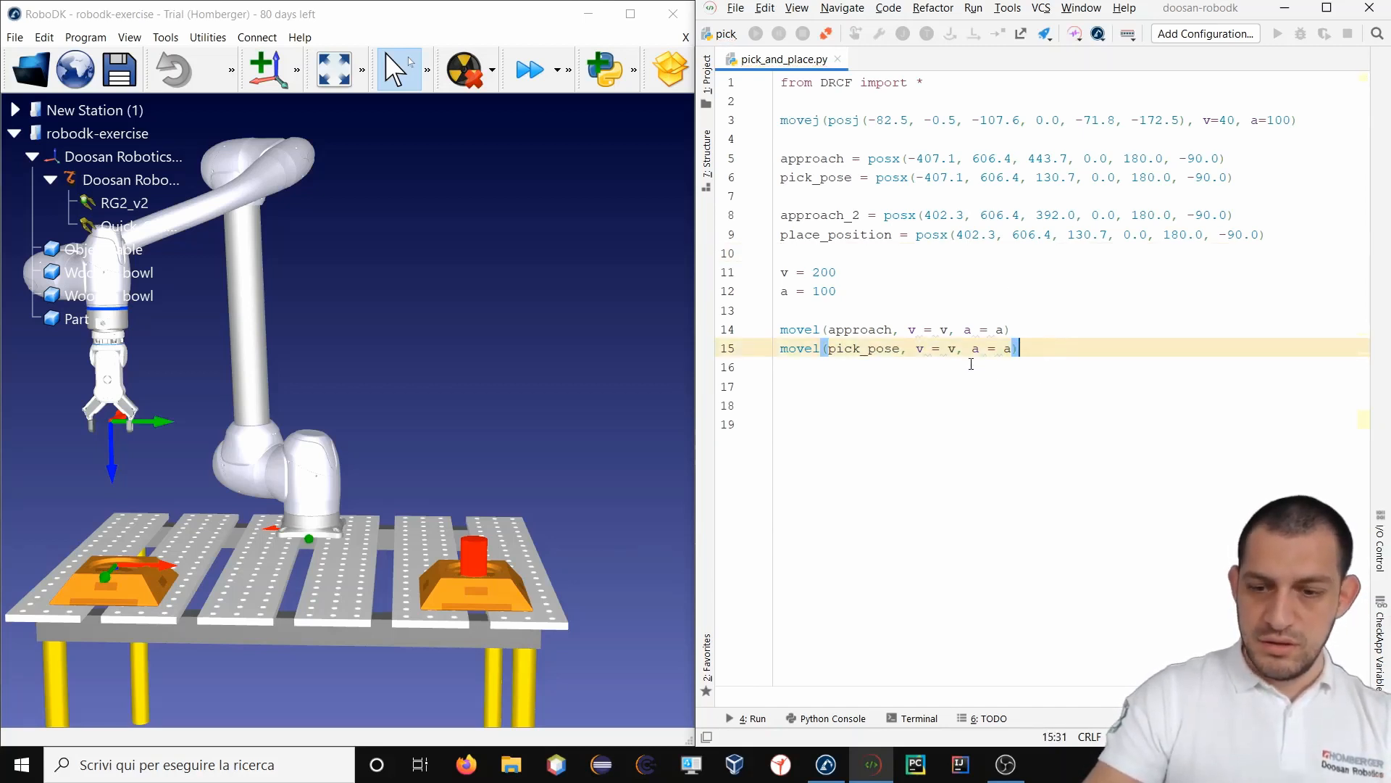
Add a '# picking' comment followed by movel(approach, v = v, a = a).
text(#)
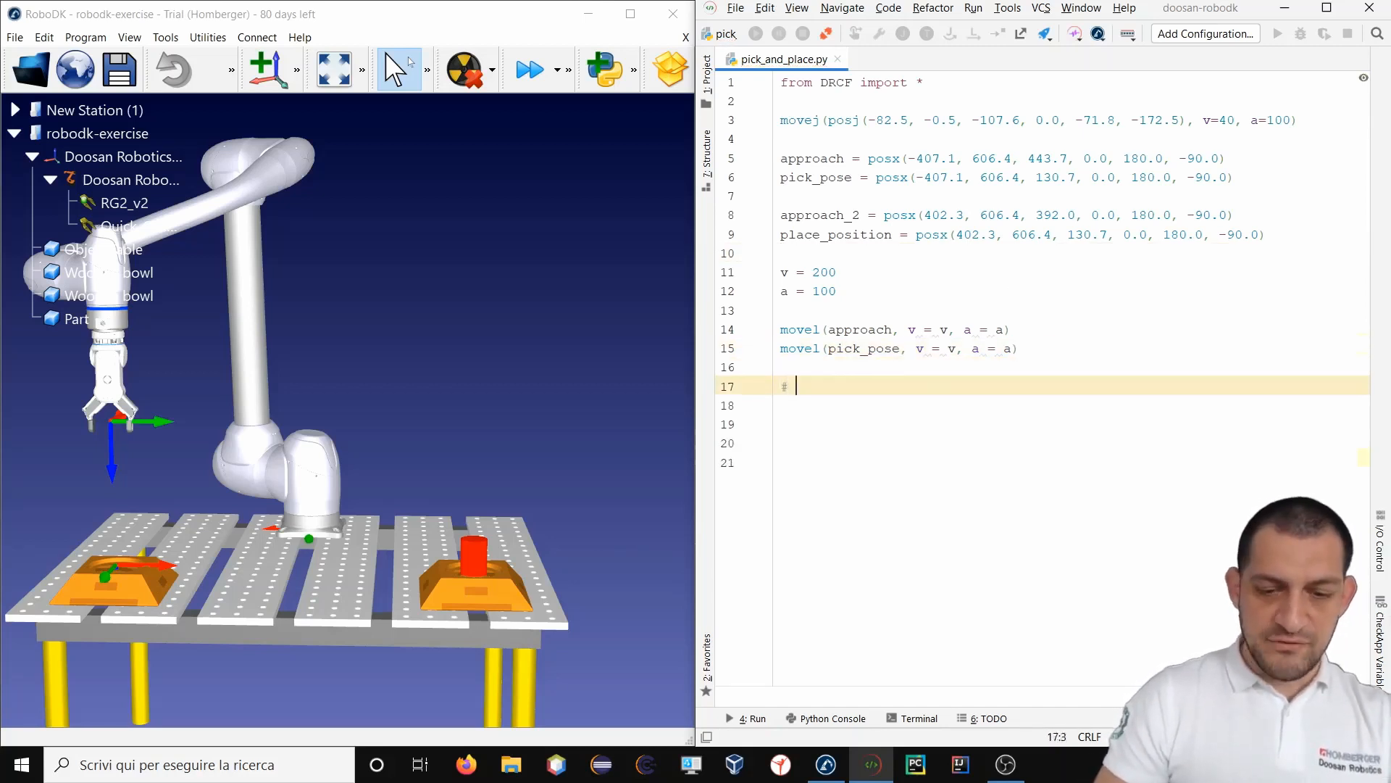
text(pickin)
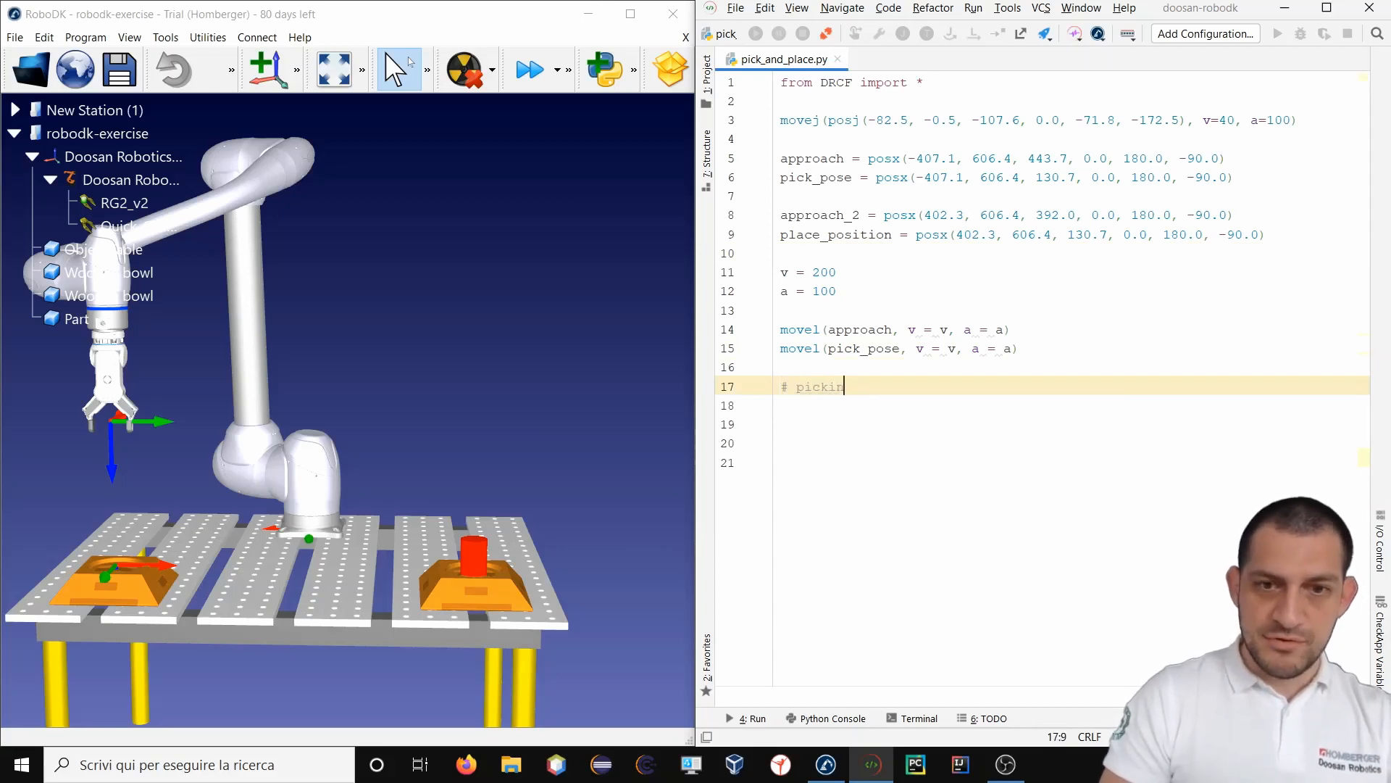
text(g)
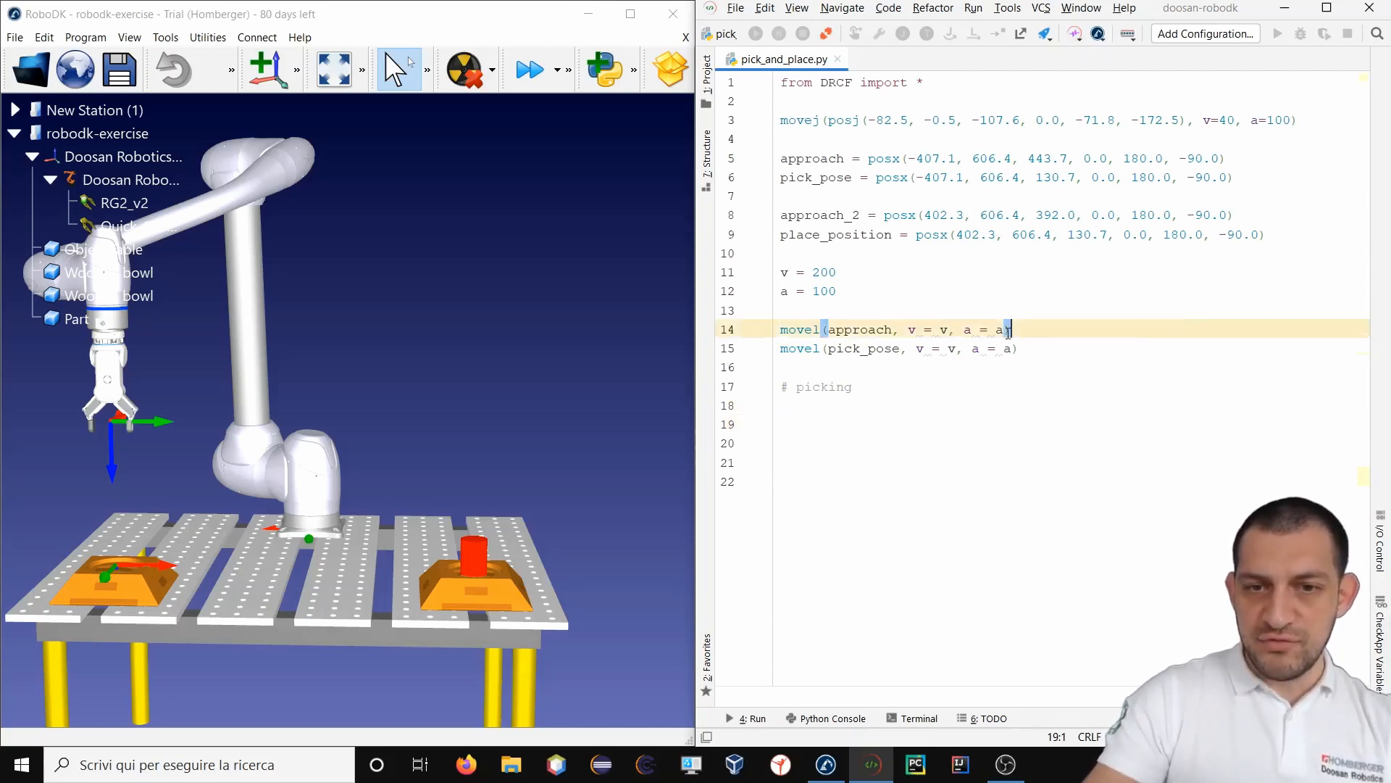
click(872, 442)
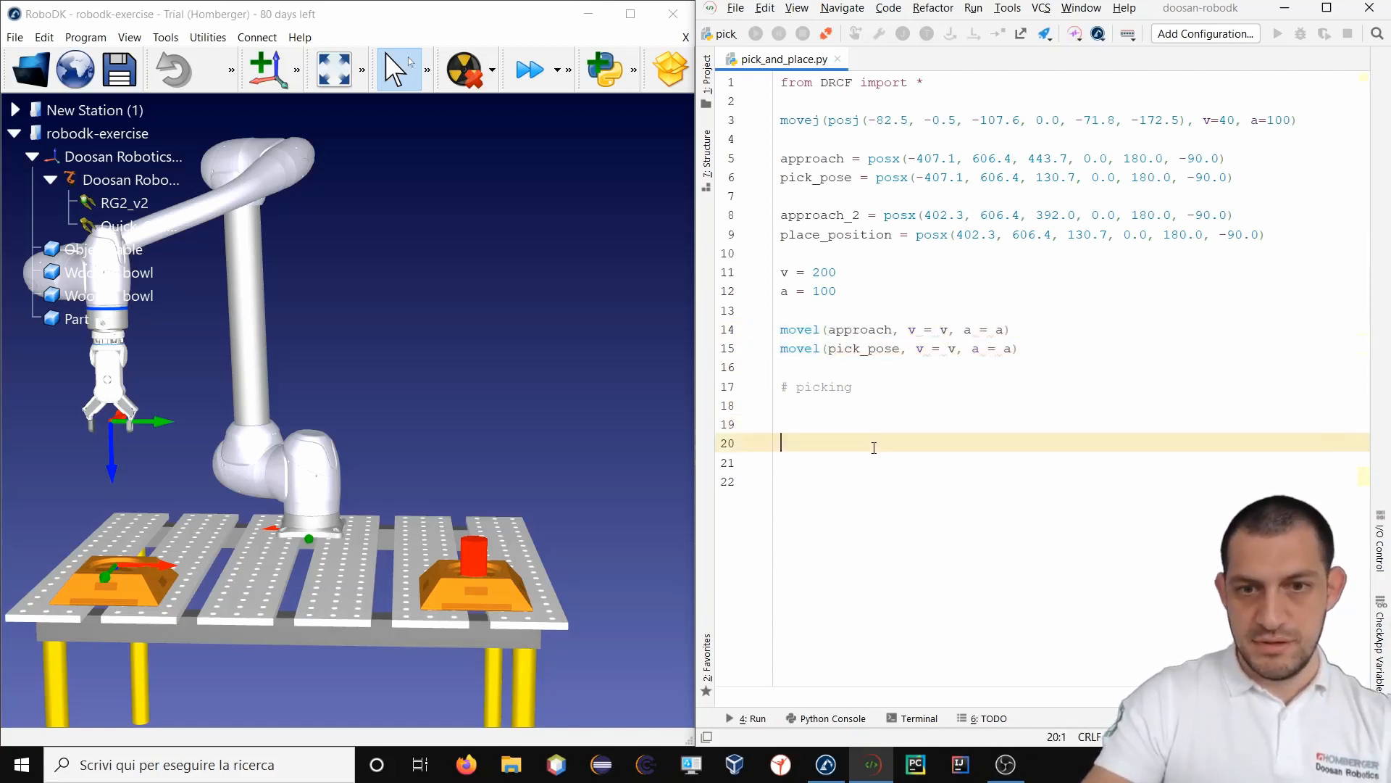
text(movel(approach, v = v, a = a))
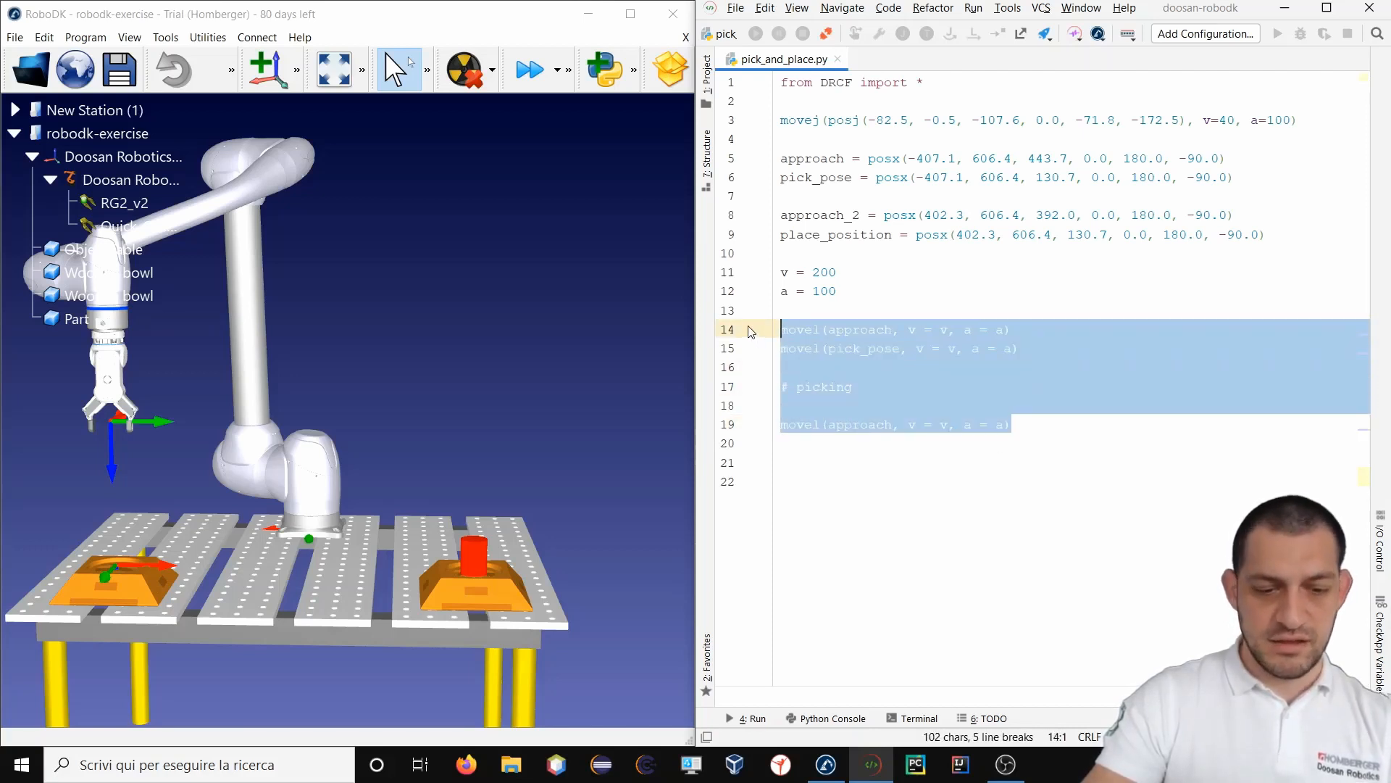
Paste a copy of the pick moves and retarget them to approach_2 and place_position.
key(ctrl+v)
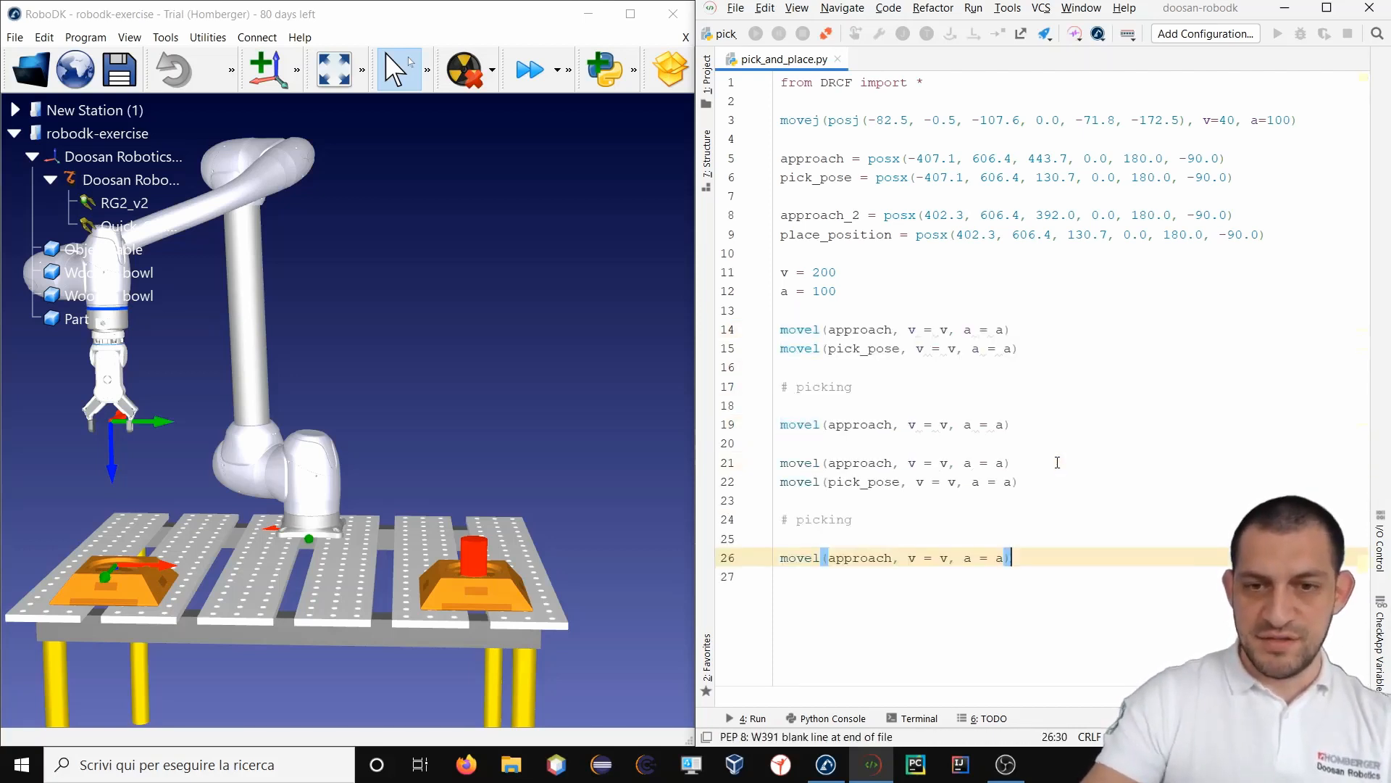
click(898, 462)
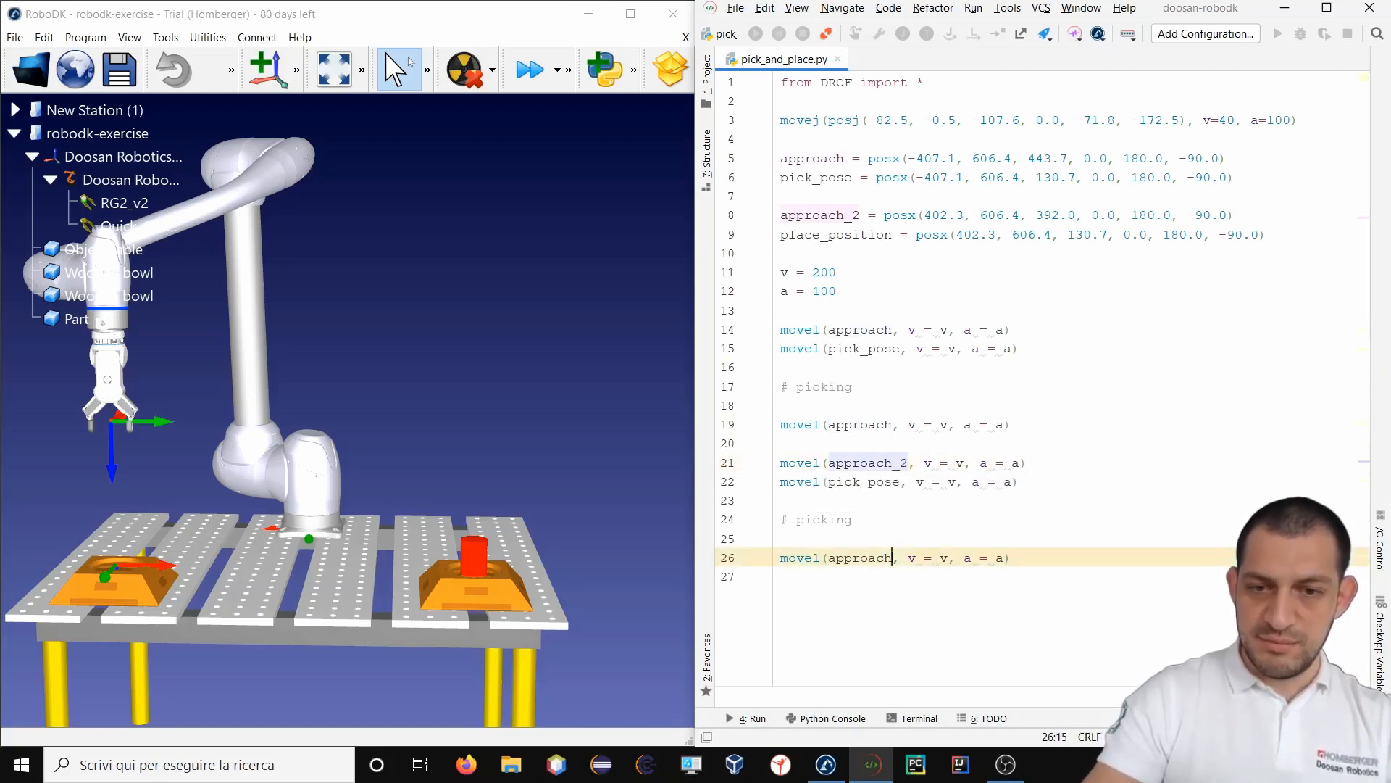
text(_2)
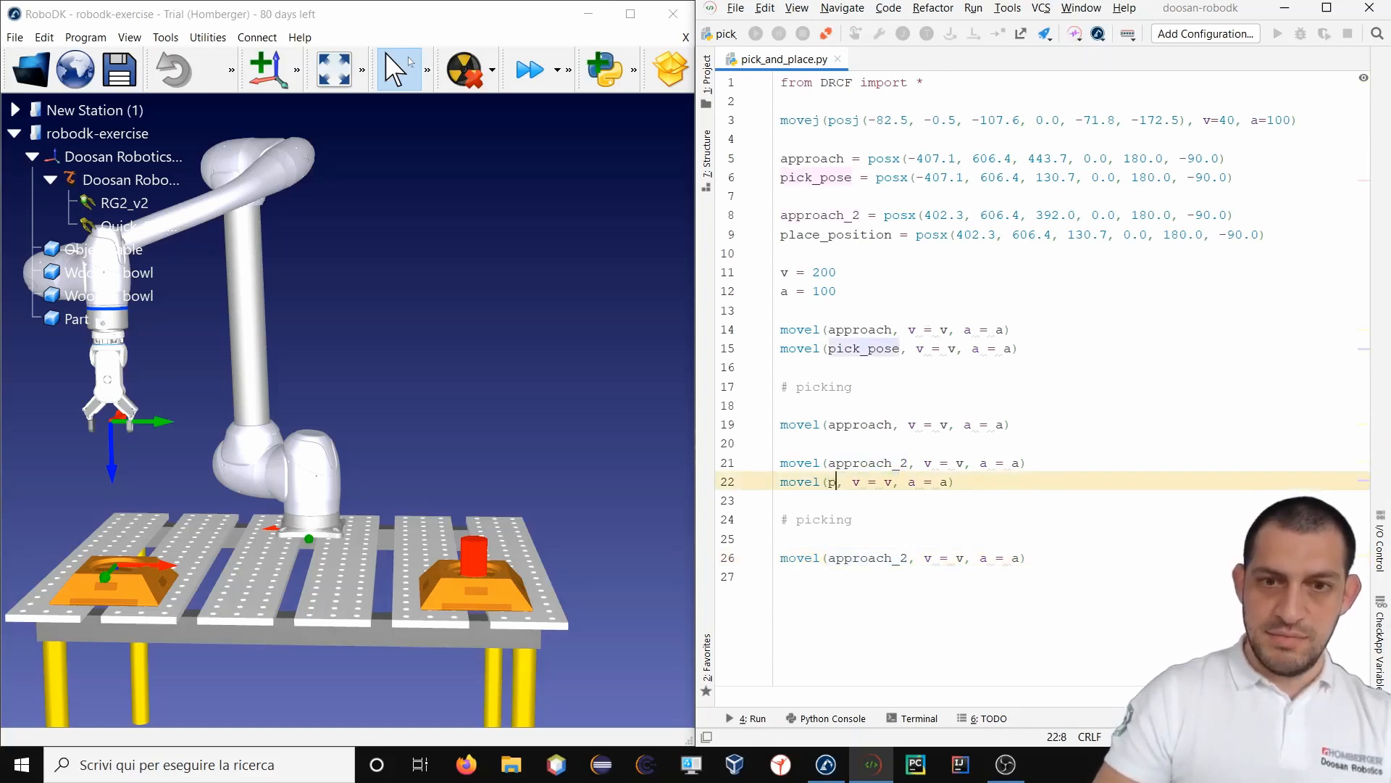
text(place_position)
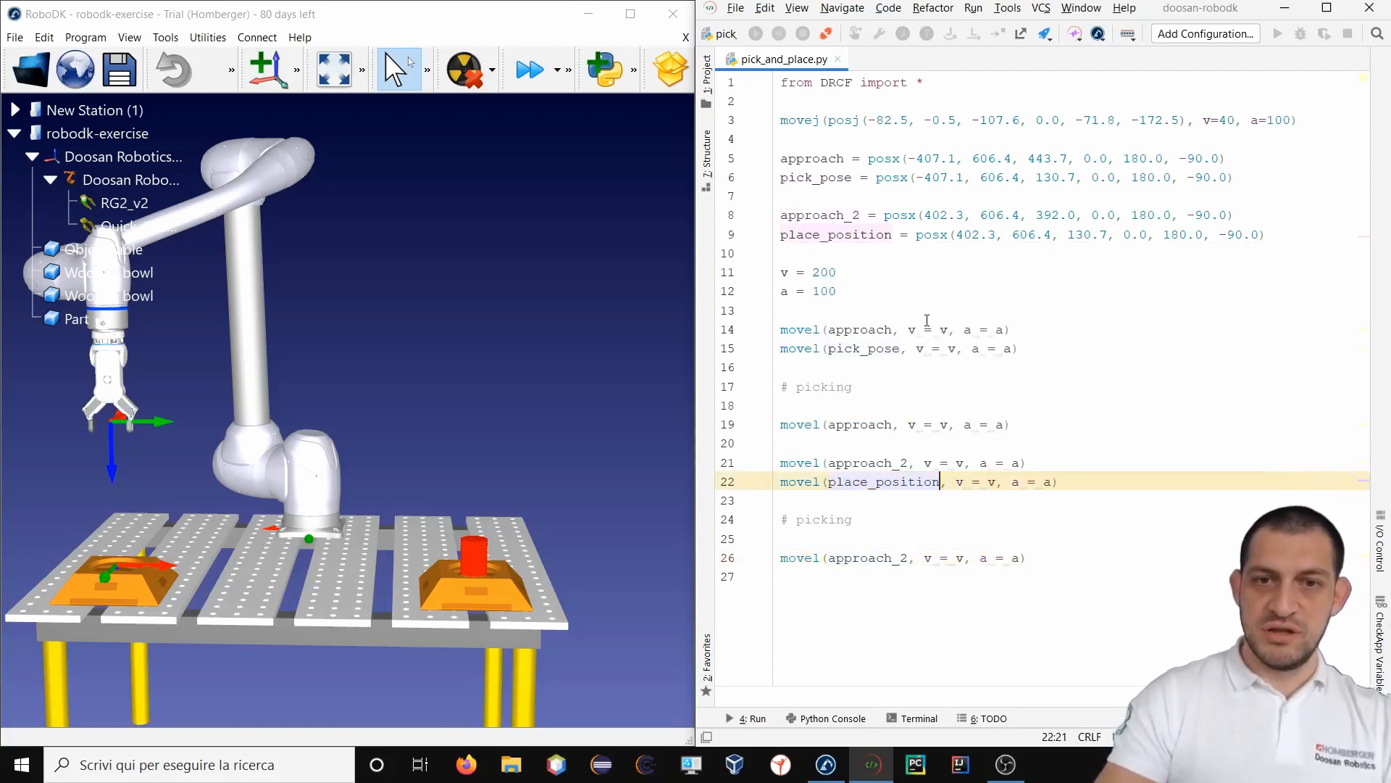
Change the copied comment from picking to '# place'.
double_click(821, 519)
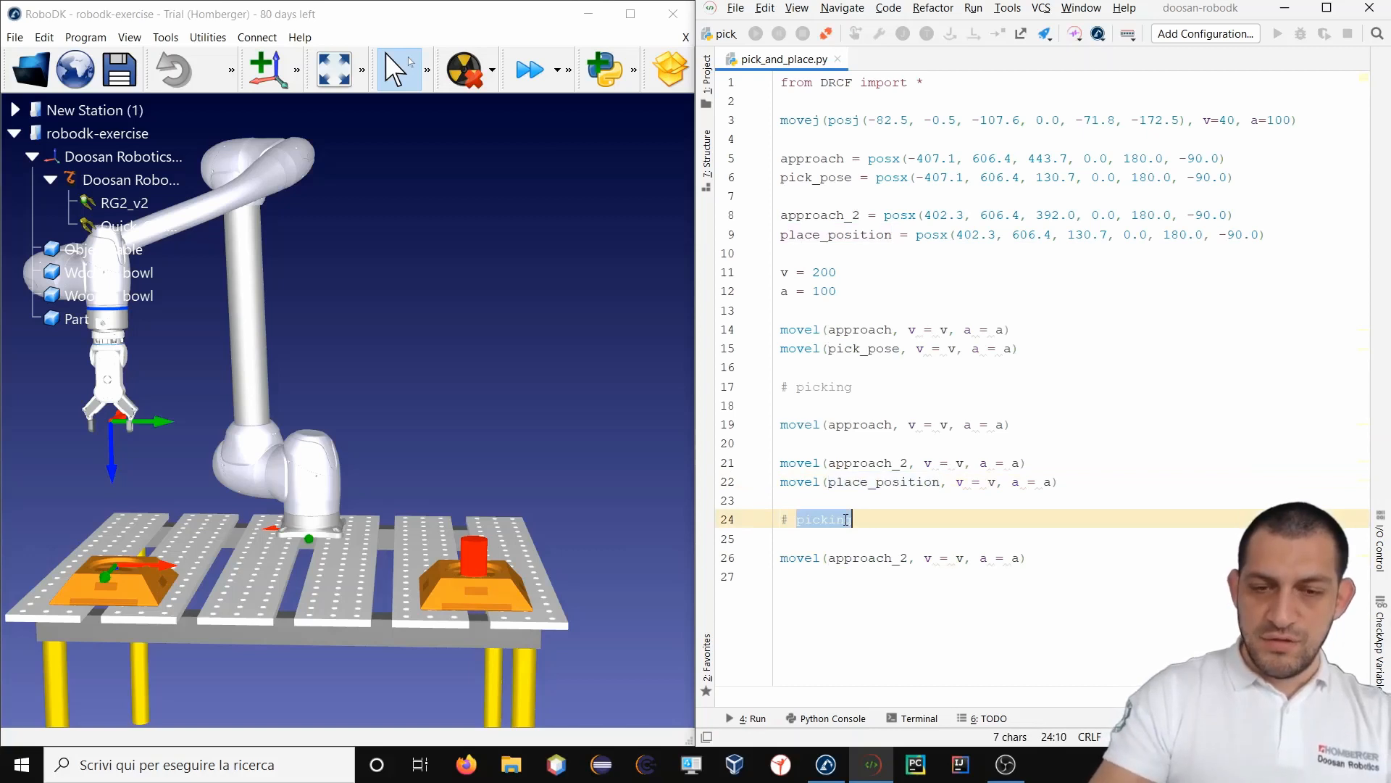
text(plac)
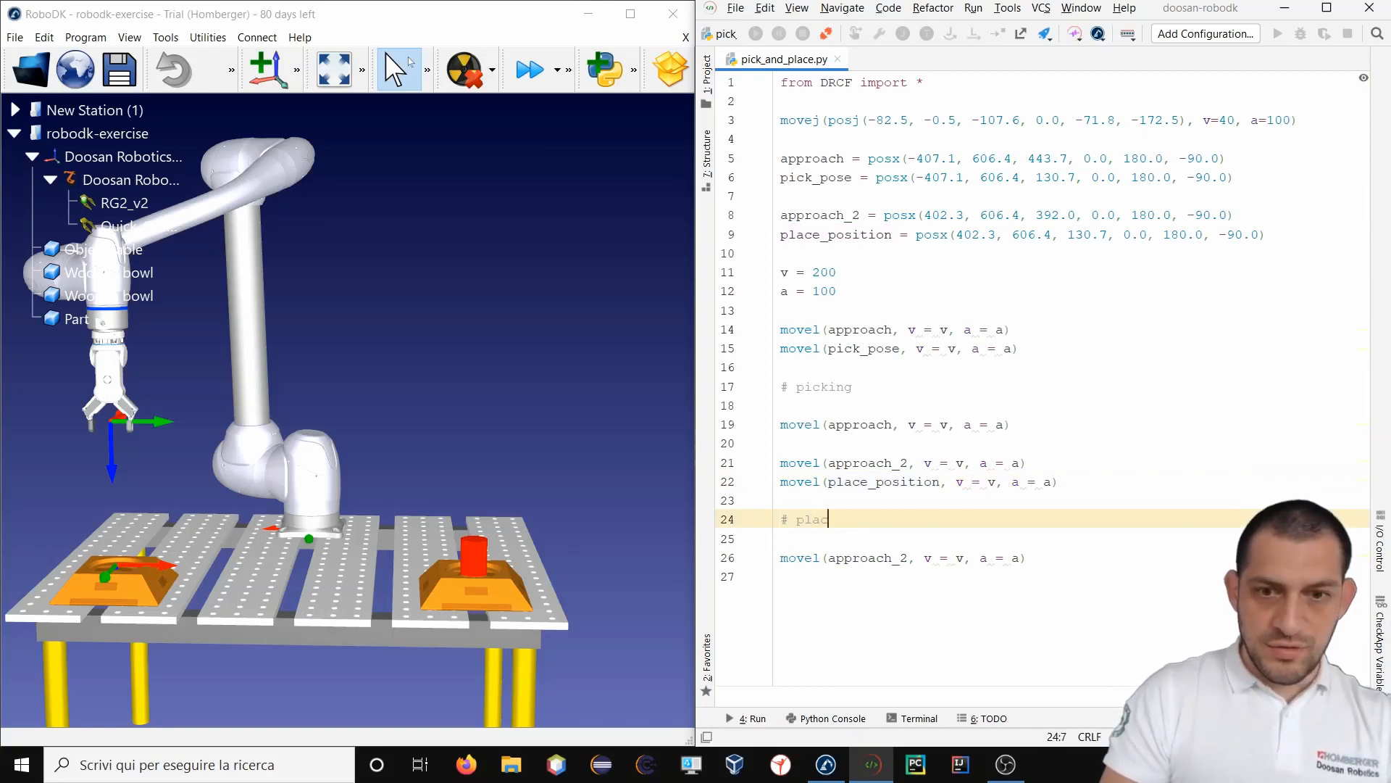
text(e)
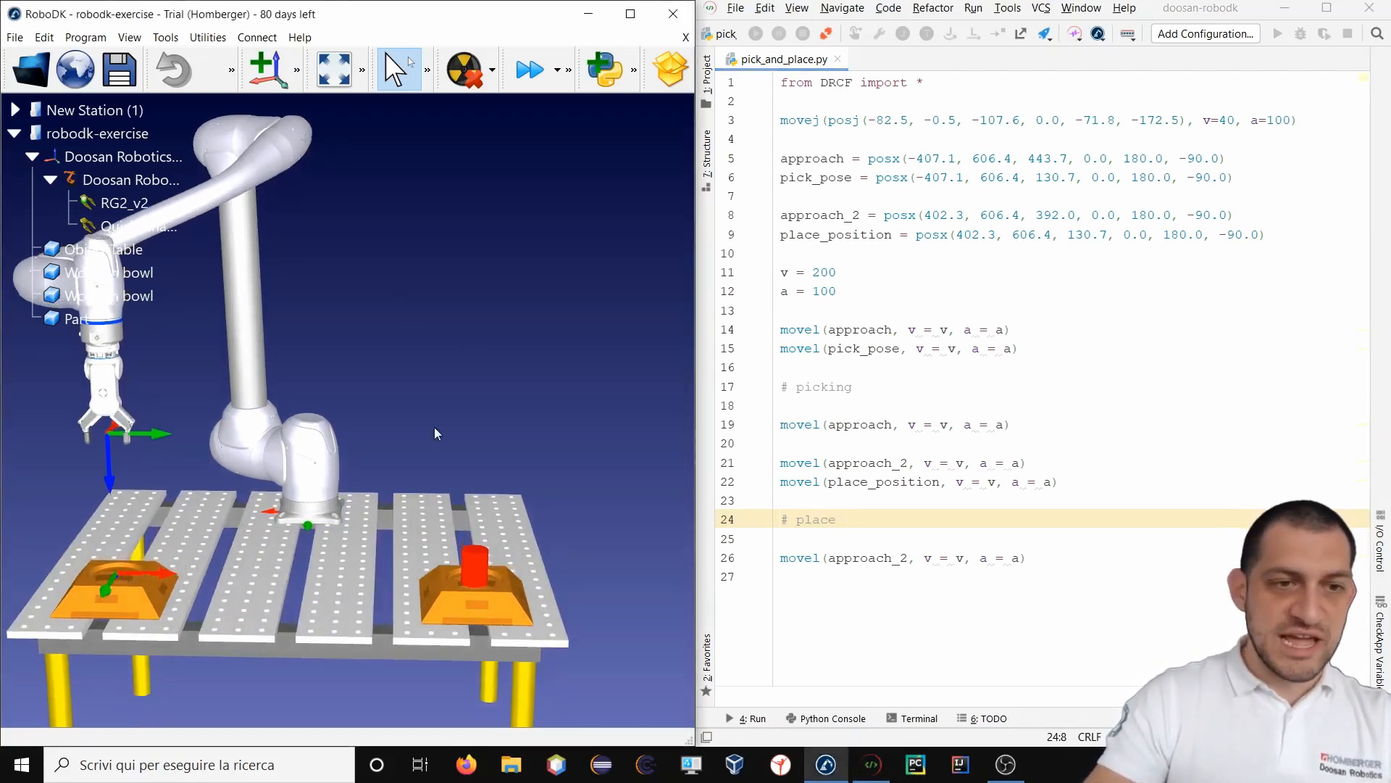
mouse_move(1114, 37)
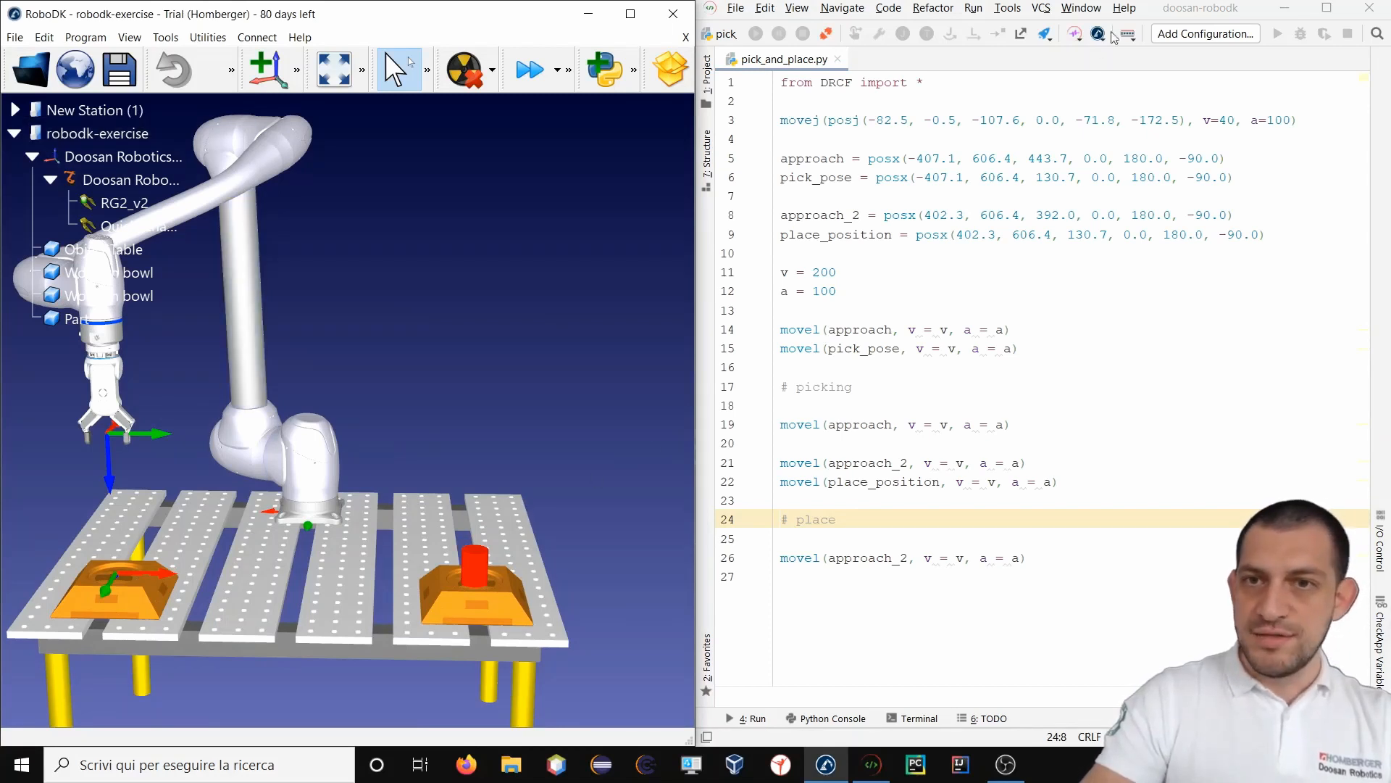
Run pick_and_place.py in RoboDK via DRL Studio's Run DRL, adding DR_TOOL, DR_FLANGE, DR_WORLD.
click(1100, 34)
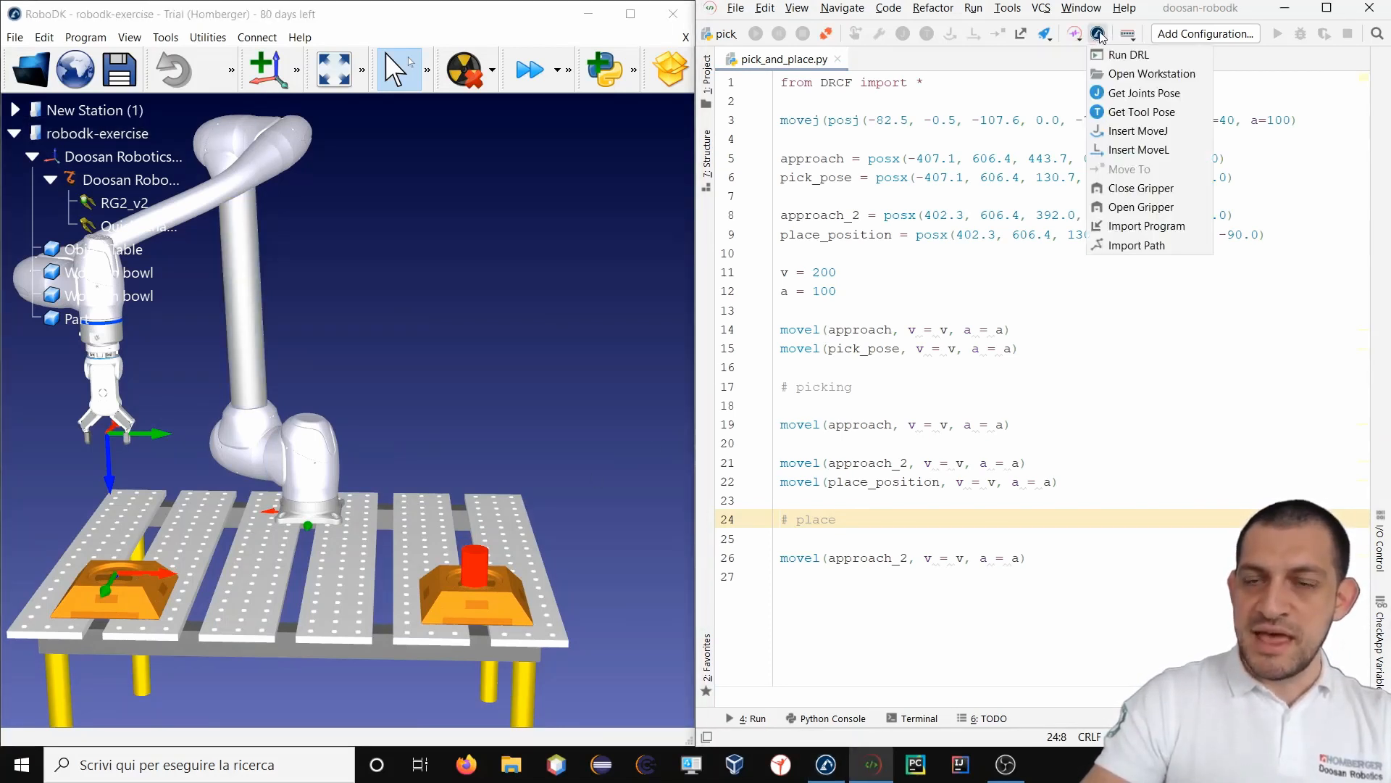
mouse_move(1128, 55)
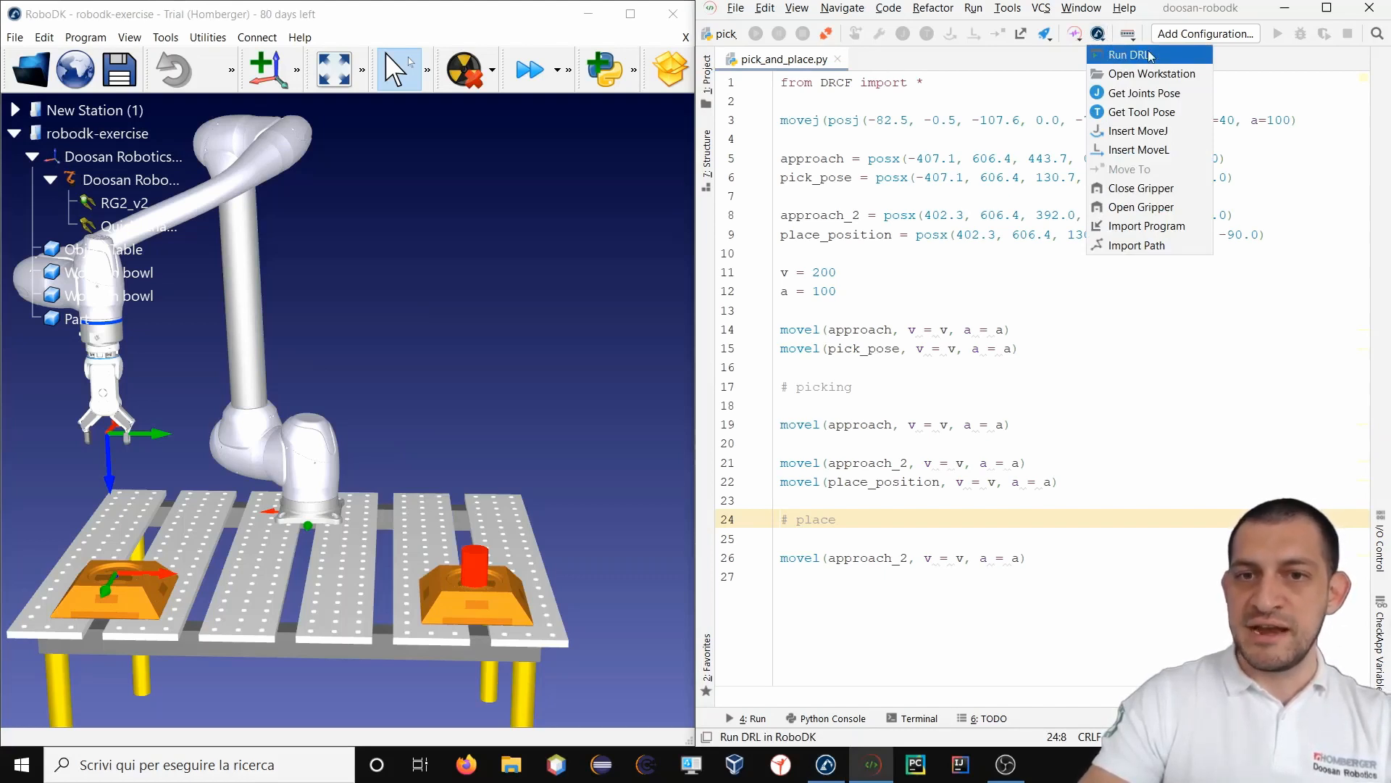
click(1129, 55)
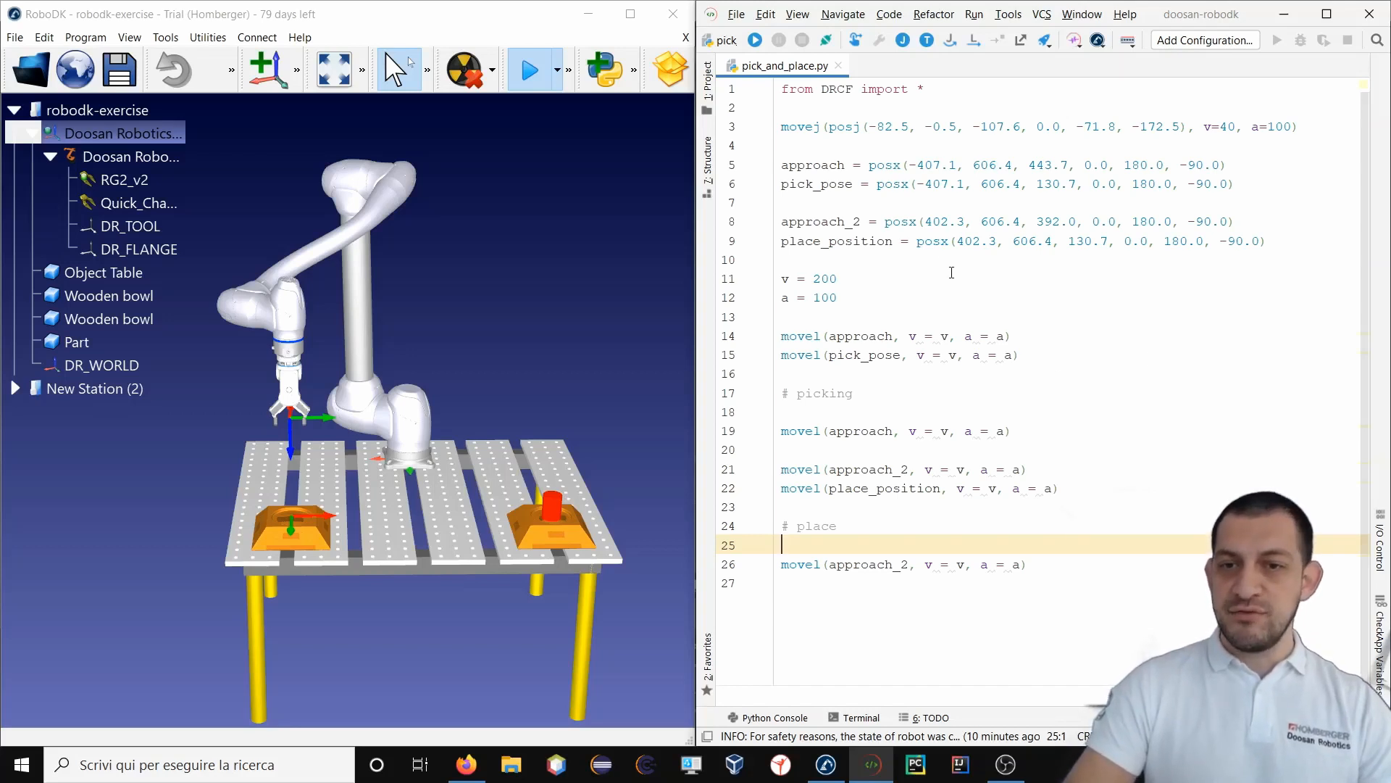
click(893, 165)
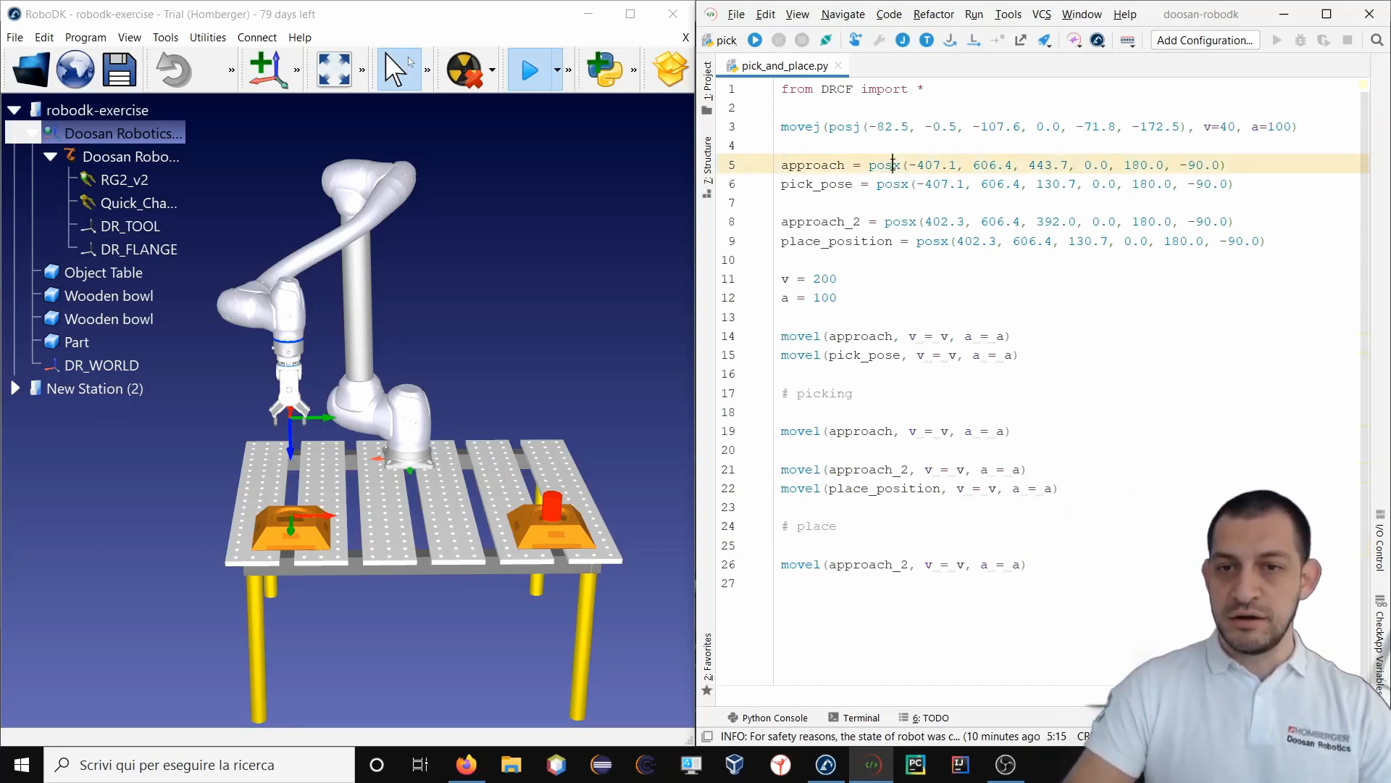
Move the RoboDK robot to the script's approach and pick_pose positions with RoboDK > Move To.
right_click(883, 165)
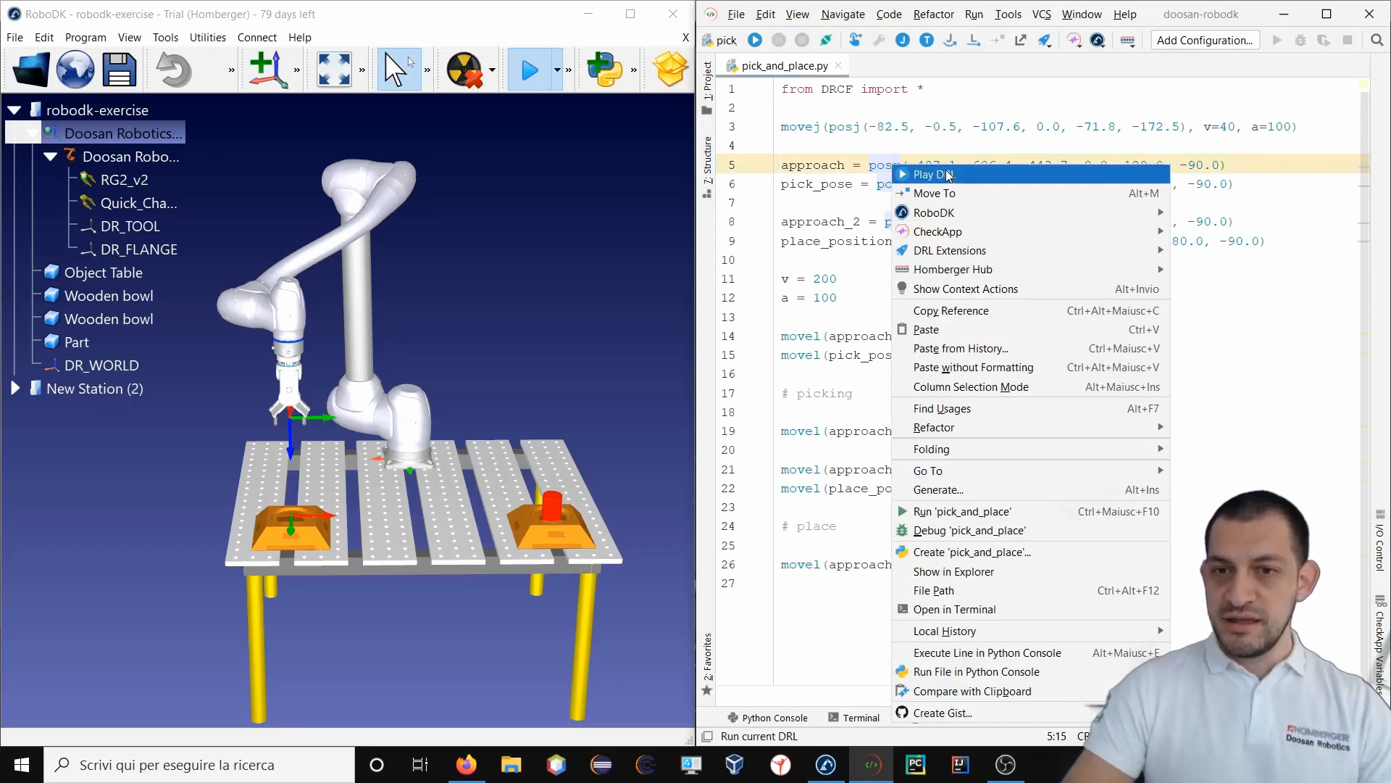
mouse_move(934, 212)
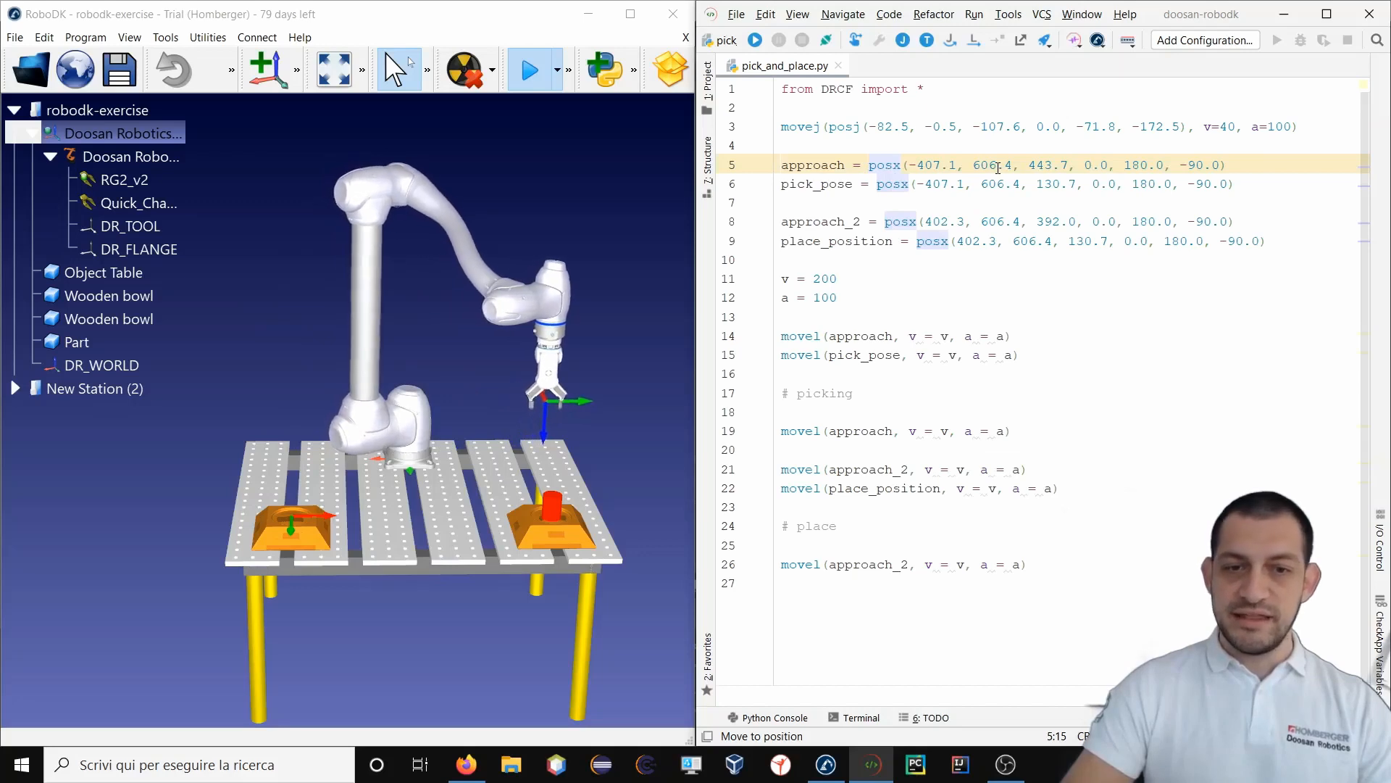
right_click(896, 184)
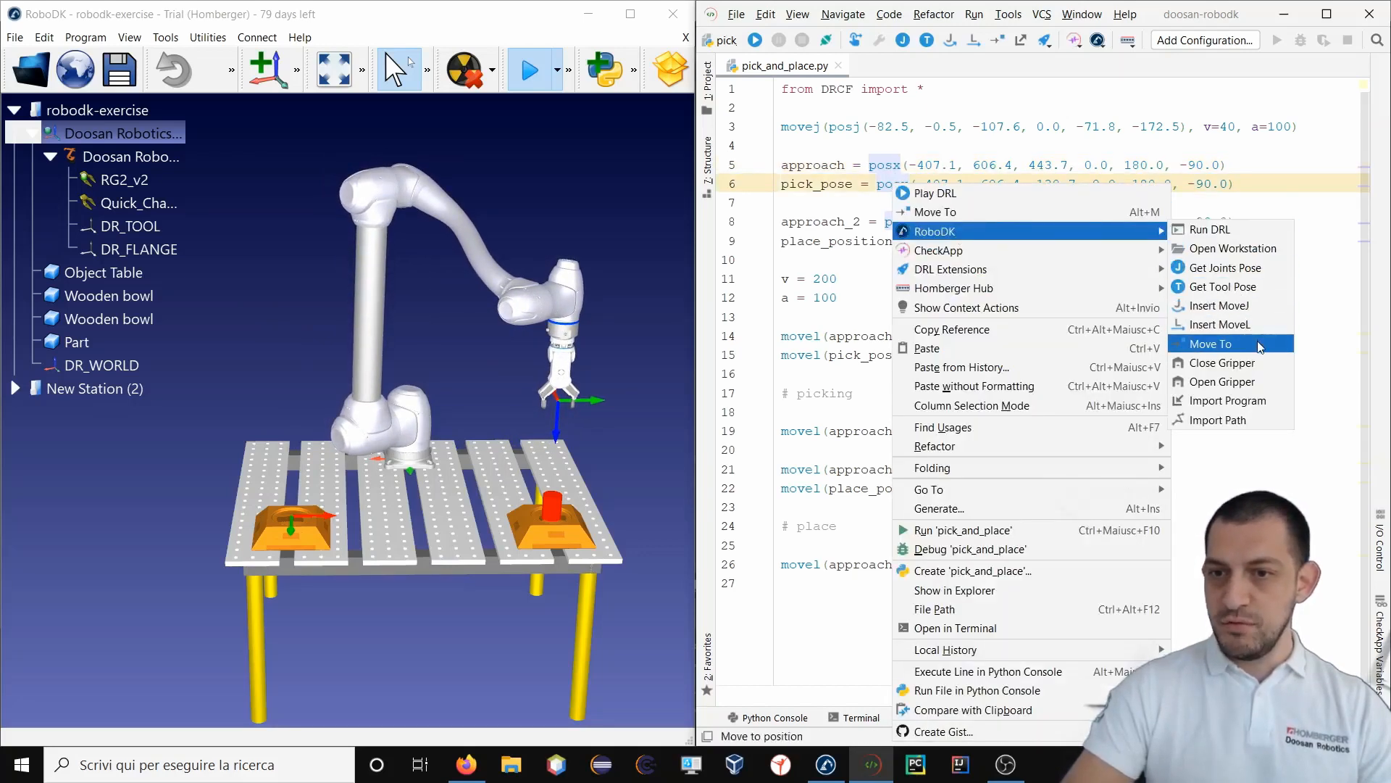
click(1209, 343)
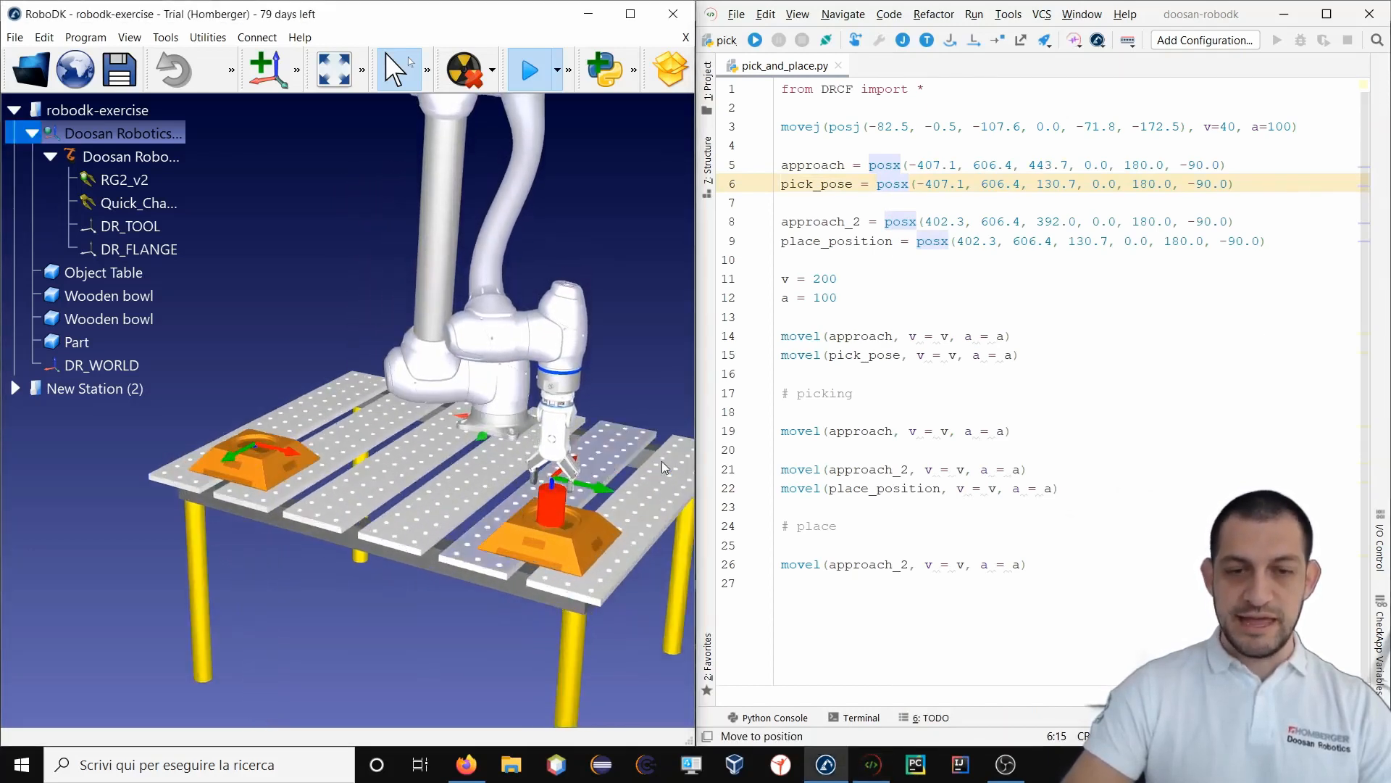
click(530, 69)
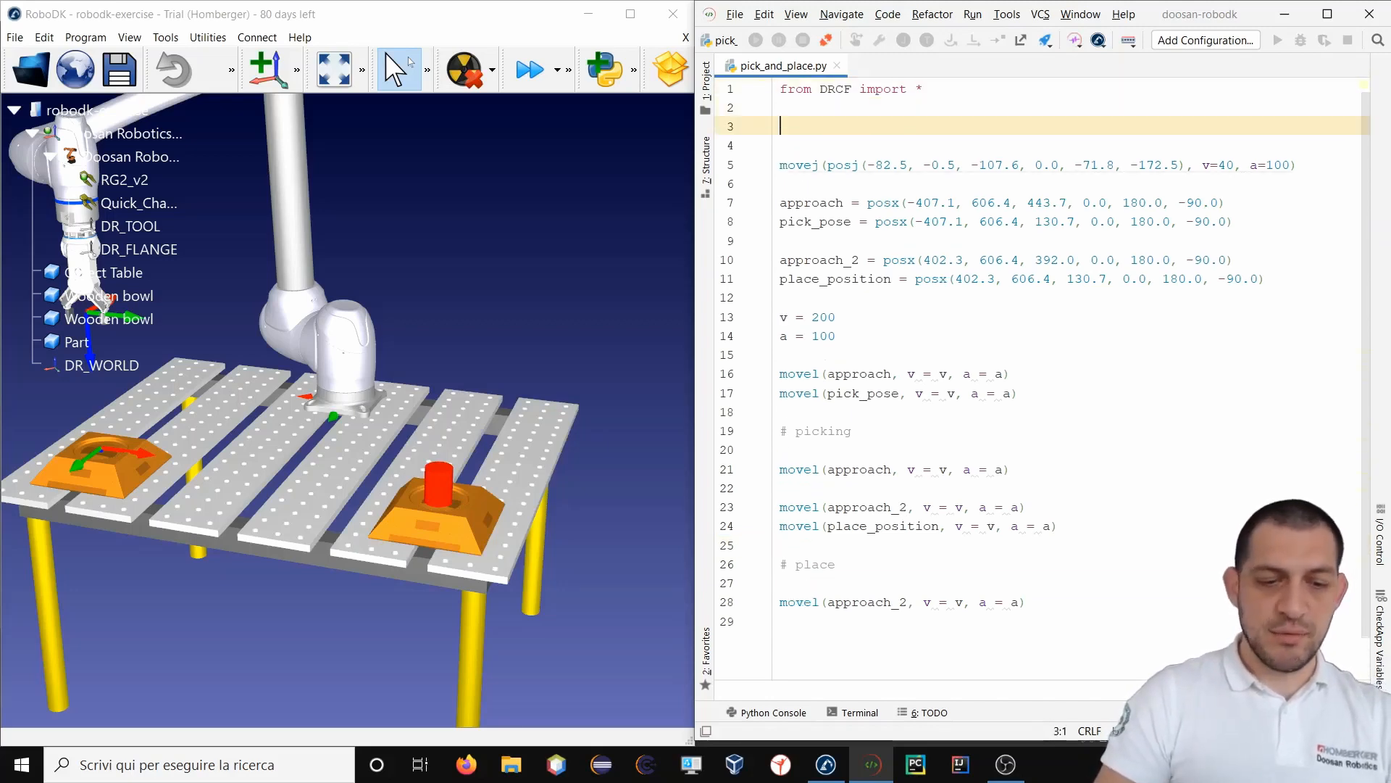
Define gripper_open() containing RoboDK's Open Gripper command.
text(def fri)
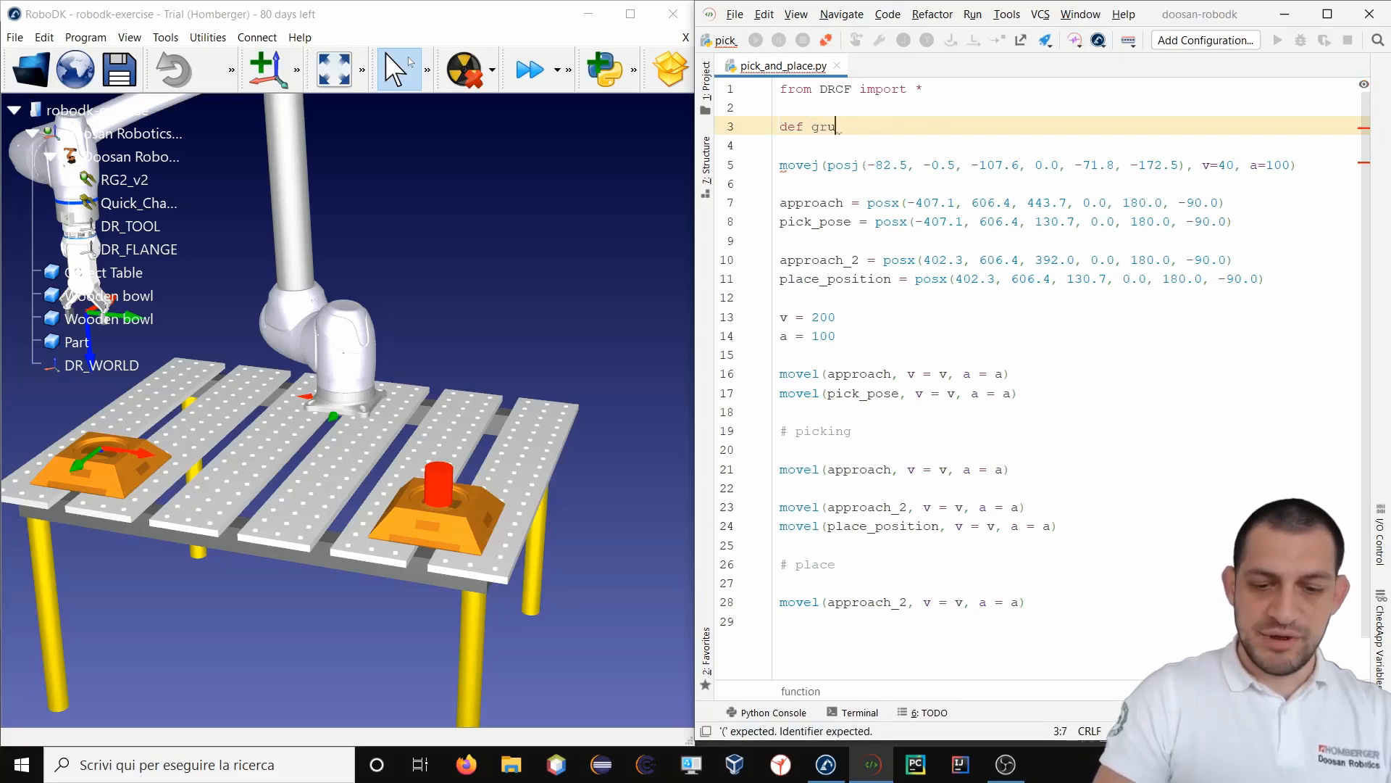
text(ipper_o)
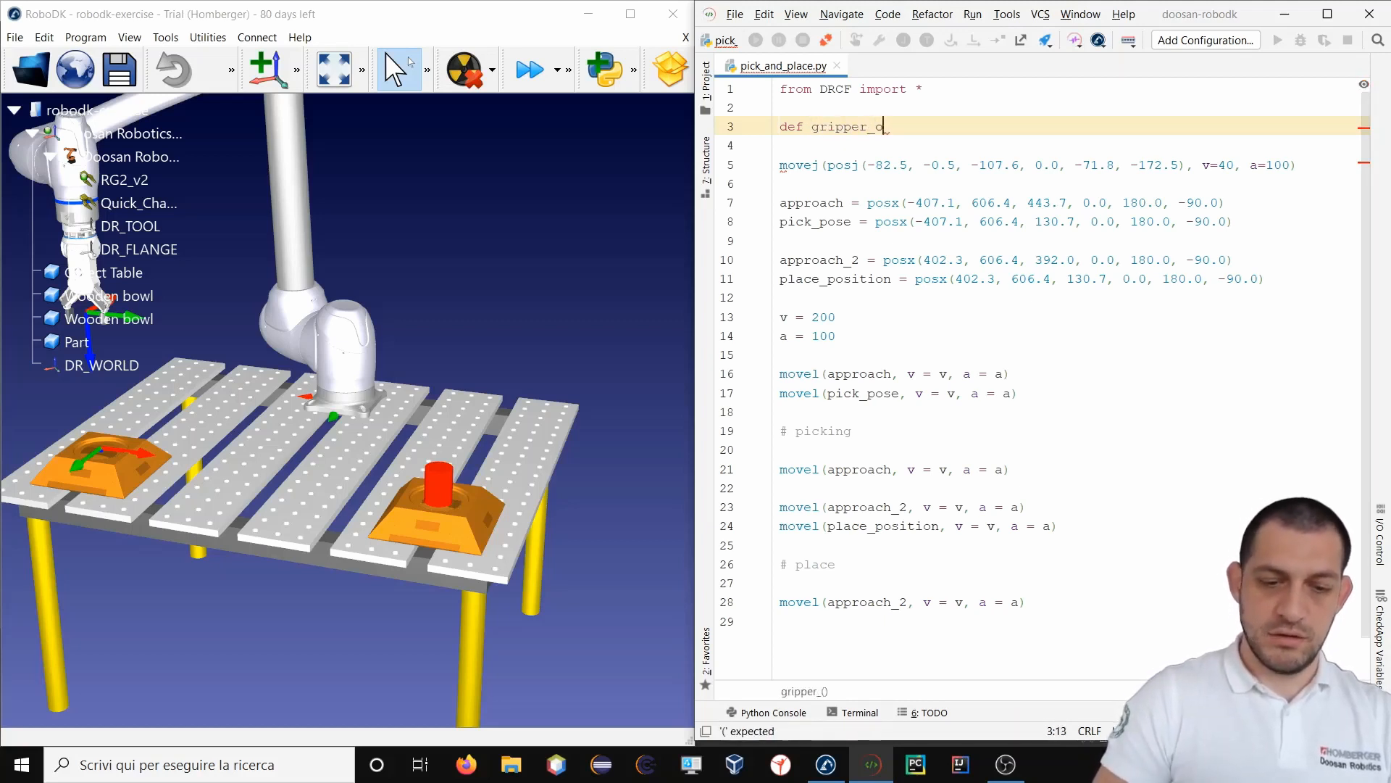
text(pen():)
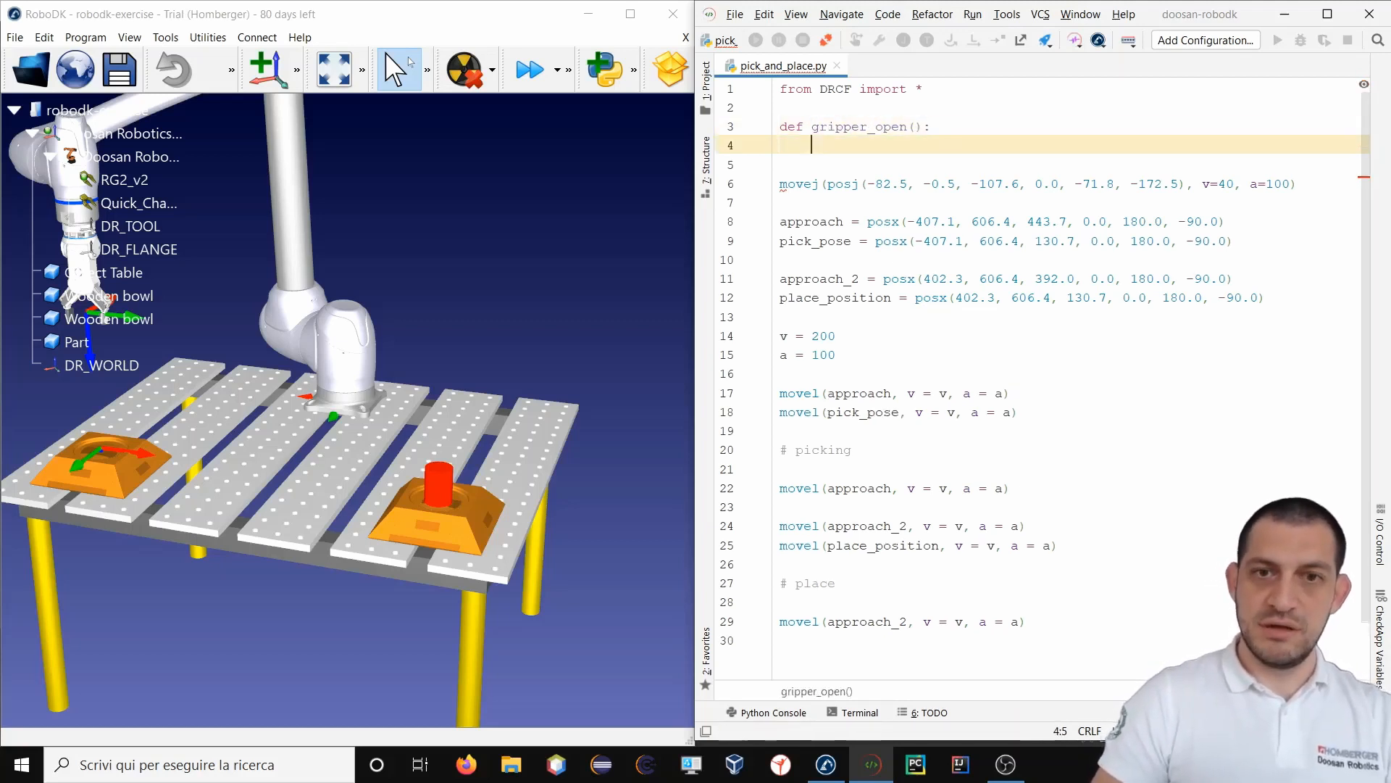
mouse_move(257, 360)
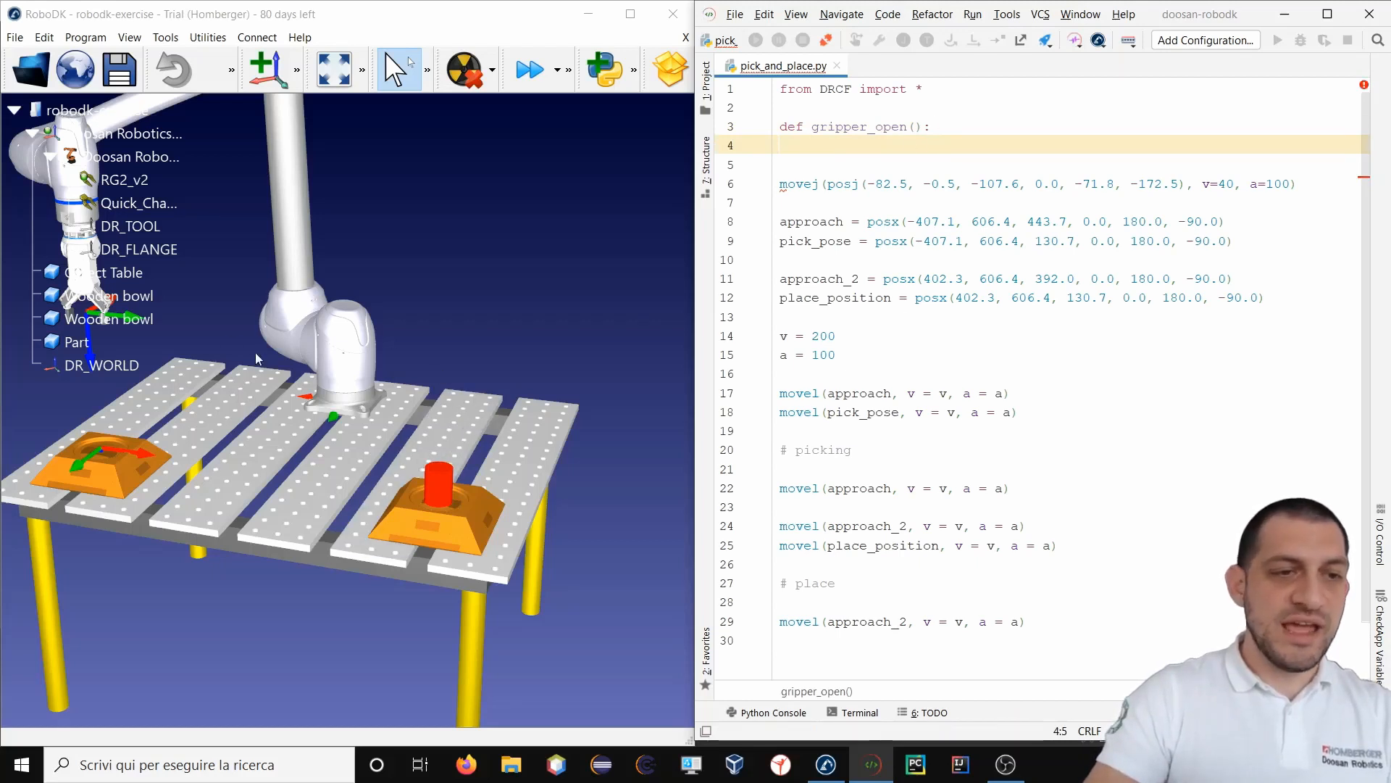
click(111, 273)
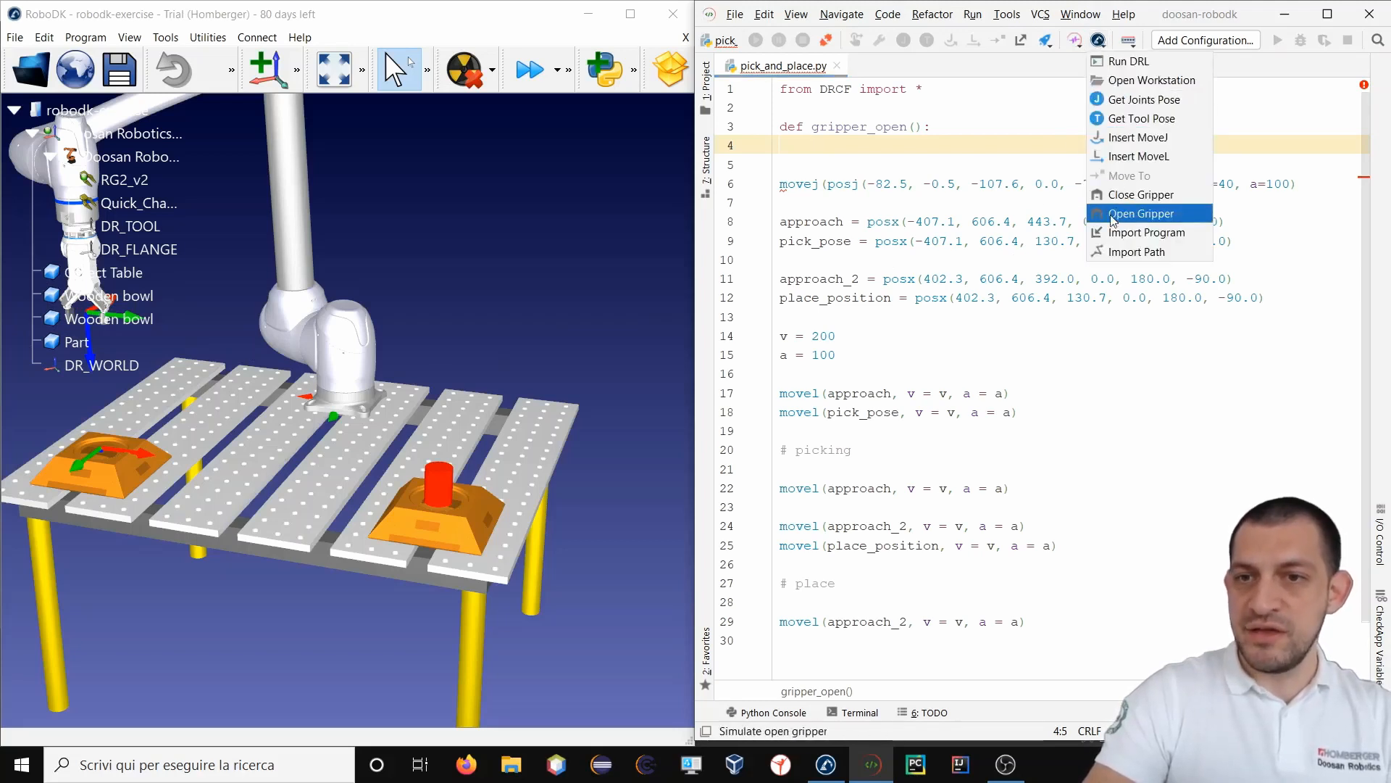
click(1142, 213)
text(def gripper_)
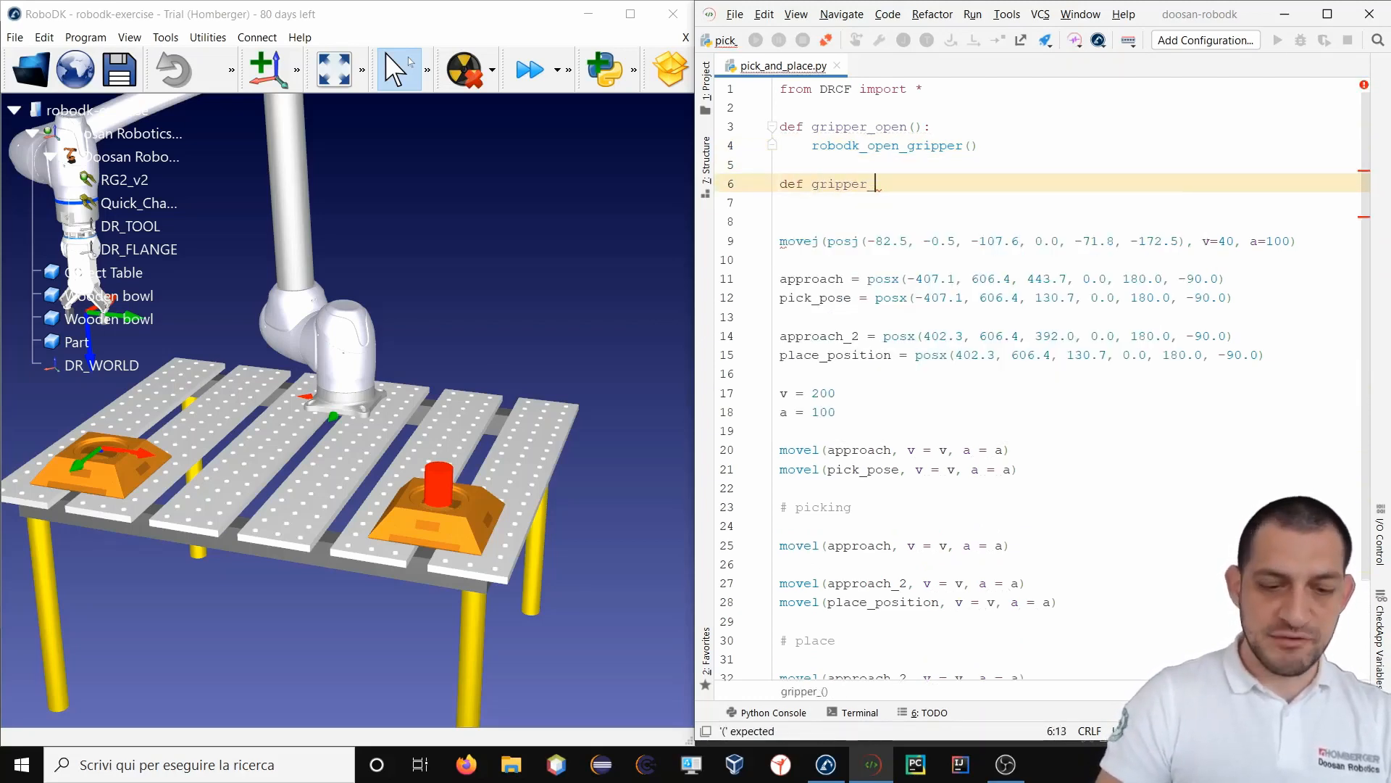
Define gripper_close() containing RoboDK's Close Gripper command.
text(clse)
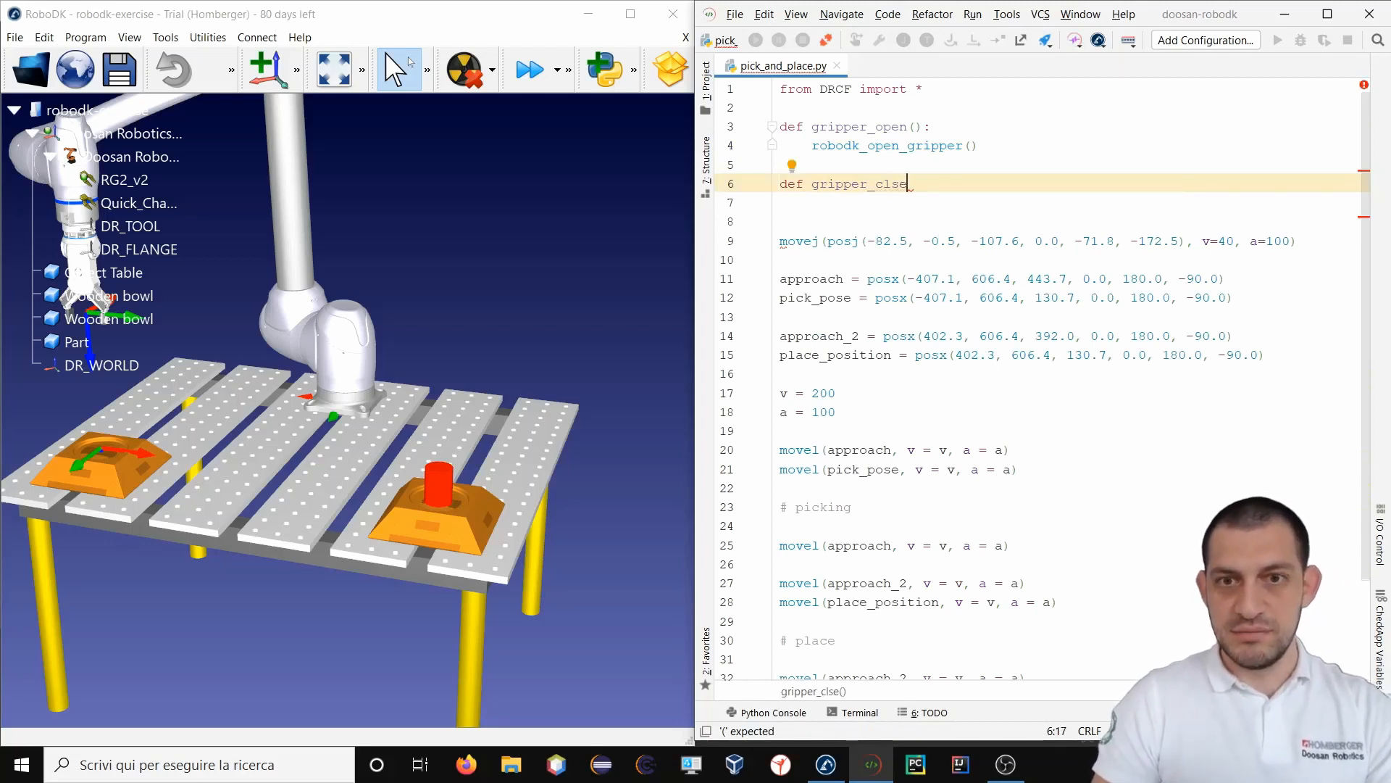
text(ose():)
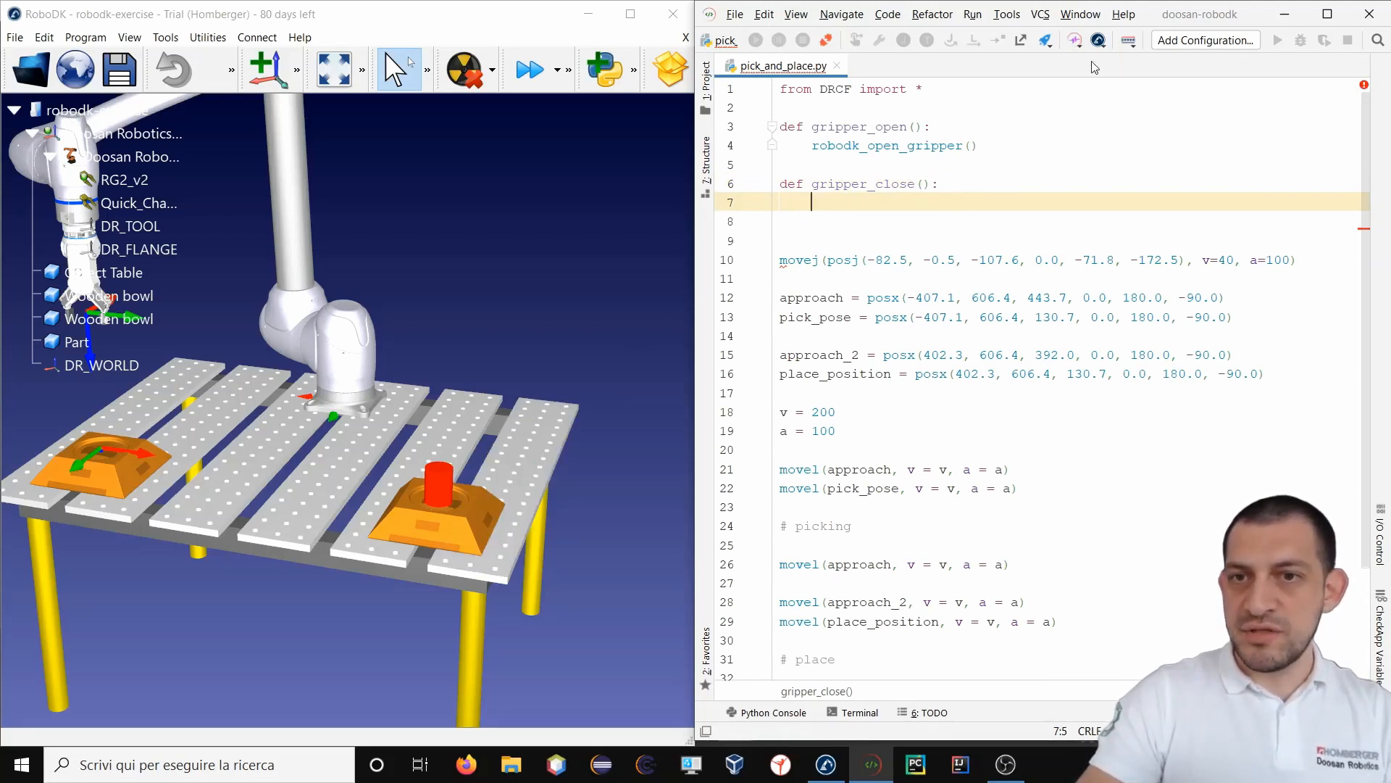
click(1074, 40)
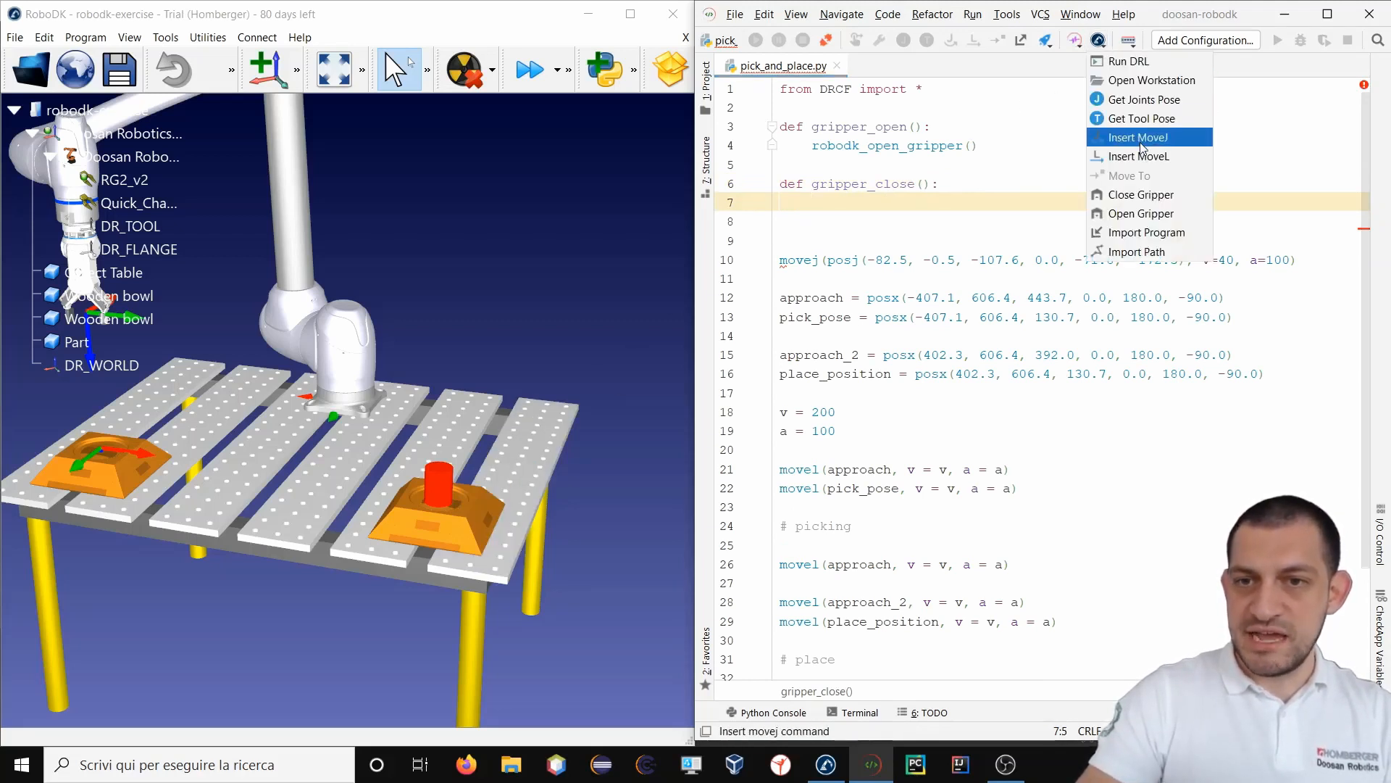
mouse_move(1145, 194)
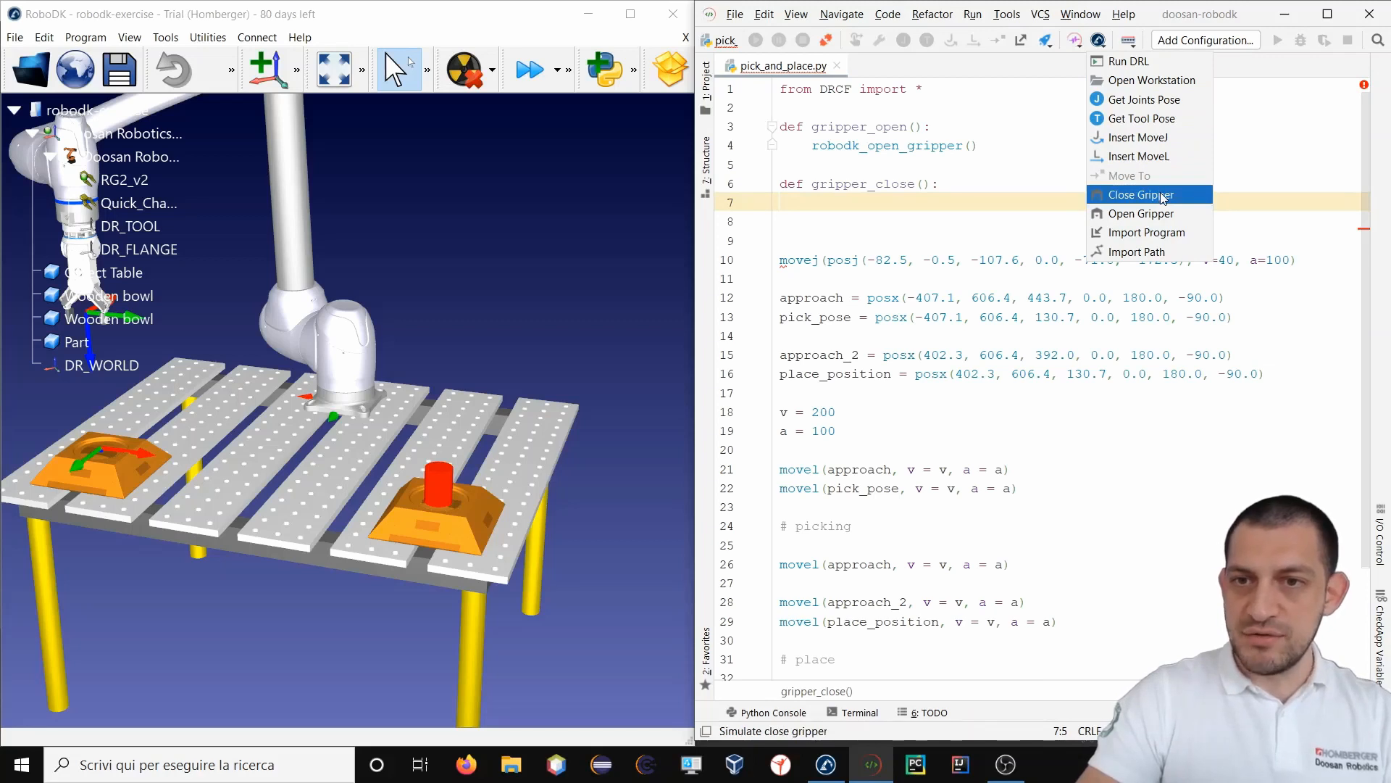
click(1140, 195)
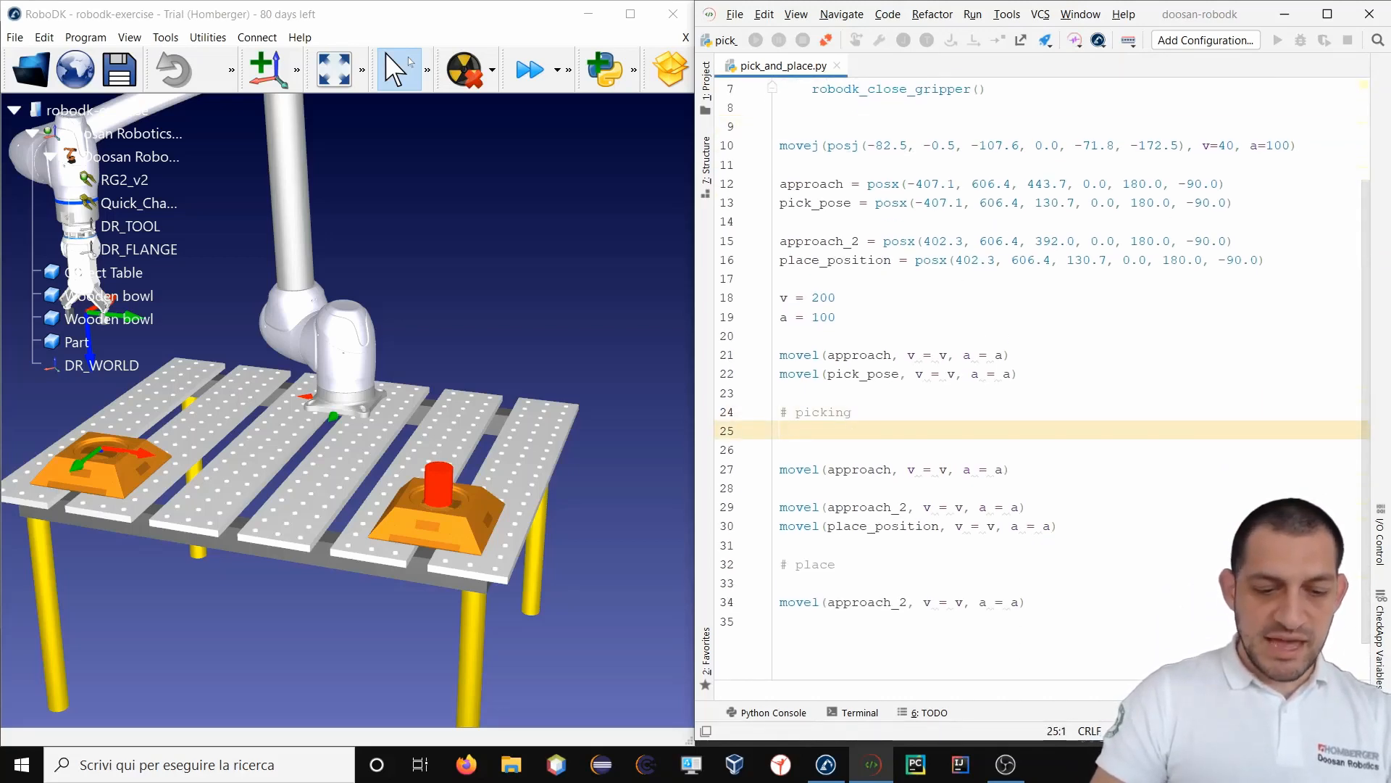
Add gripper_close() under # picking and gripper_open() under # place.
text(gripper_close()
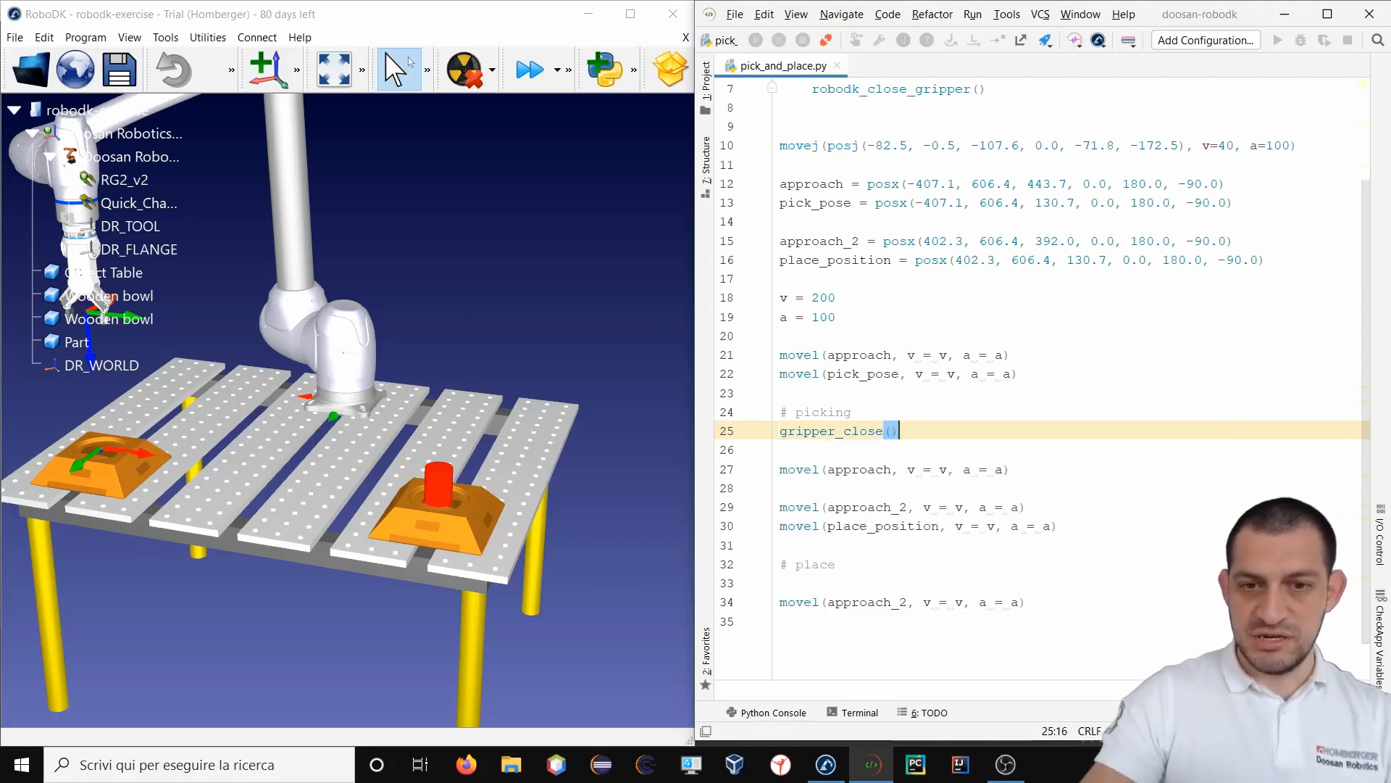
click(794, 582)
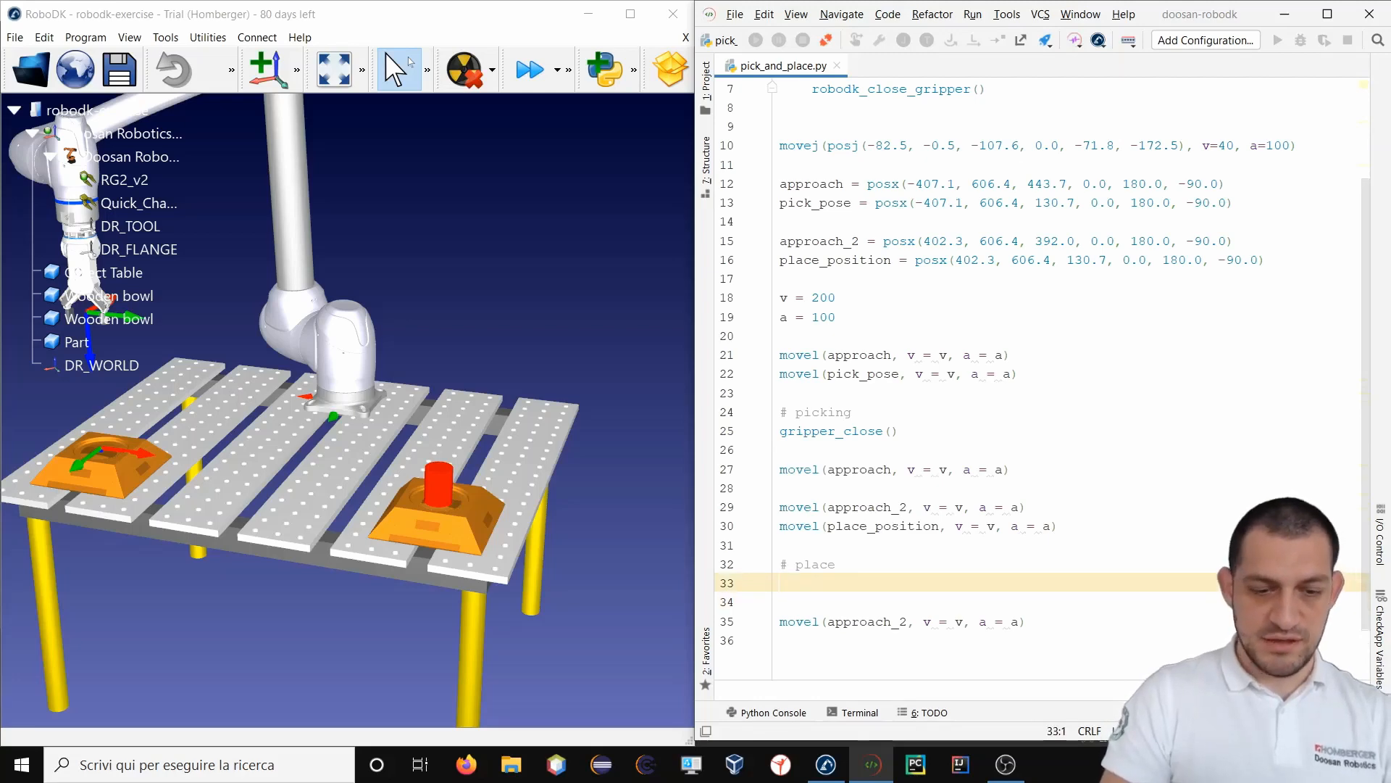
text(gripper_open())
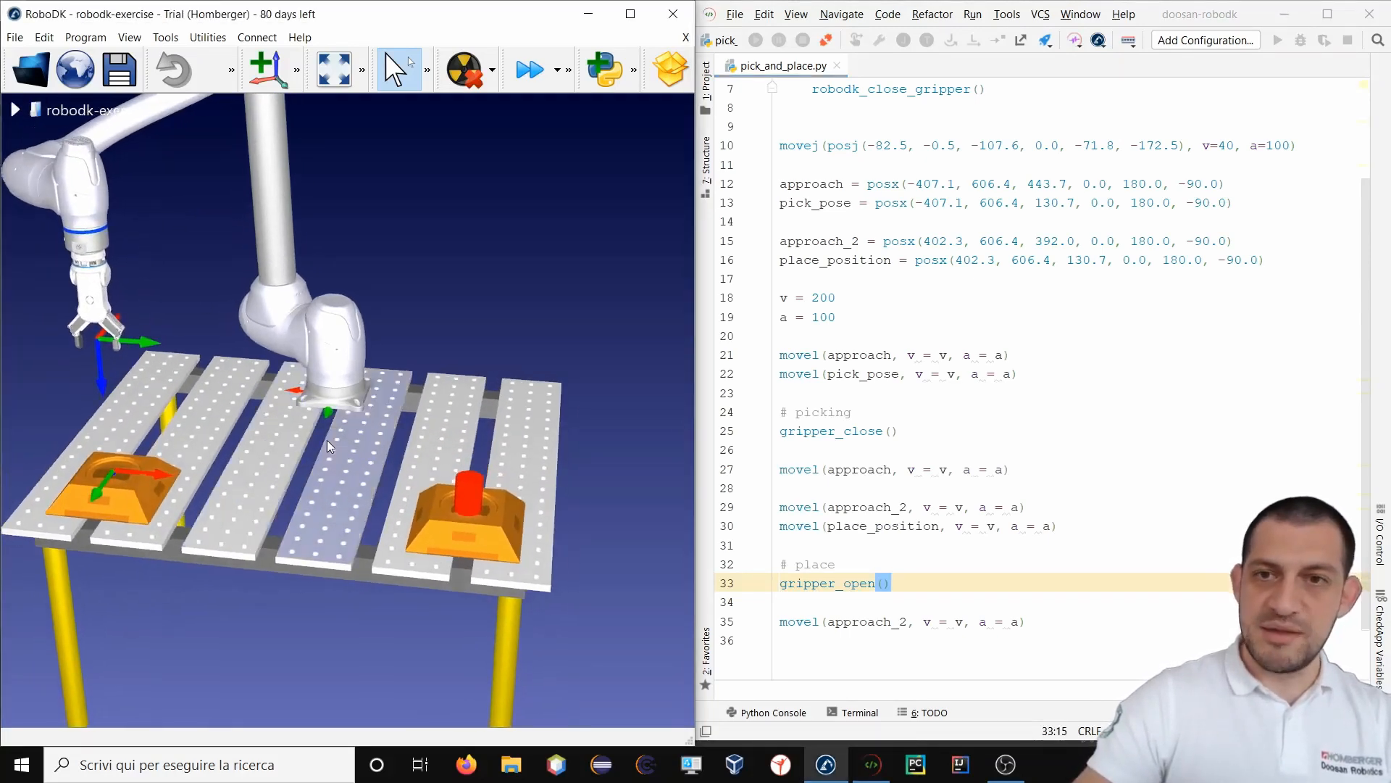
Simulate the gripper-enabled pick_and_place.py in RoboDK using Run DRL.
click(1098, 40)
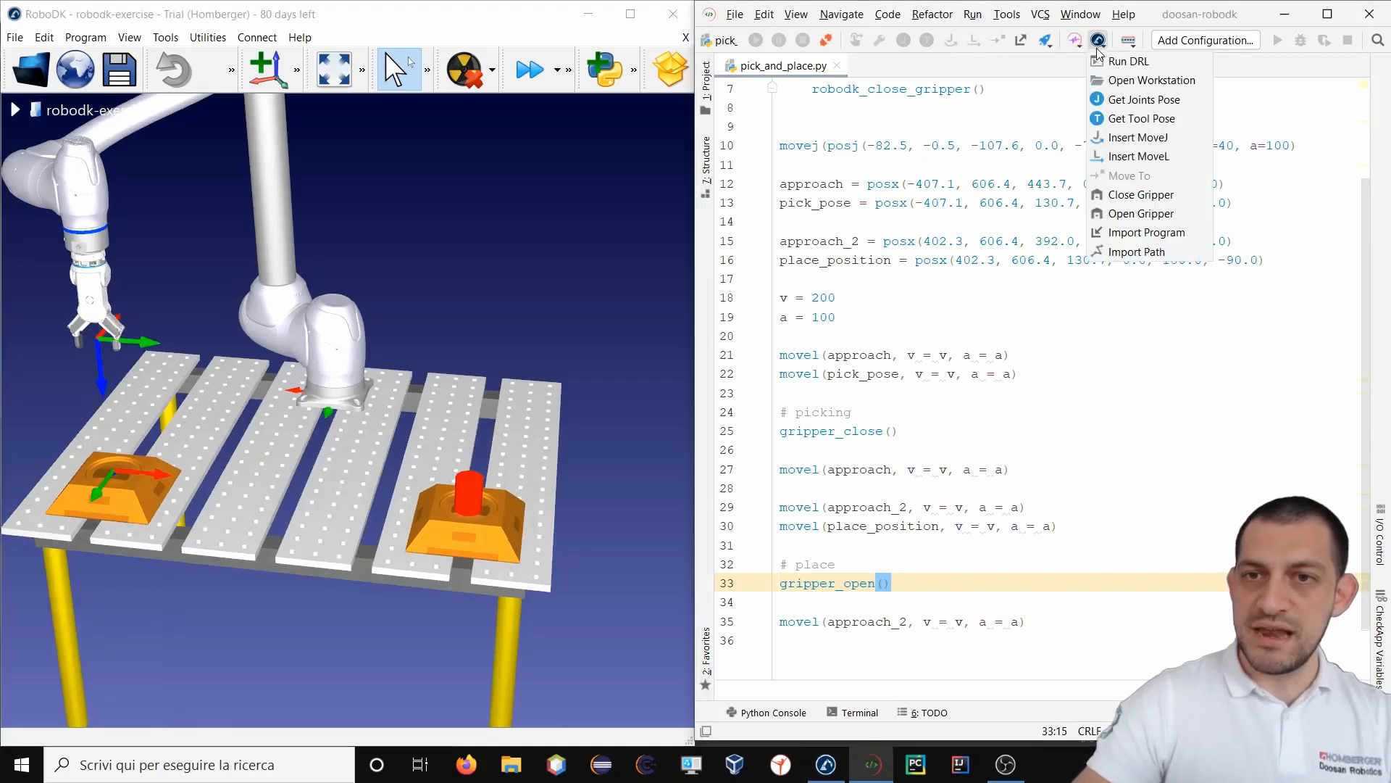
mouse_move(1129, 61)
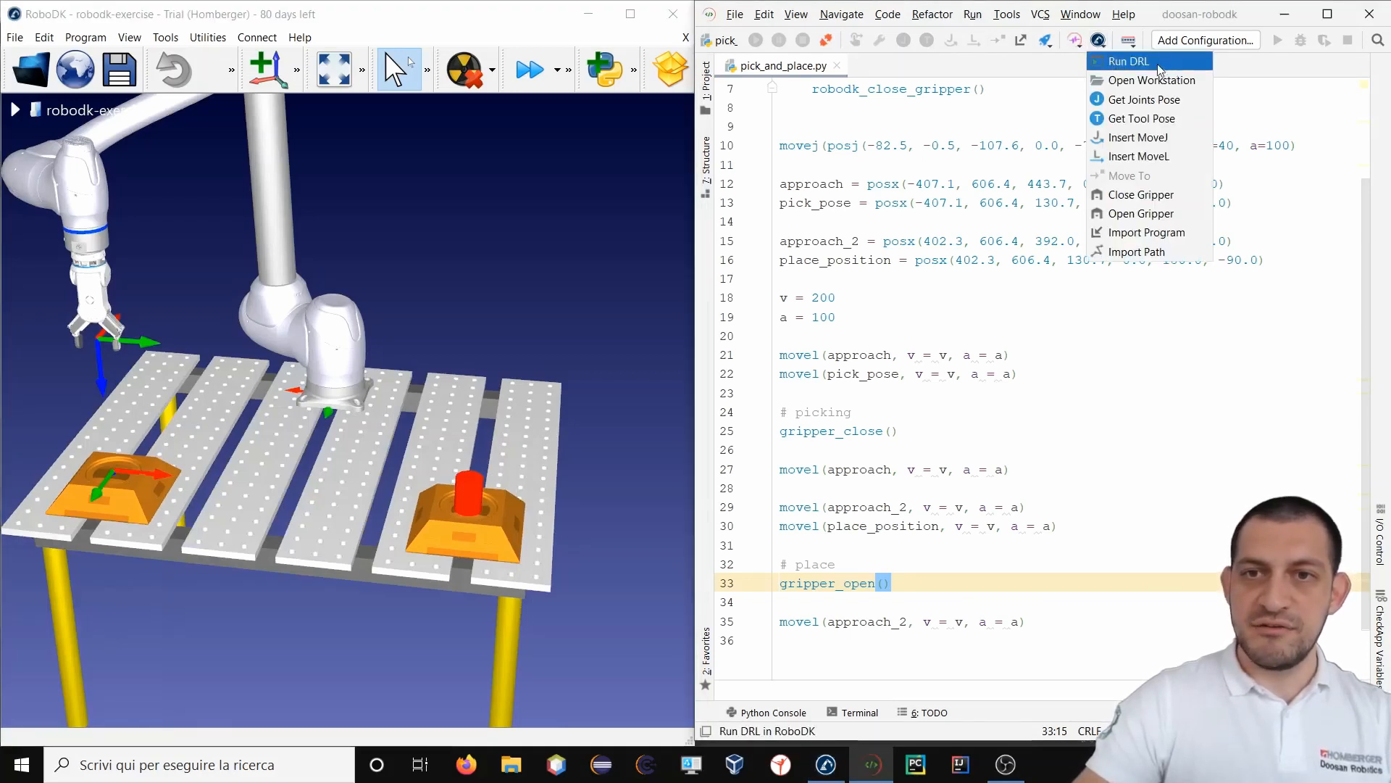
click(1136, 61)
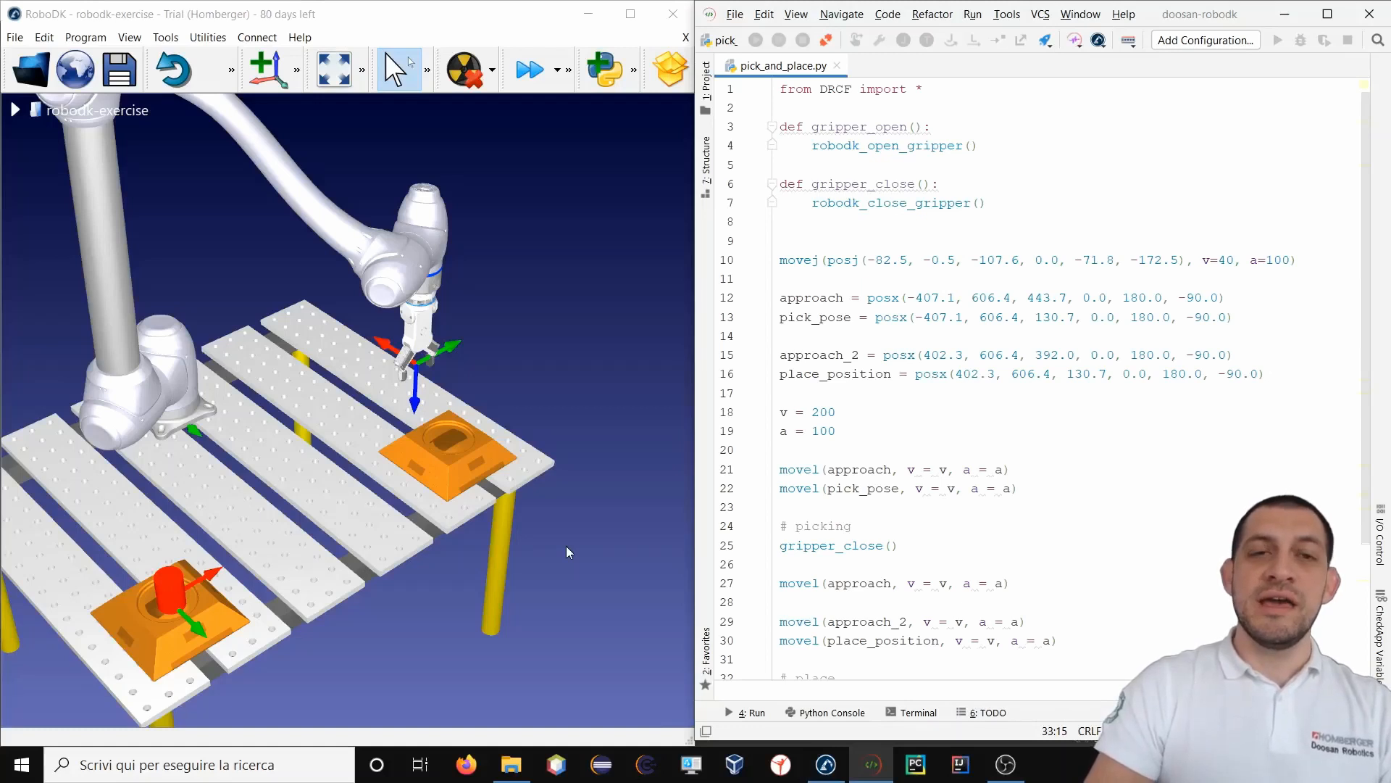
mouse_move(422, 192)
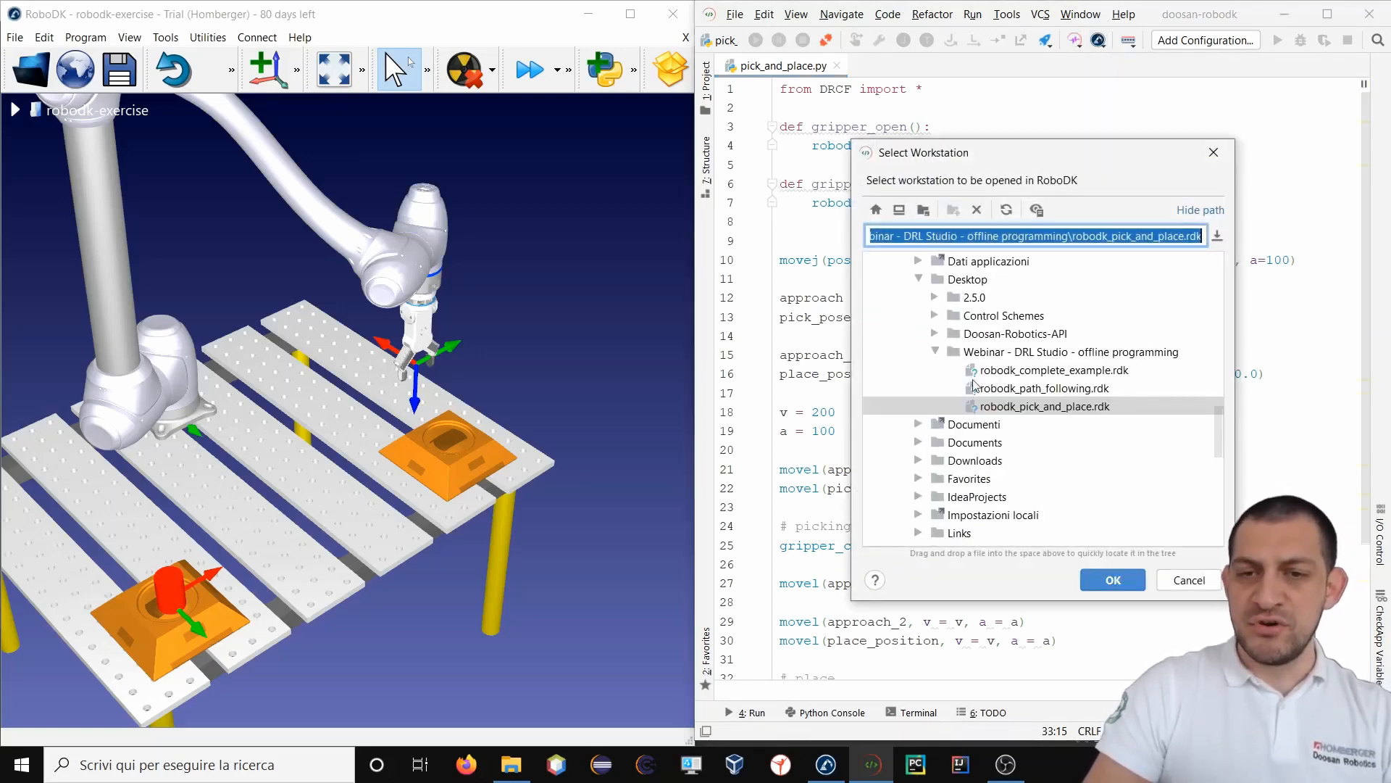
mouse_move(1072, 422)
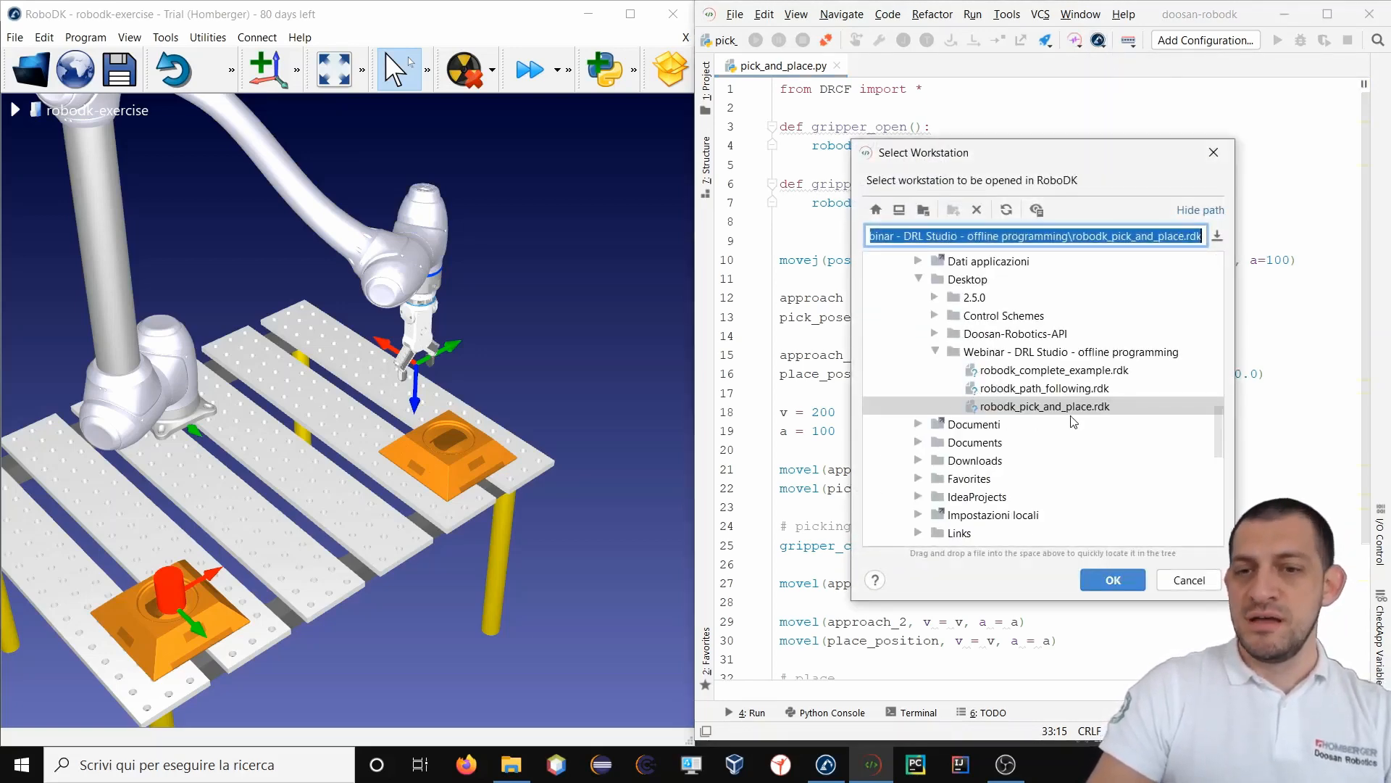
mouse_move(1059, 357)
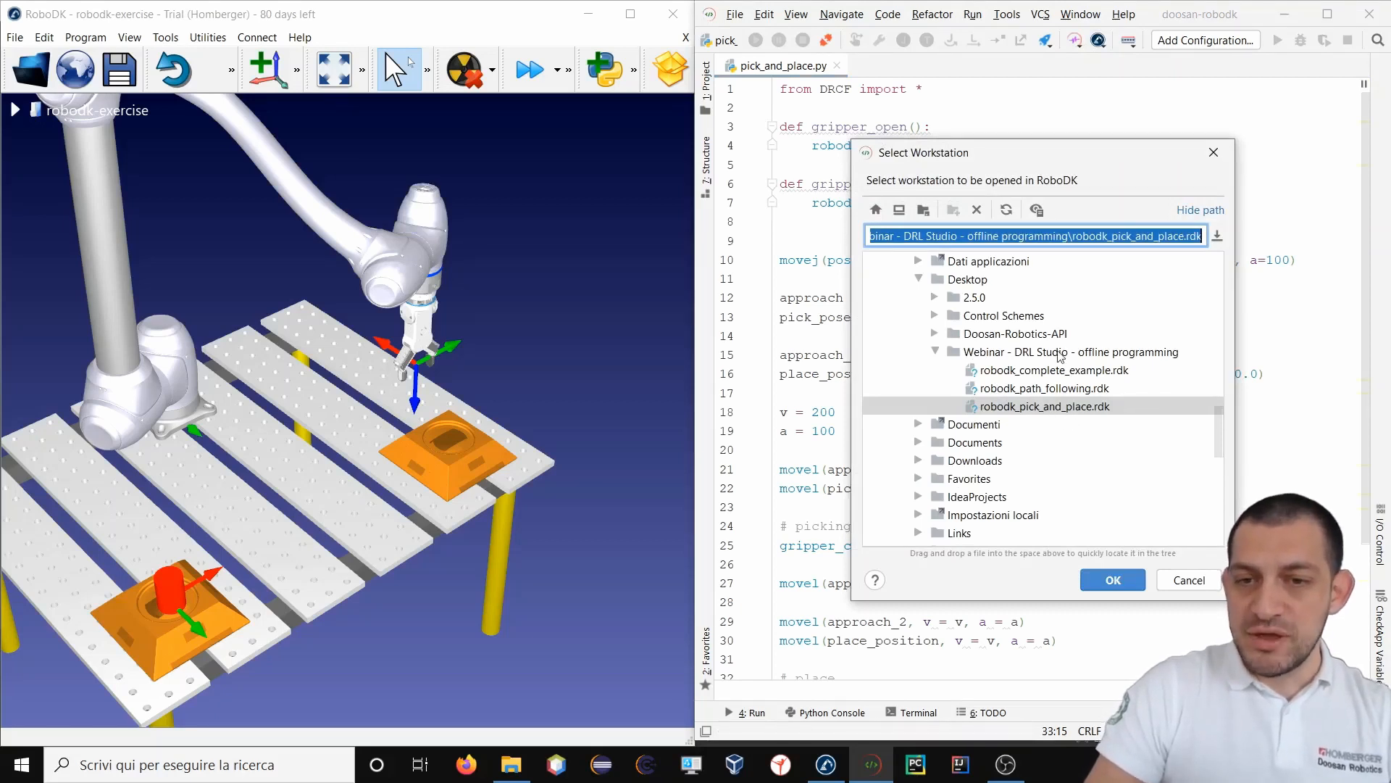
mouse_move(989, 401)
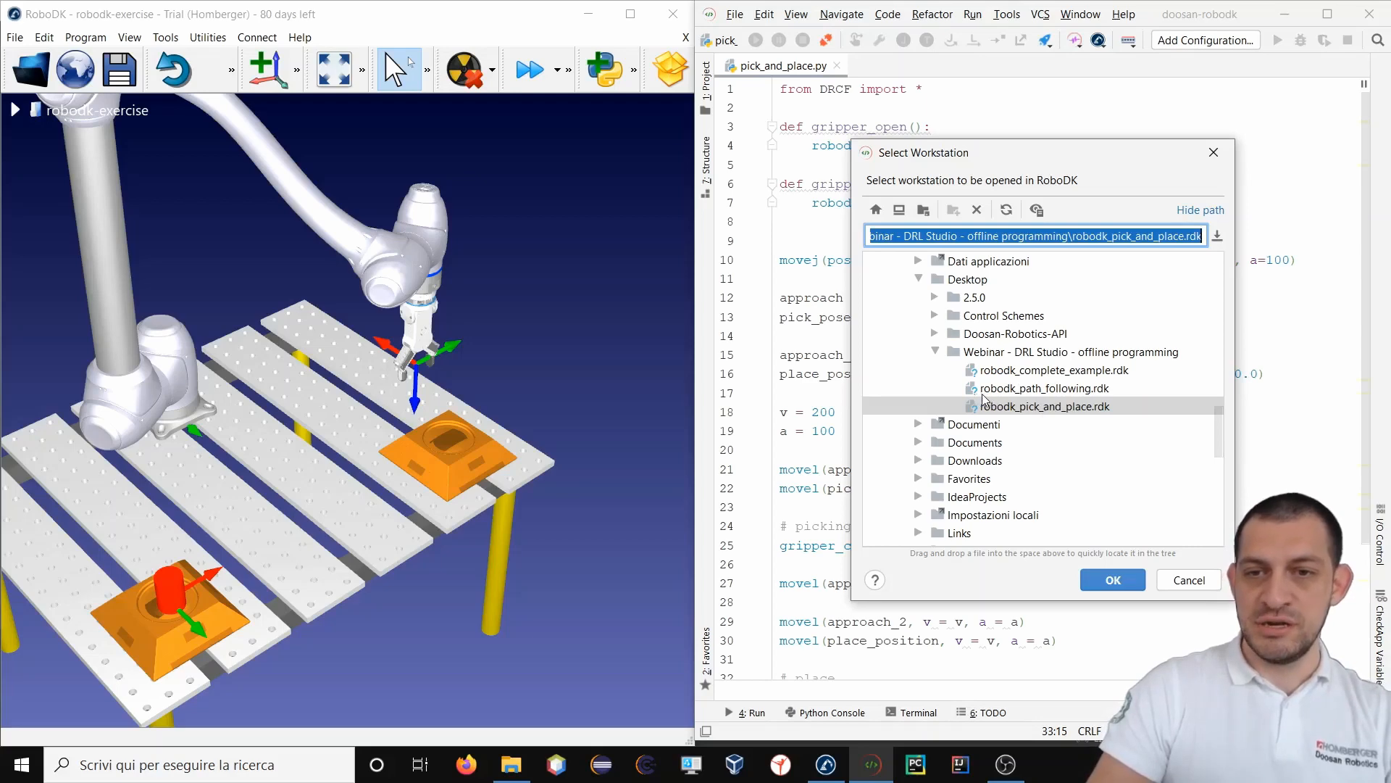
Open robodk_path_following.rdk as the RoboDK workstation.
click(1043, 388)
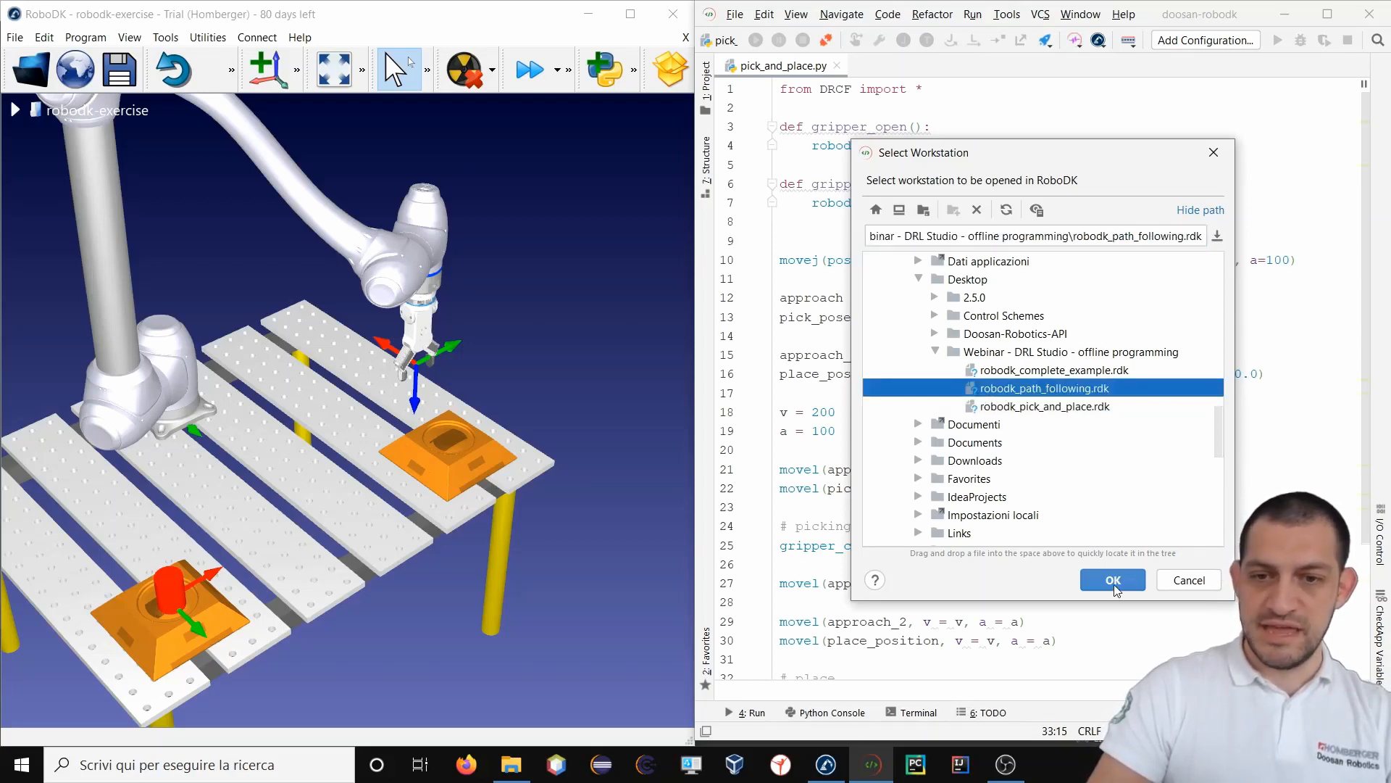
click(1112, 580)
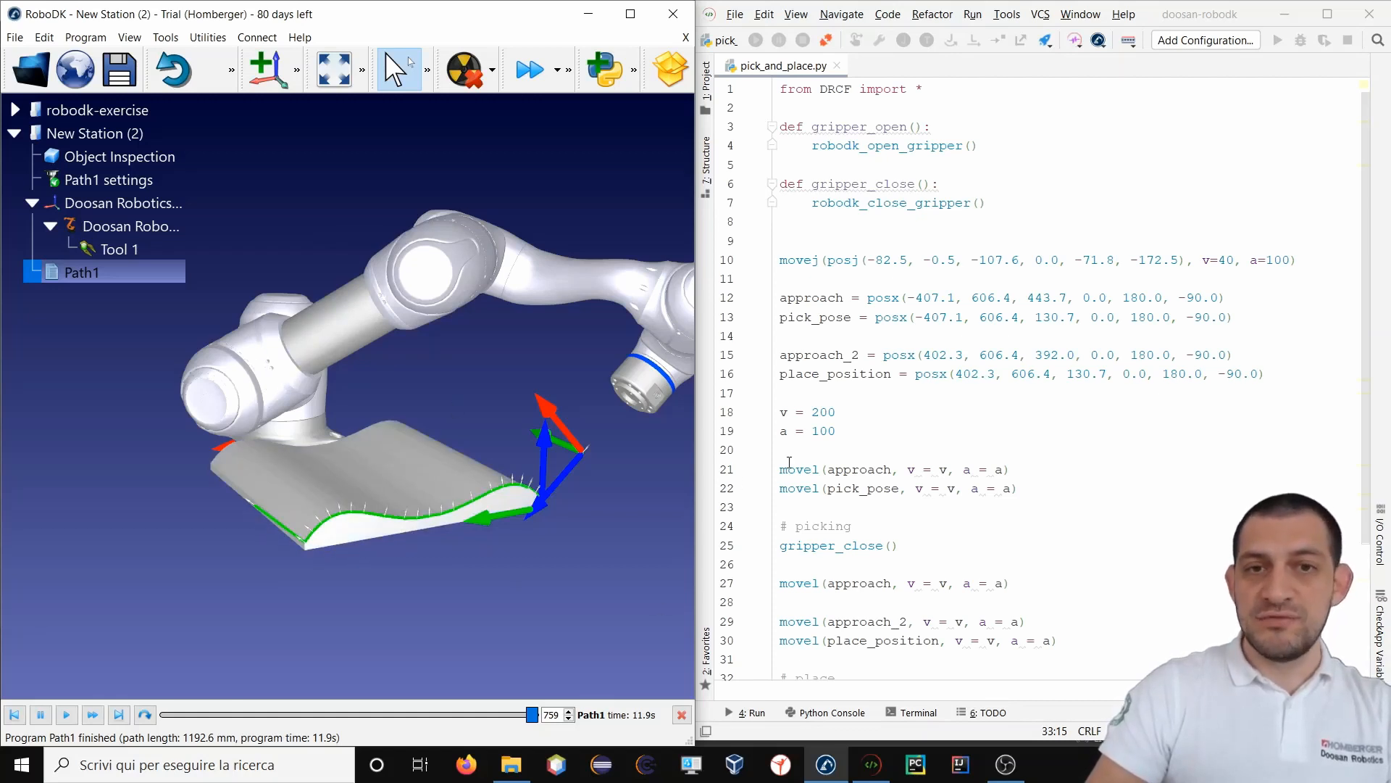
mouse_move(728, 99)
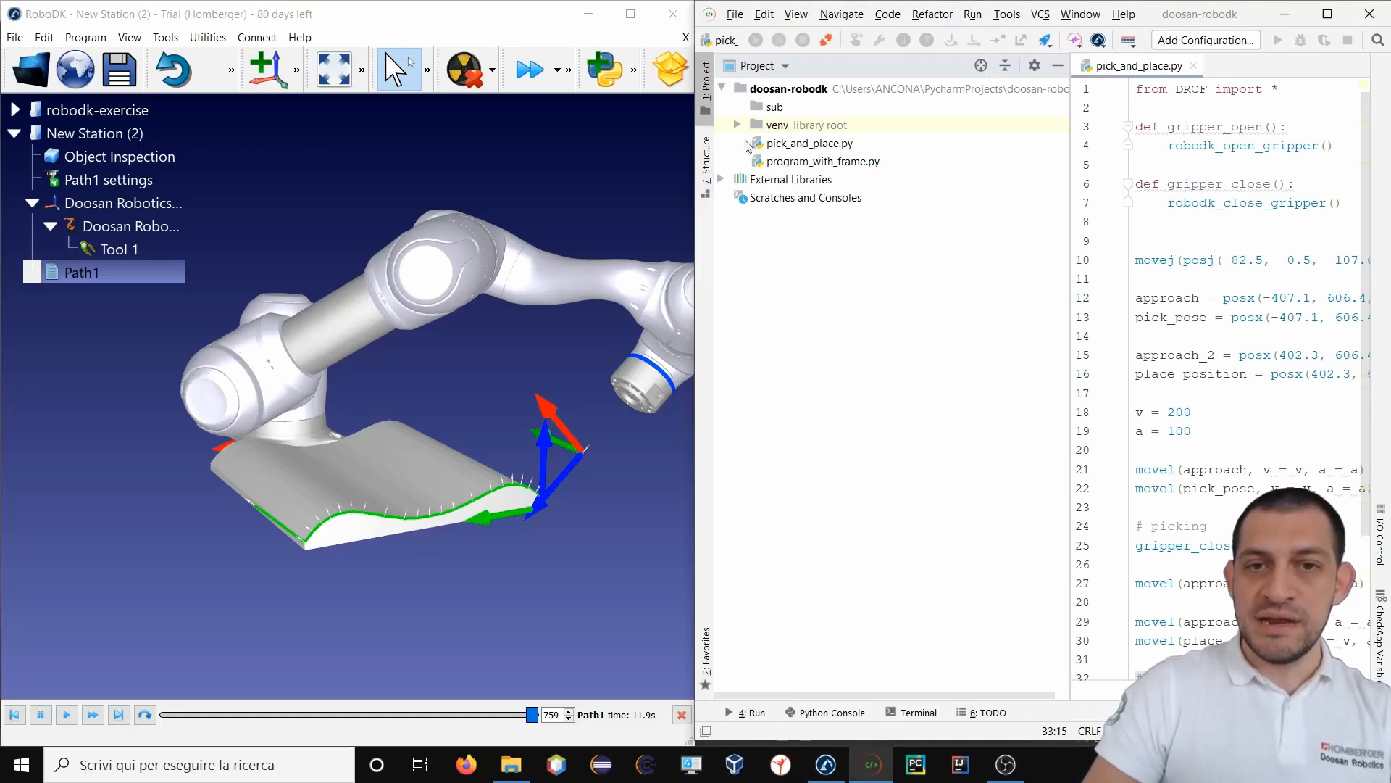
Create path_following.py as a new Python file in the doosan-robodk project folder.
right_click(789, 88)
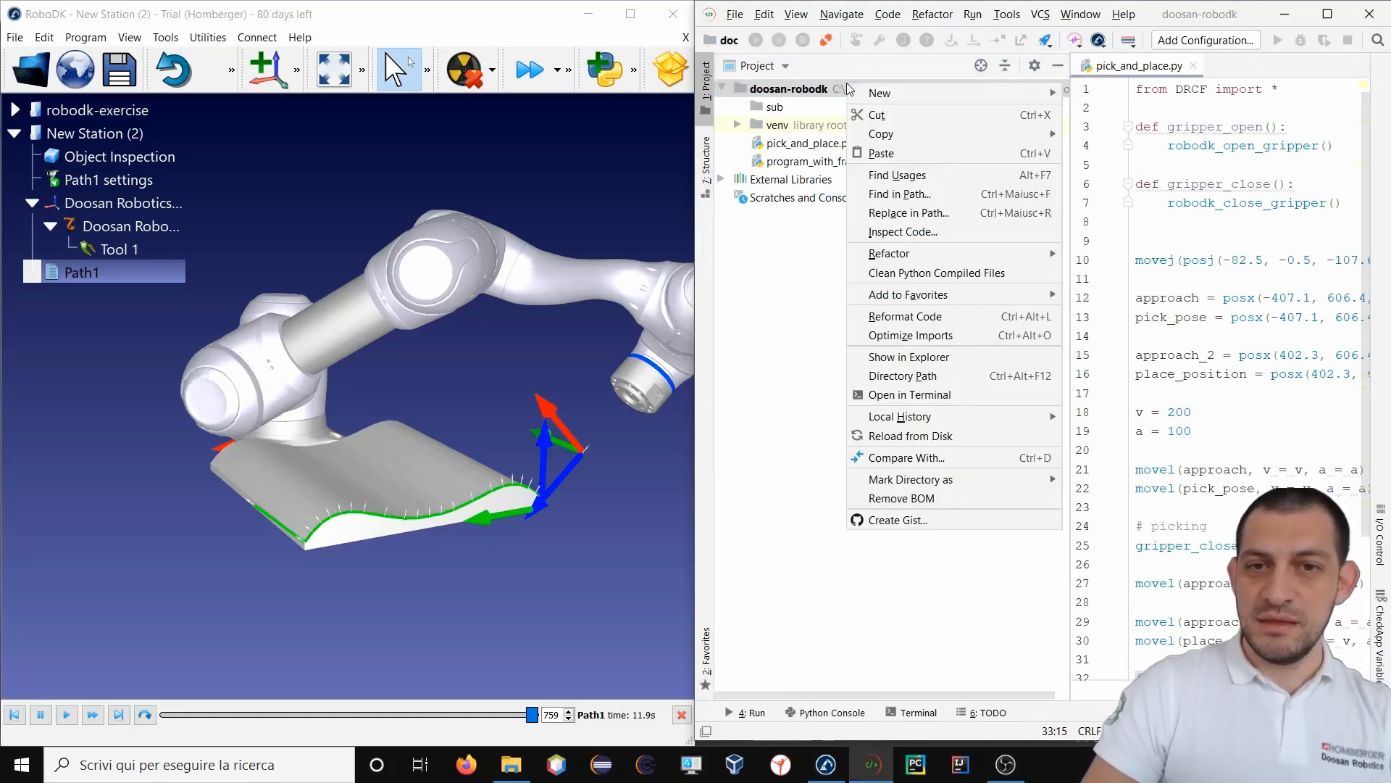
click(879, 92)
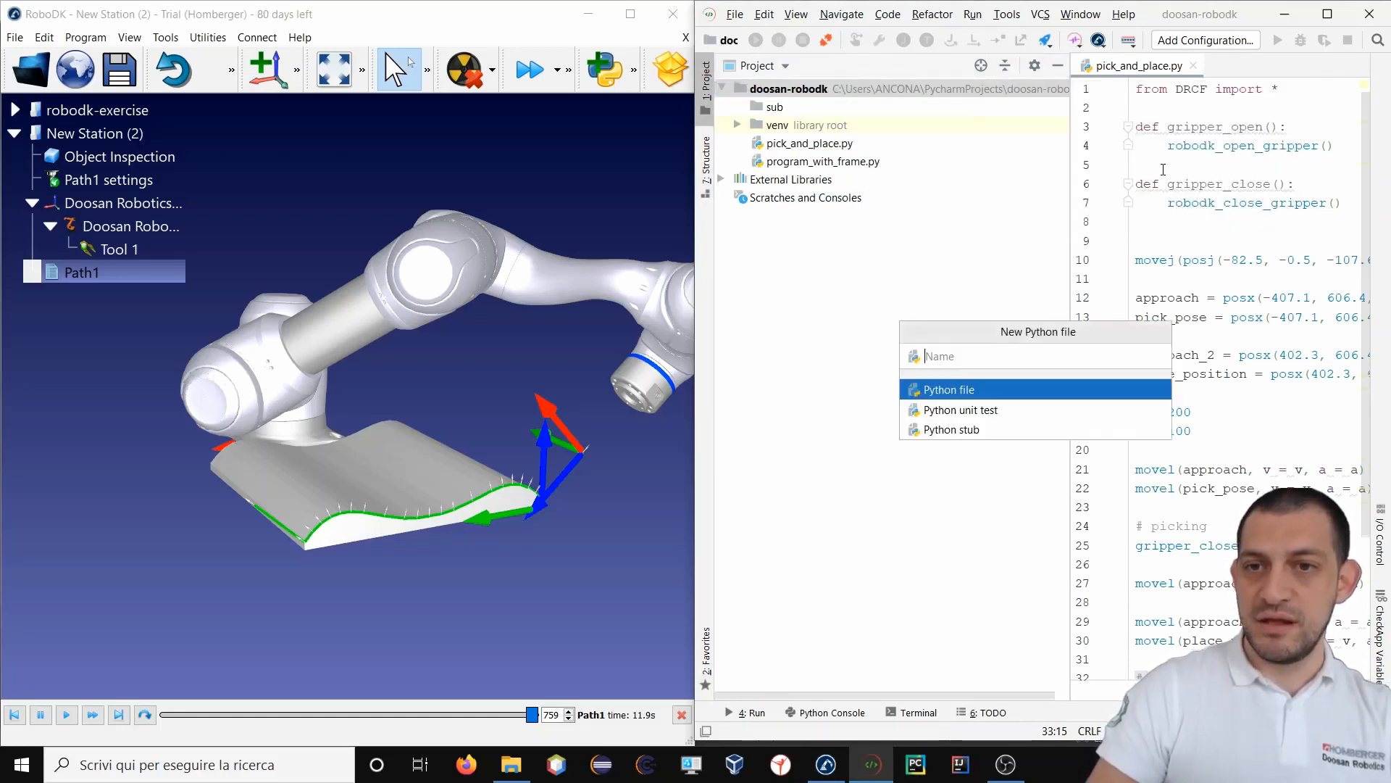
text(path_)
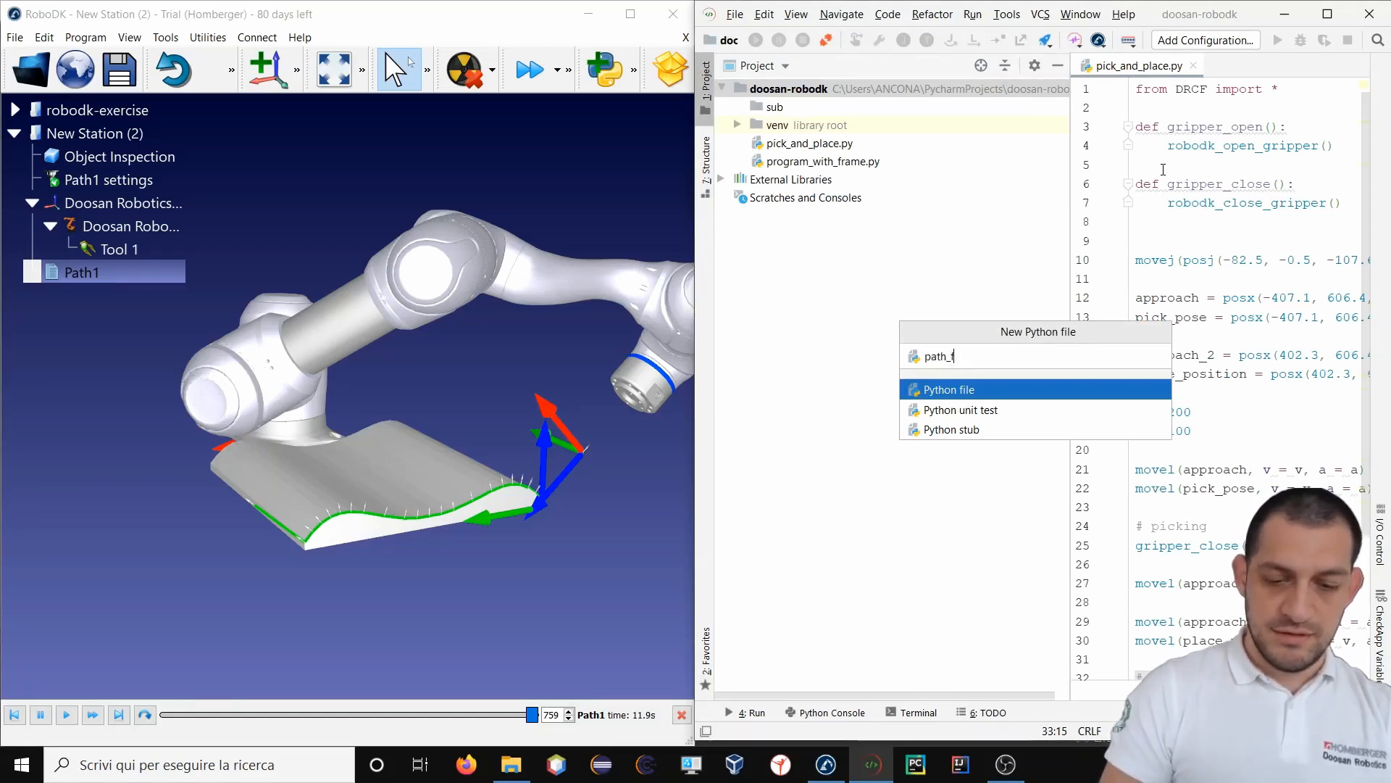
text(follow)
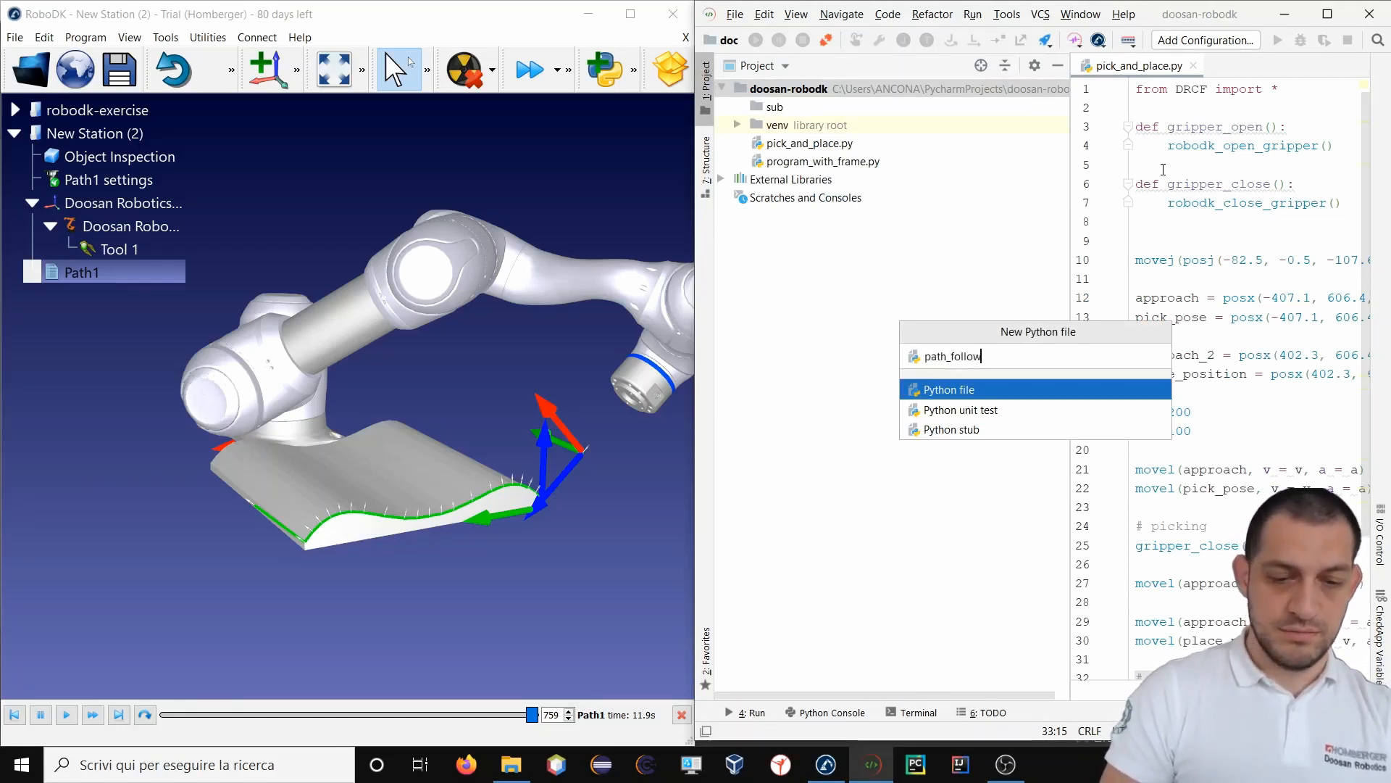
key(Return)
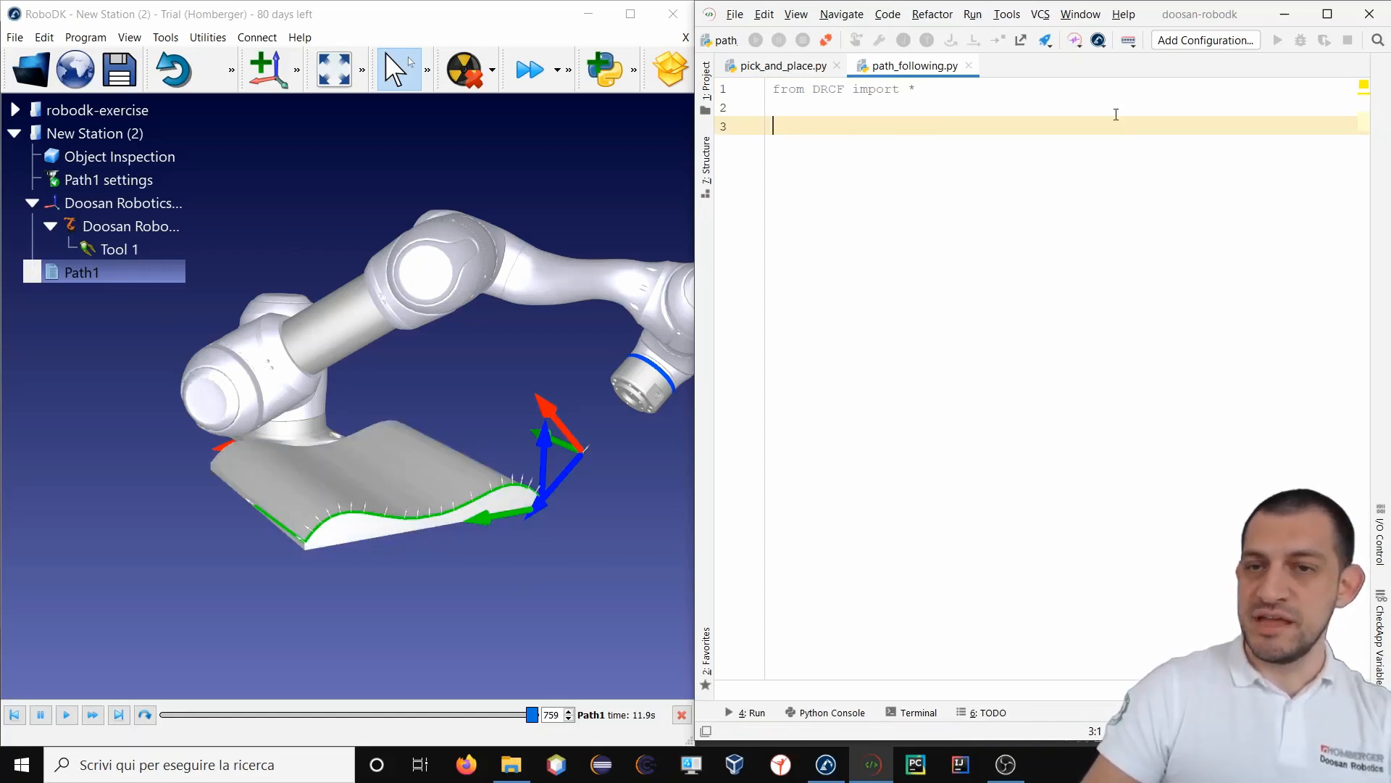
mouse_move(1205, 157)
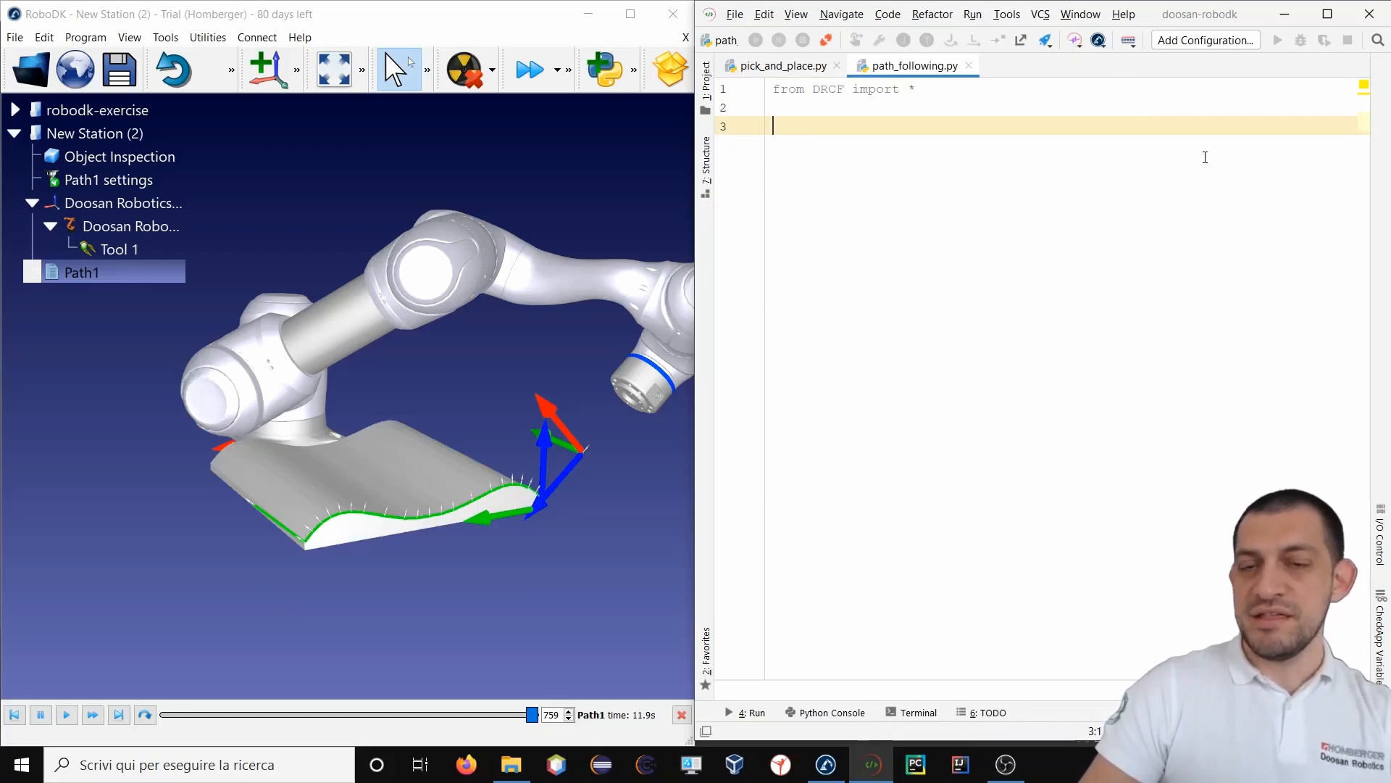
mouse_move(1098, 40)
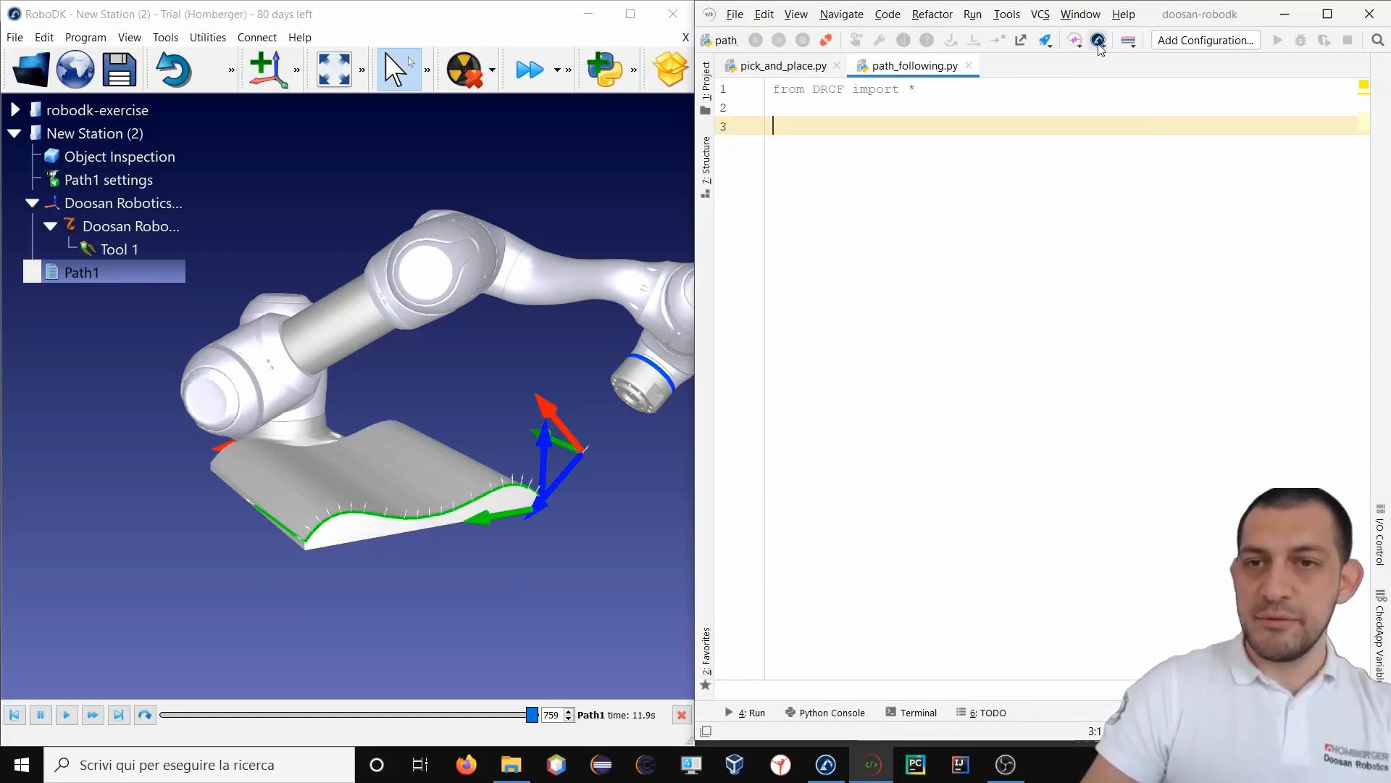
Import the RoboDK path as Path1 code and review the generated poses and call.
click(1098, 40)
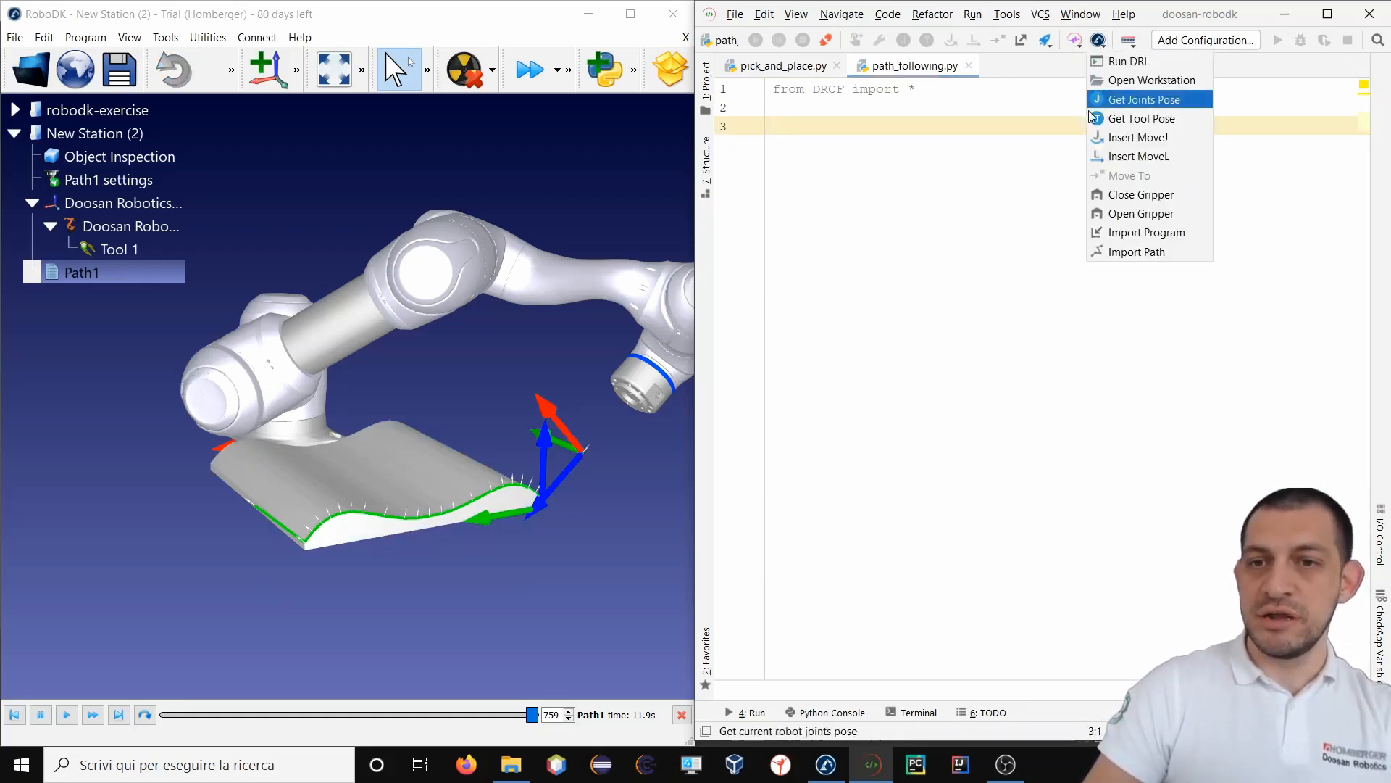
click(1145, 232)
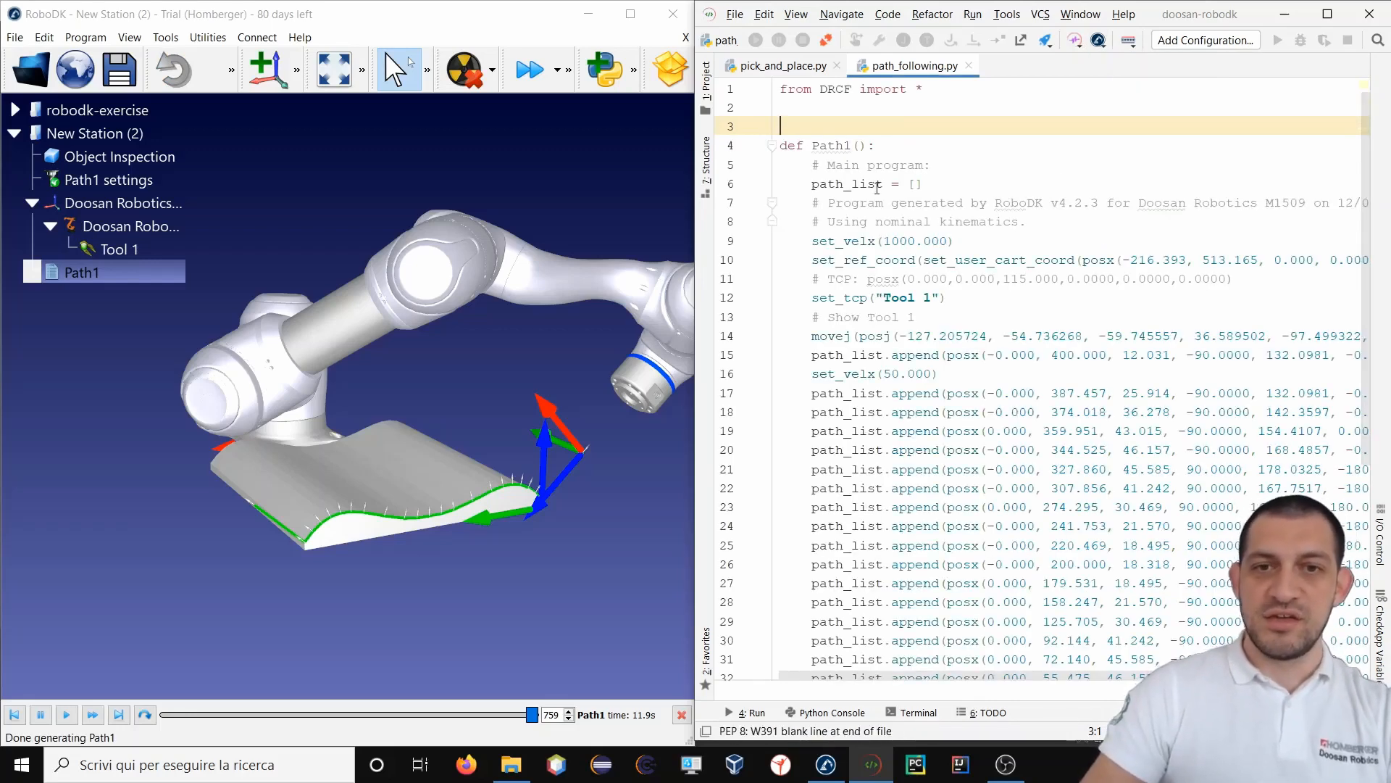
scroll(down, 3)
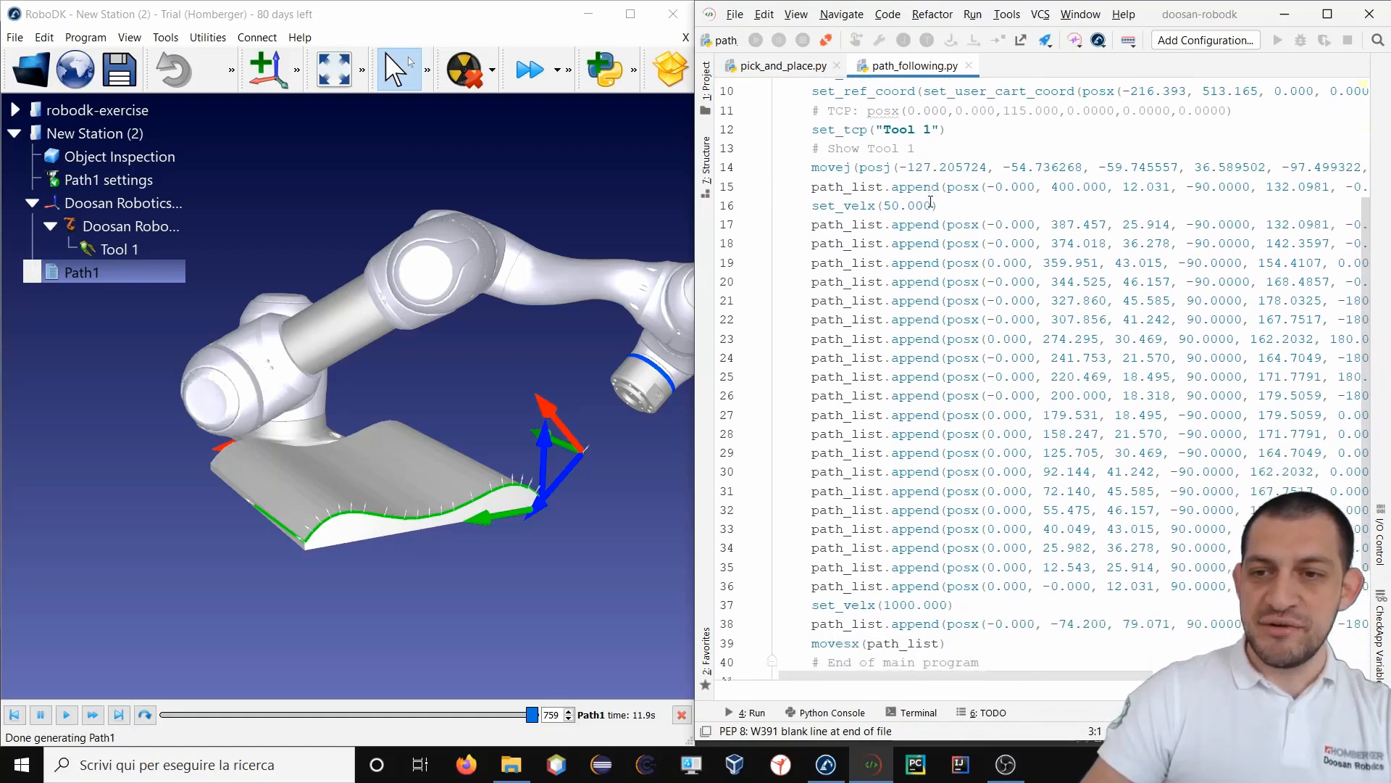
scroll(down, 3)
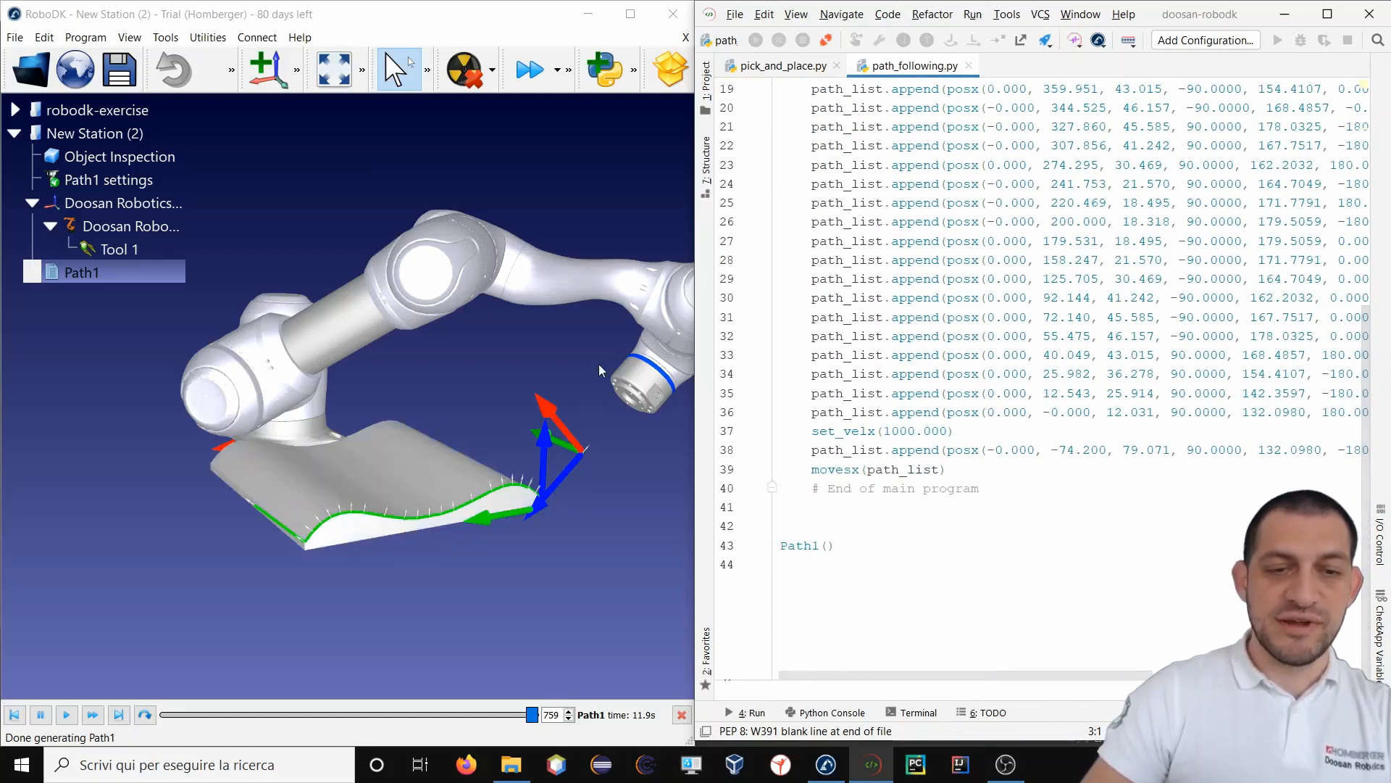
mouse_move(266, 571)
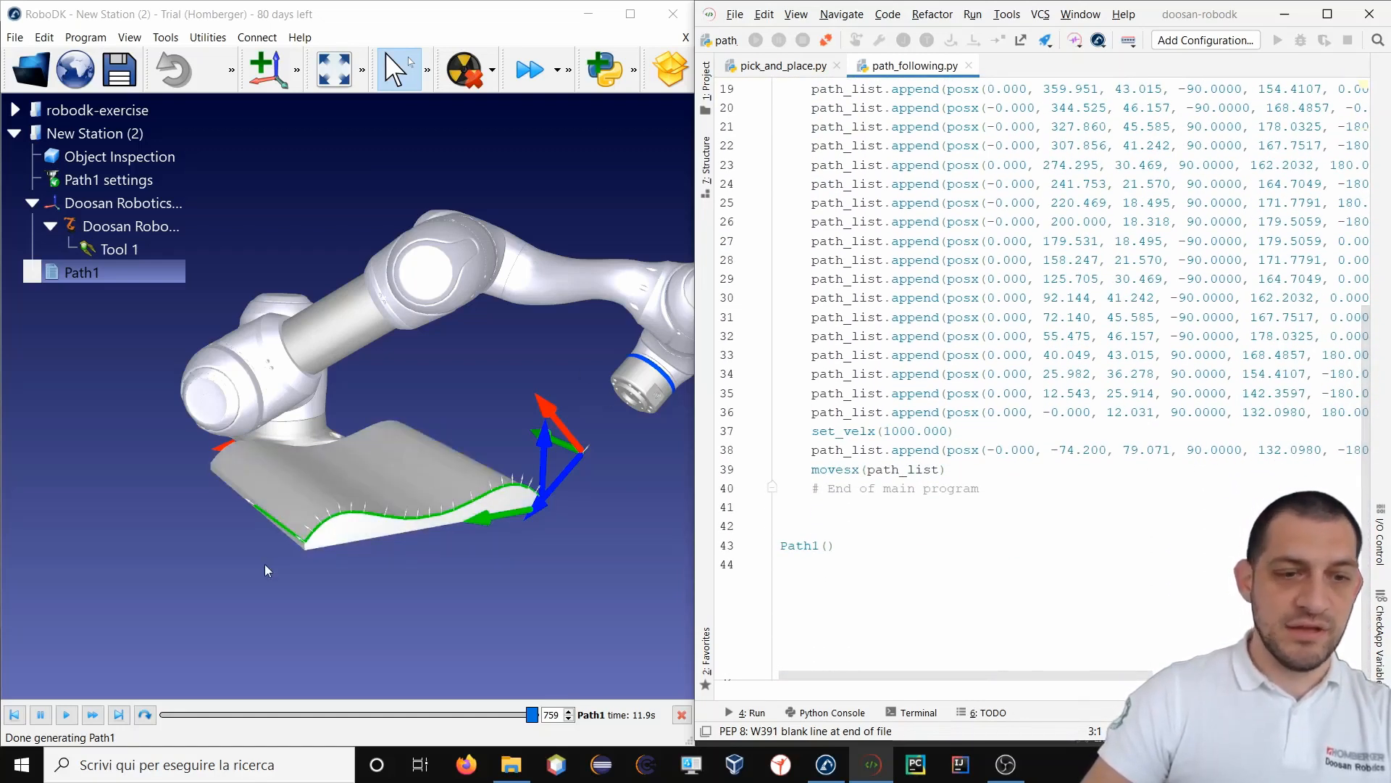
scroll(up, 3)
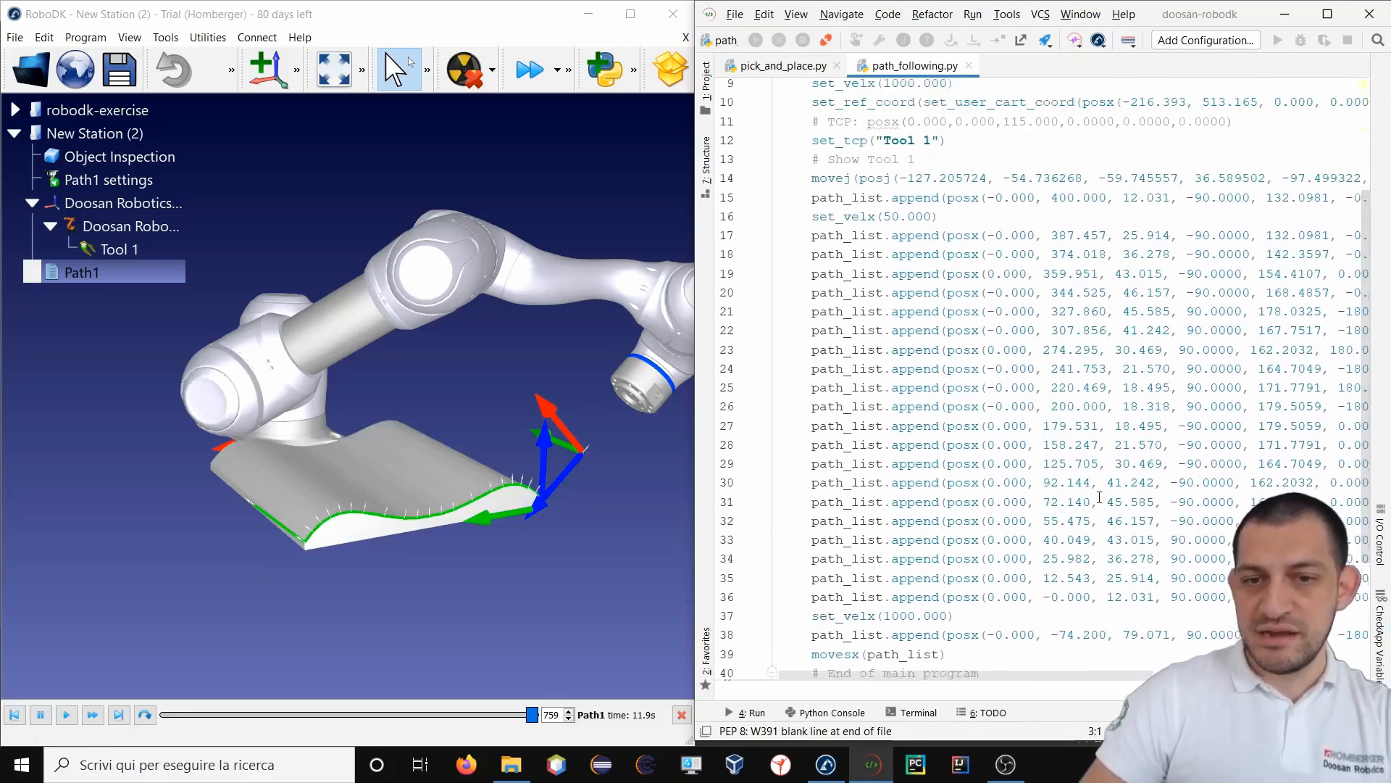
scroll(up, 3)
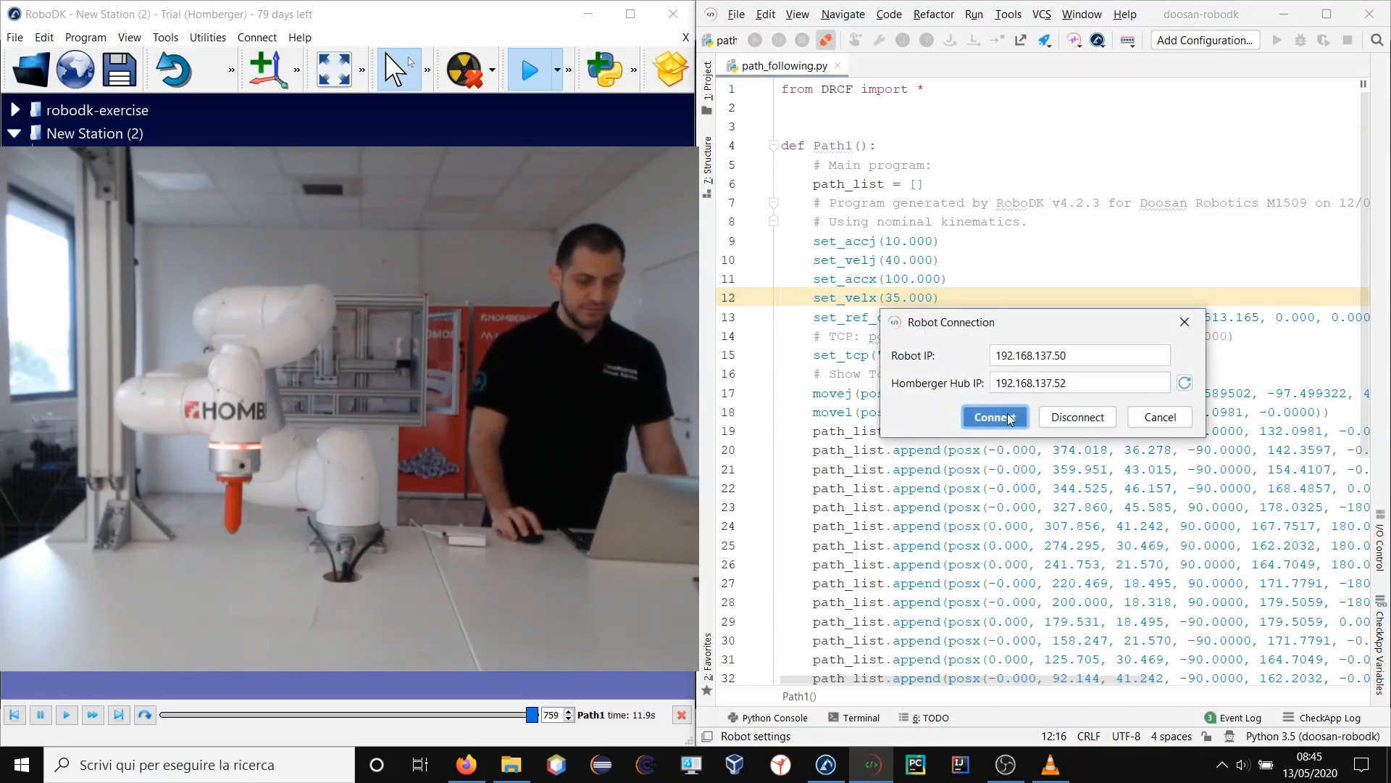
Connect PyCharm to the real Doosan robot using the Robot Connection settings.
click(992, 418)
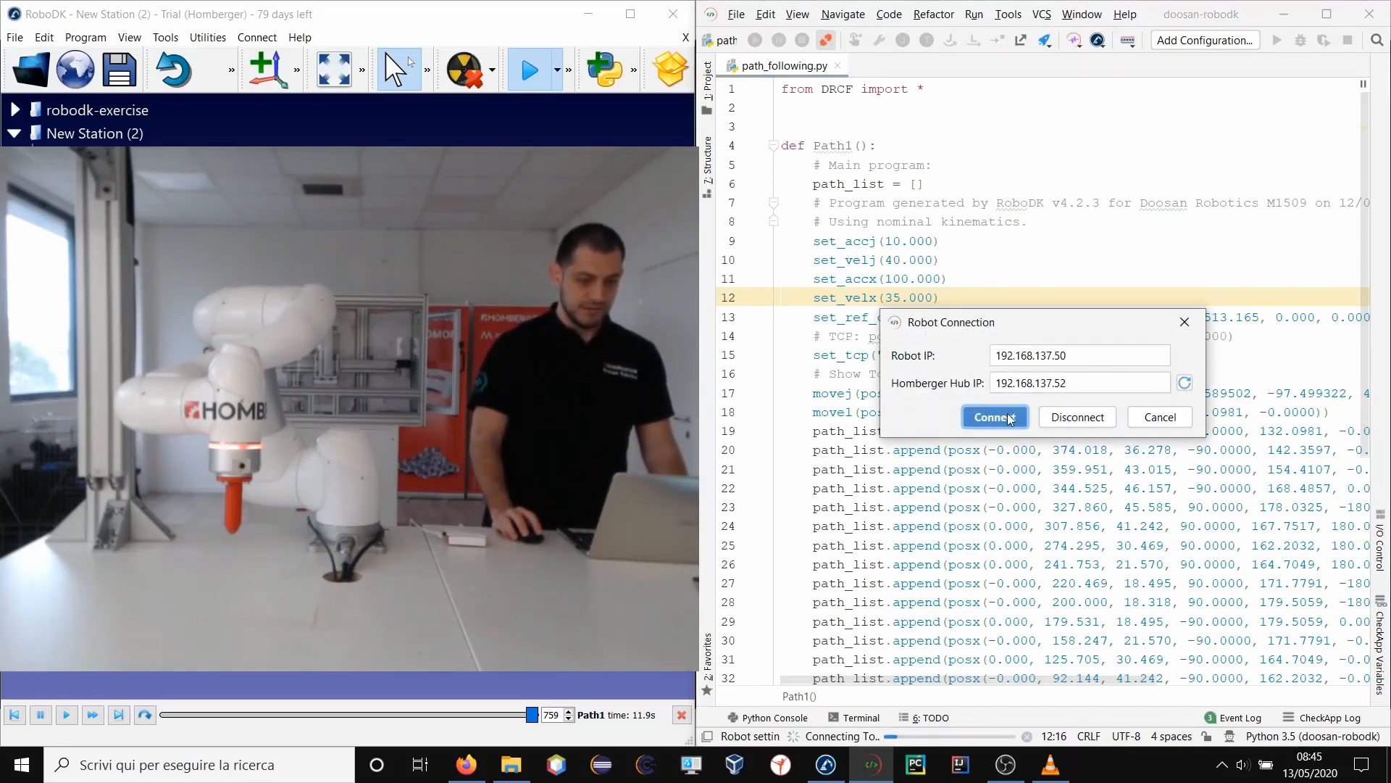
click(993, 418)
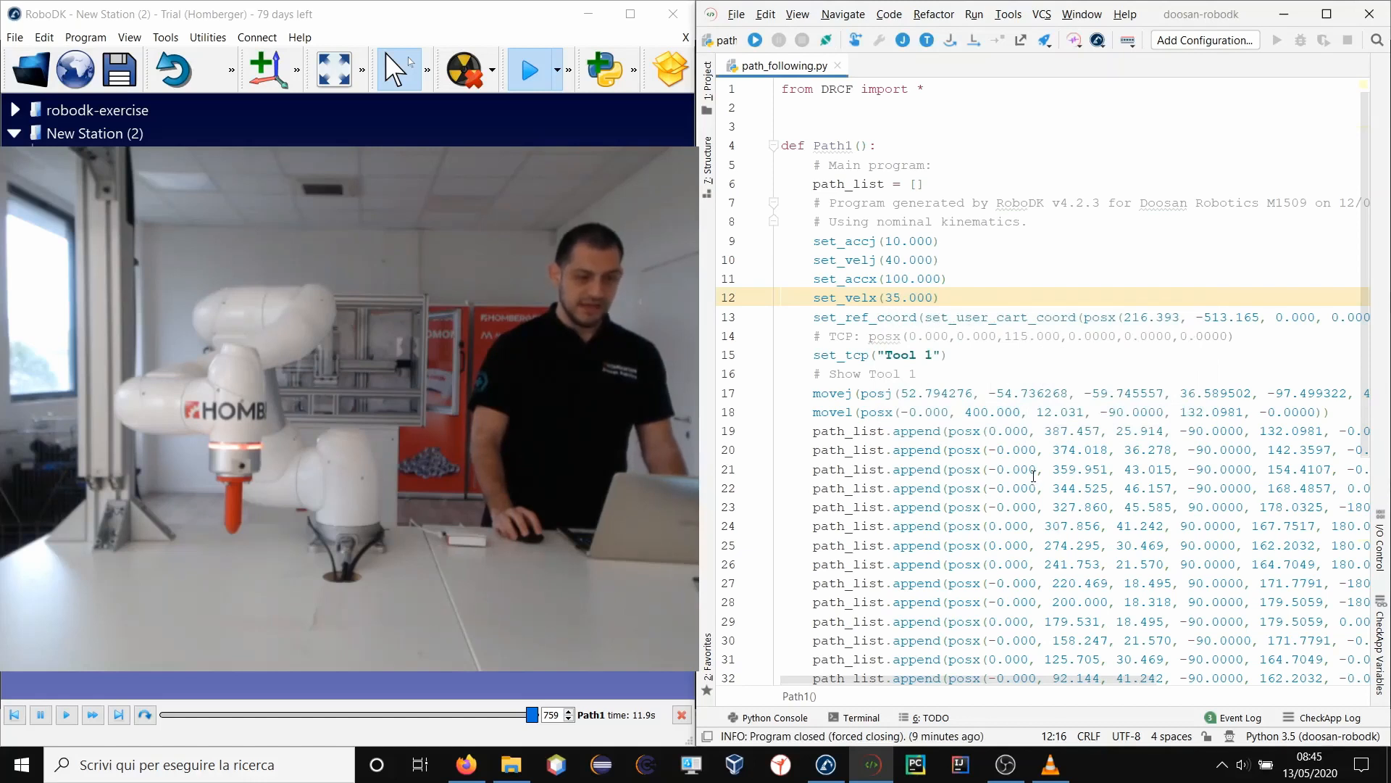
click(854, 40)
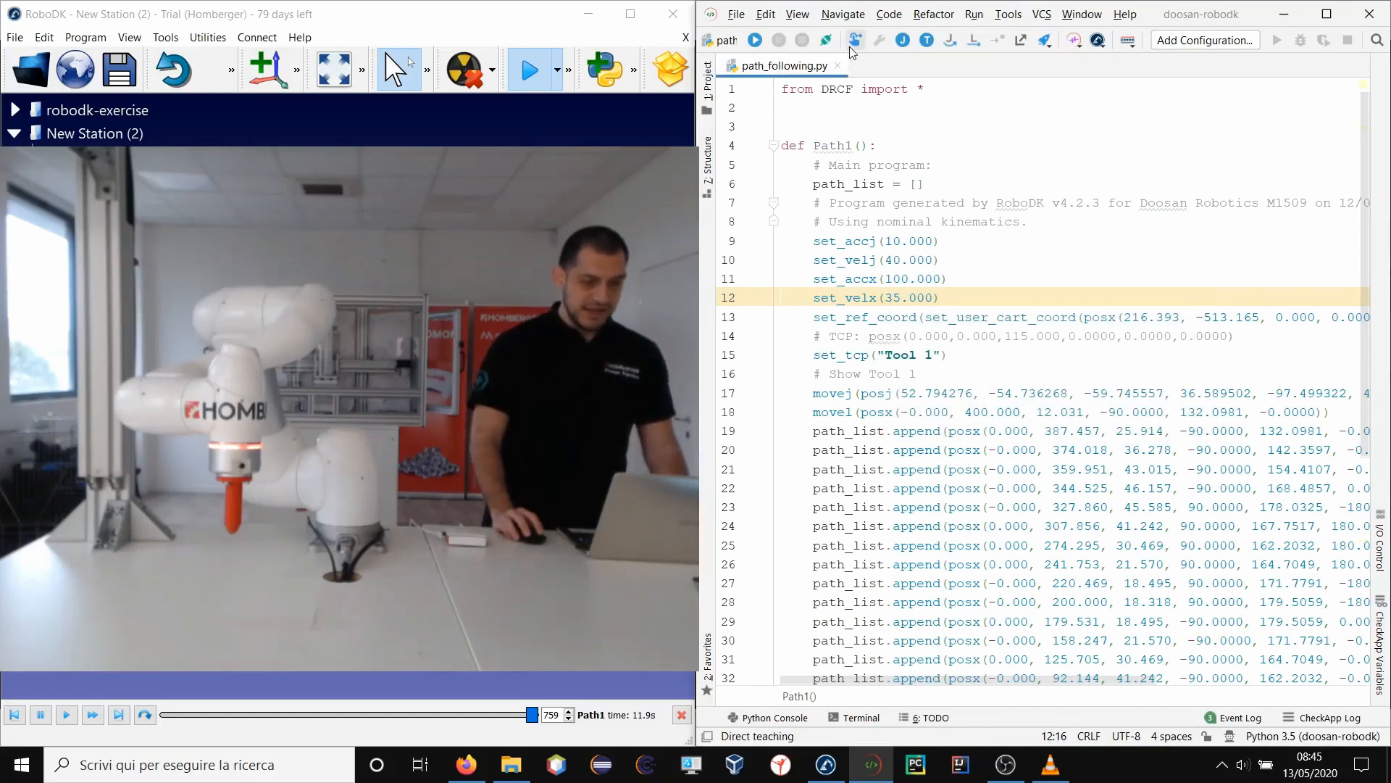
click(854, 40)
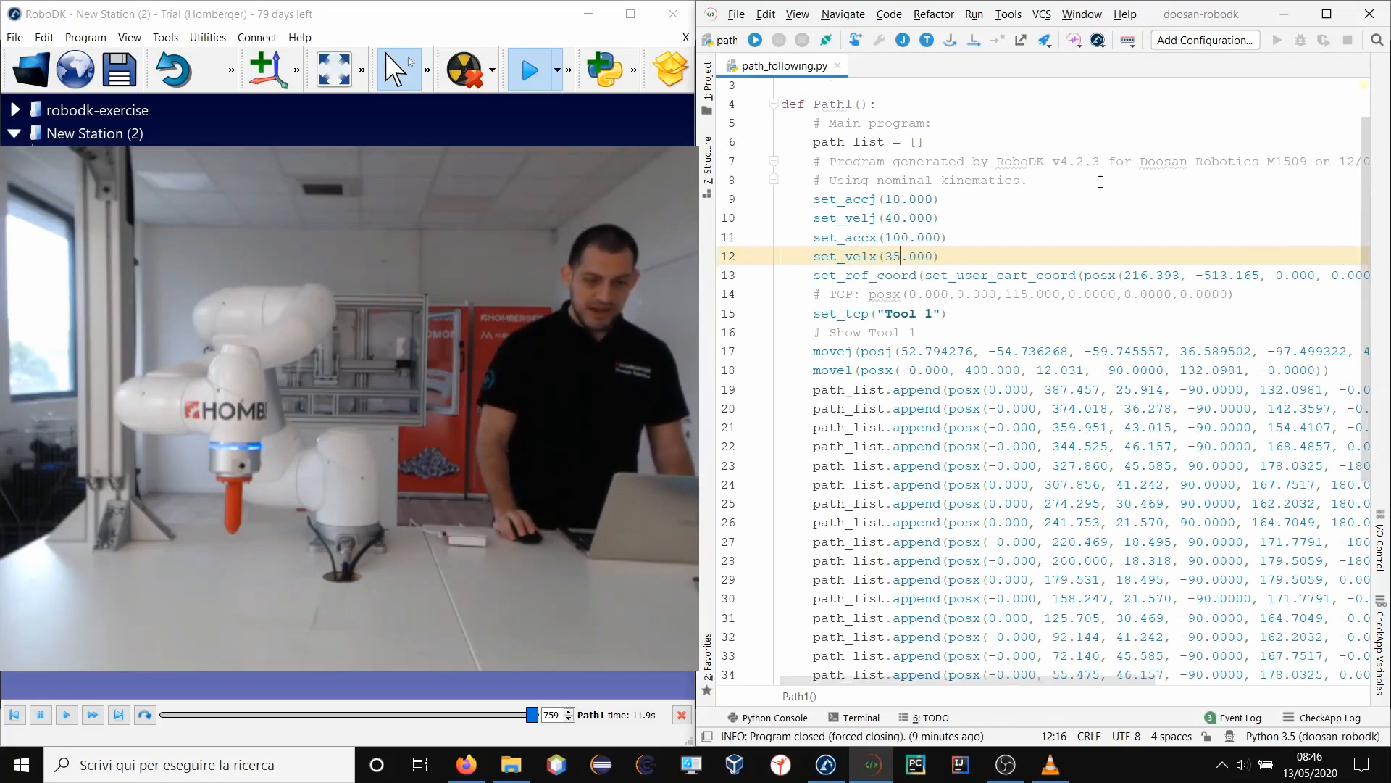
Execute path_following.py on the real Doosan robot with Run current DRL.
scroll(up, 3)
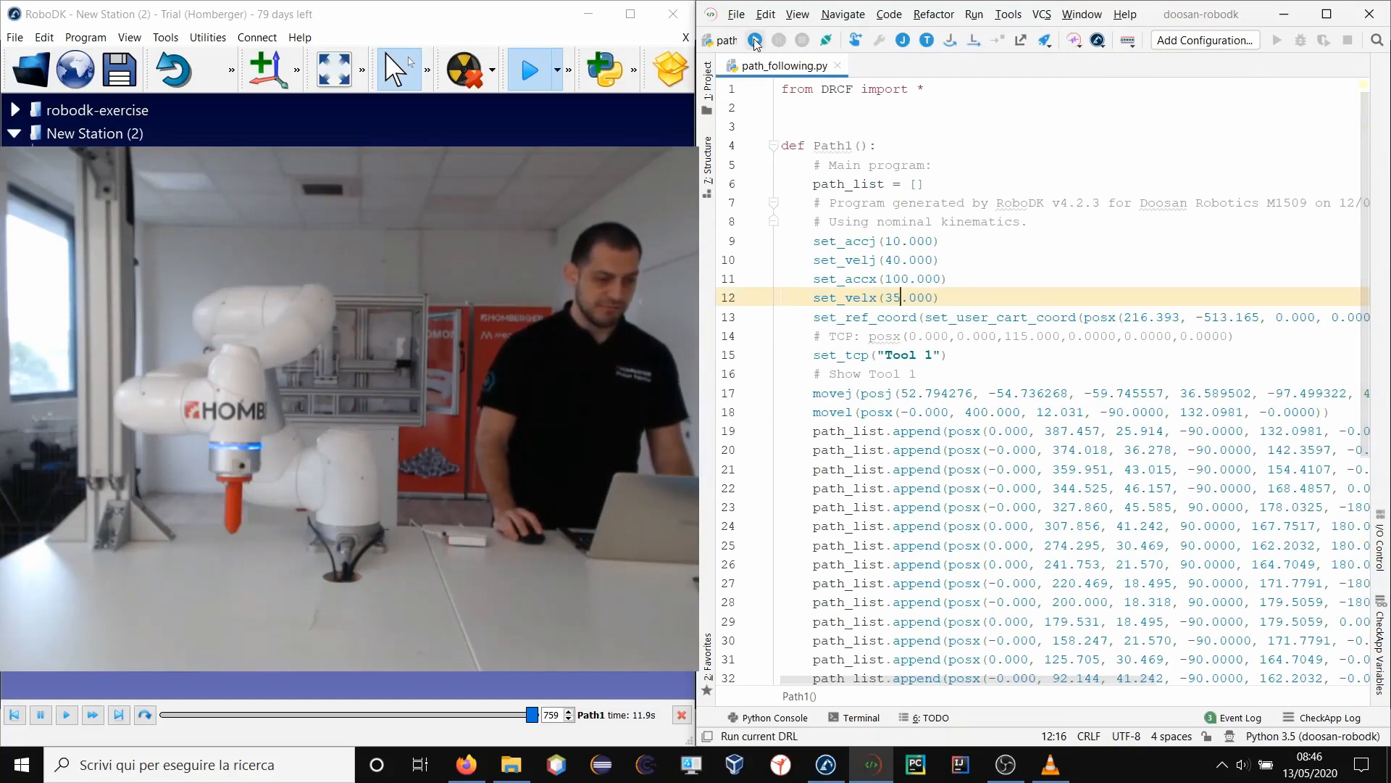
click(754, 40)
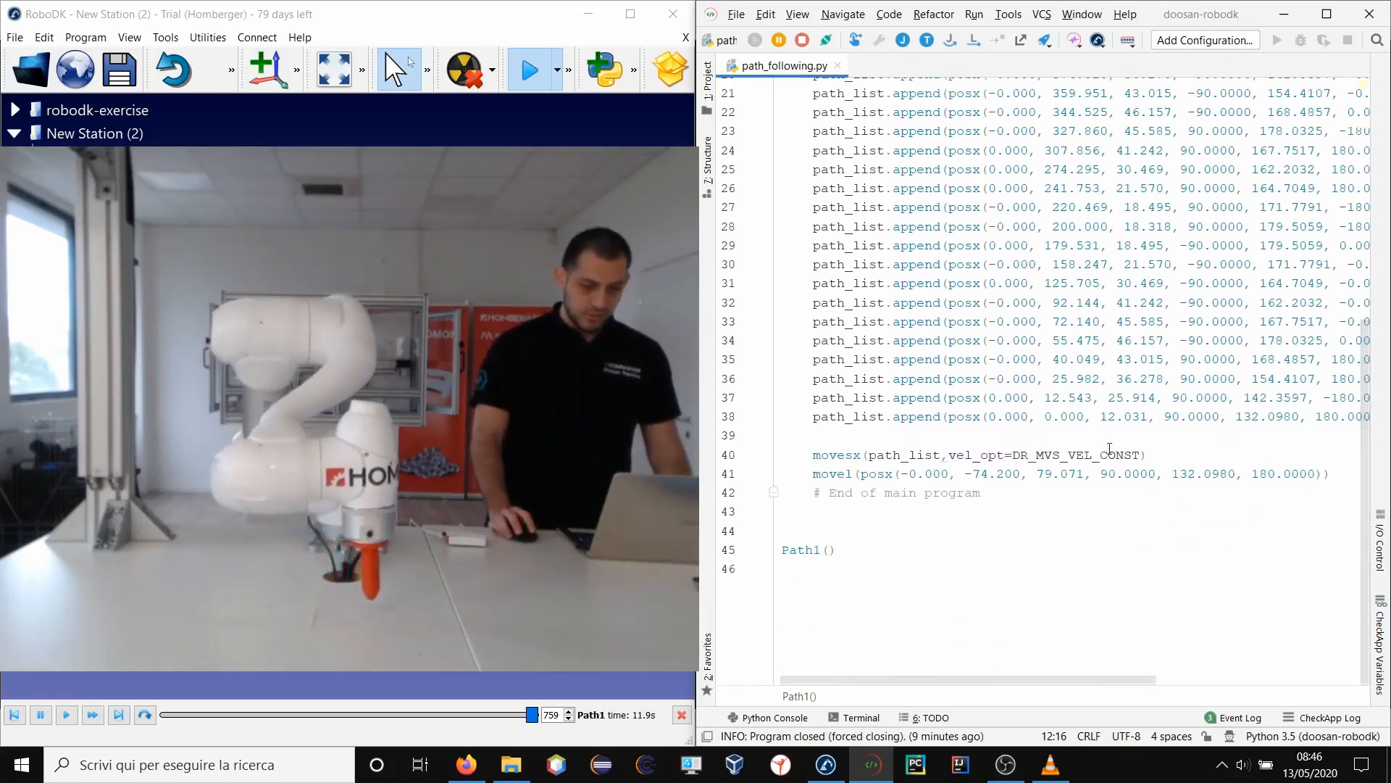
double_click(1079, 455)
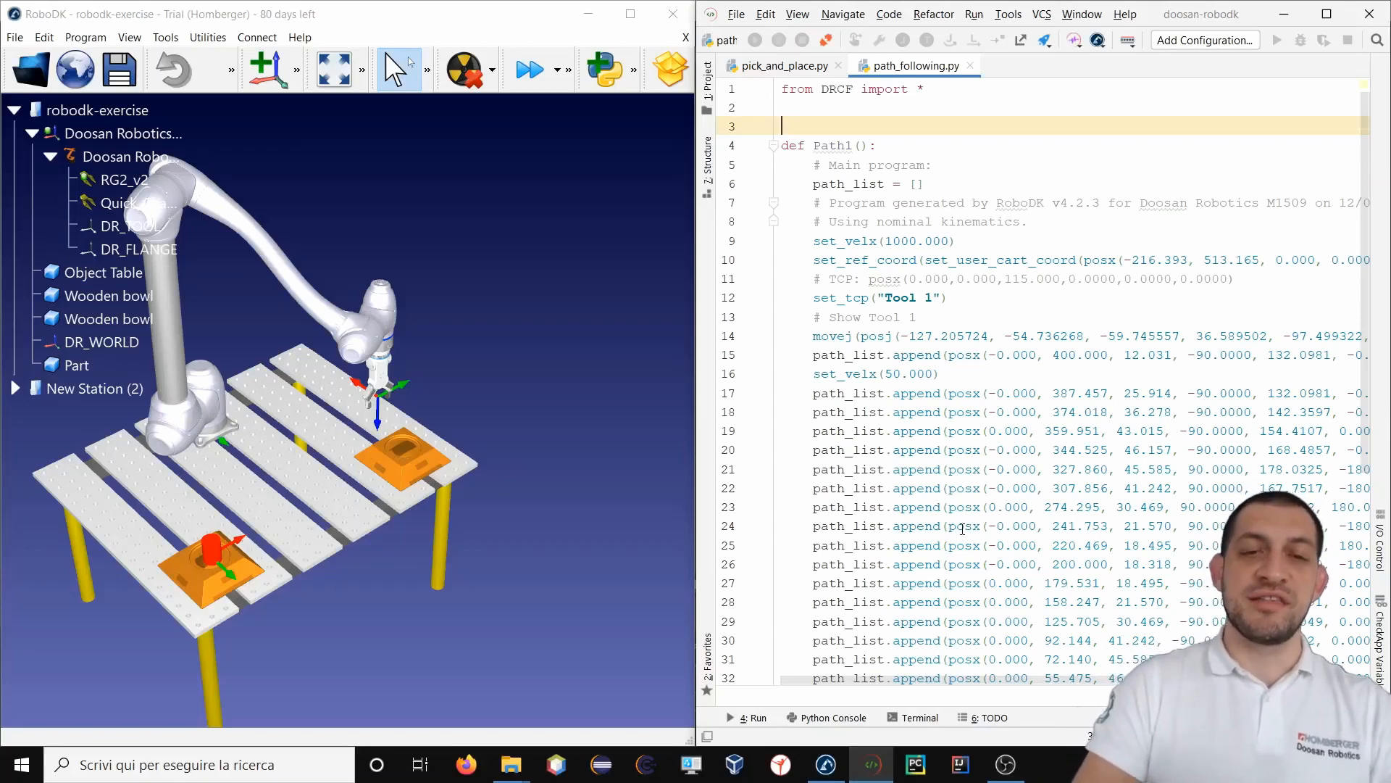
mouse_move(536, 586)
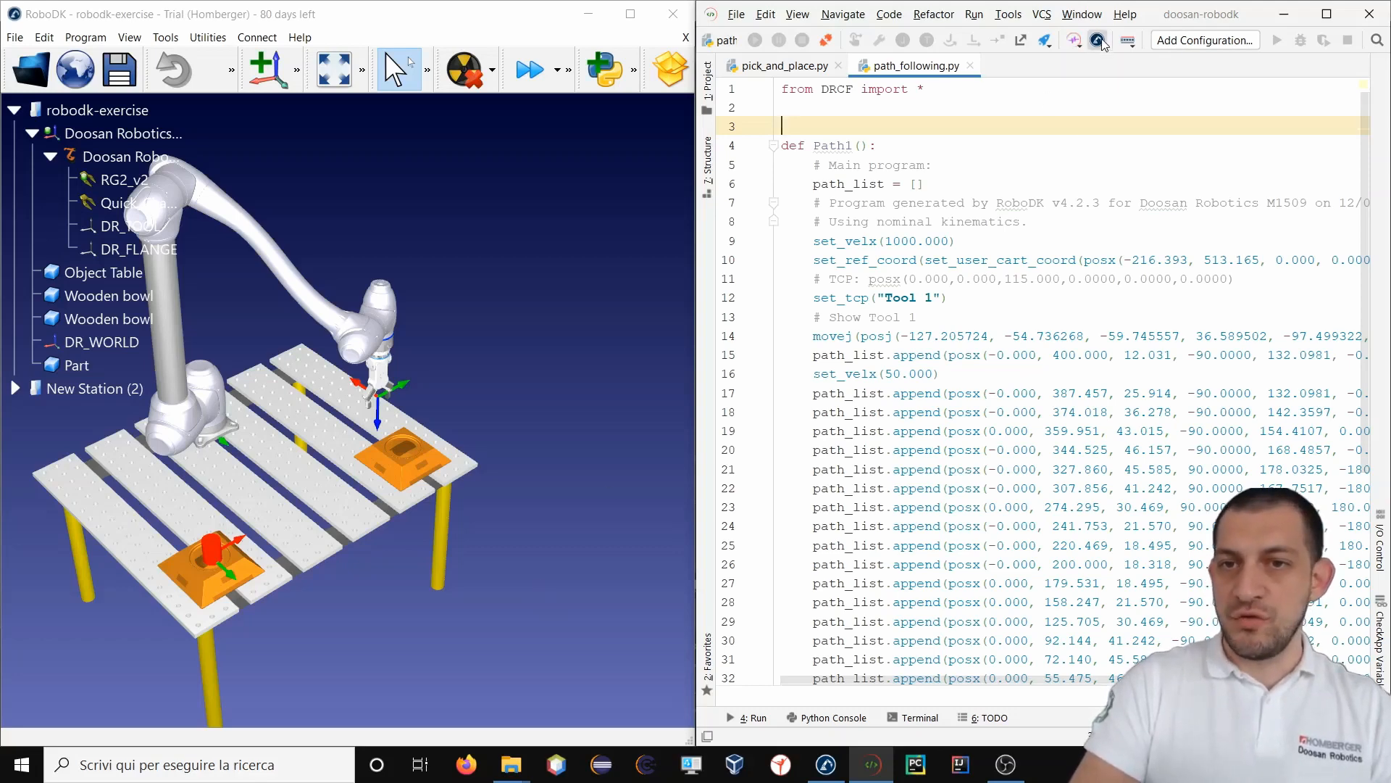
Load the robodk_complete_example.rdk workstation into RoboDK through DRL Studio's Open Workstation.
click(1098, 40)
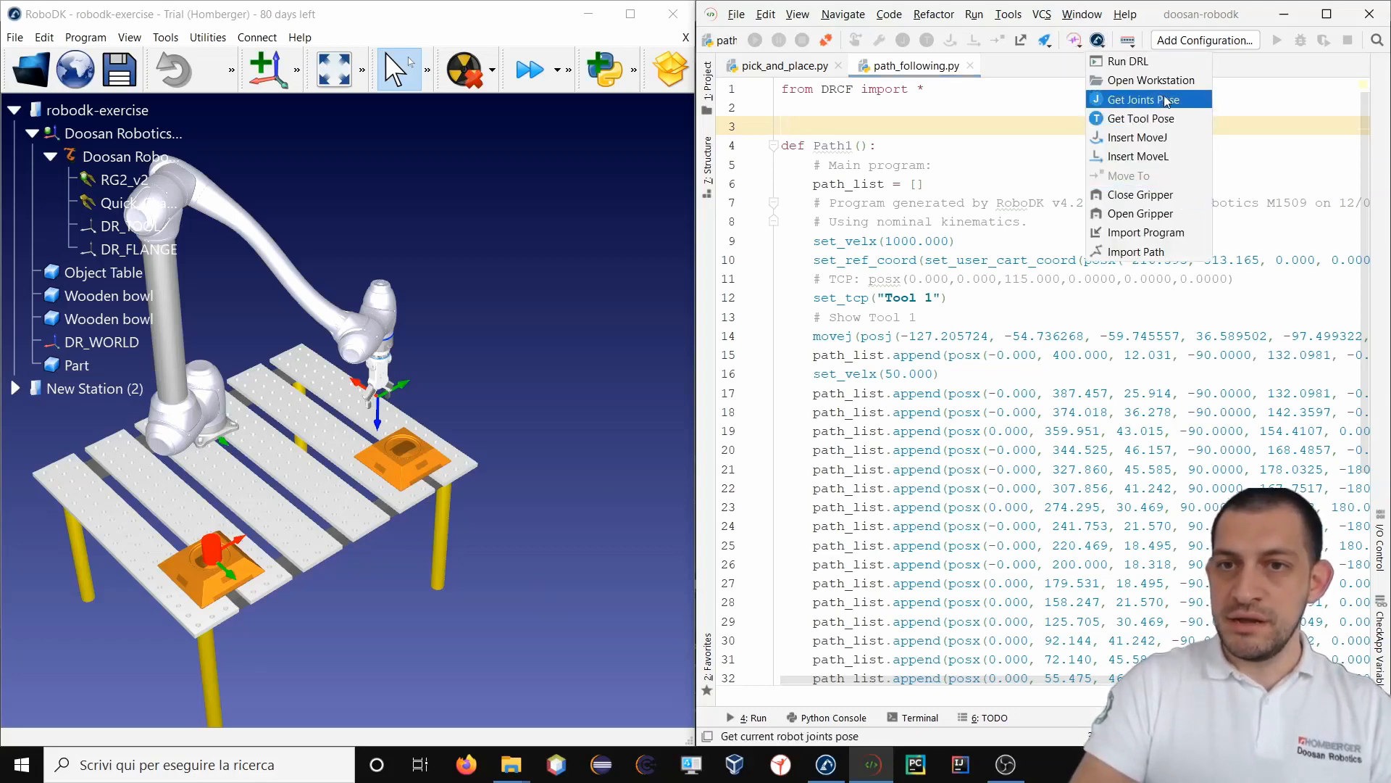
click(1150, 80)
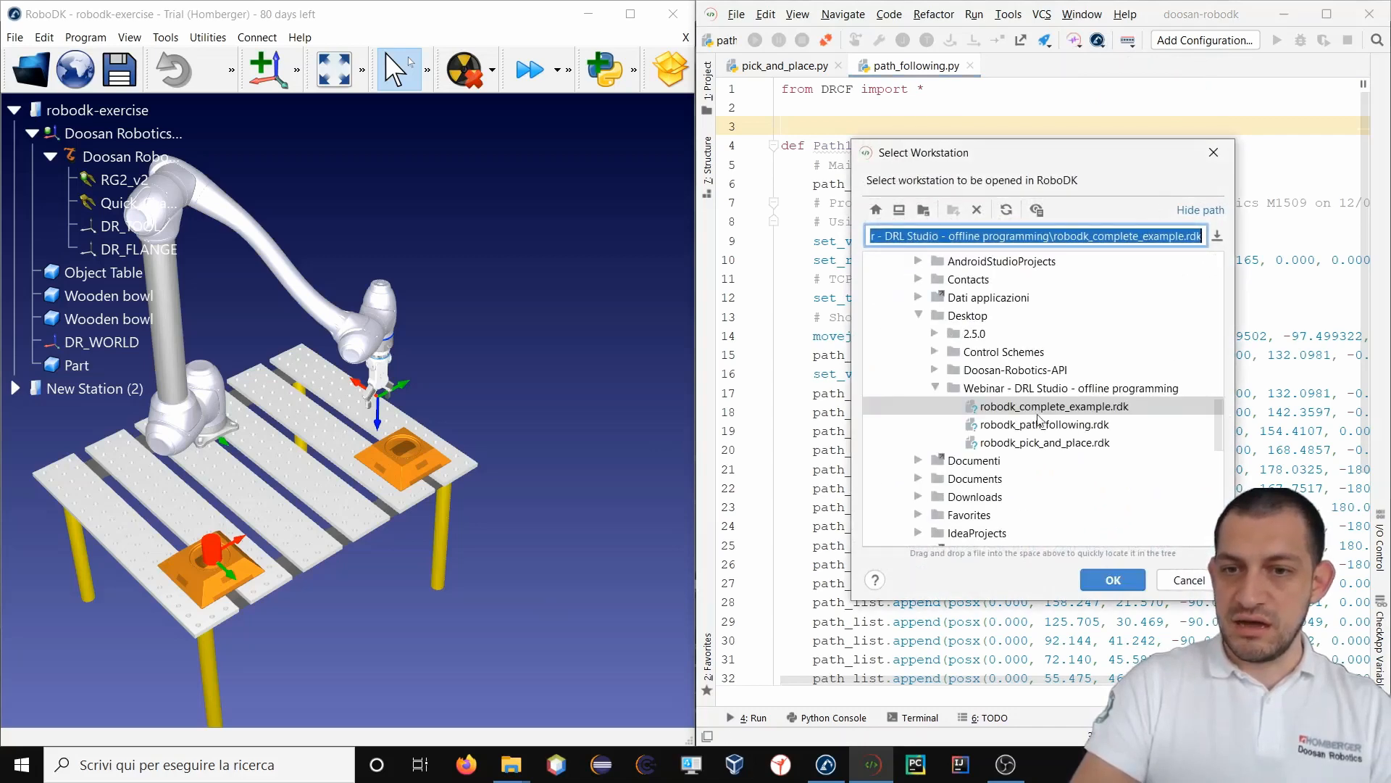
click(1052, 406)
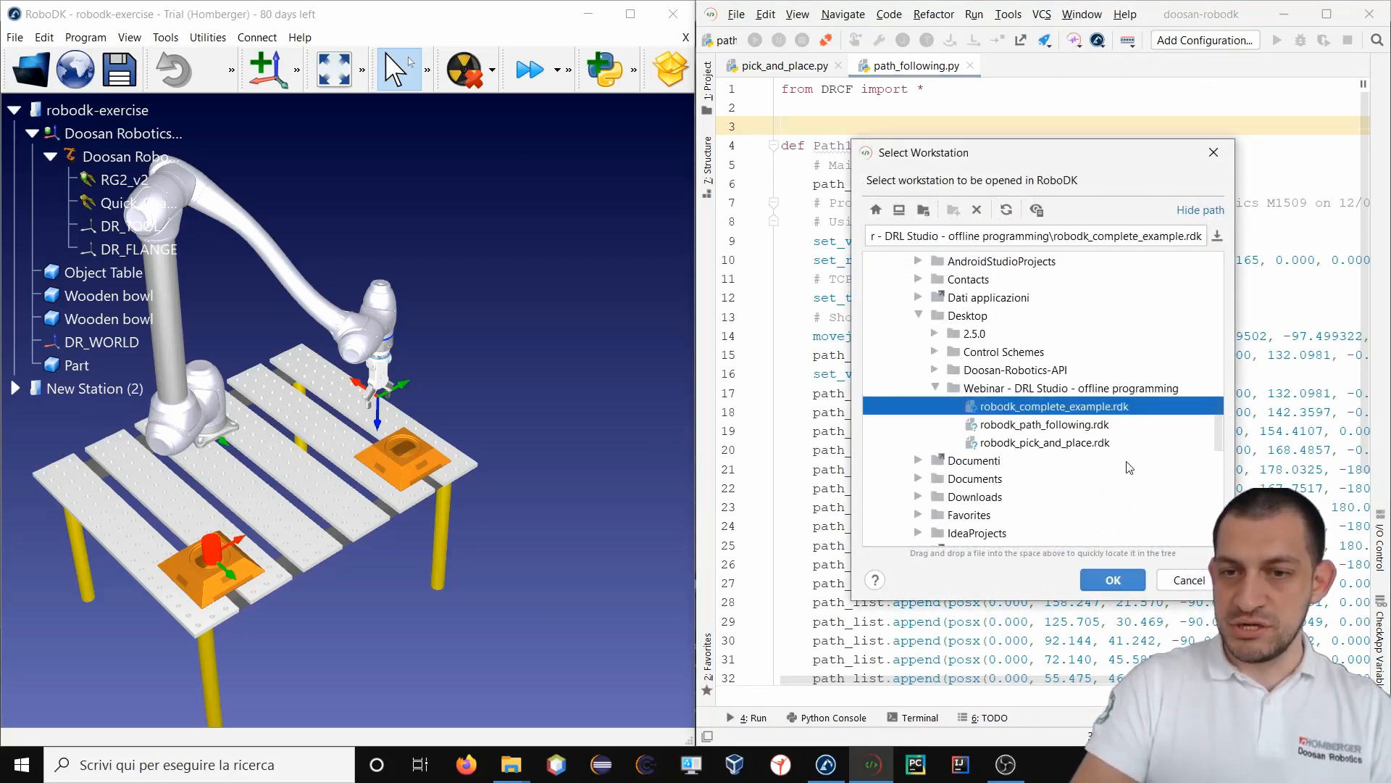
click(1111, 580)
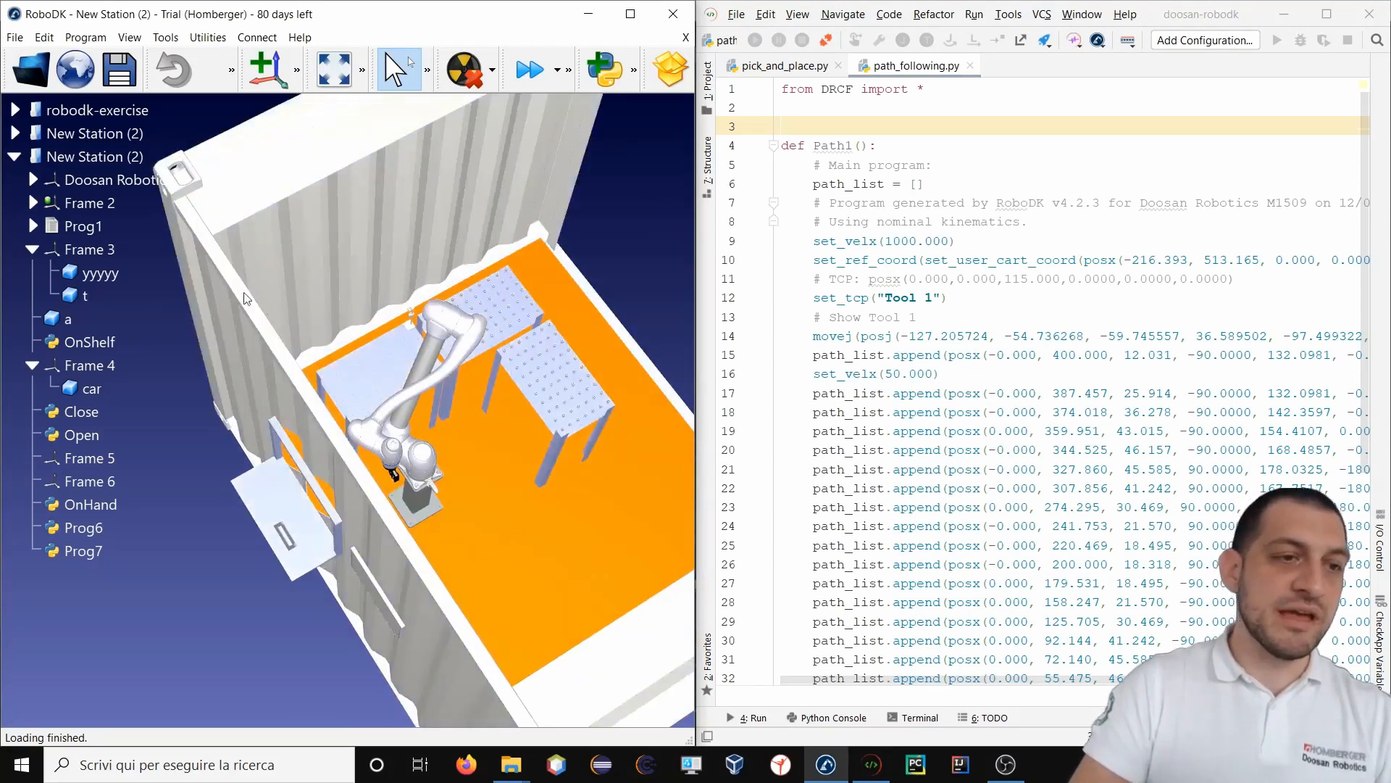
Expand Prog1 in the RoboDK station tree and select it to simulate.
click(32, 225)
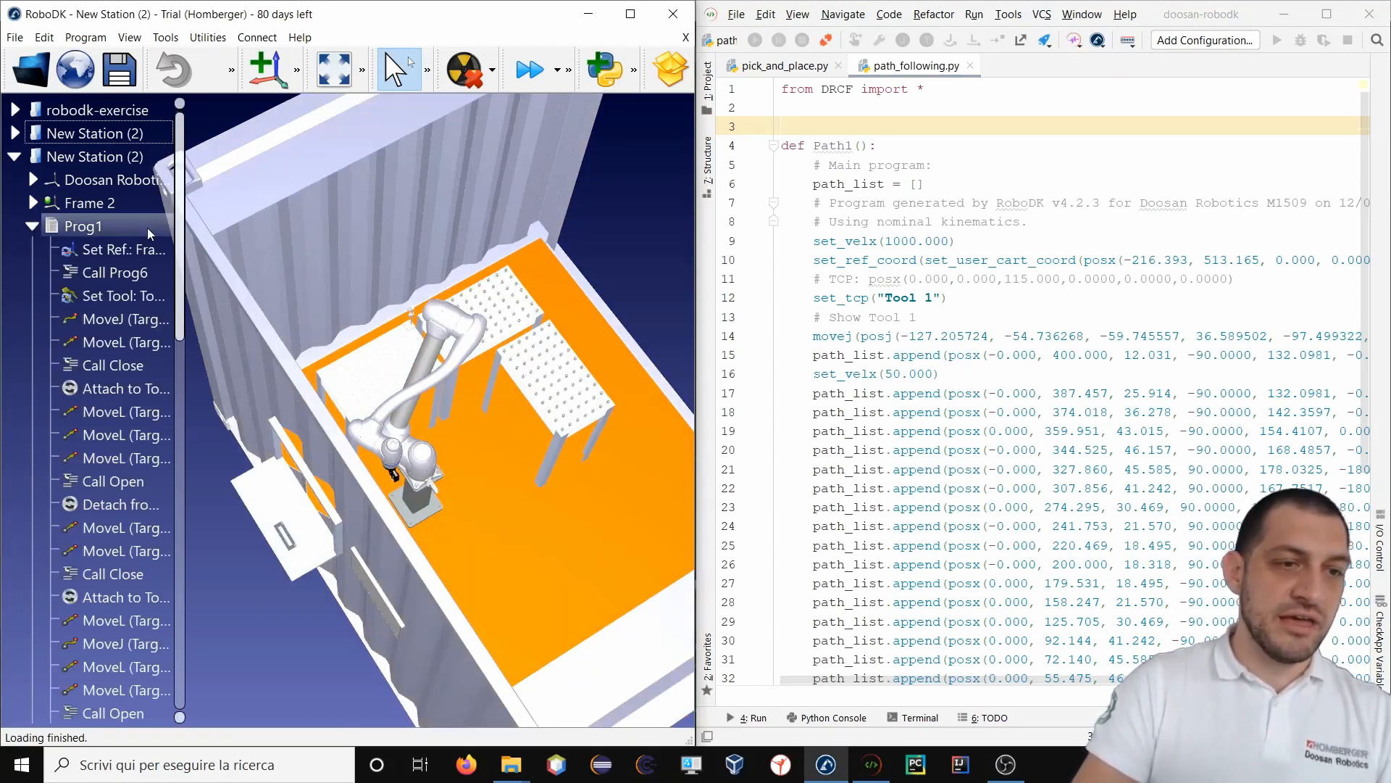
mouse_move(124, 284)
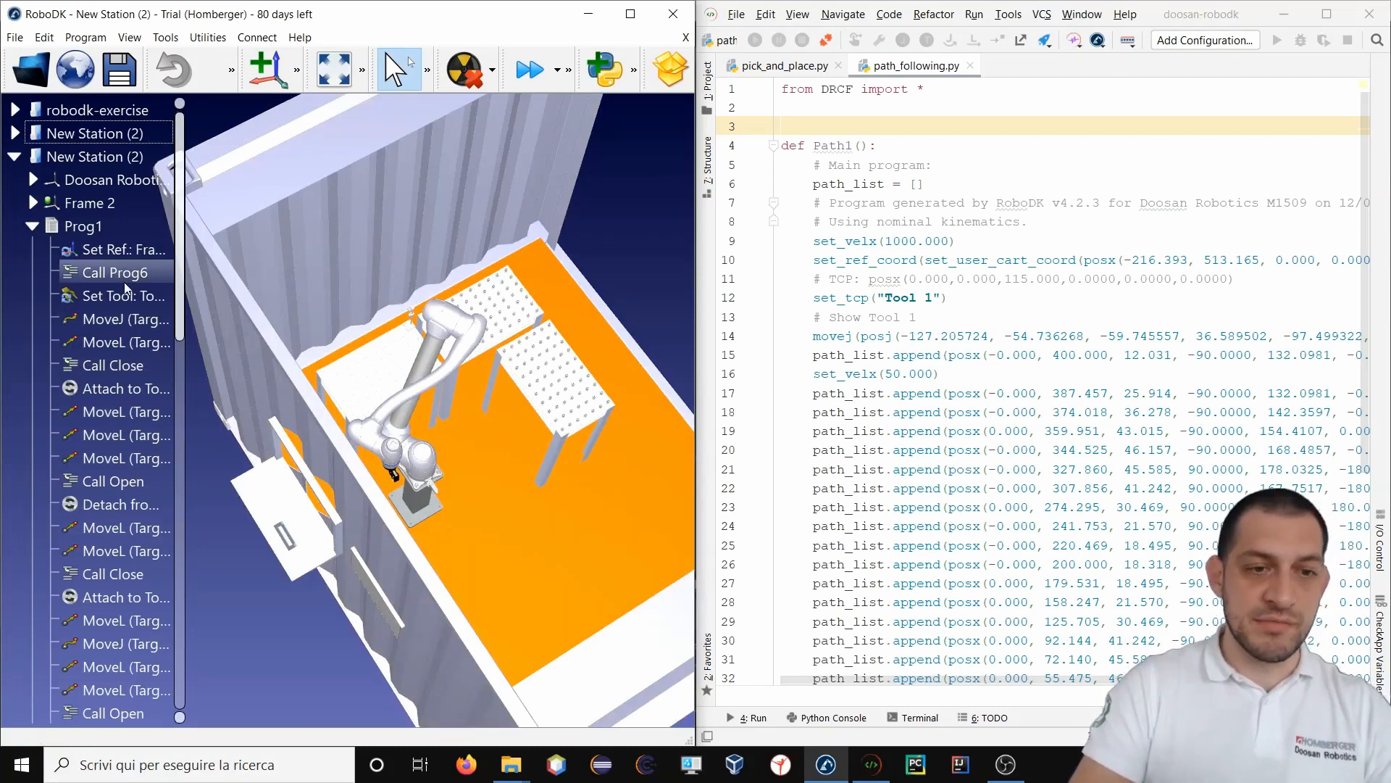
click(84, 226)
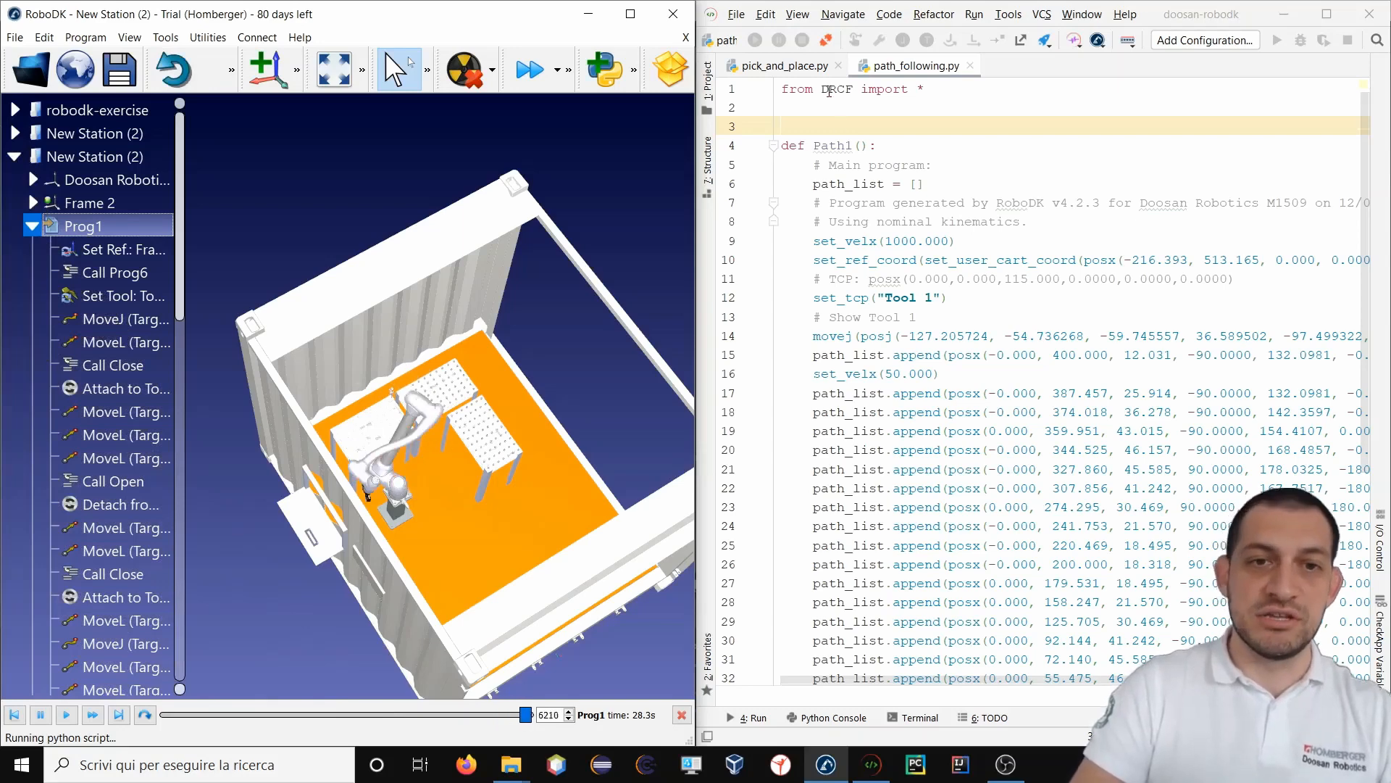
Create a new Python file named complex_example in the project.
right_click(759, 88)
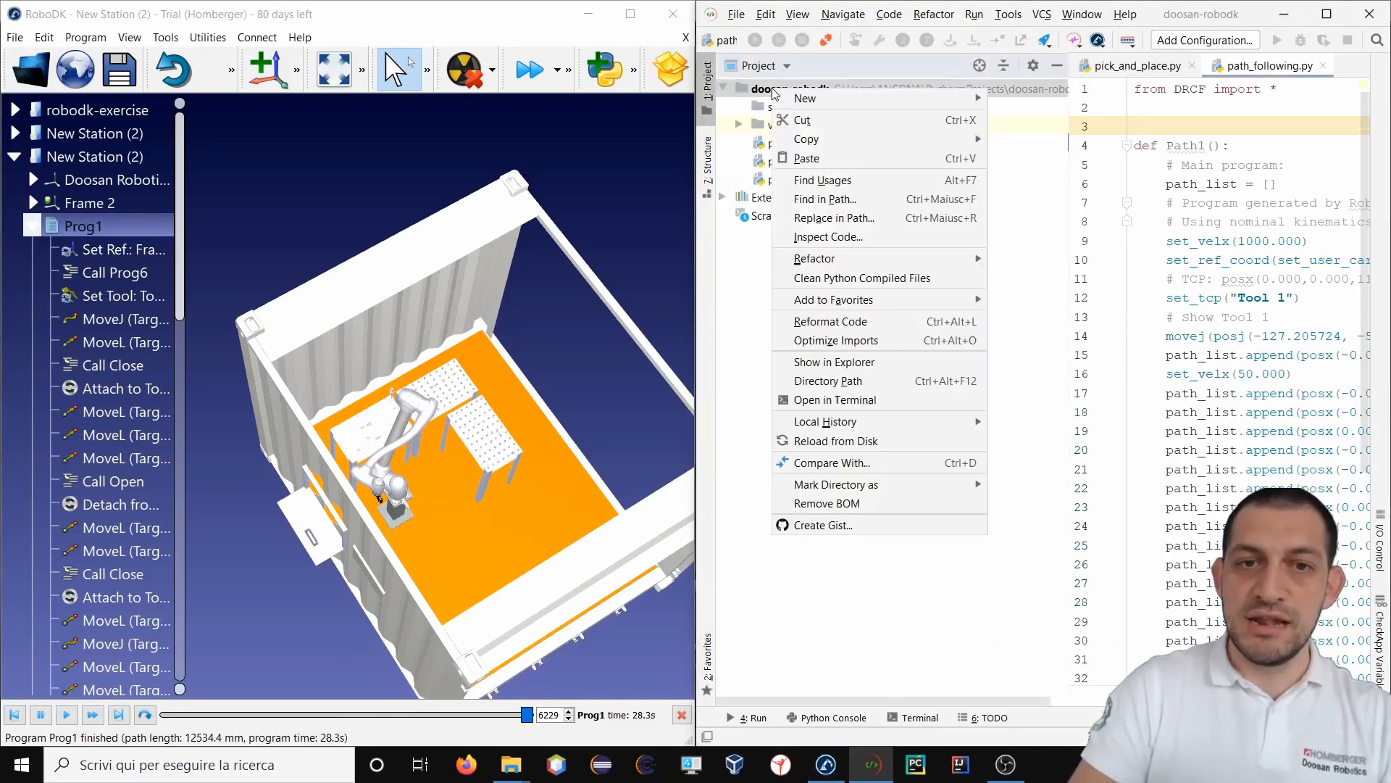
click(804, 98)
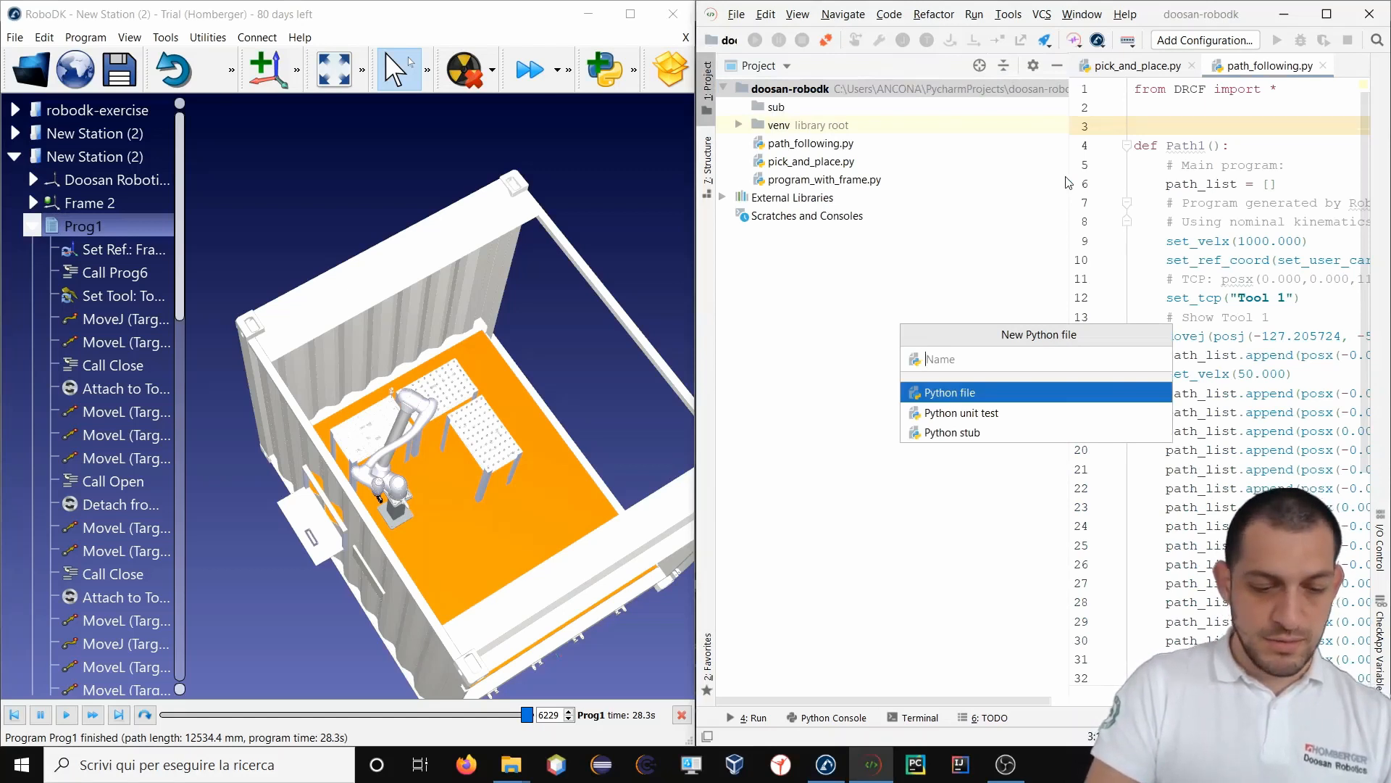
text(complex)
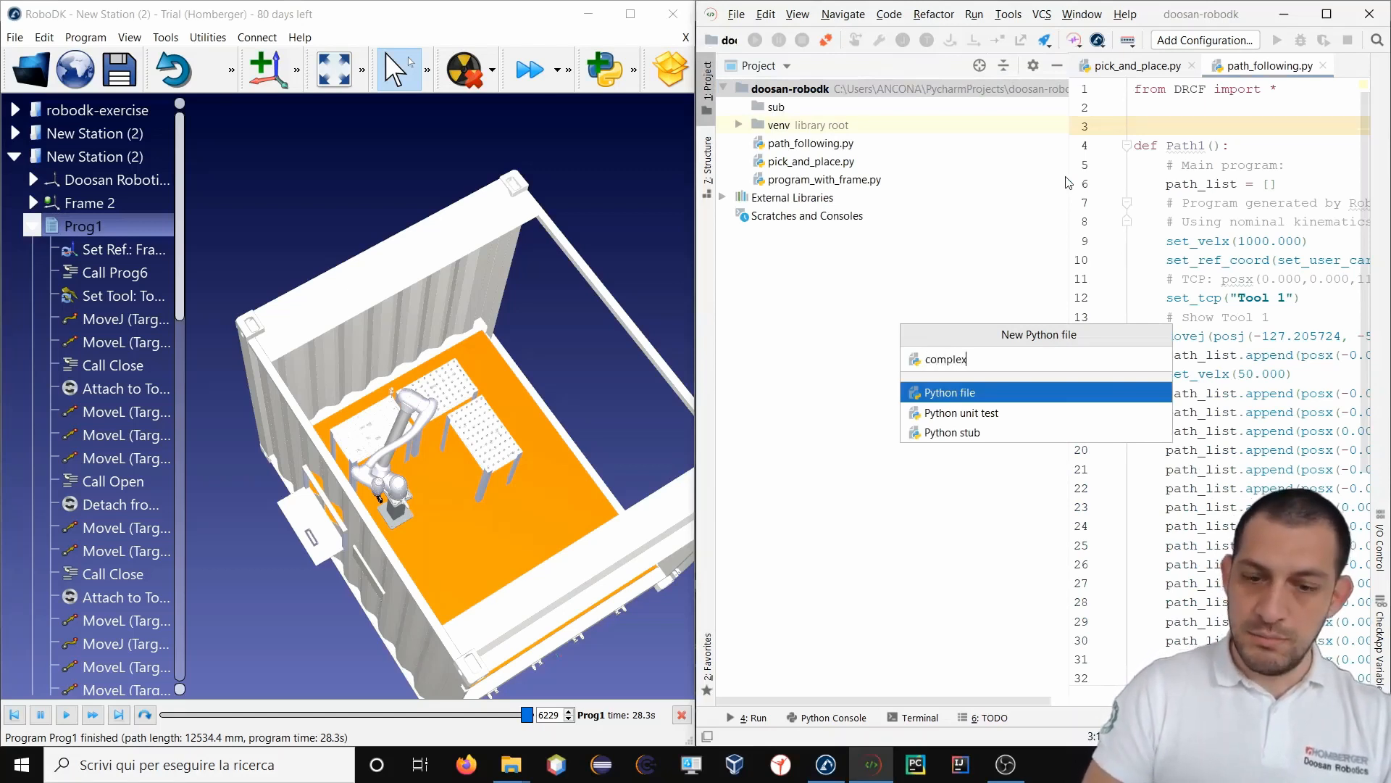
key(Return)
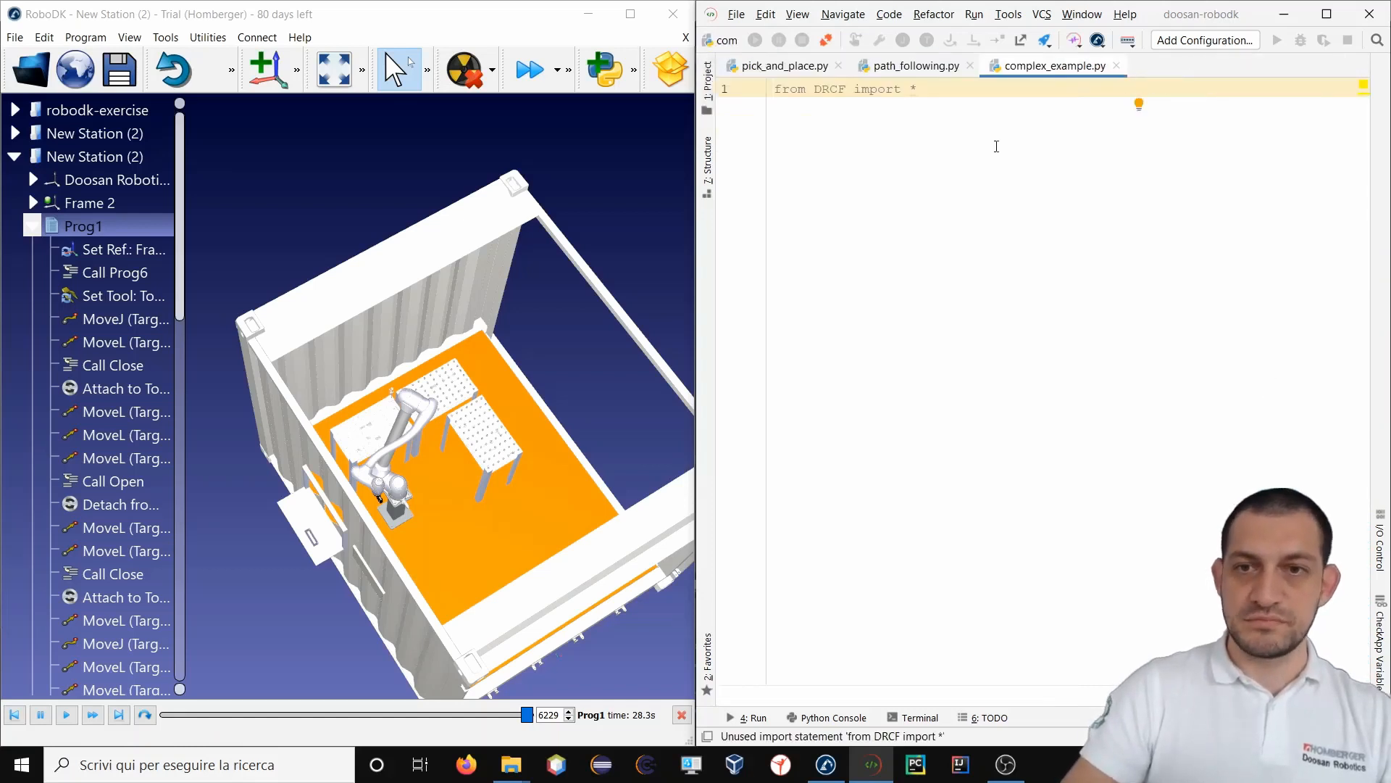
key(Return)
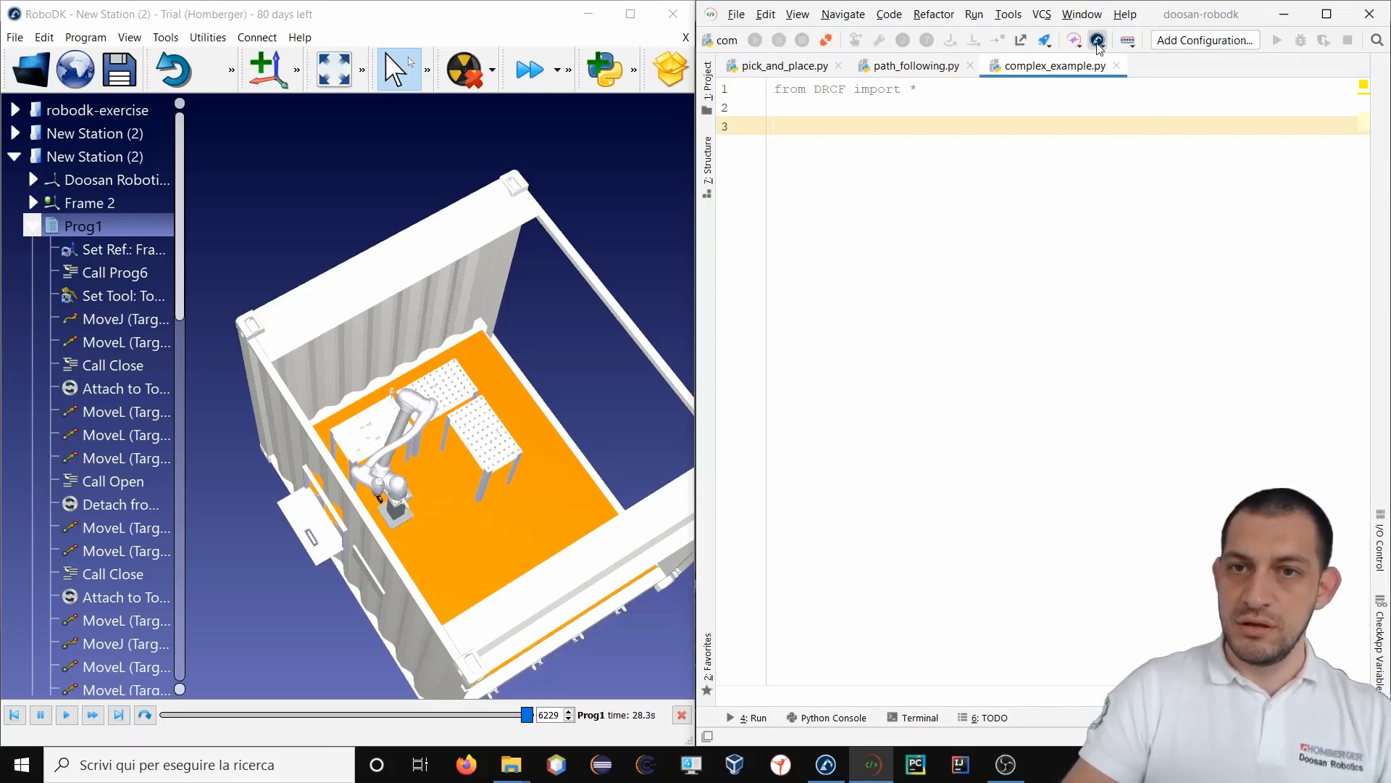
Import the RoboDK Prog1 program into complex_example.py and scroll through it.
click(1098, 40)
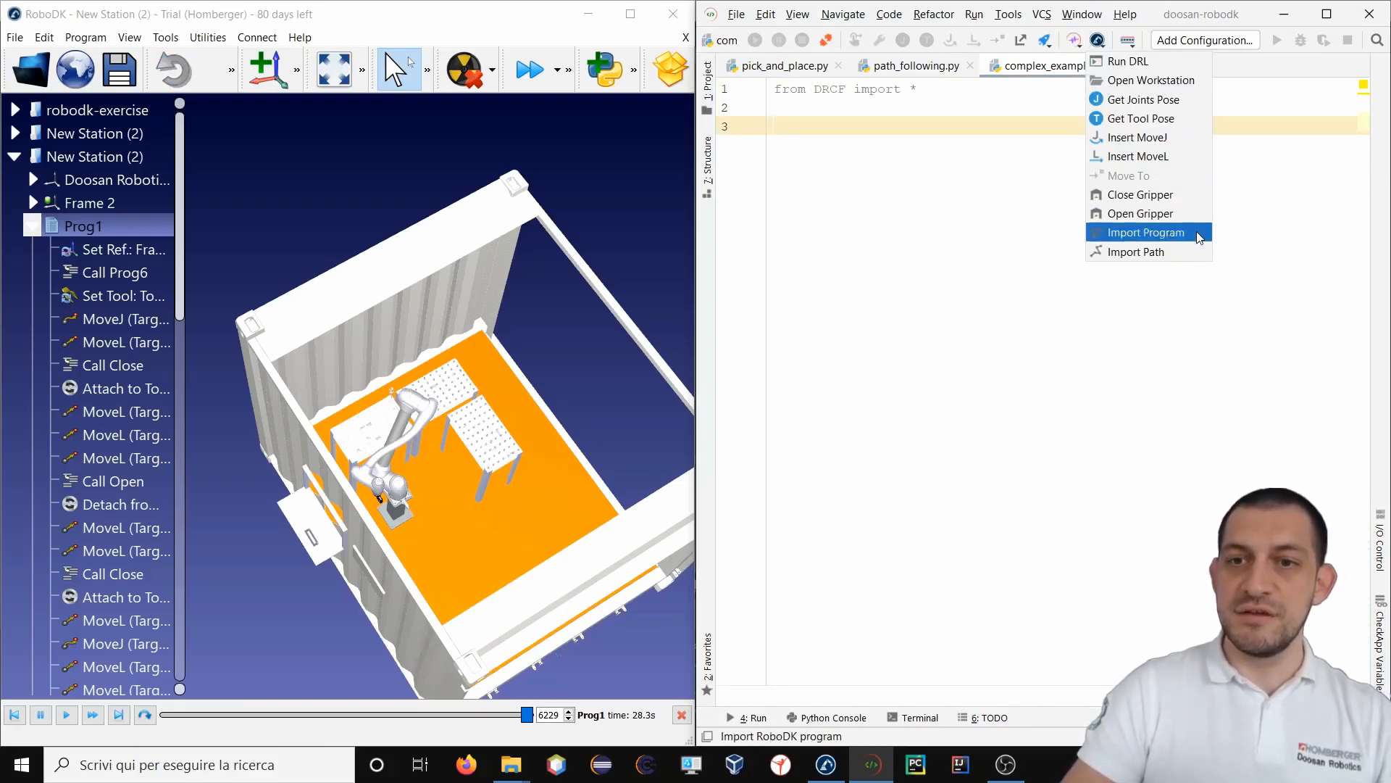
click(1146, 232)
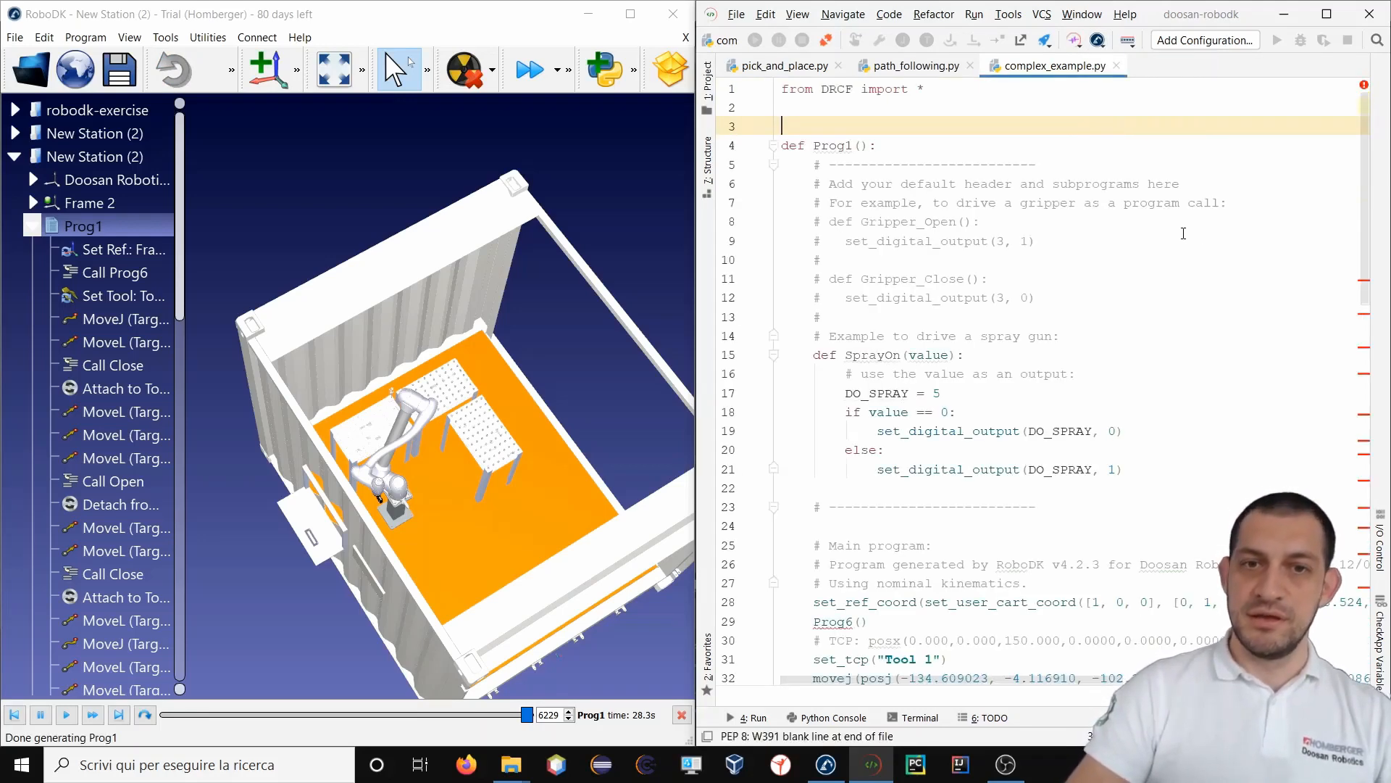
scroll(down, 3)
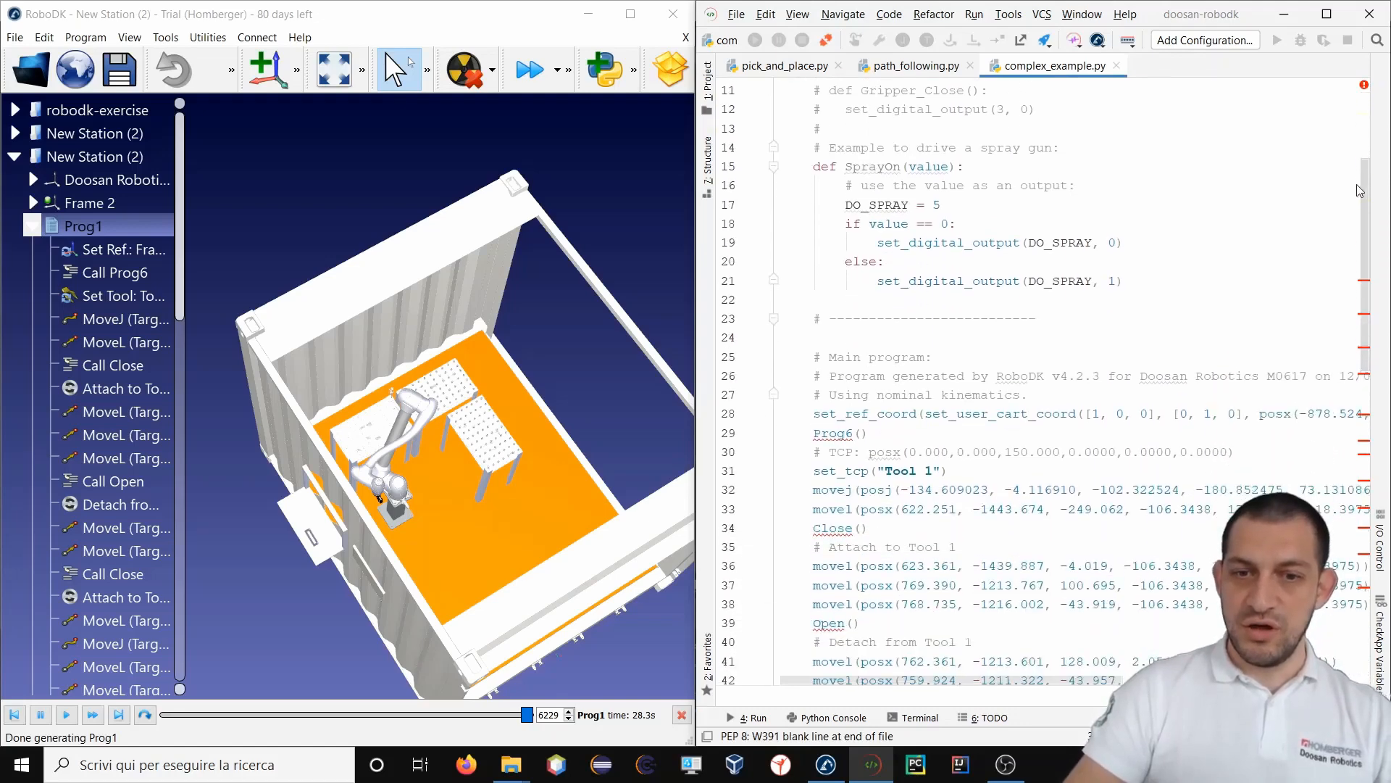
scroll(down, 3)
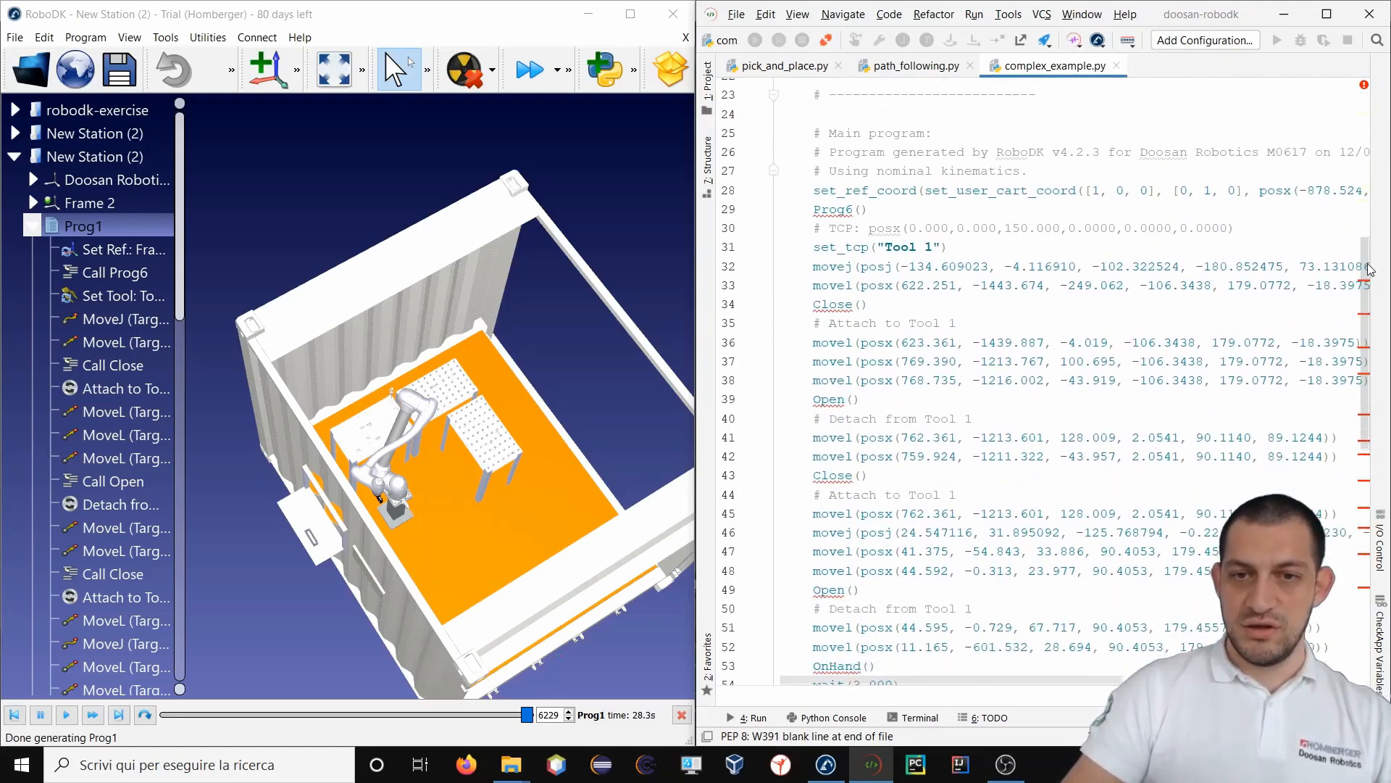
scroll(down, 3)
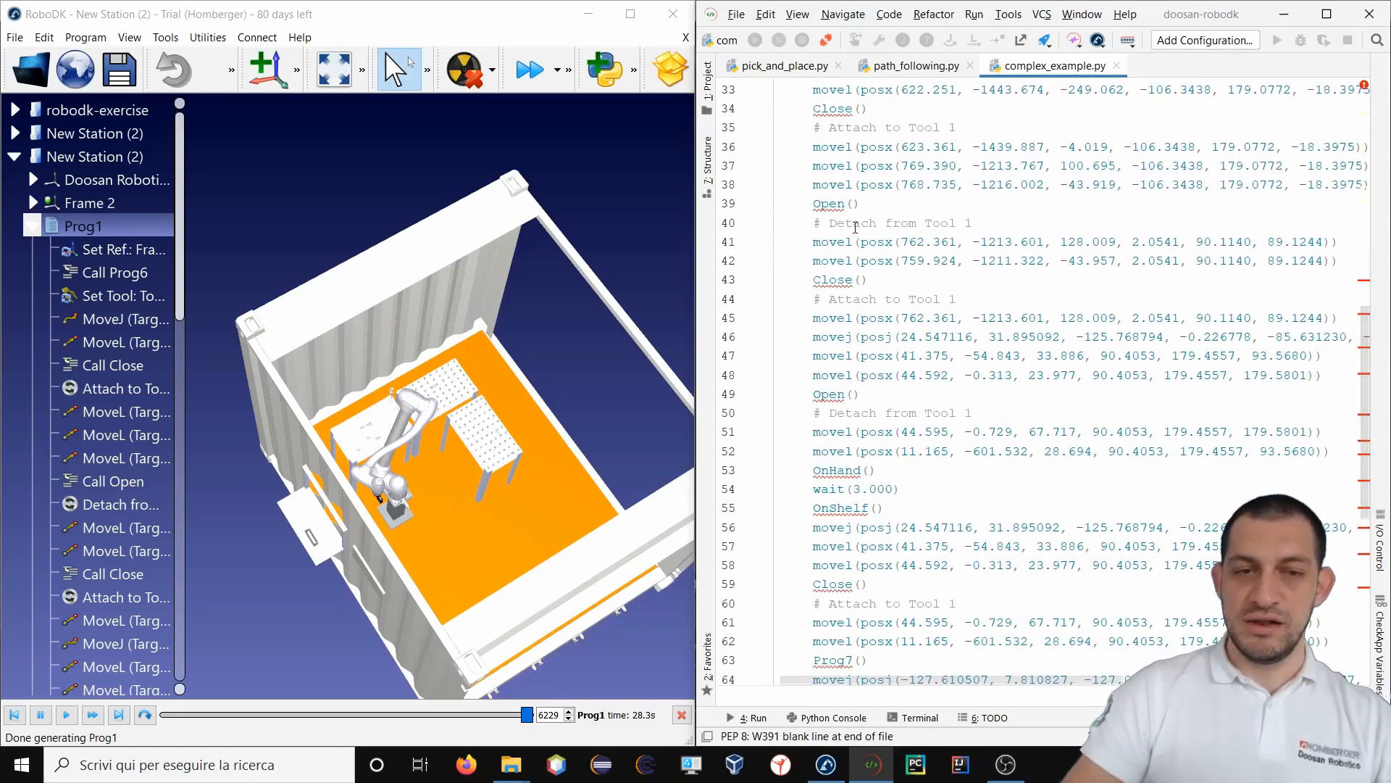
scroll(down, 3)
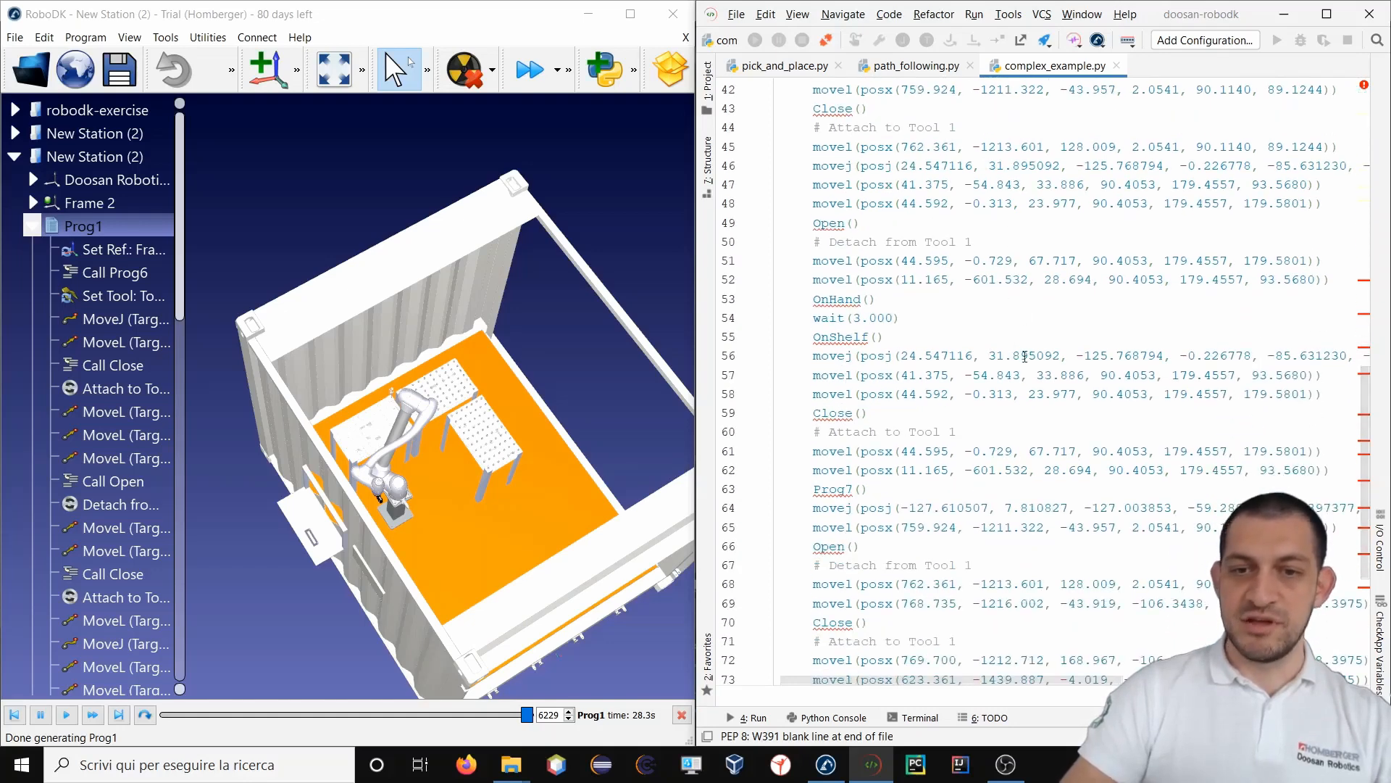
scroll(down, 3)
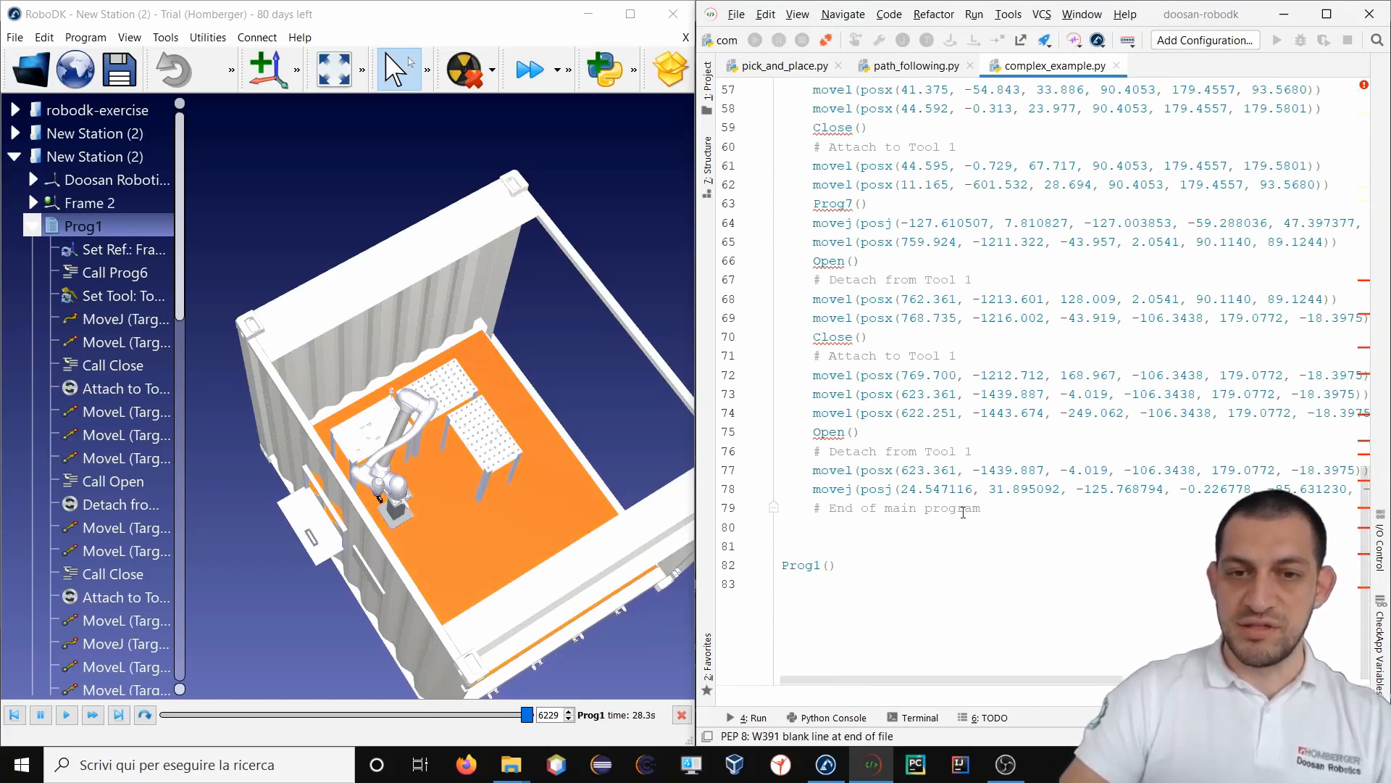
Create a function 'Open' from the quick-fix on the unresolved Open() call.
double_click(831, 393)
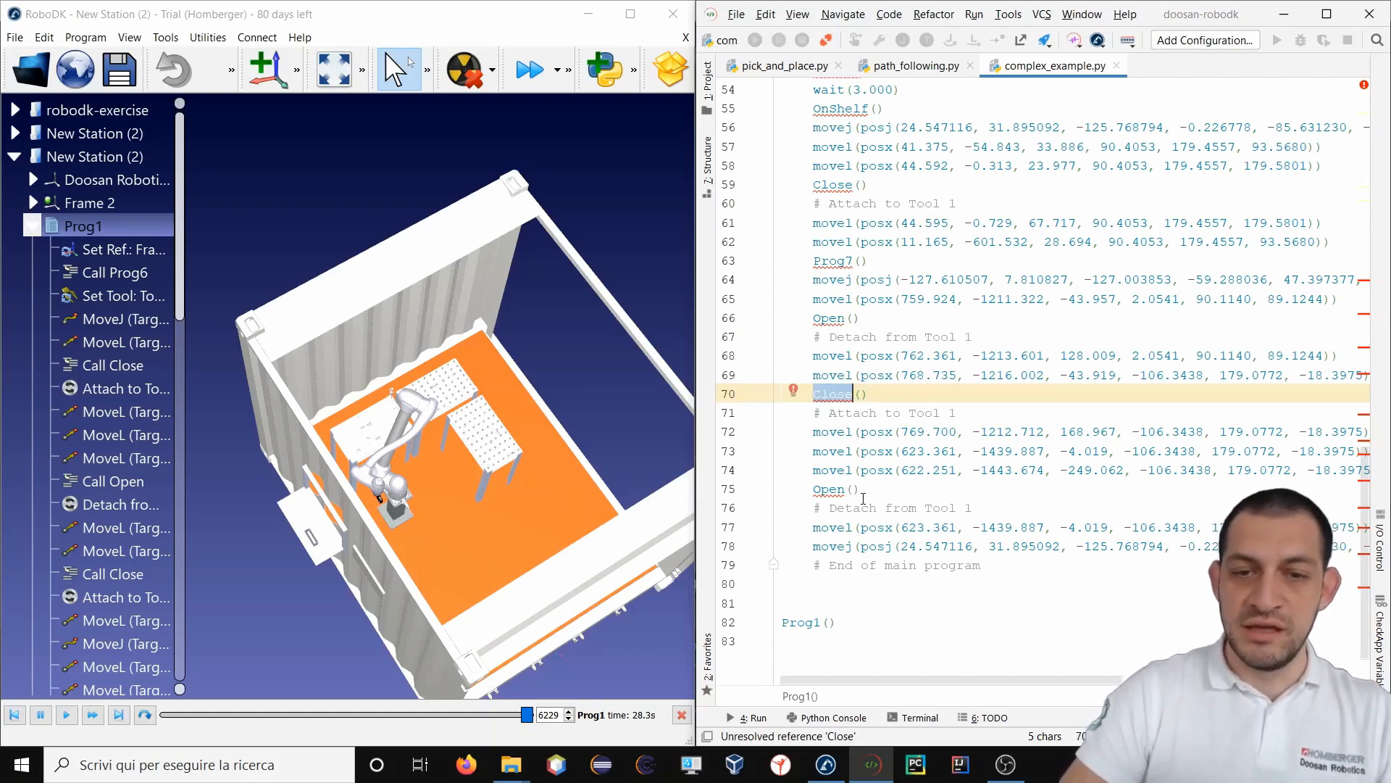
click(828, 487)
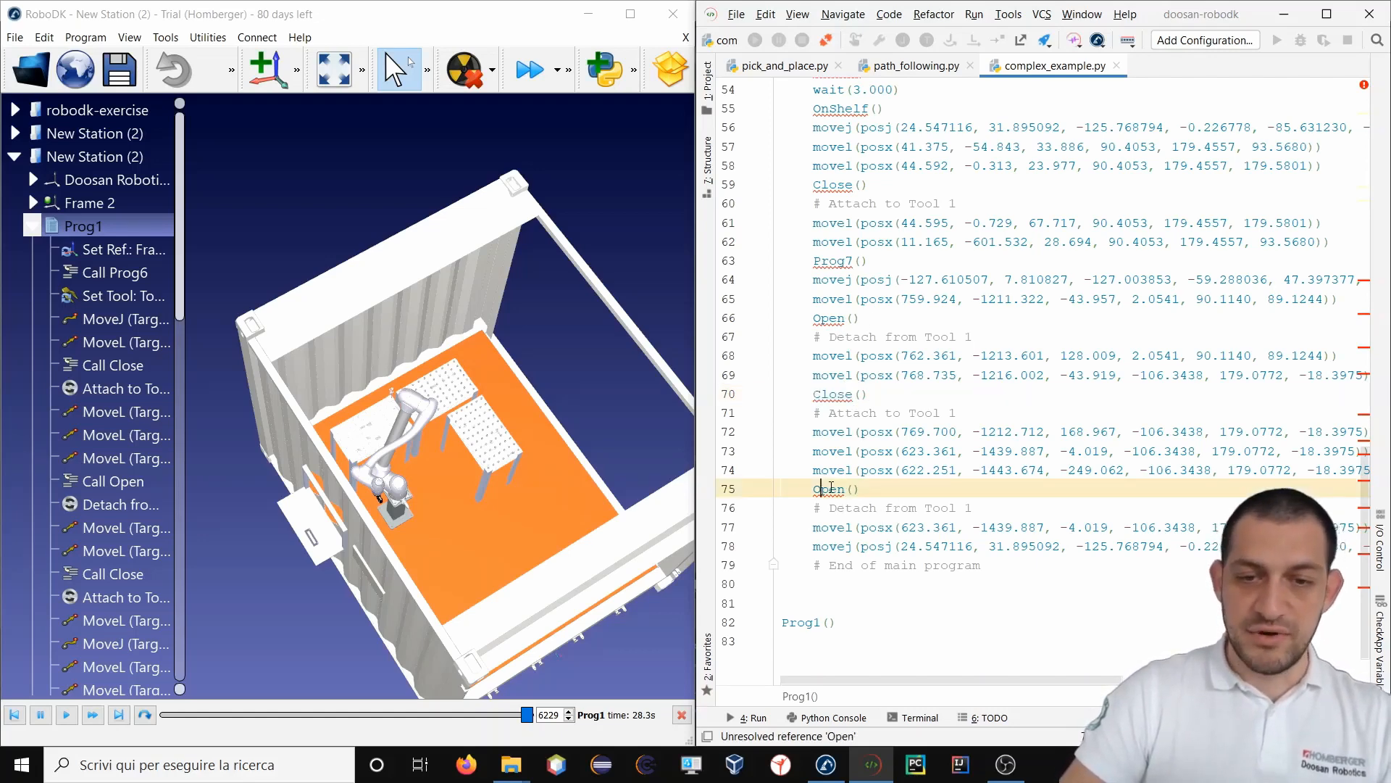
click(803, 487)
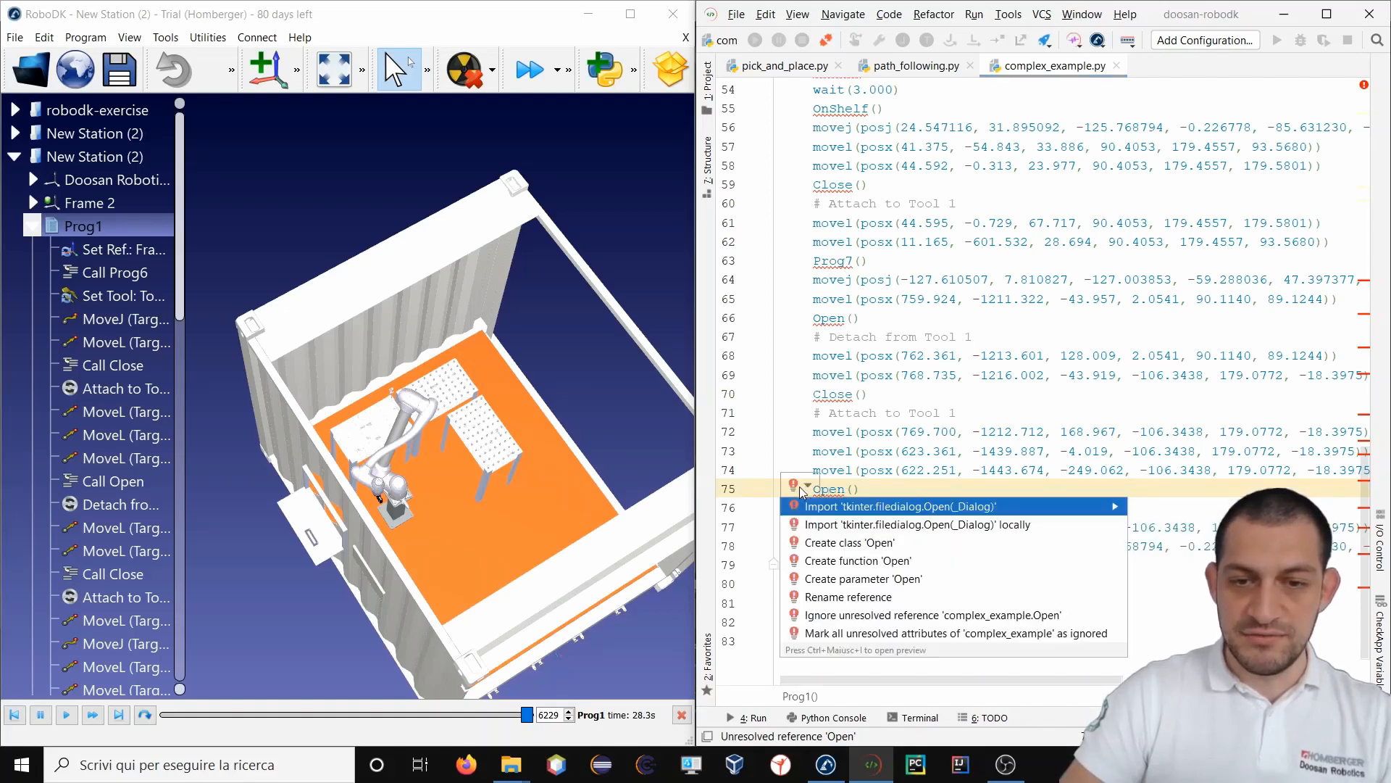
mouse_move(909, 560)
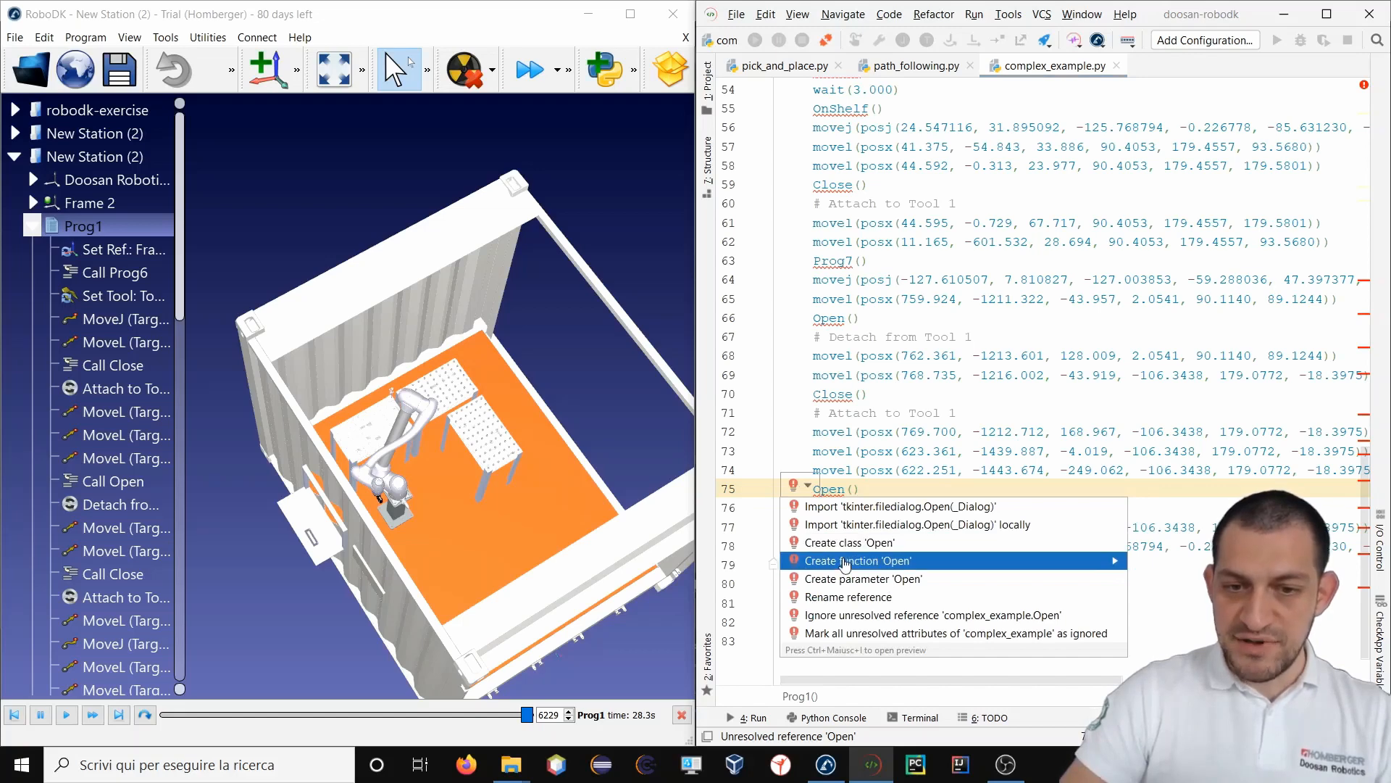
click(858, 560)
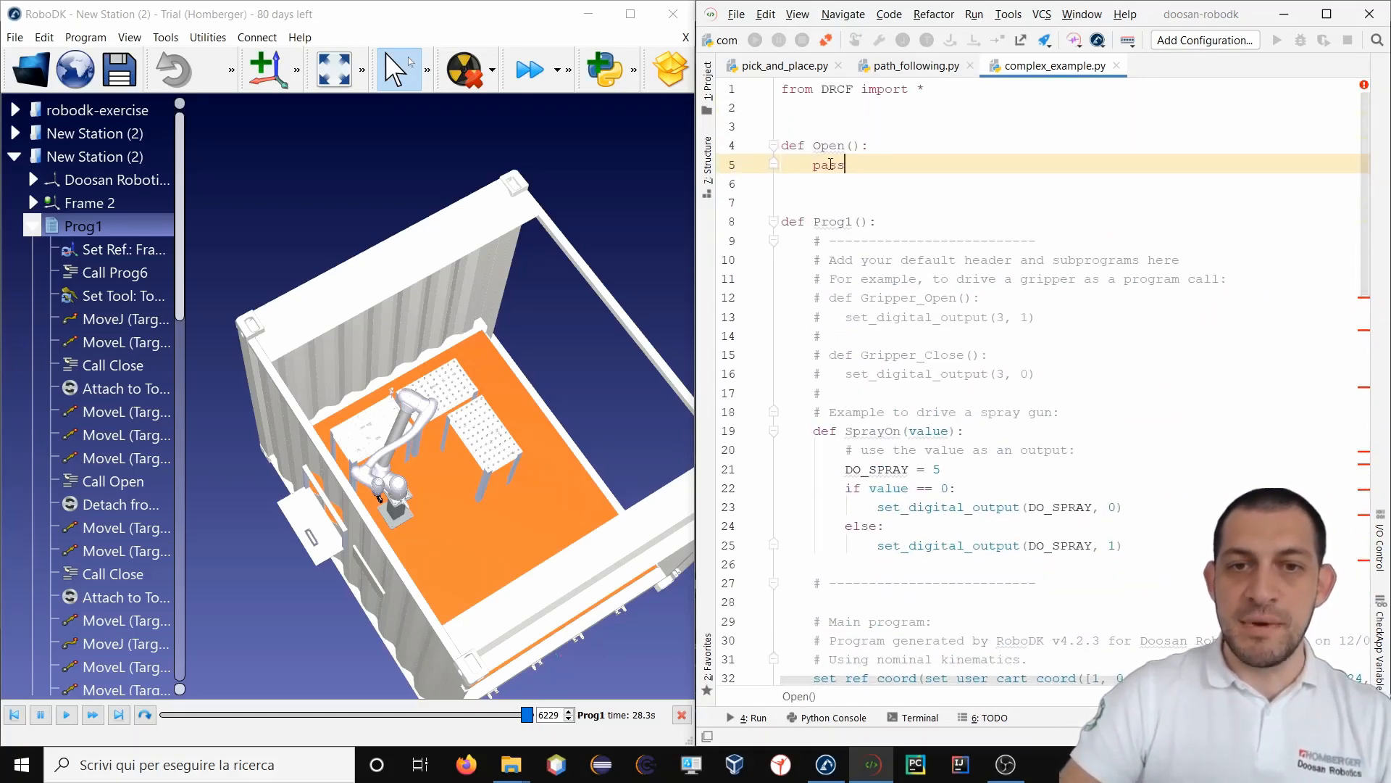
Replace the function's pass with set_digital_output(0, ...).
double_click(827, 164)
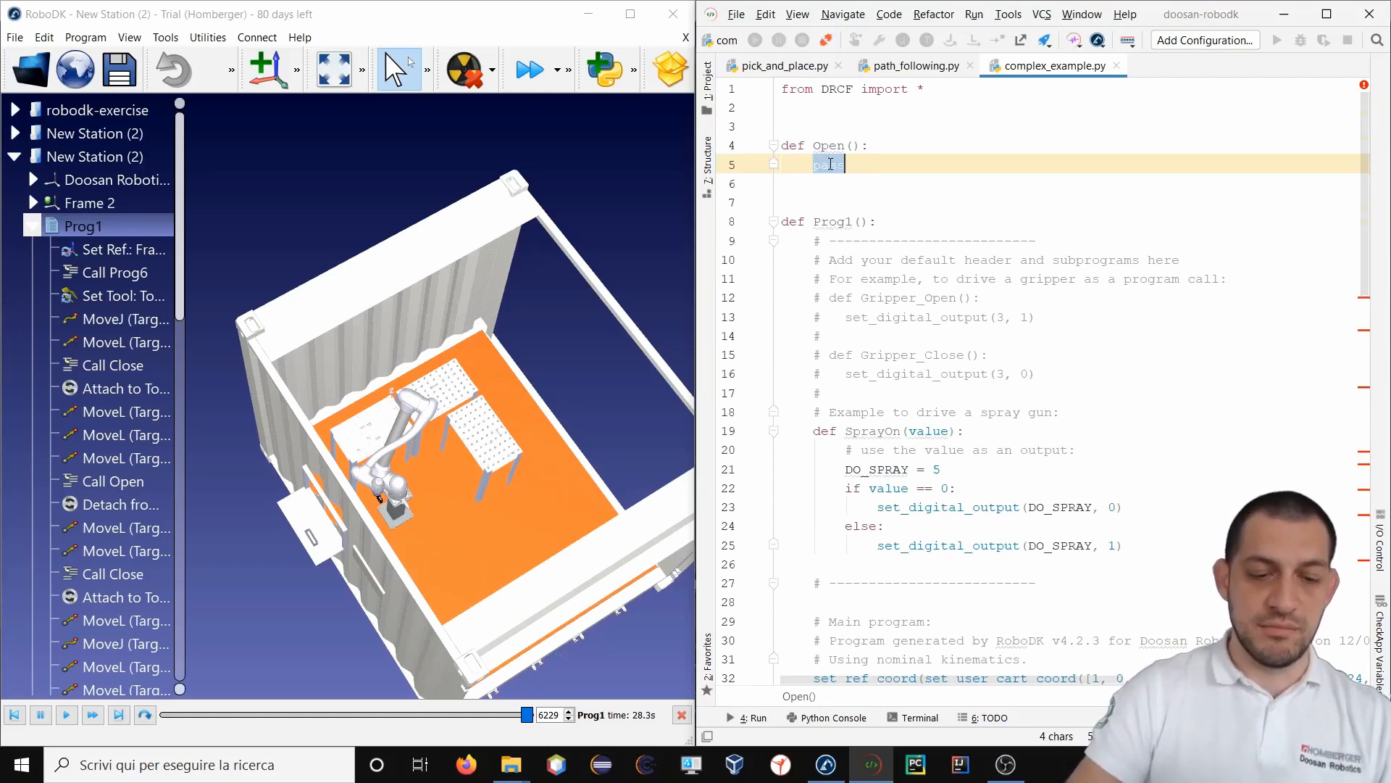
text(set)
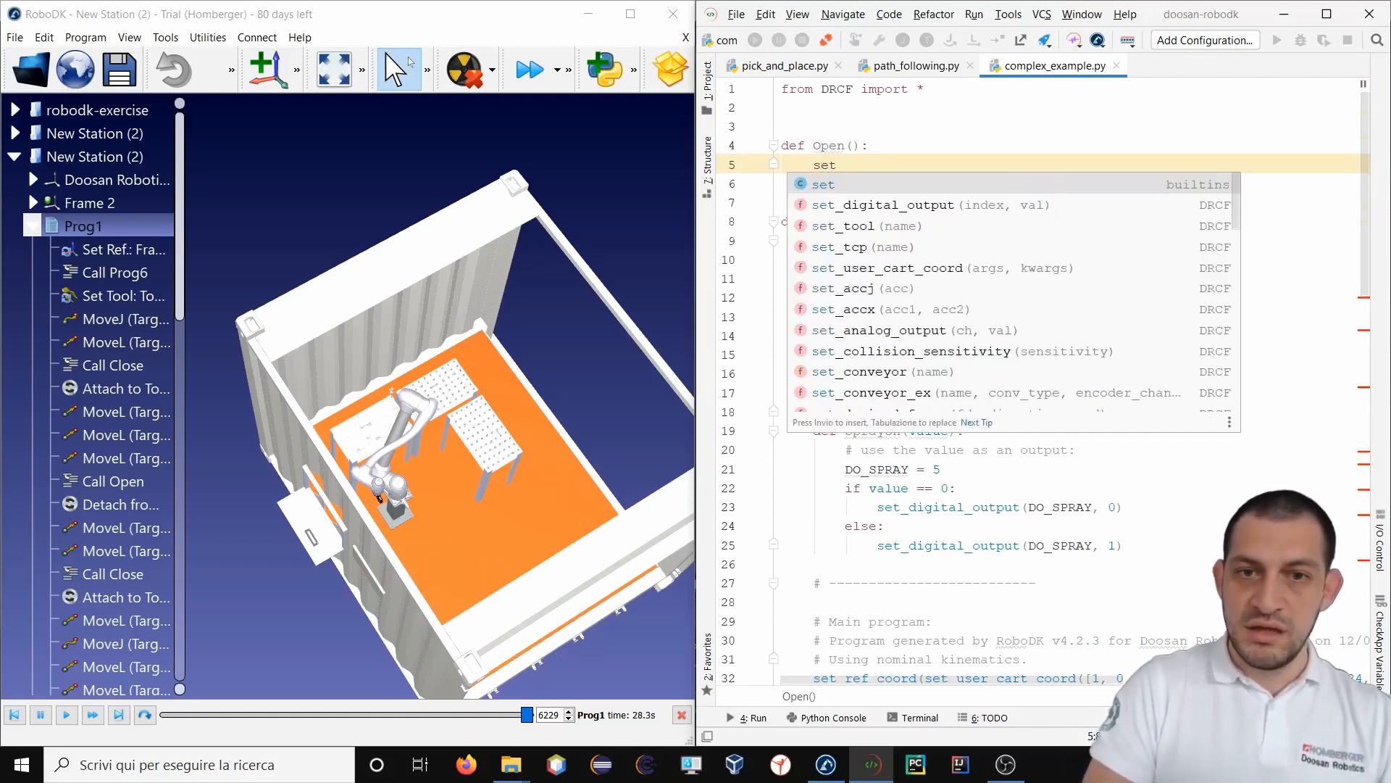
click(921, 205)
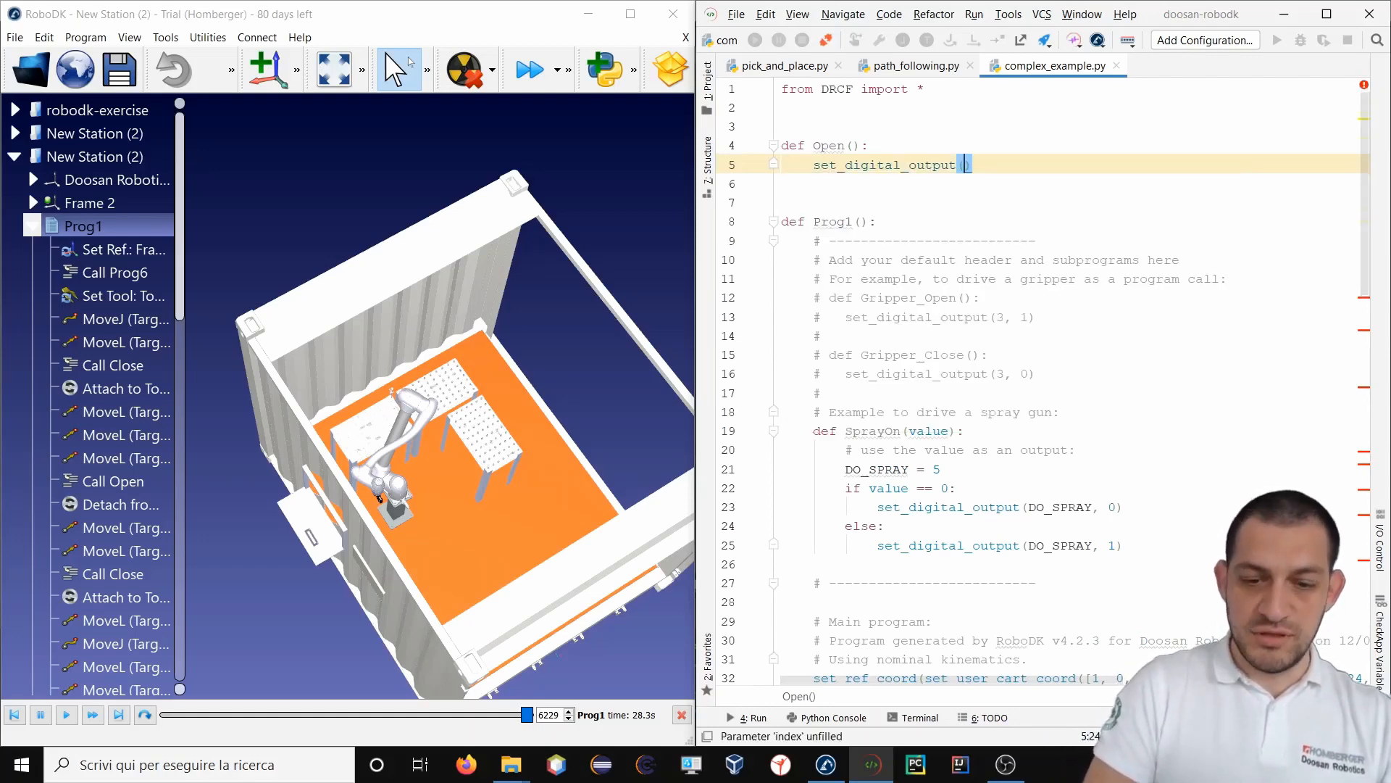
text(0,)
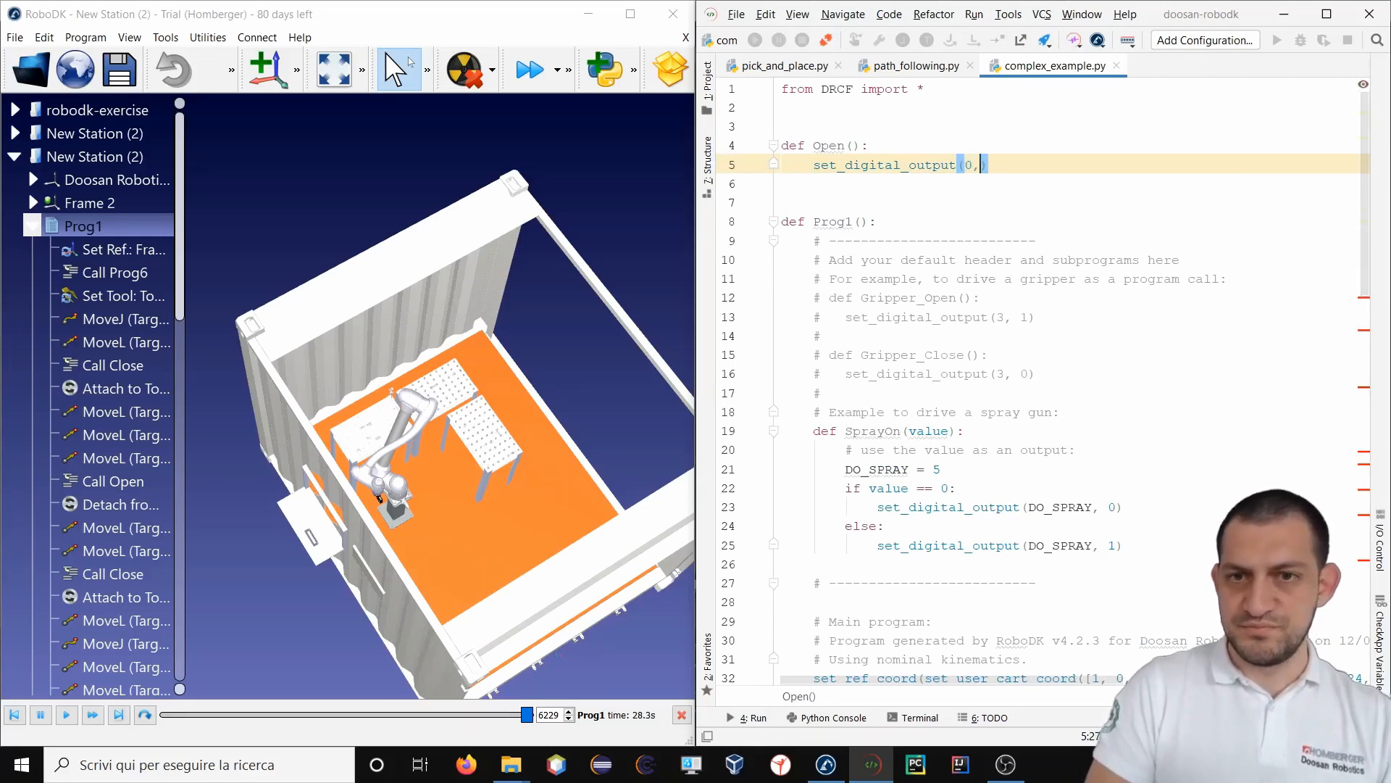
text(0)
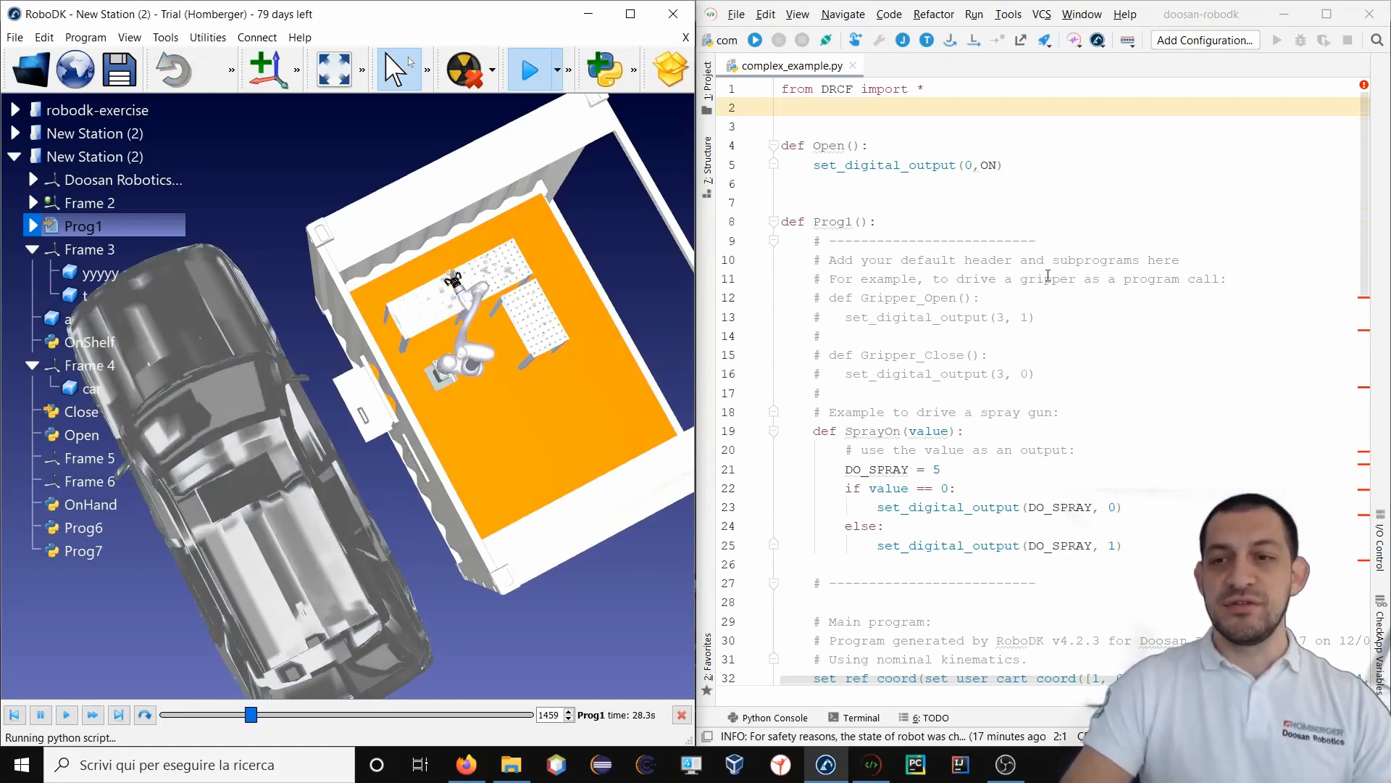
Scroll through the imported program calling Close() and Open() between moves.
scroll(down, 3)
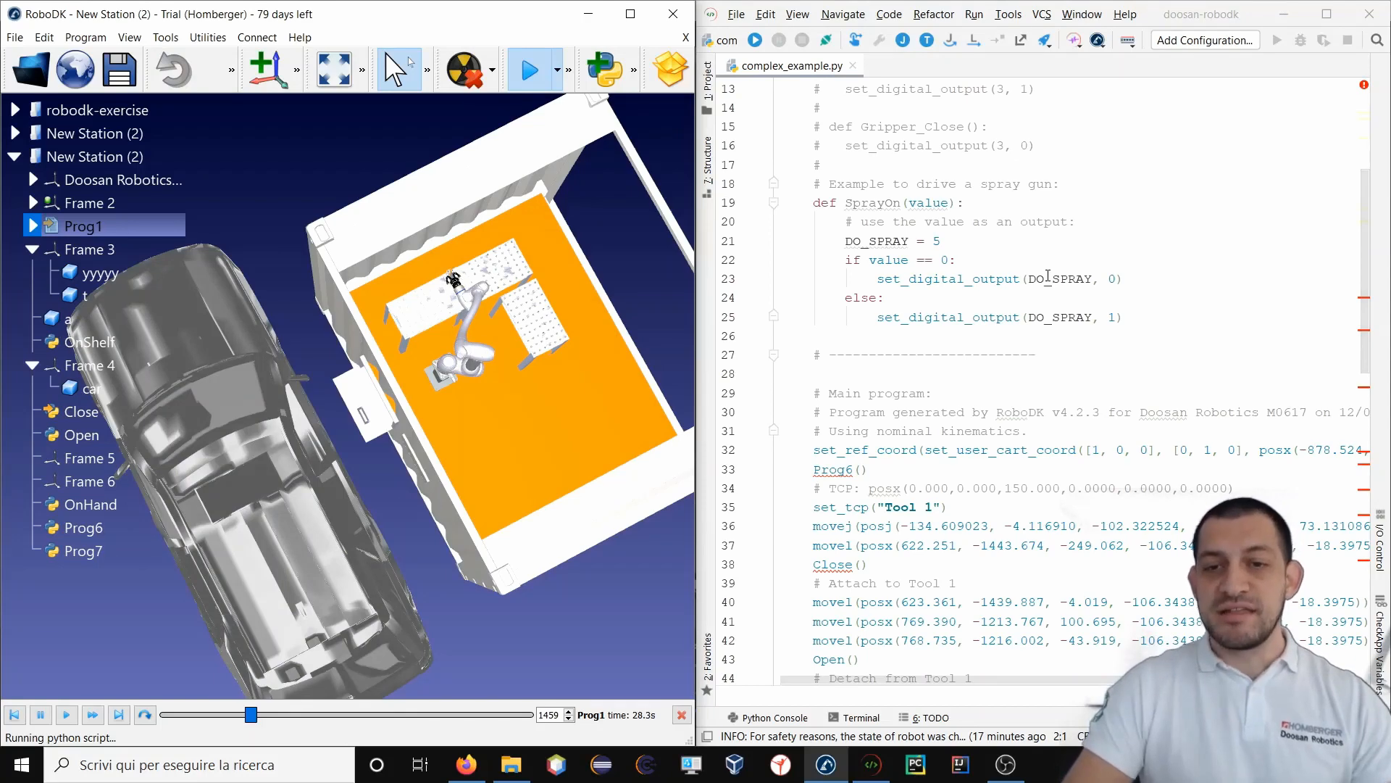